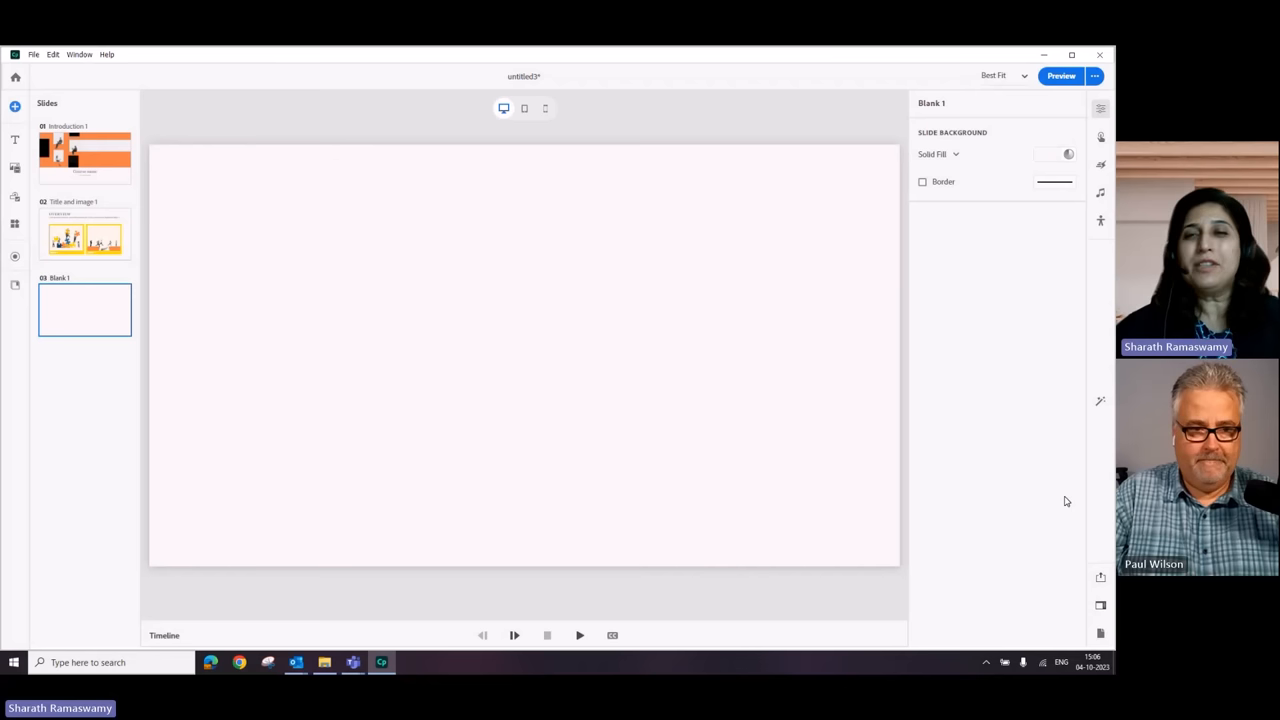
mouse_move(732, 366)
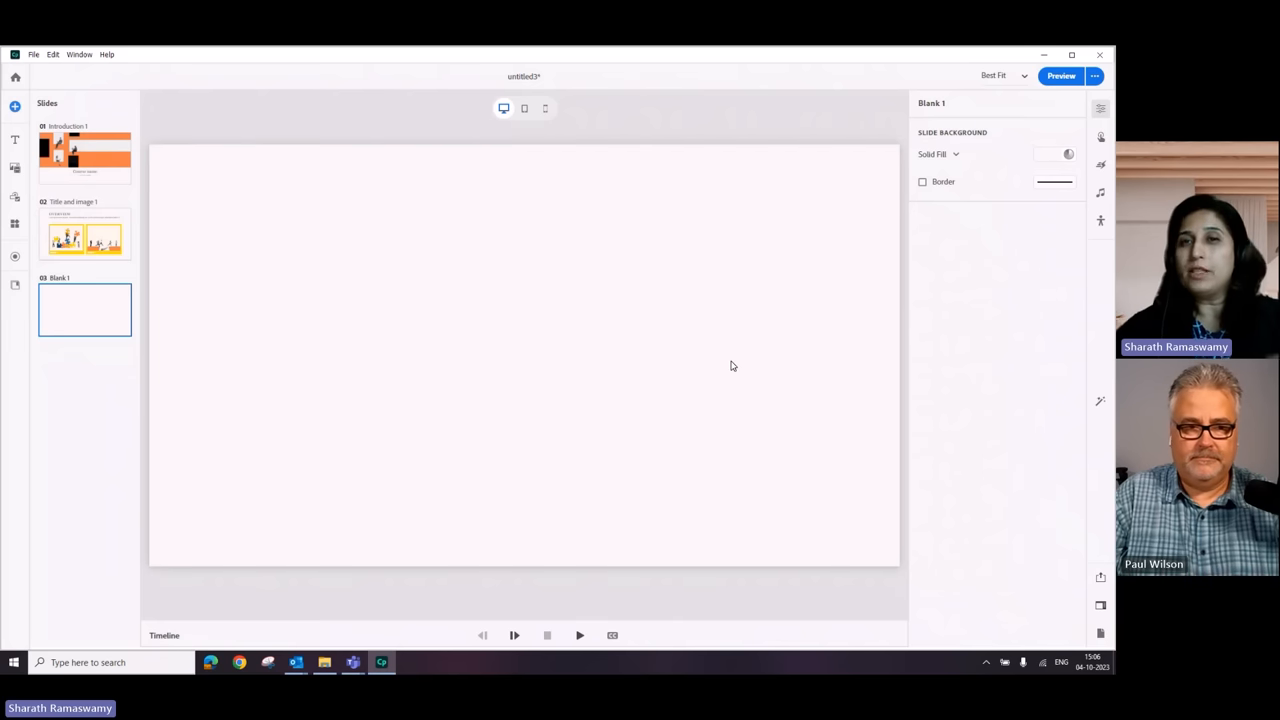
mouse_move(988, 372)
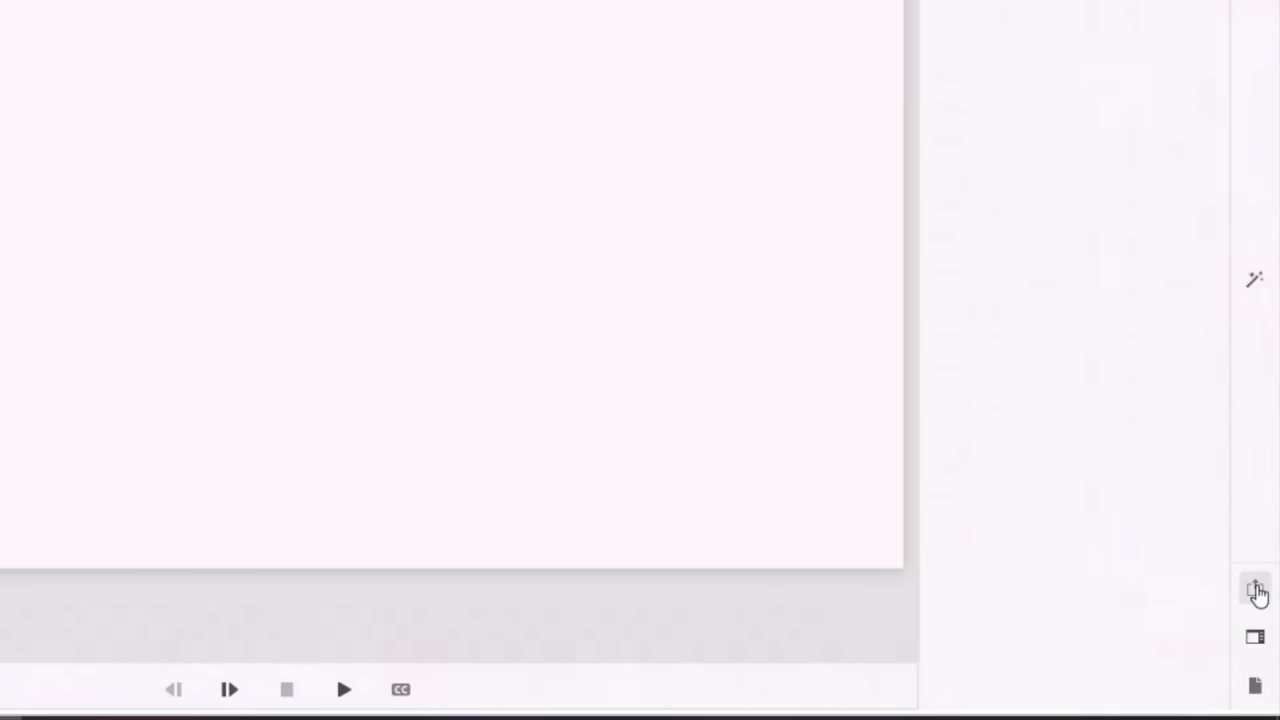
Step: Create a review of the project from Share for Review, generating its link
left_click(1256, 590)
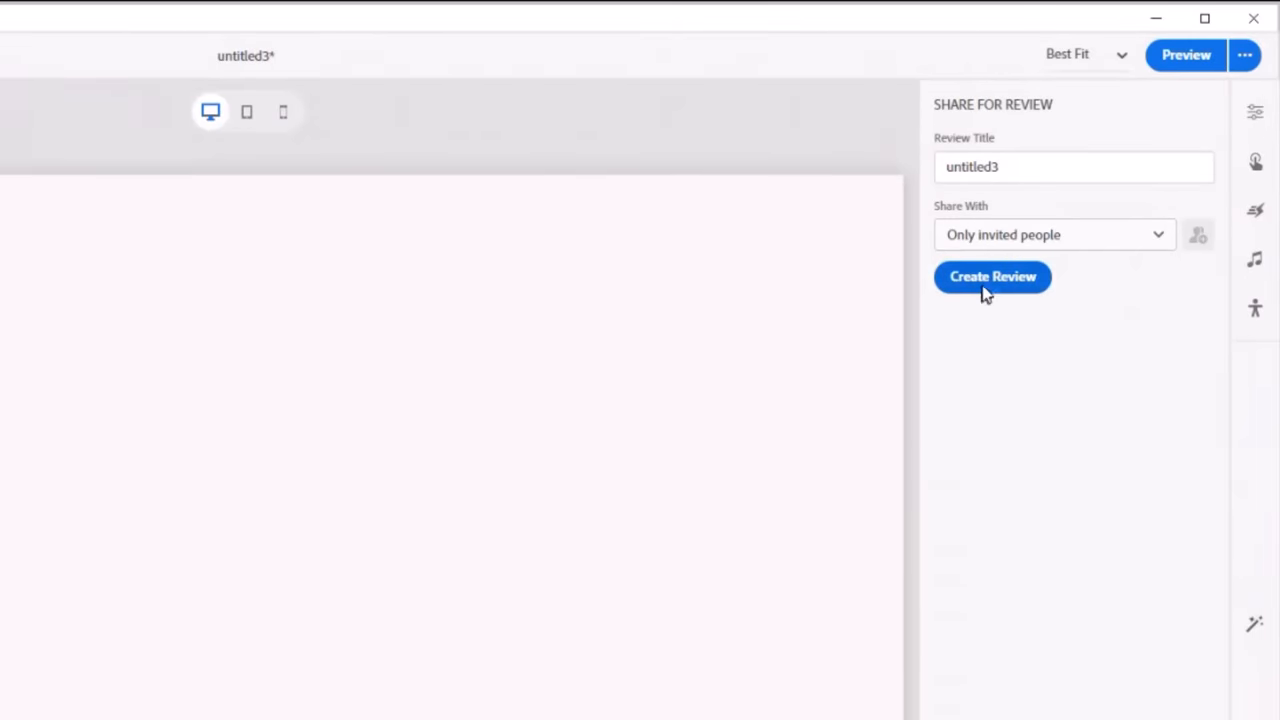
mouse_move(1128, 244)
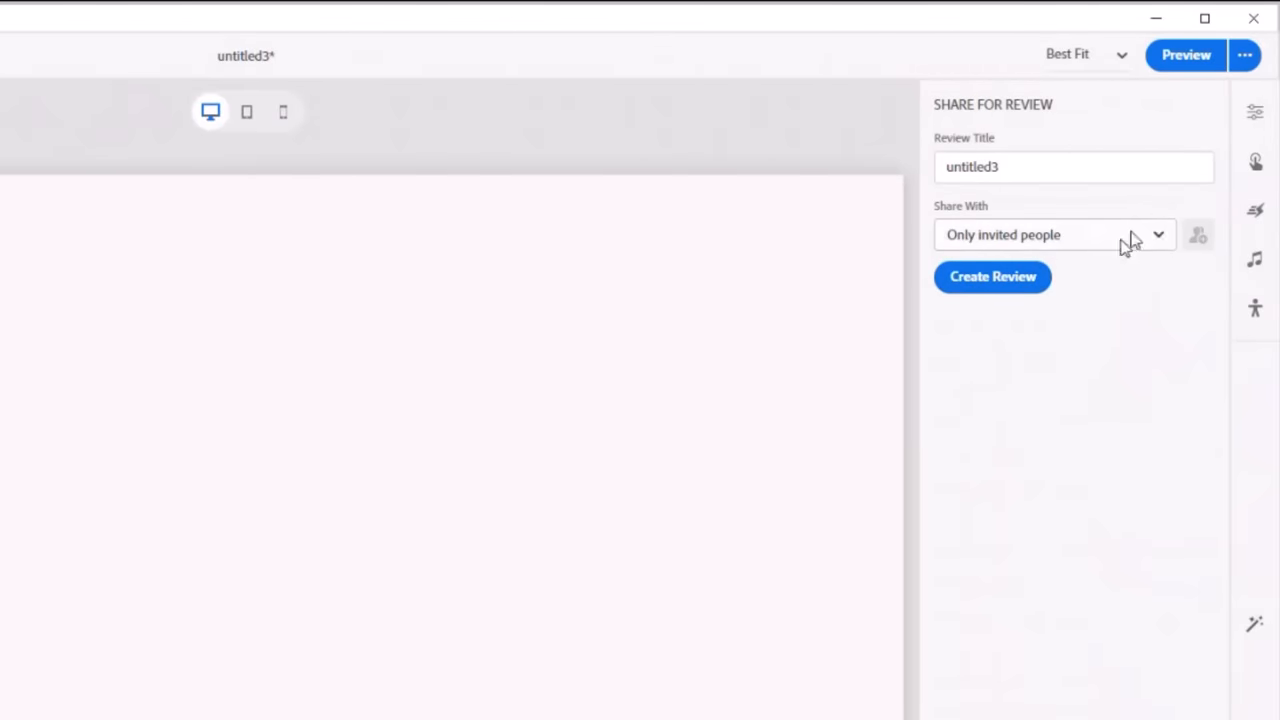
left_click(992, 276)
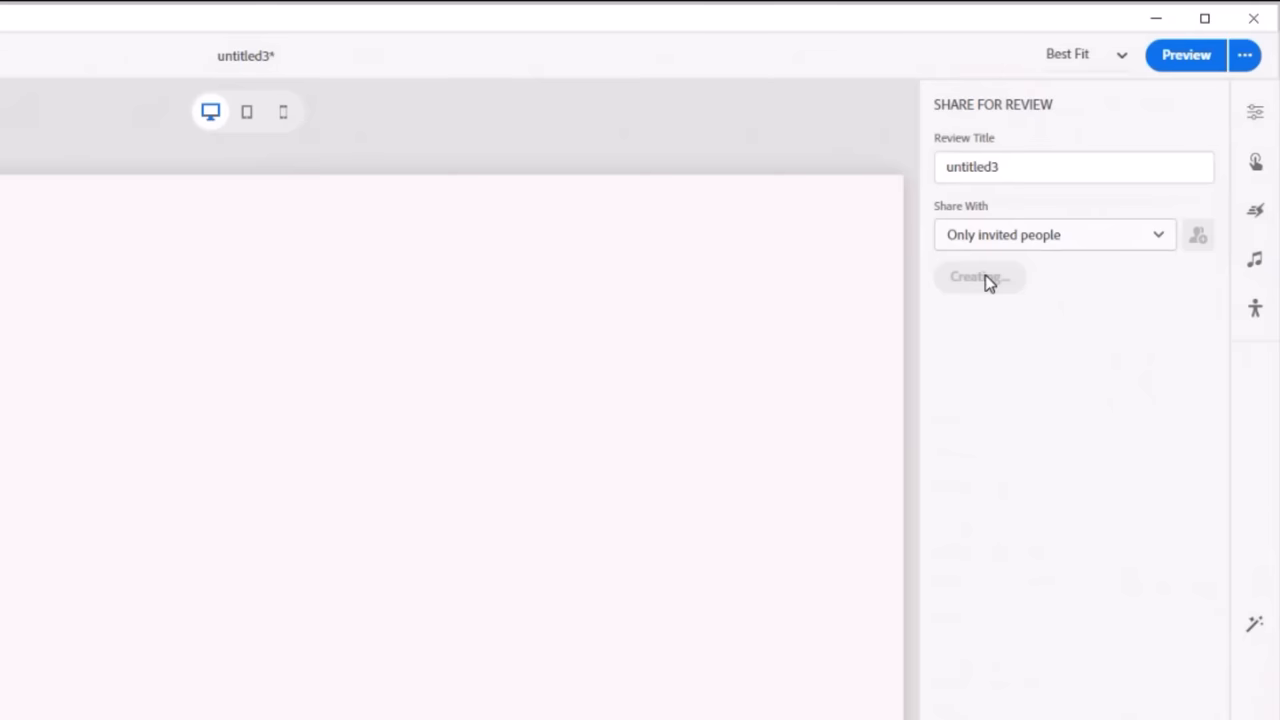
left_click(980, 276)
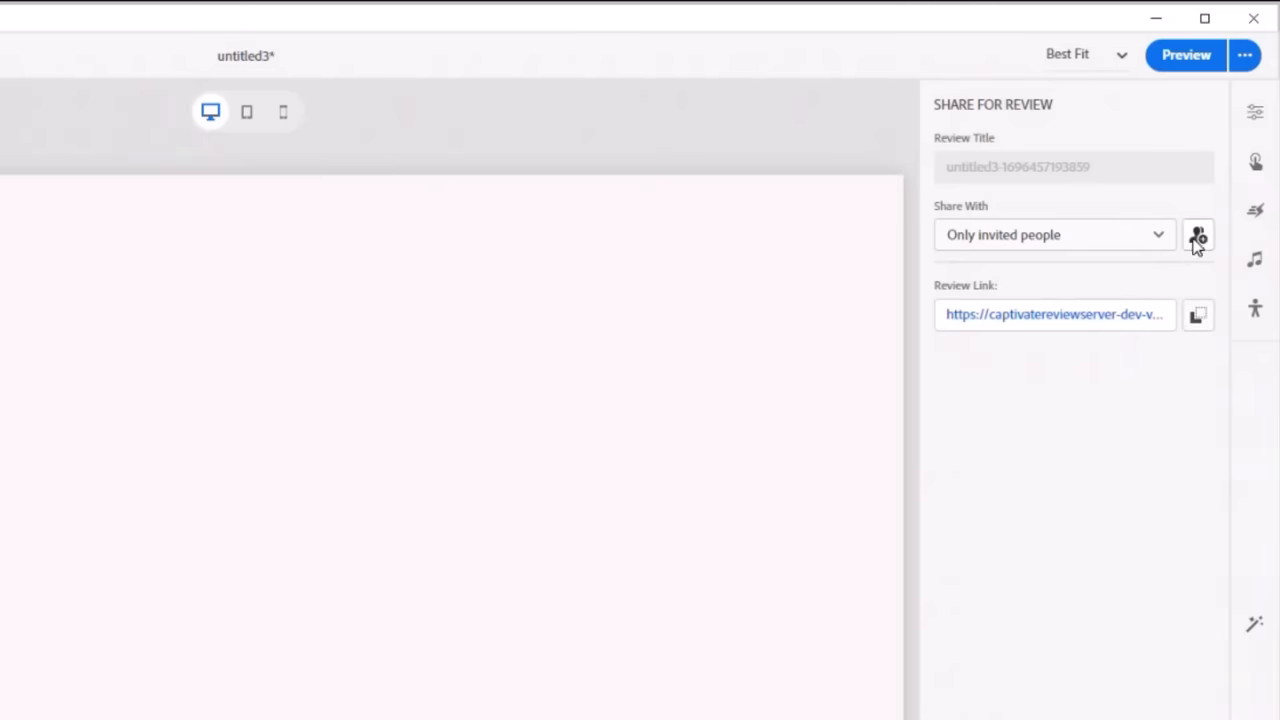
Step: Invite the suggested reviewer contact to view the review
left_click(1198, 236)
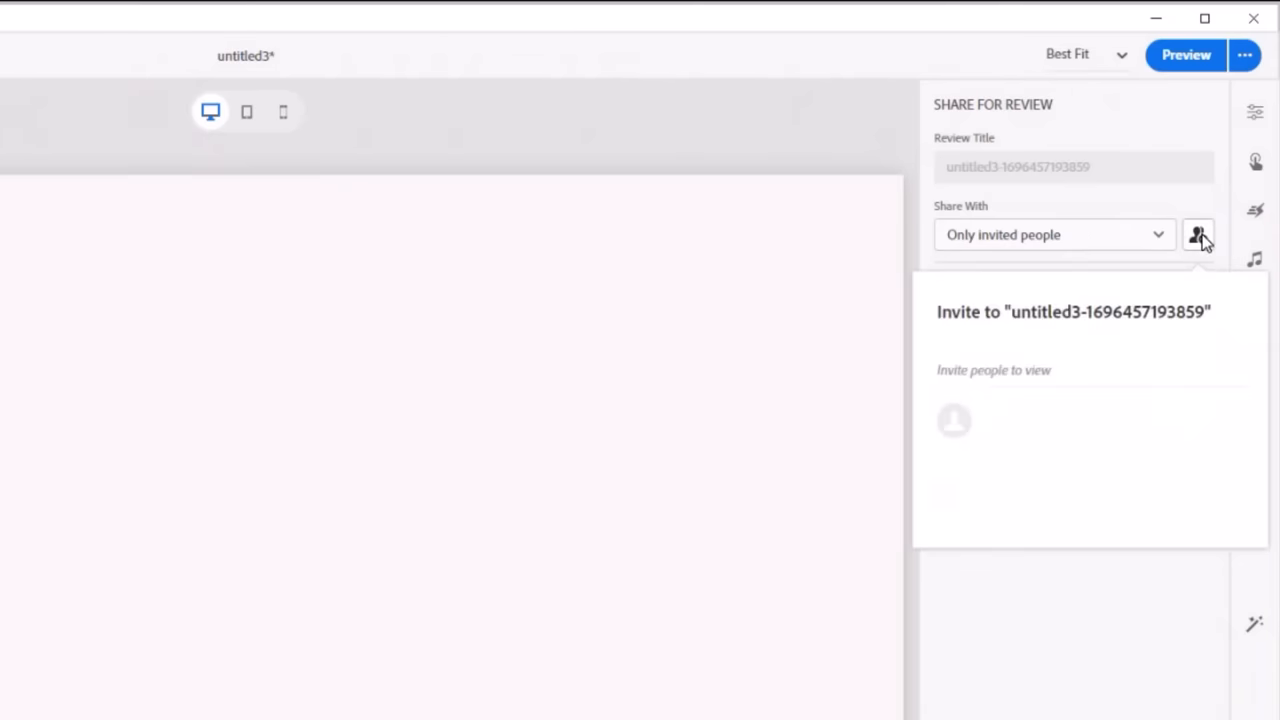
left_click(990, 380)
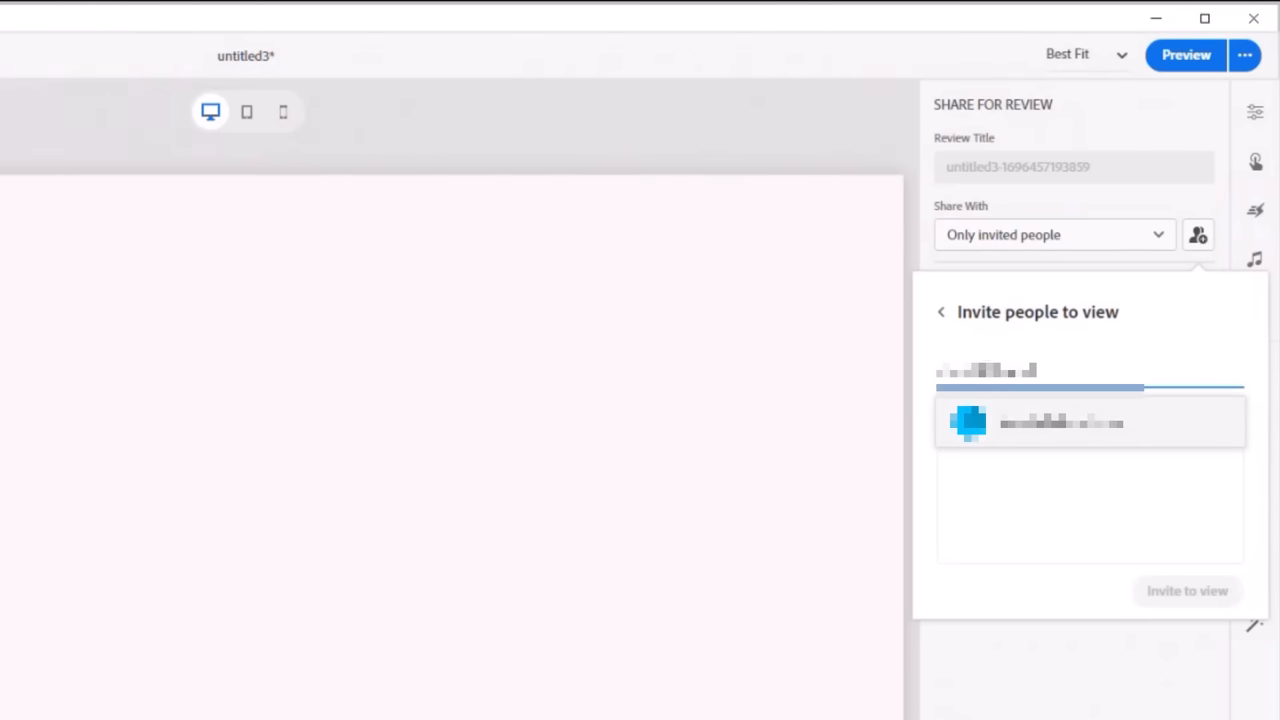
left_click(1060, 422)
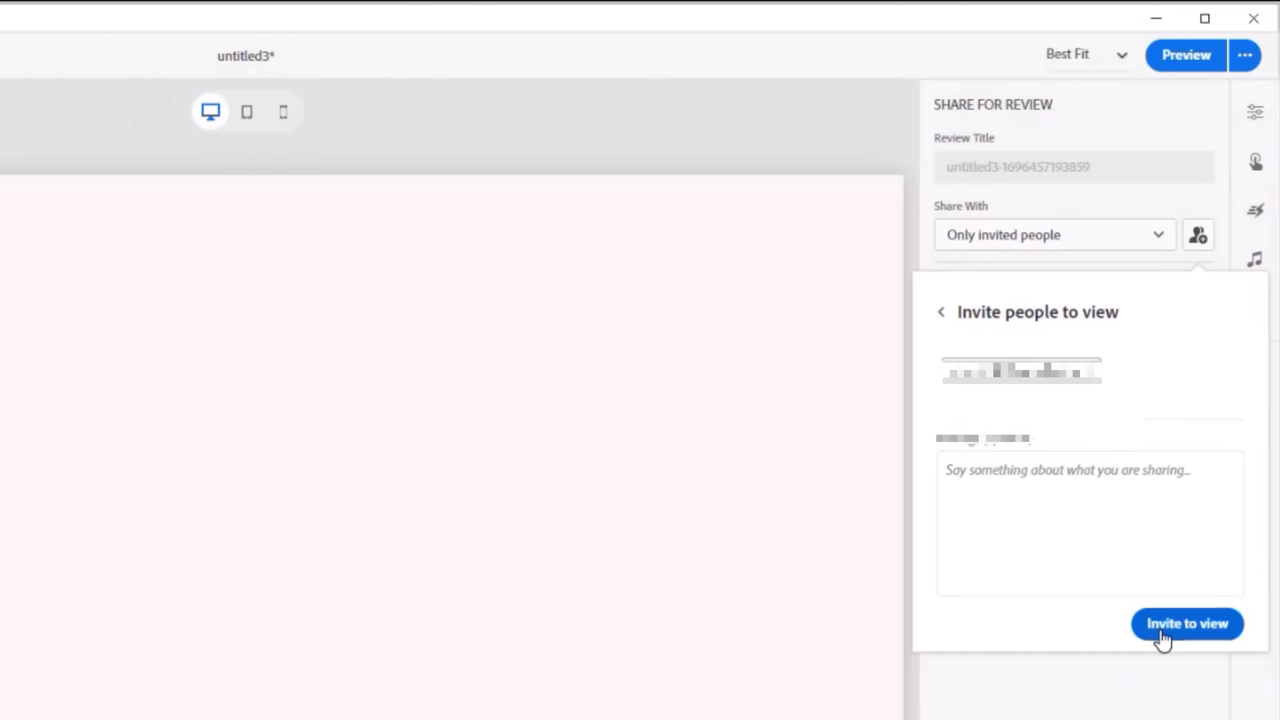
left_click(1186, 624)
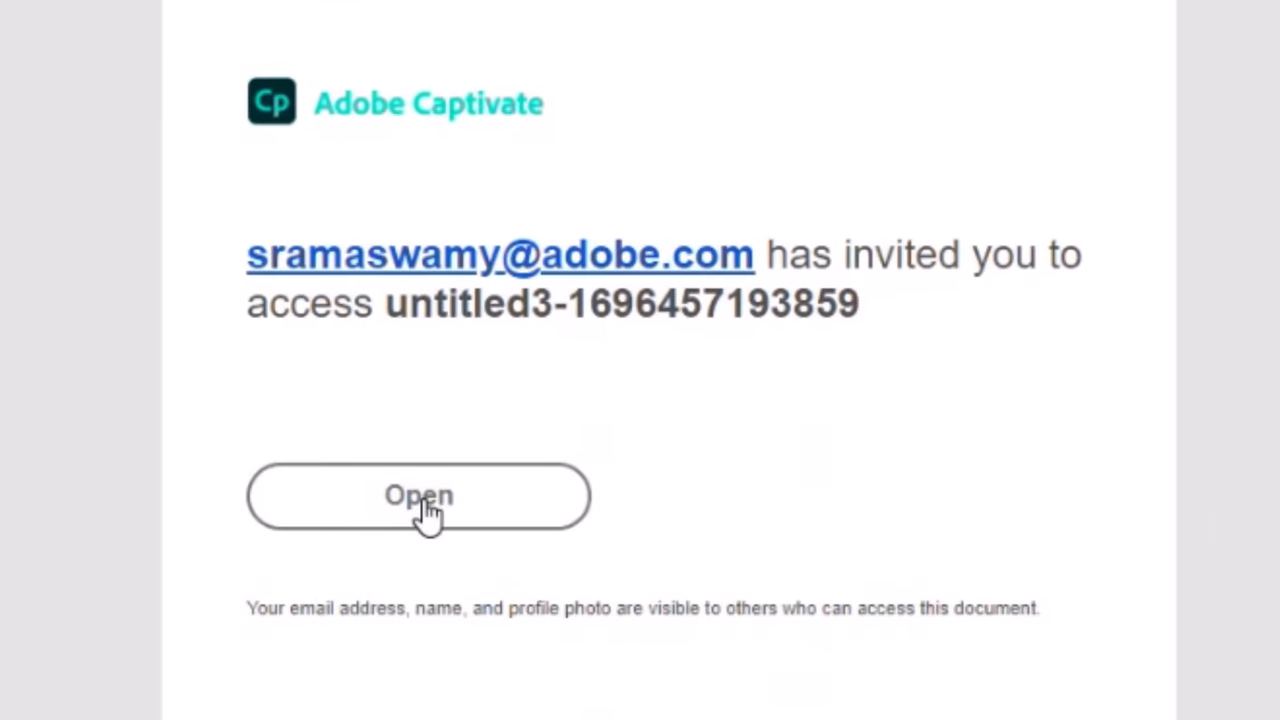
Step: Launch the shared project review in Captivate Review from the invitation email
left_click(418, 496)
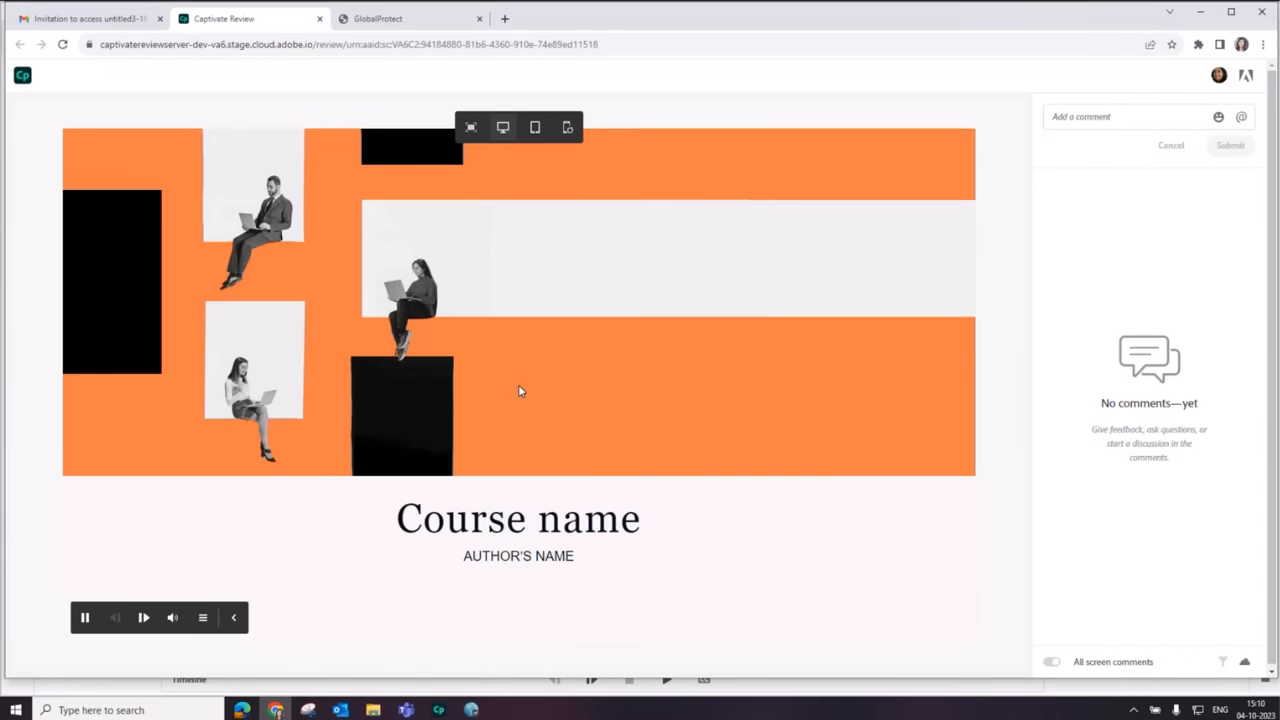
left_click(84, 616)
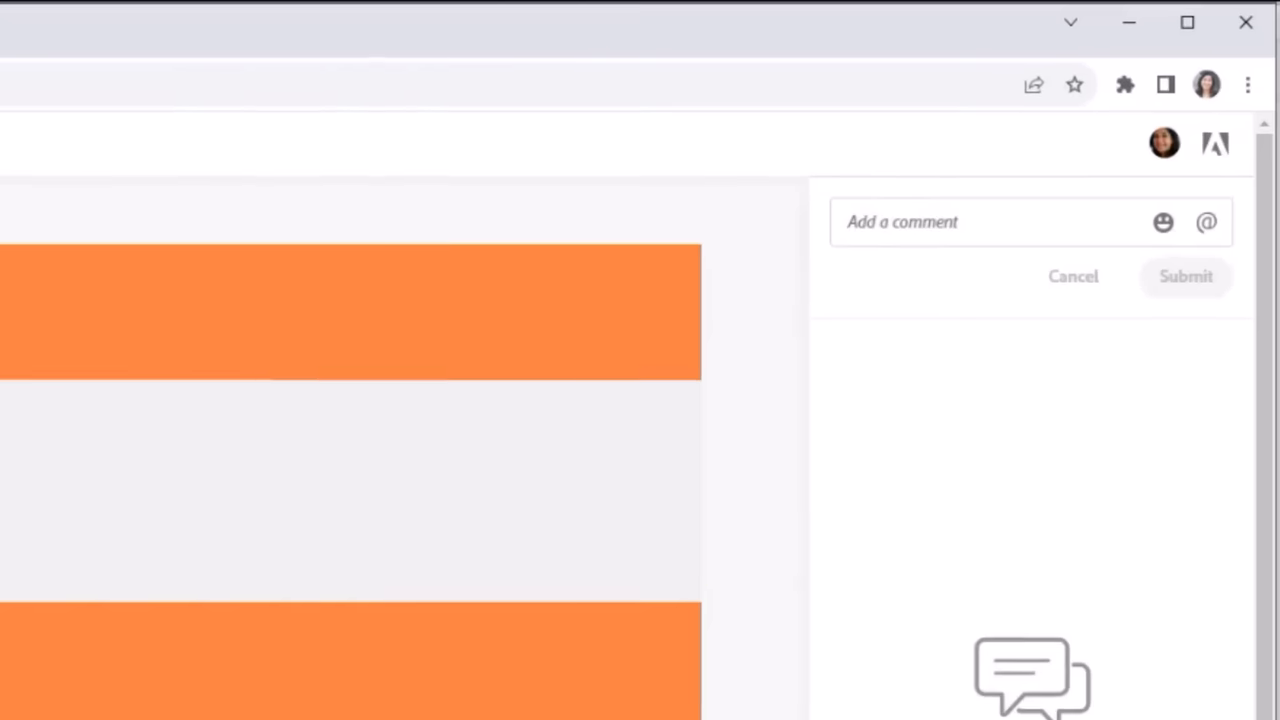
Step: Post a "Looks good!" comment on the Introduction 1 desktop slide
left_click(900, 222)
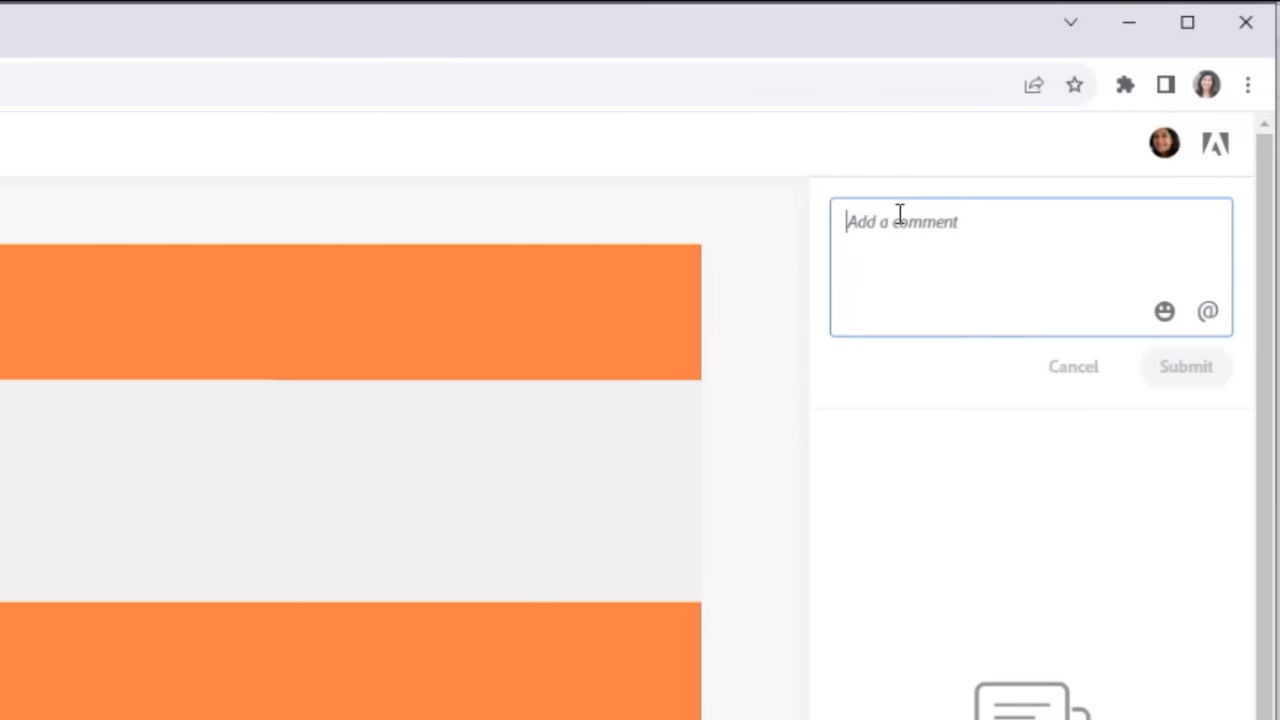
type("4")
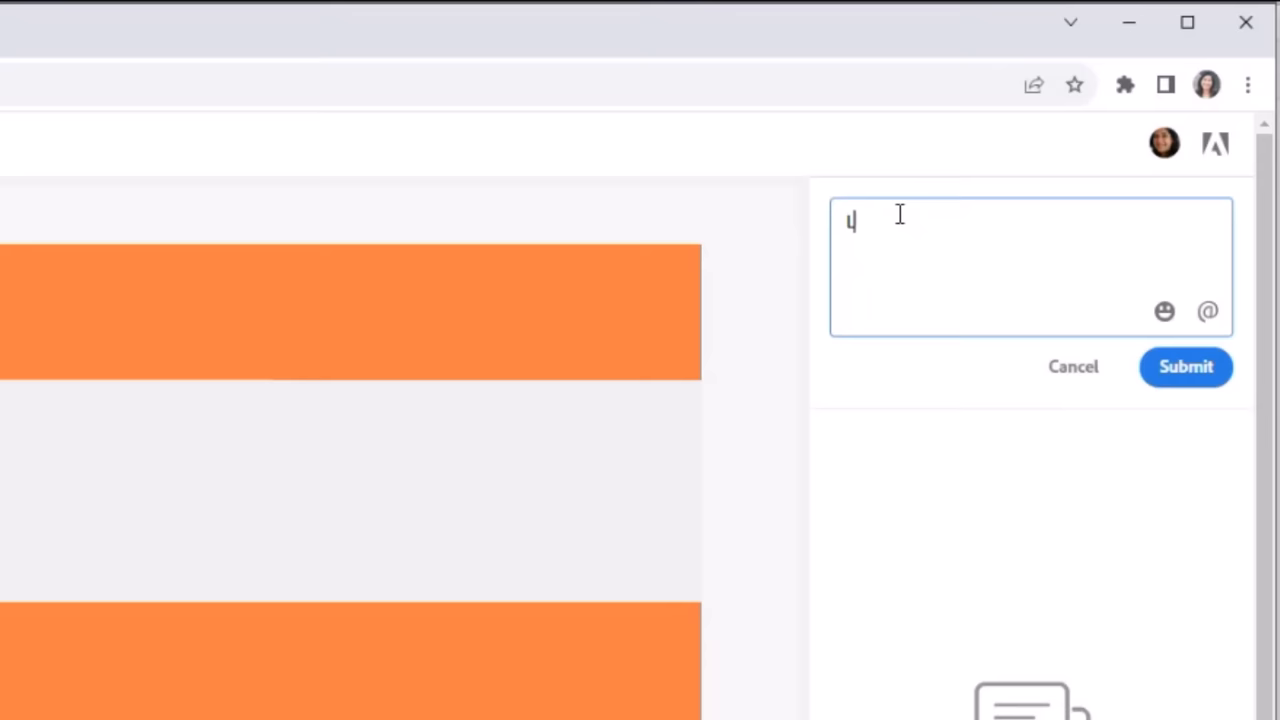
type("Looks good!")
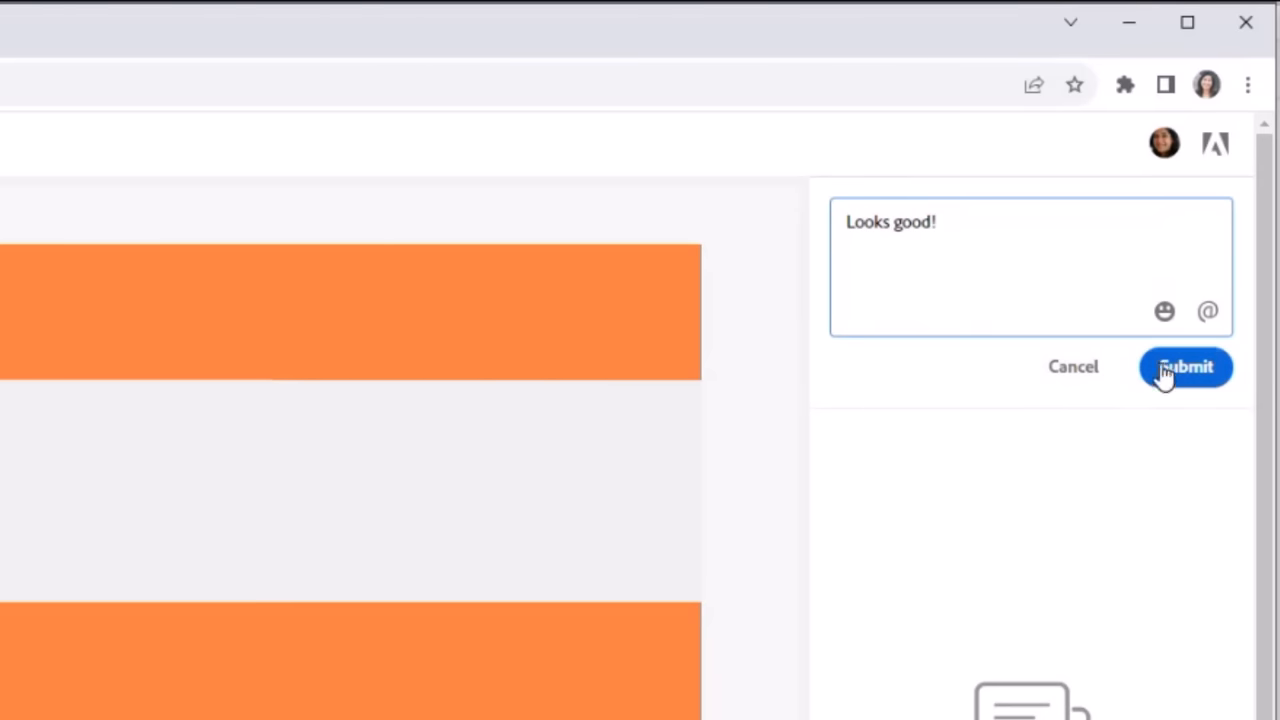
left_click(1184, 366)
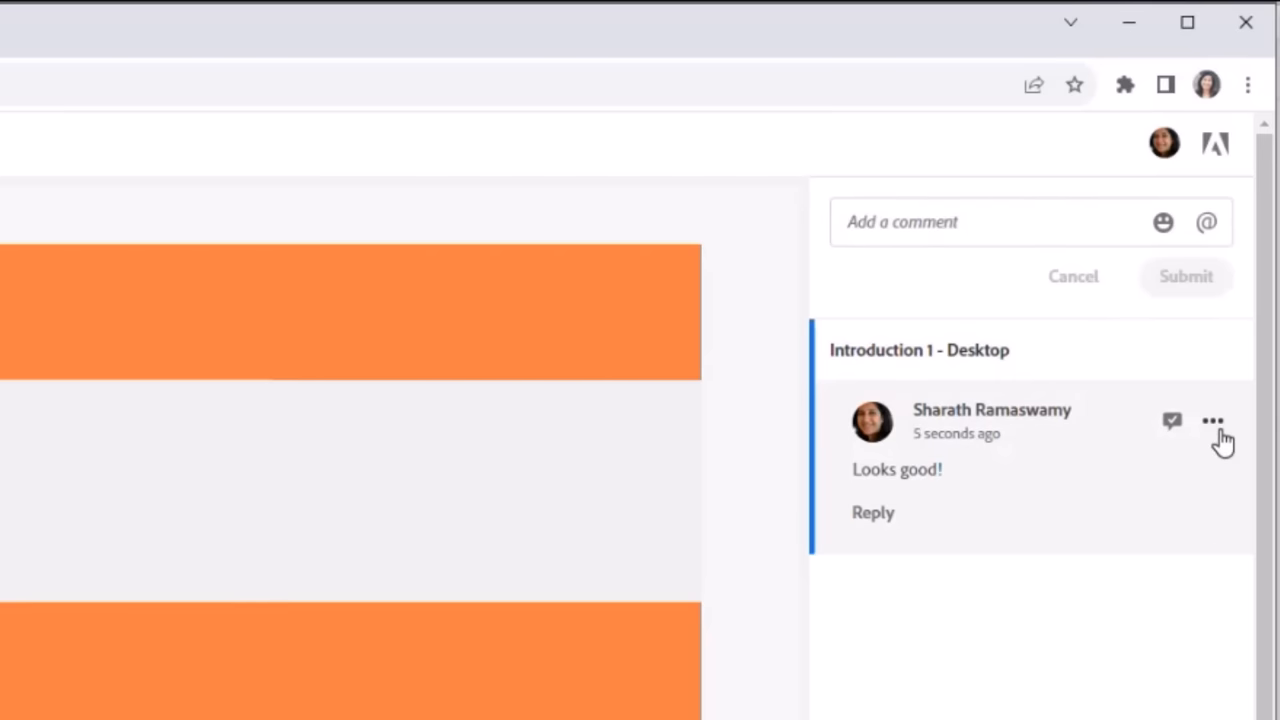
Step: Check the posted comment's more-options menu and dismiss it unchanged
left_click(1212, 420)
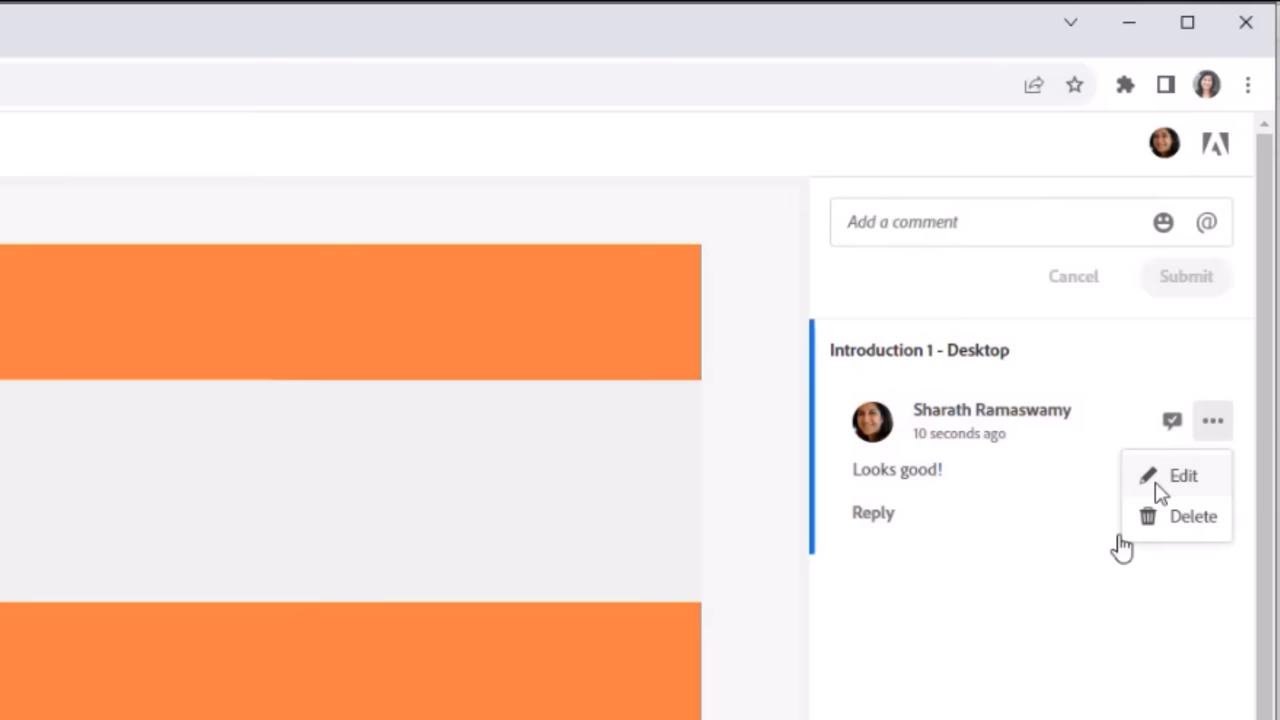
left_click(1212, 420)
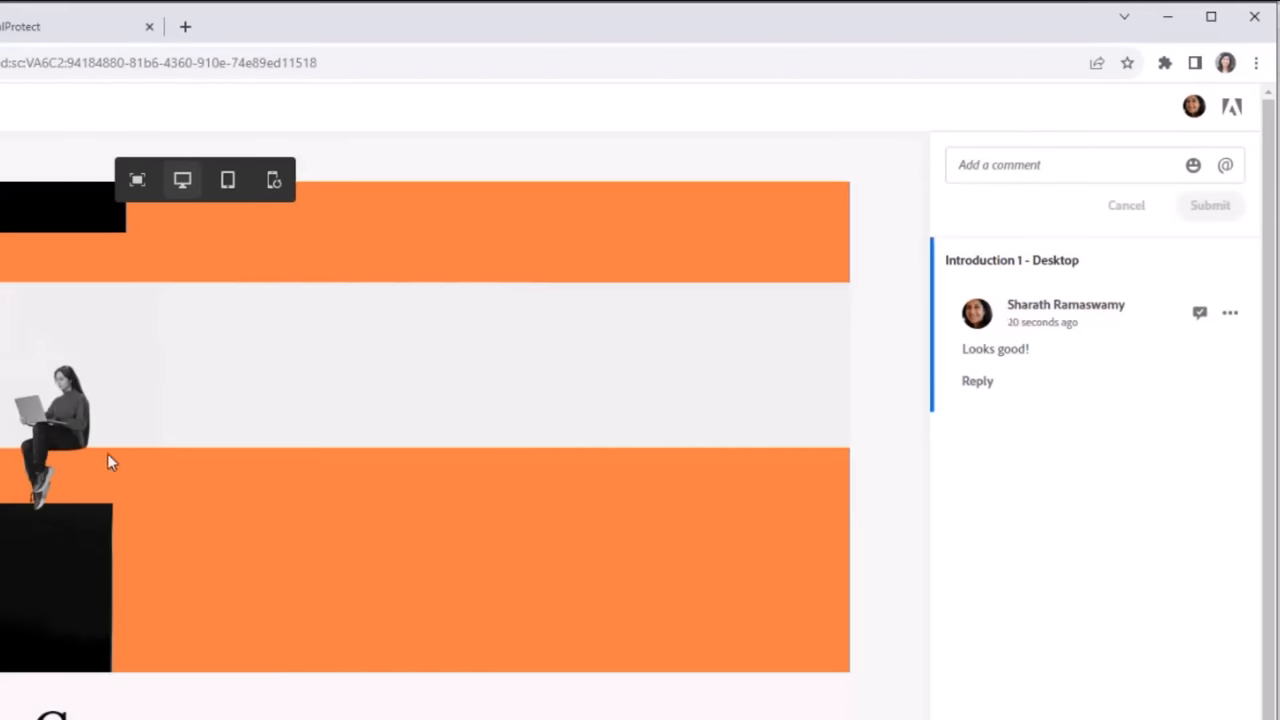
mouse_move(228, 180)
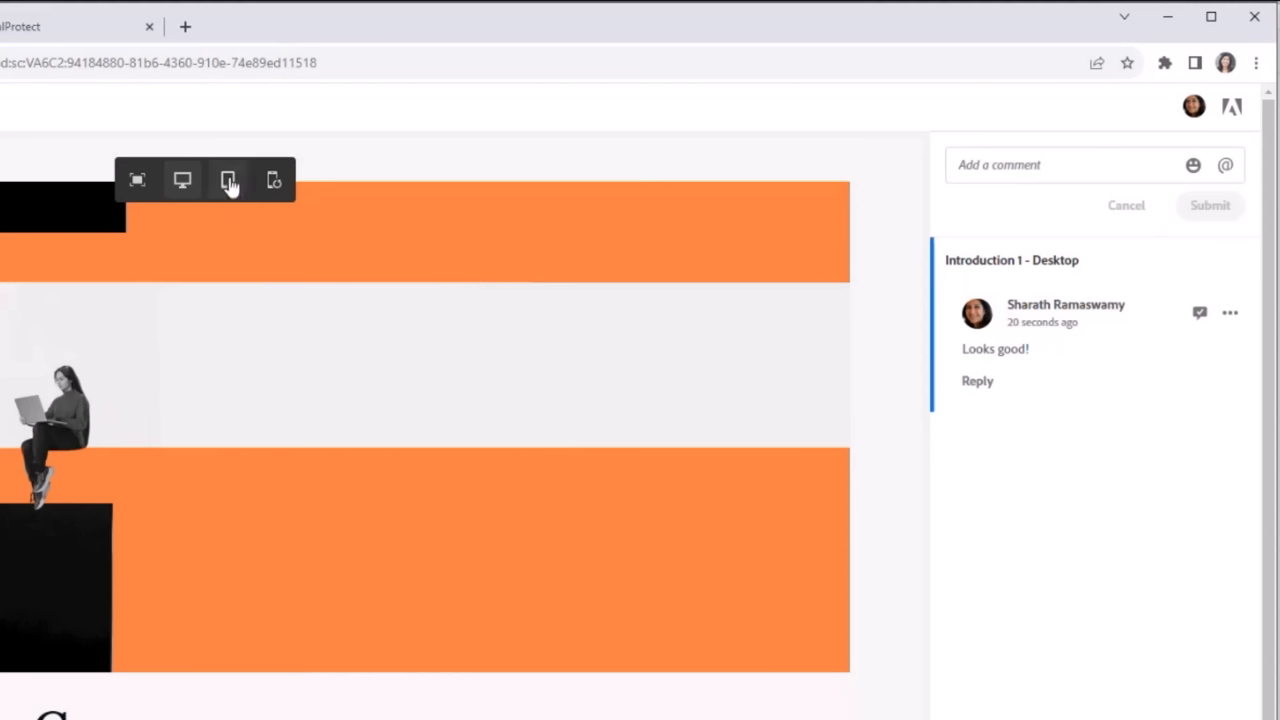
Step: Post "I think the image needs some improvement" on the Introduction 1 tablet layout
left_click(228, 176)
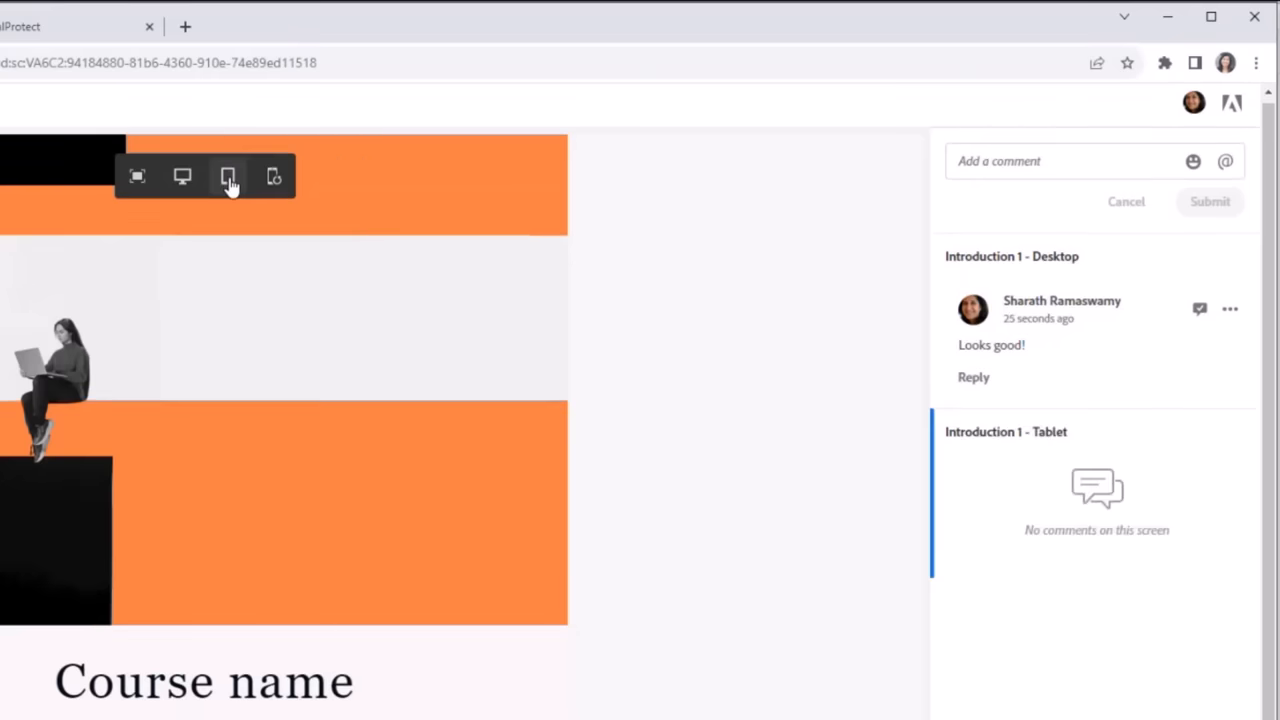
mouse_move(424, 442)
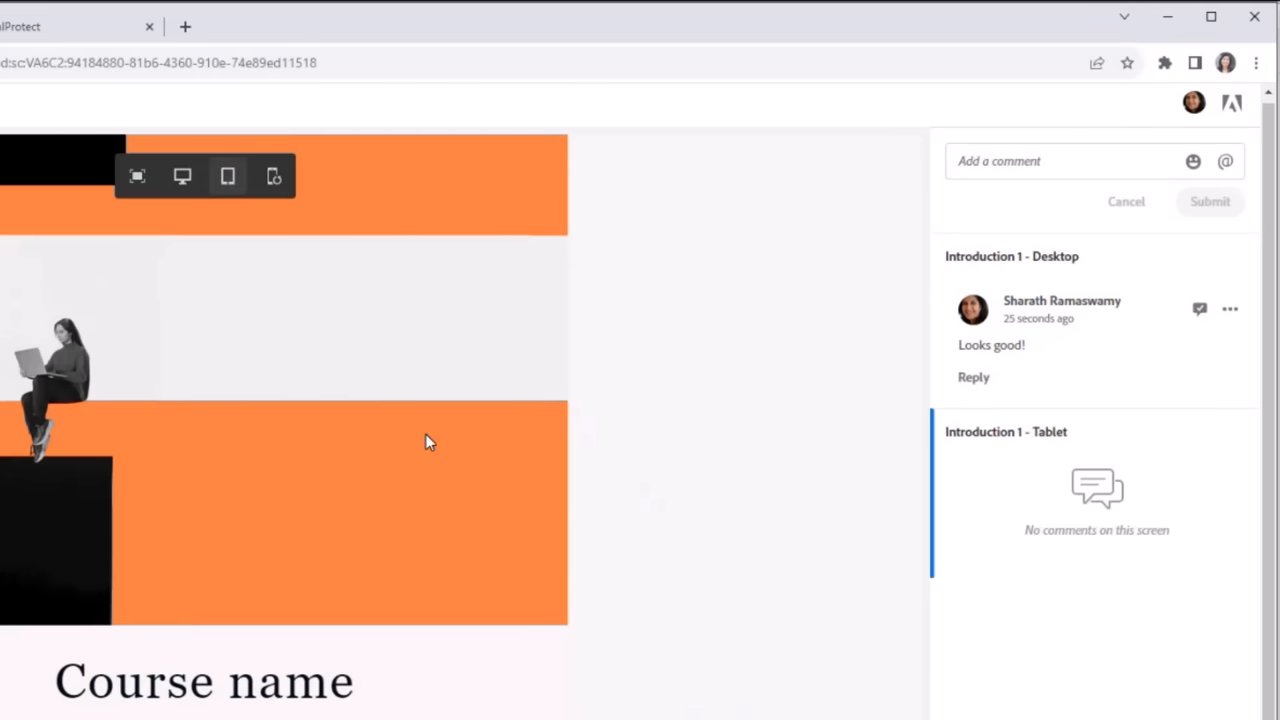
mouse_move(1088, 196)
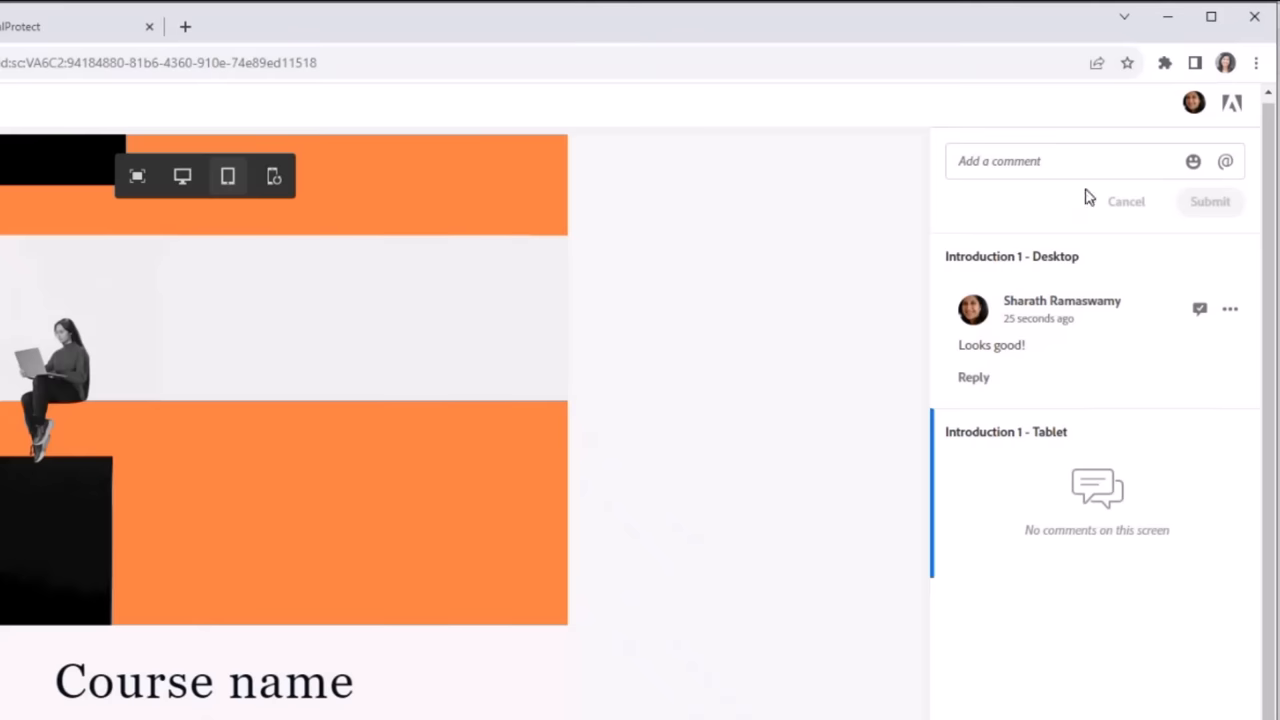
left_click(1050, 160)
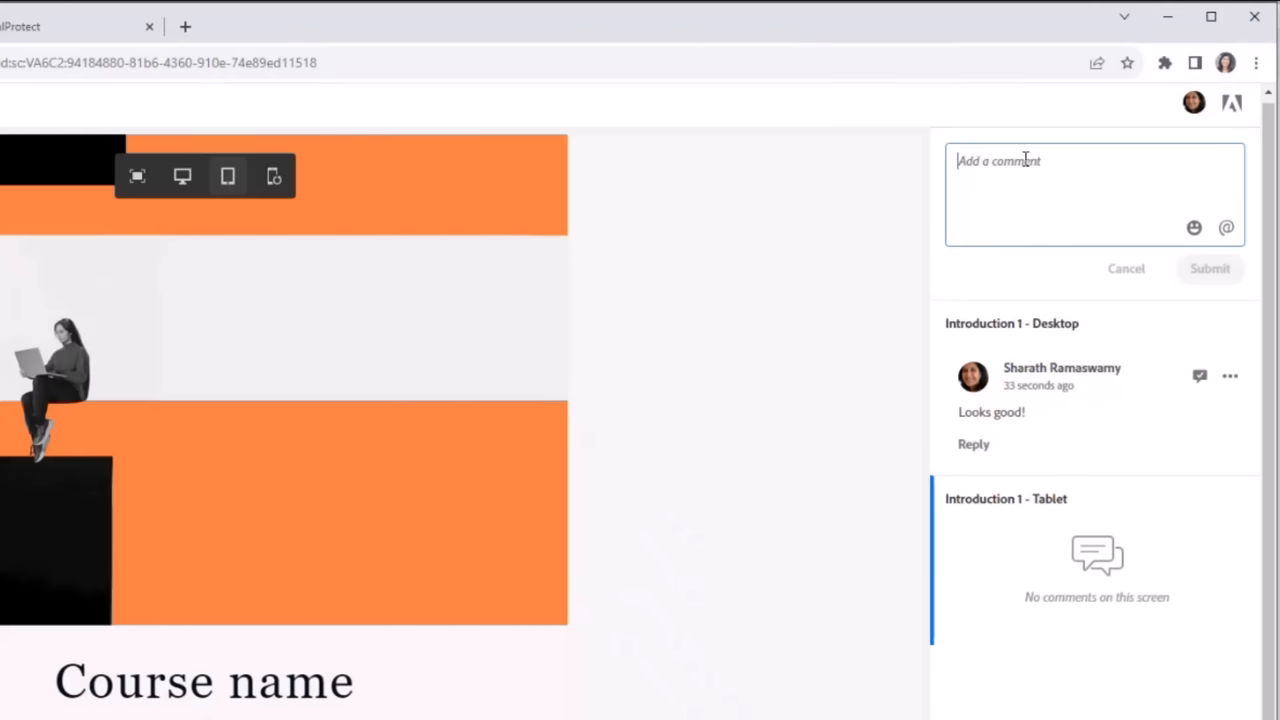
type("I think the image needs some improveme")
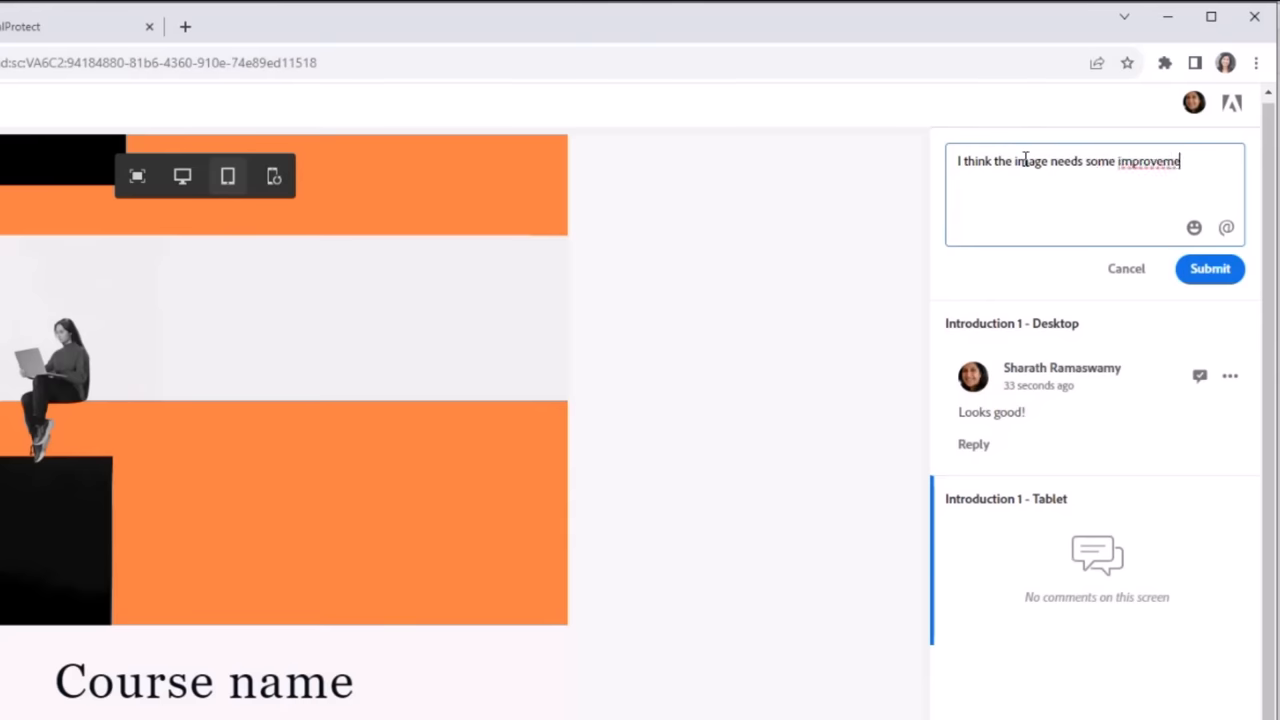
left_click(1208, 268)
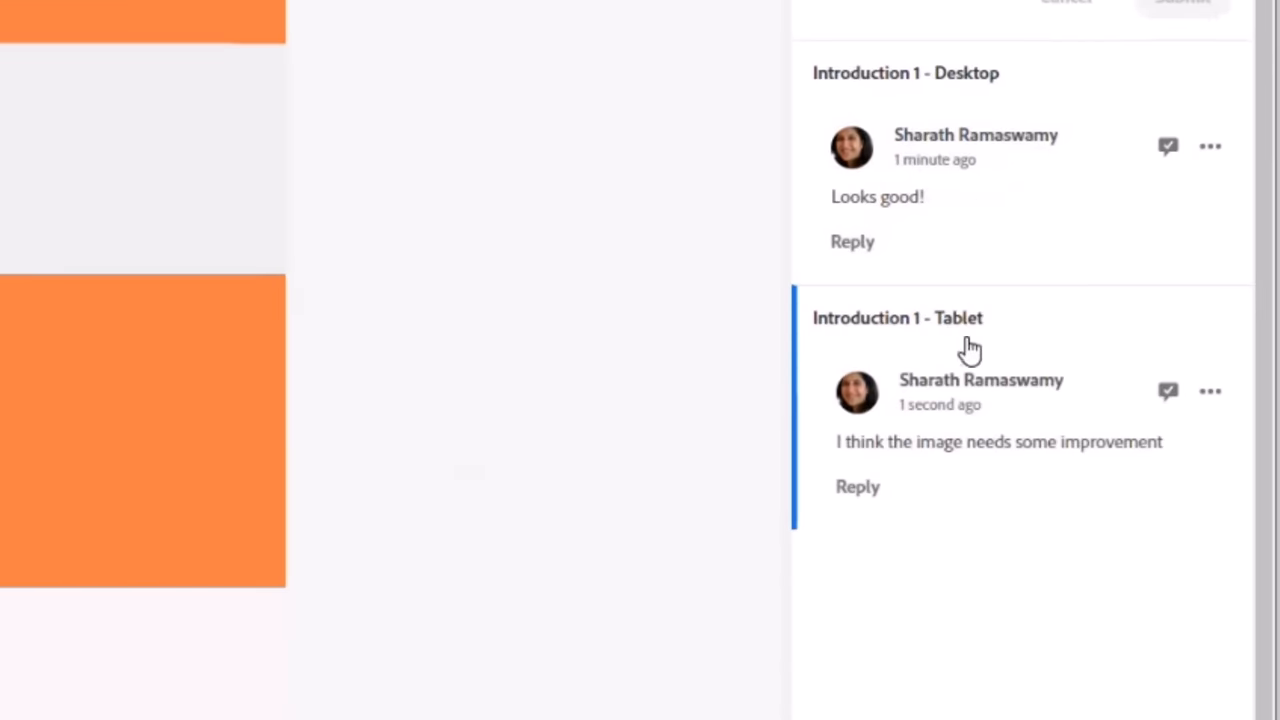
mouse_move(938, 310)
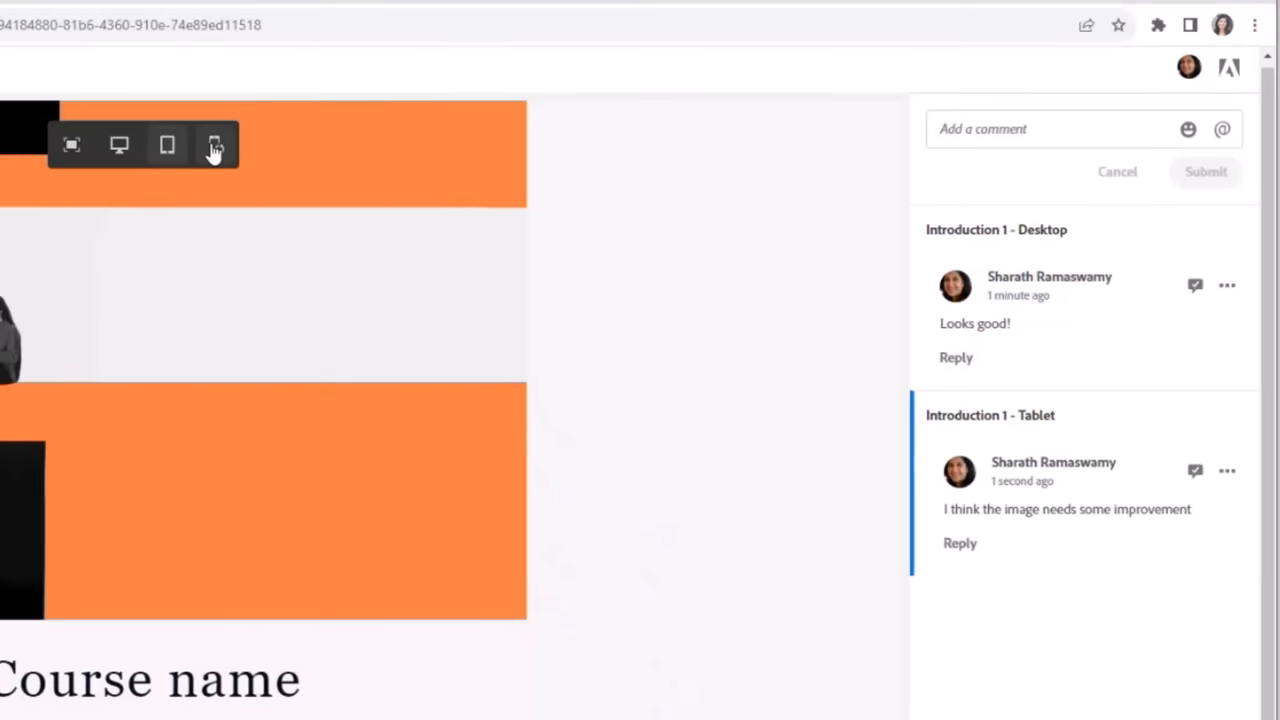
Step: Post "looks fantastic!" on the Introduction 1 mobile layout
left_click(216, 144)
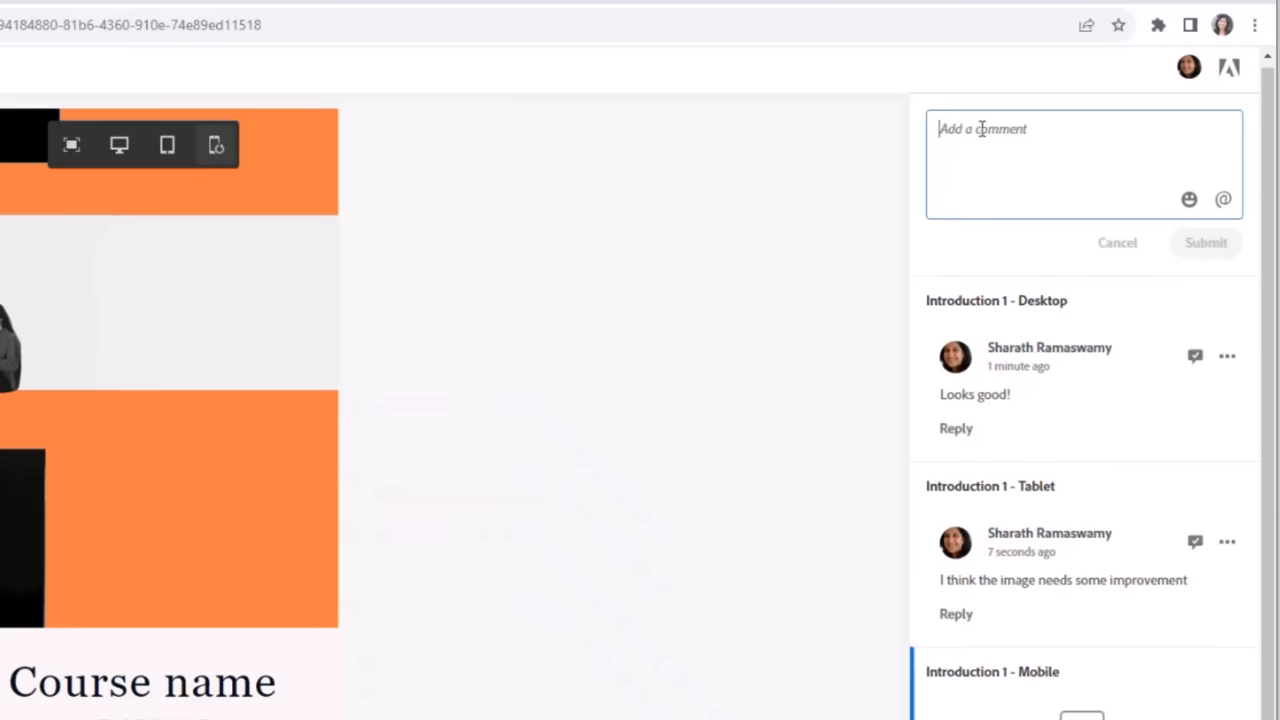
type("looks fantastic!")
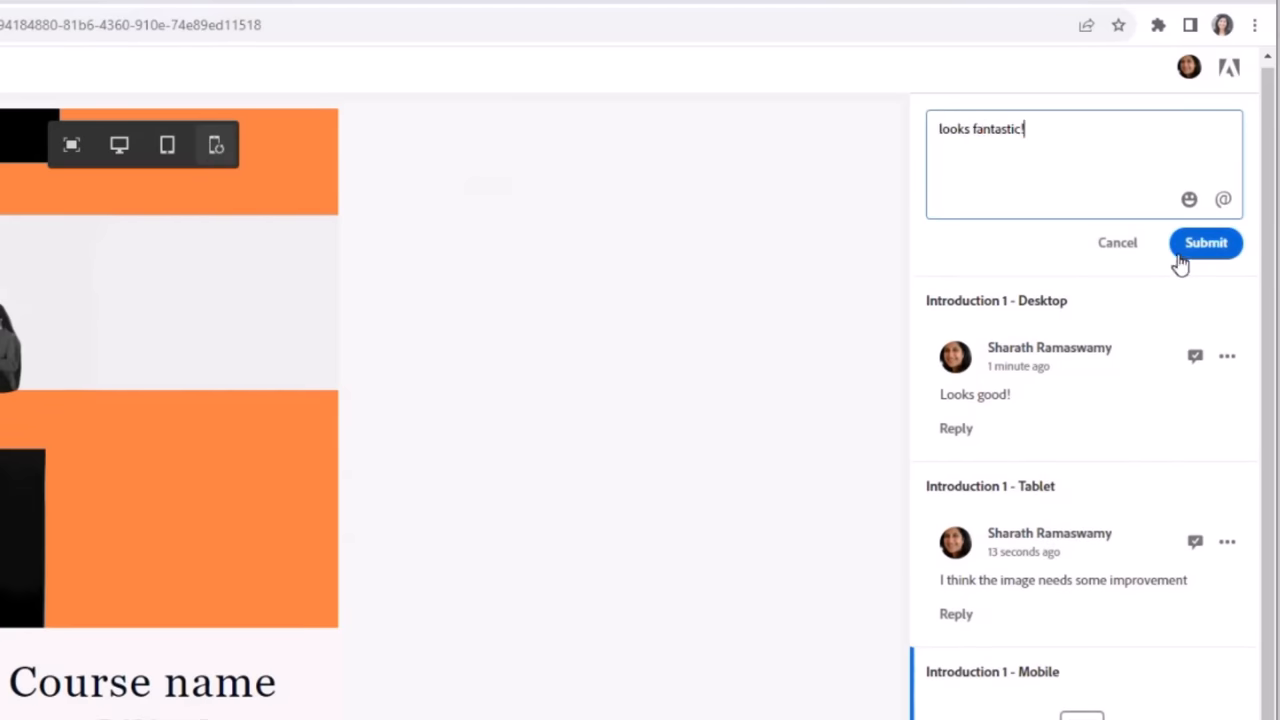
left_click(1204, 242)
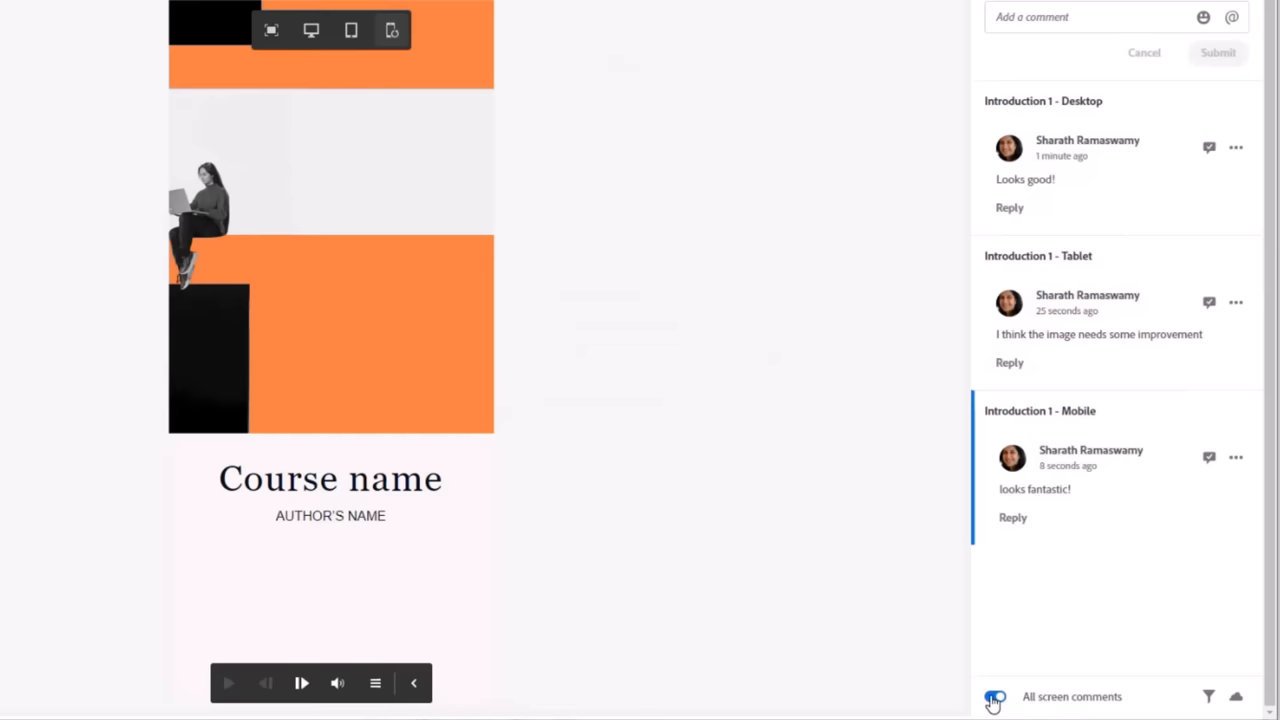
Step: Show only this screen's comments, then list comments from all screens again
left_click(992, 696)
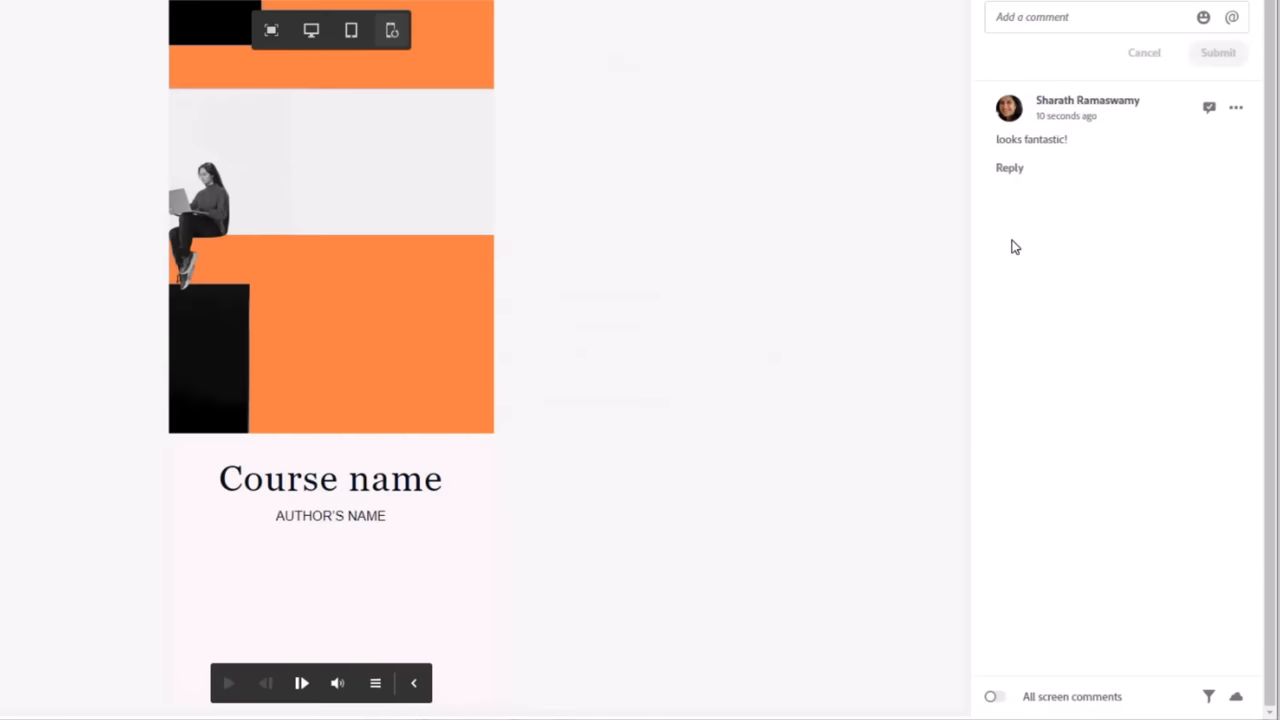
mouse_move(960, 316)
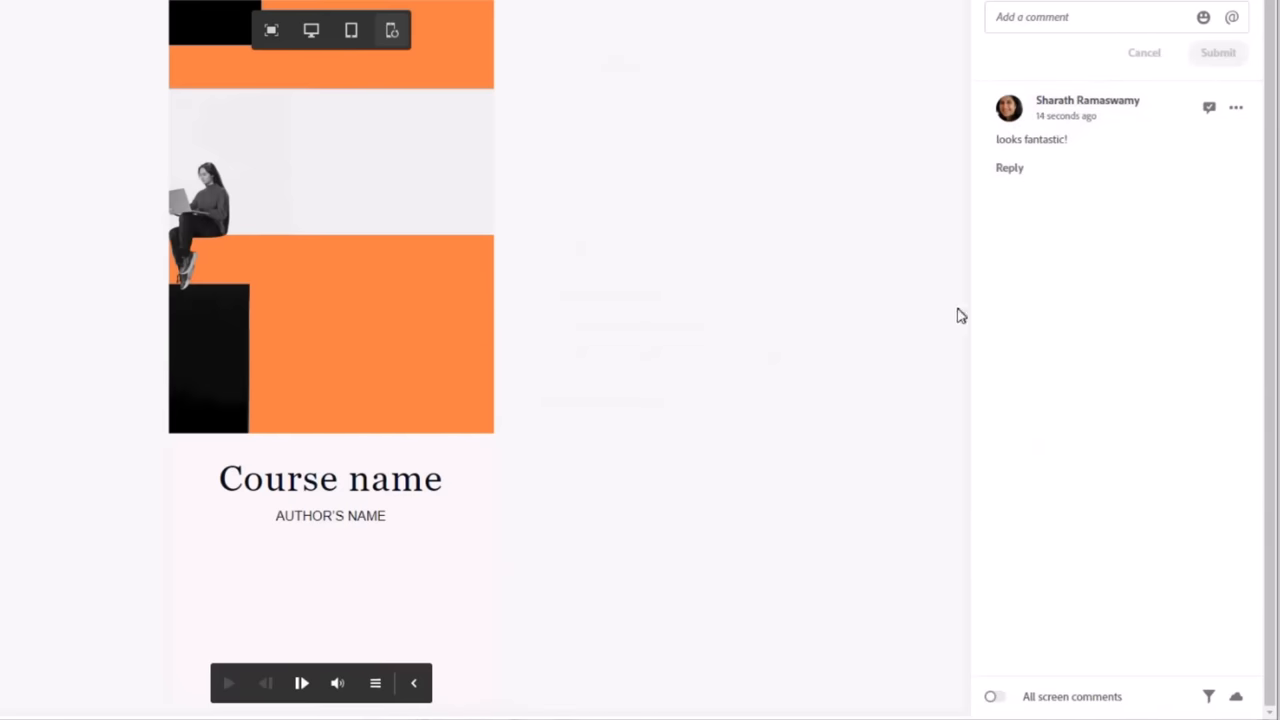
mouse_move(544, 184)
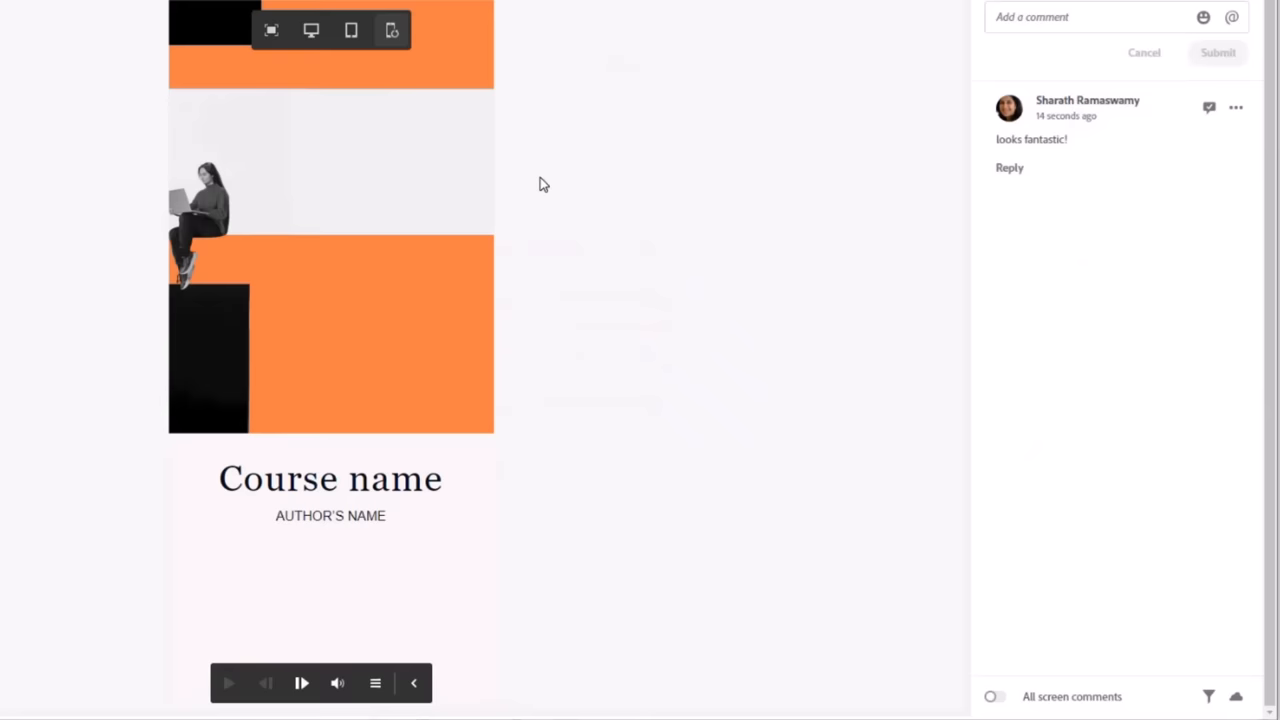
mouse_move(388, 62)
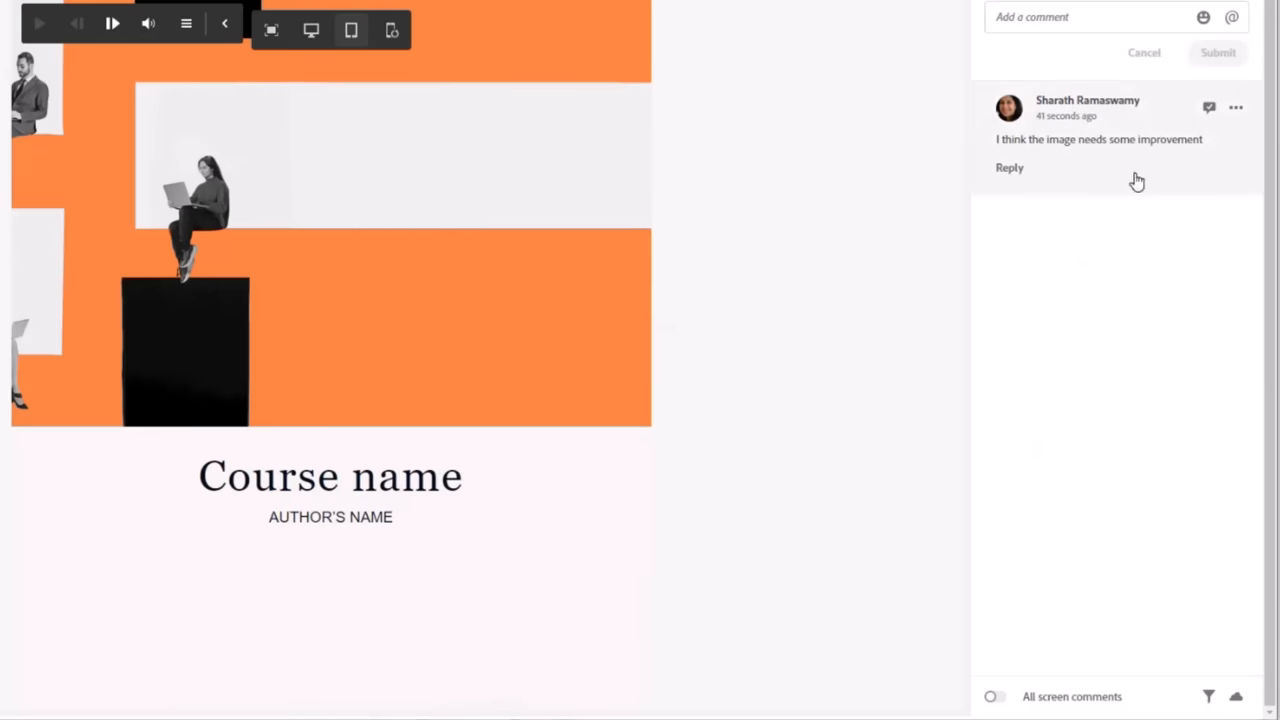
mouse_move(1132, 180)
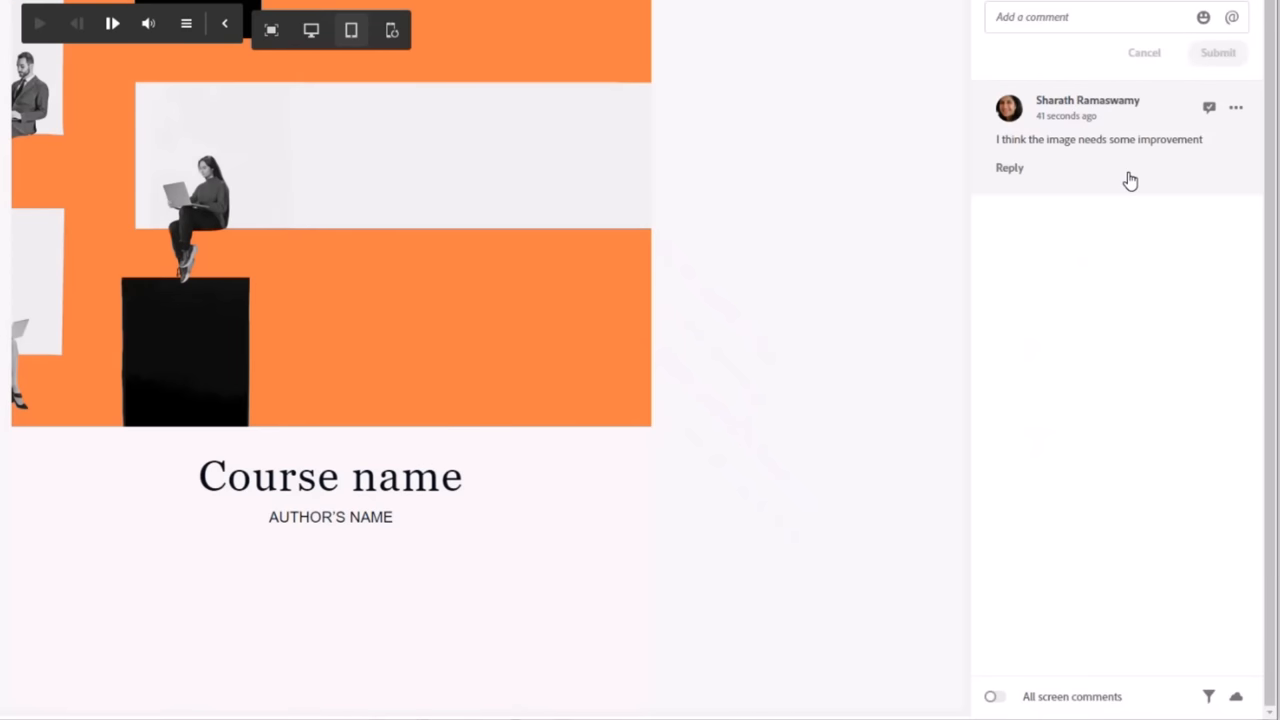
mouse_move(476, 232)
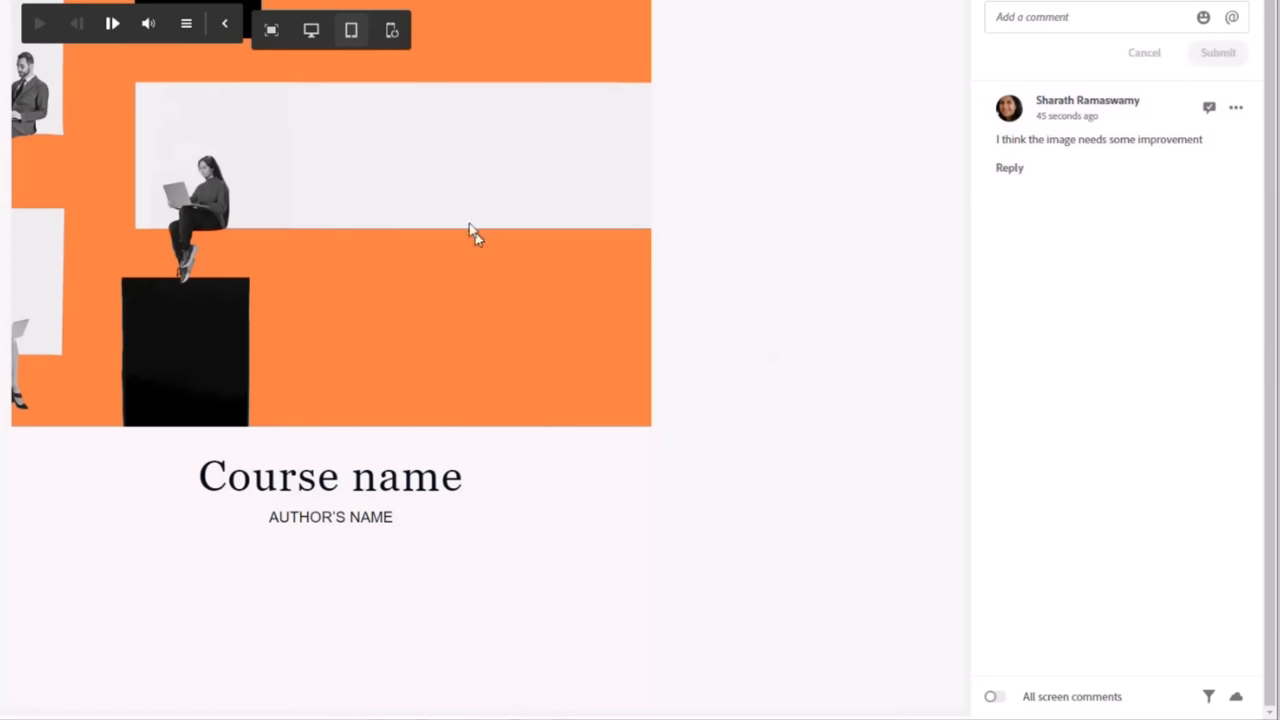
mouse_move(1008, 716)
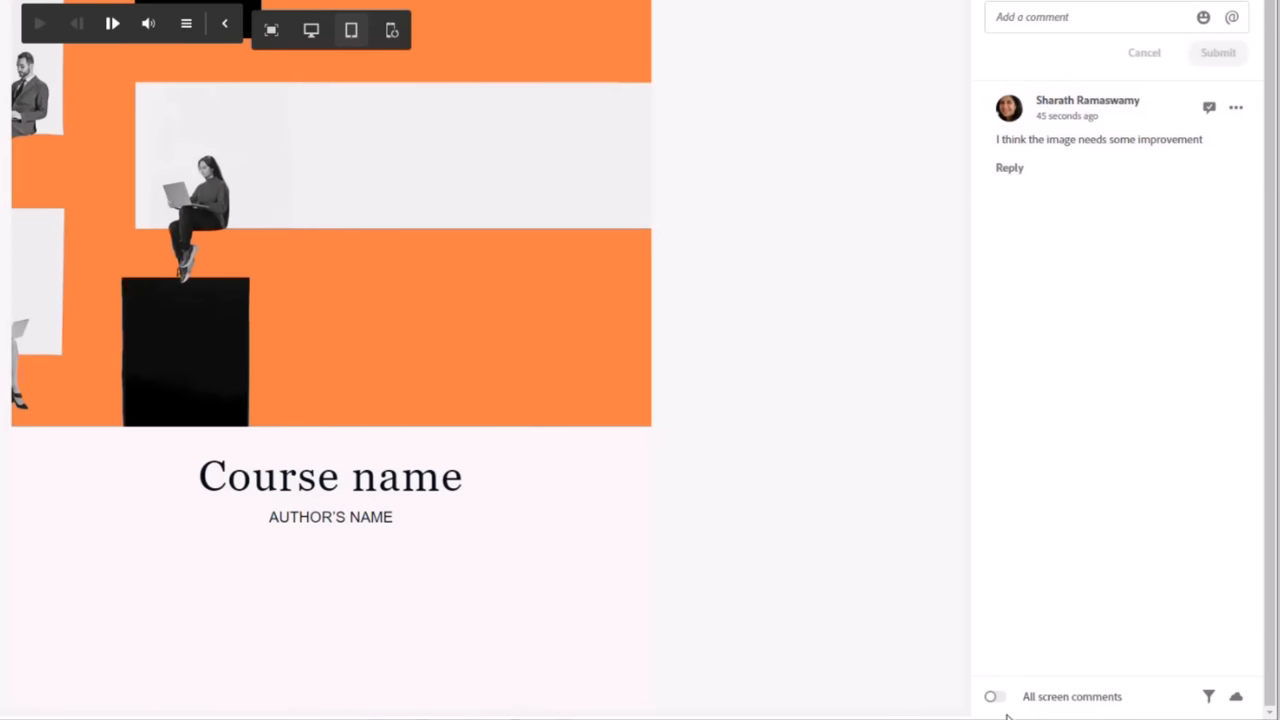
left_click(994, 696)
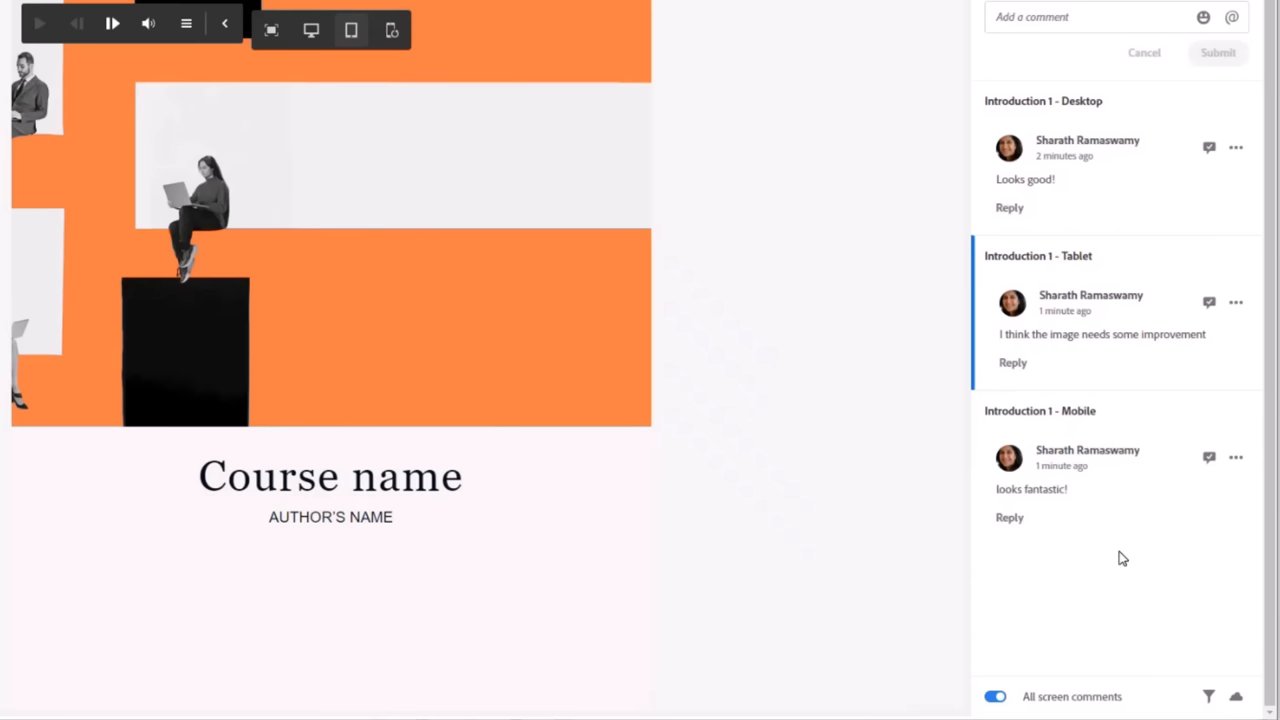
mouse_move(750, 586)
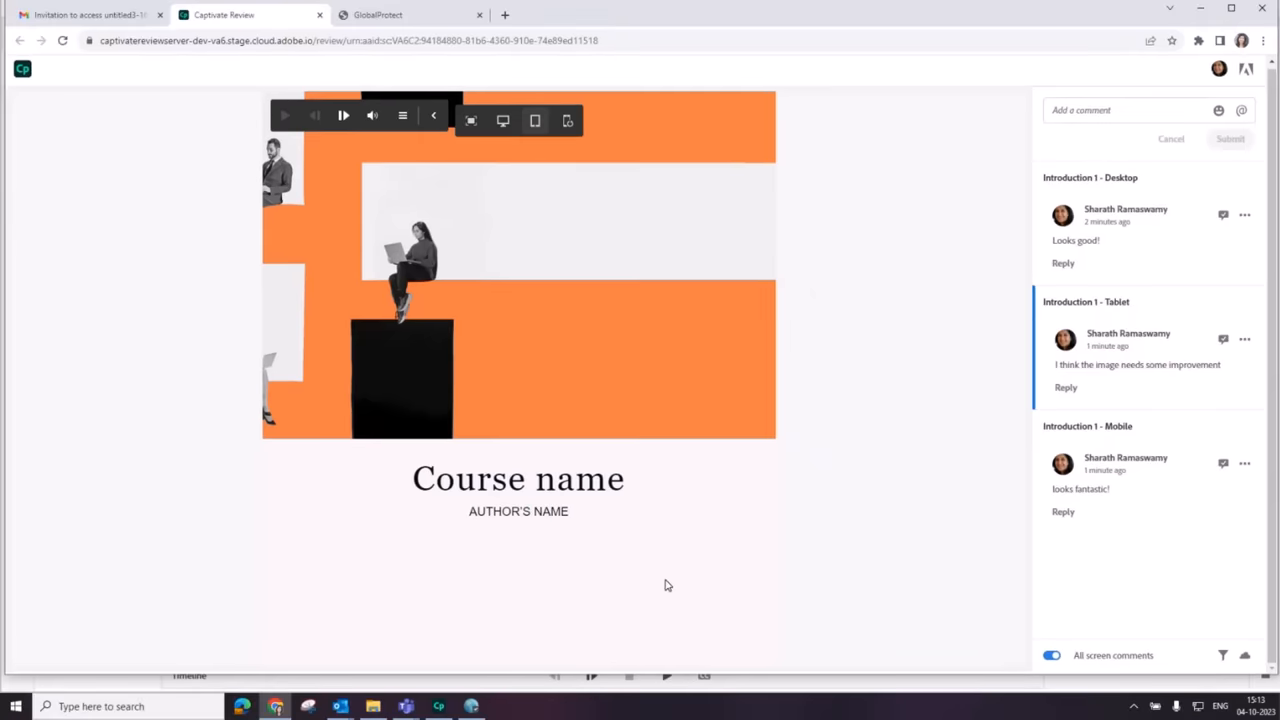
mouse_move(518, 608)
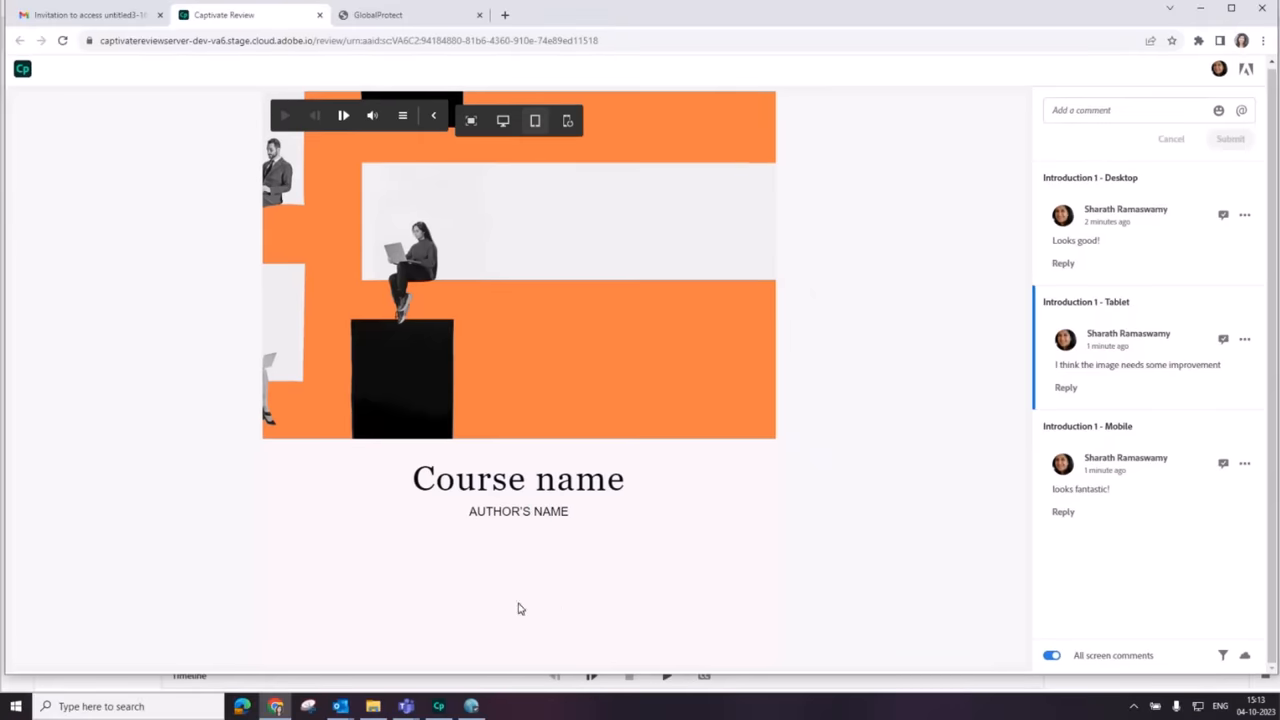
Step: Launch Adobe Captivate from the Start menu and go to its AI Co-Pilot page
left_click(16, 706)
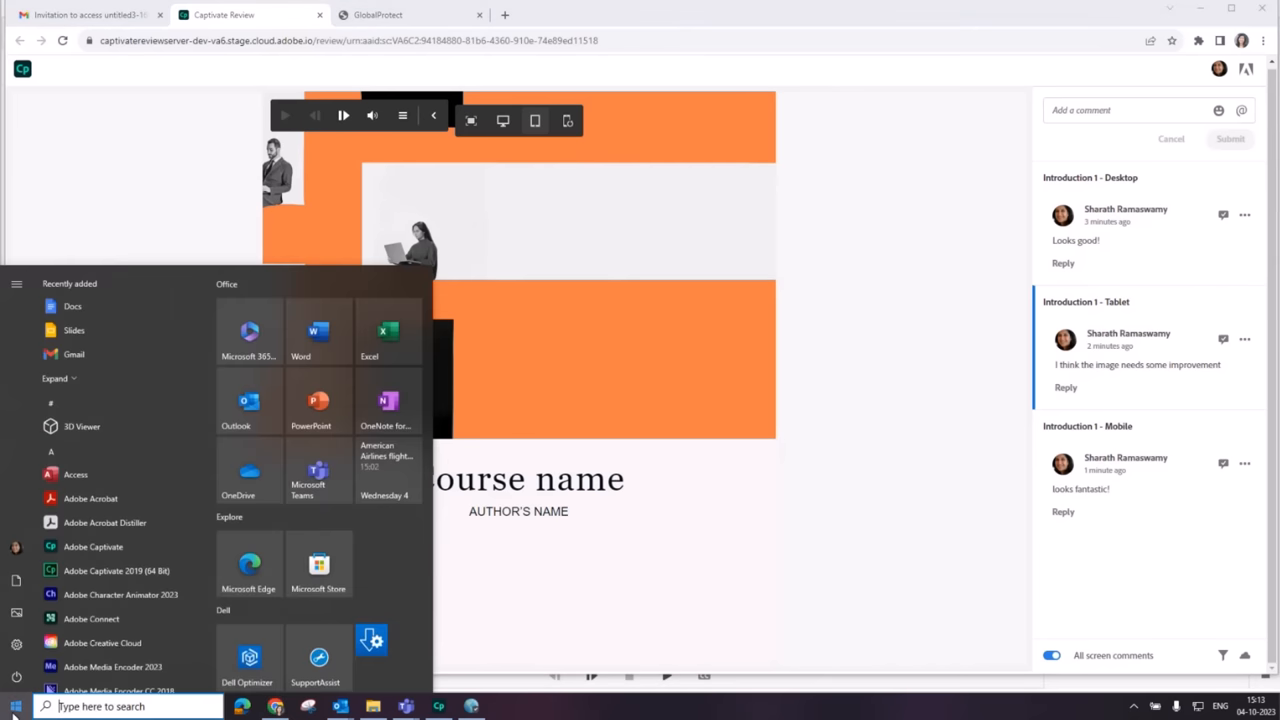
left_click(438, 706)
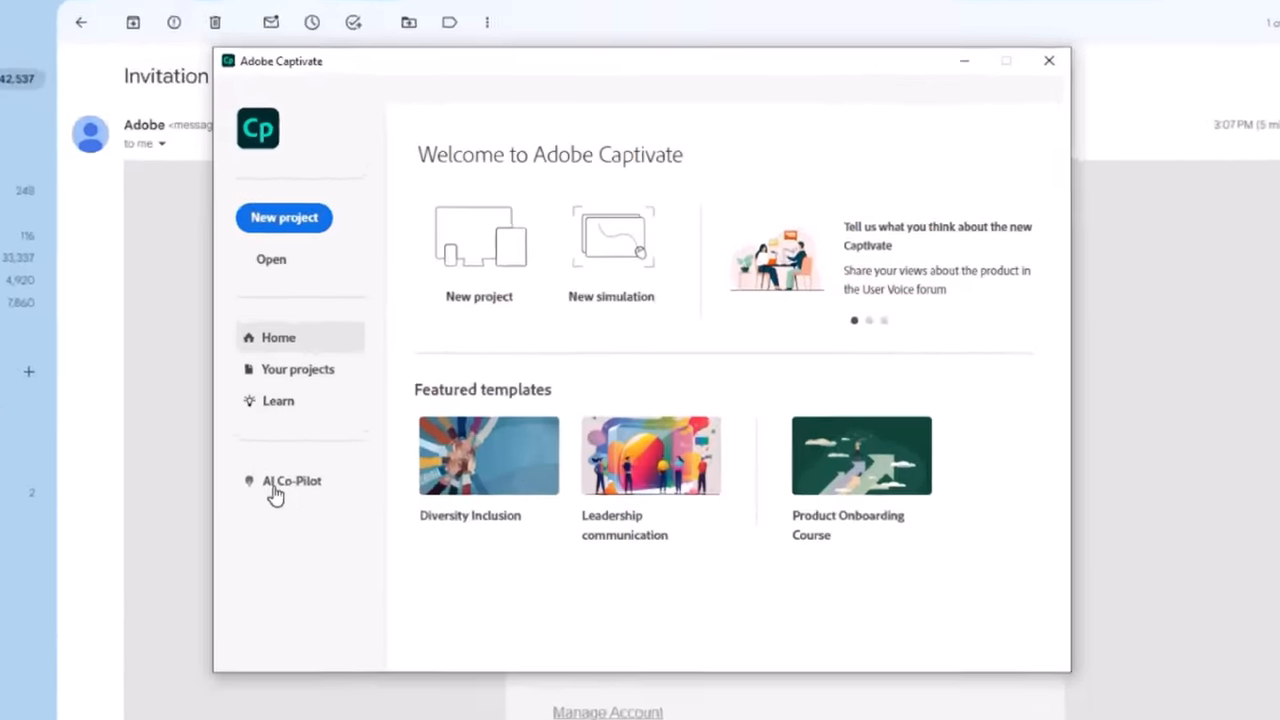
left_click(292, 480)
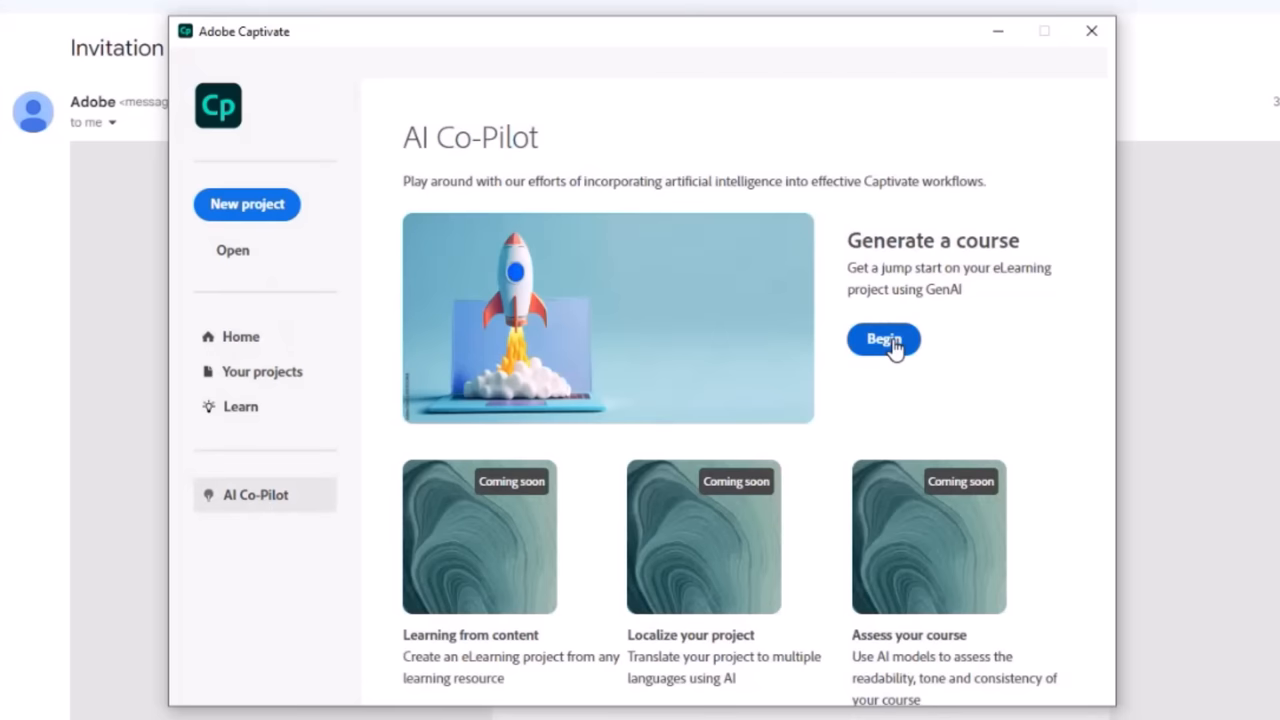
Step: Begin AI course generation with objective "learn the basics of the principles of photography"
left_click(884, 340)
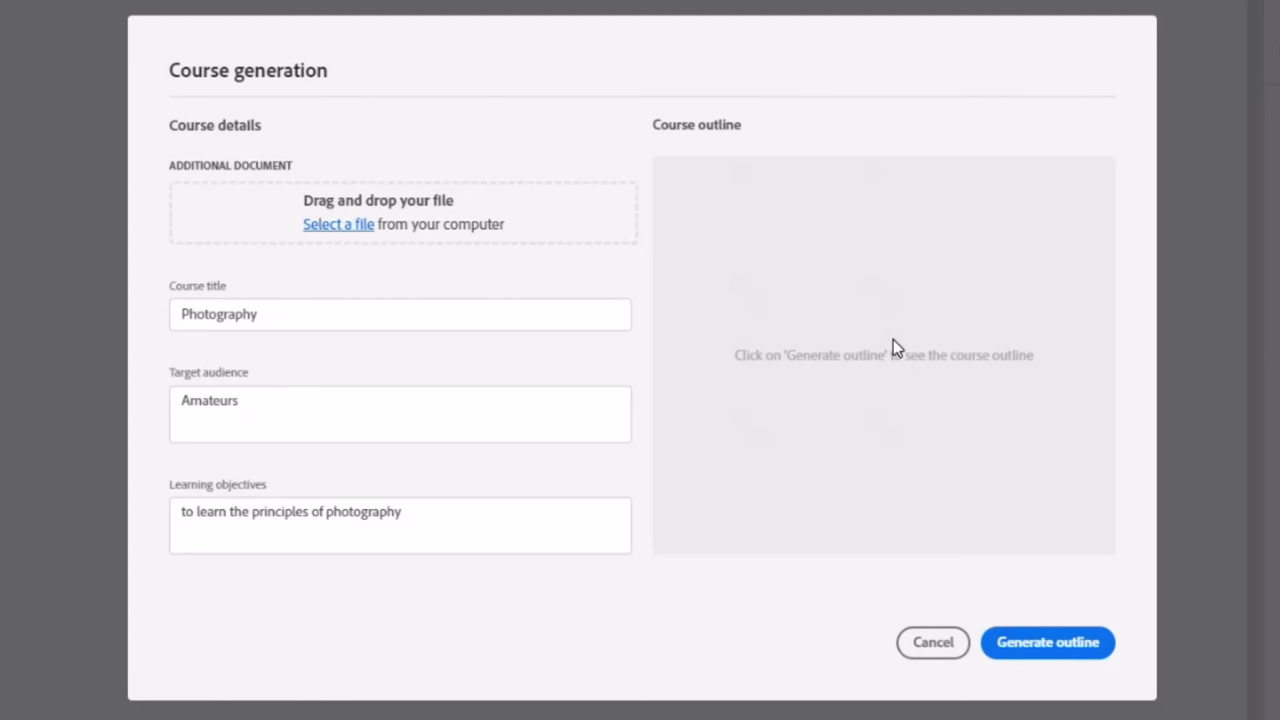
mouse_move(704, 562)
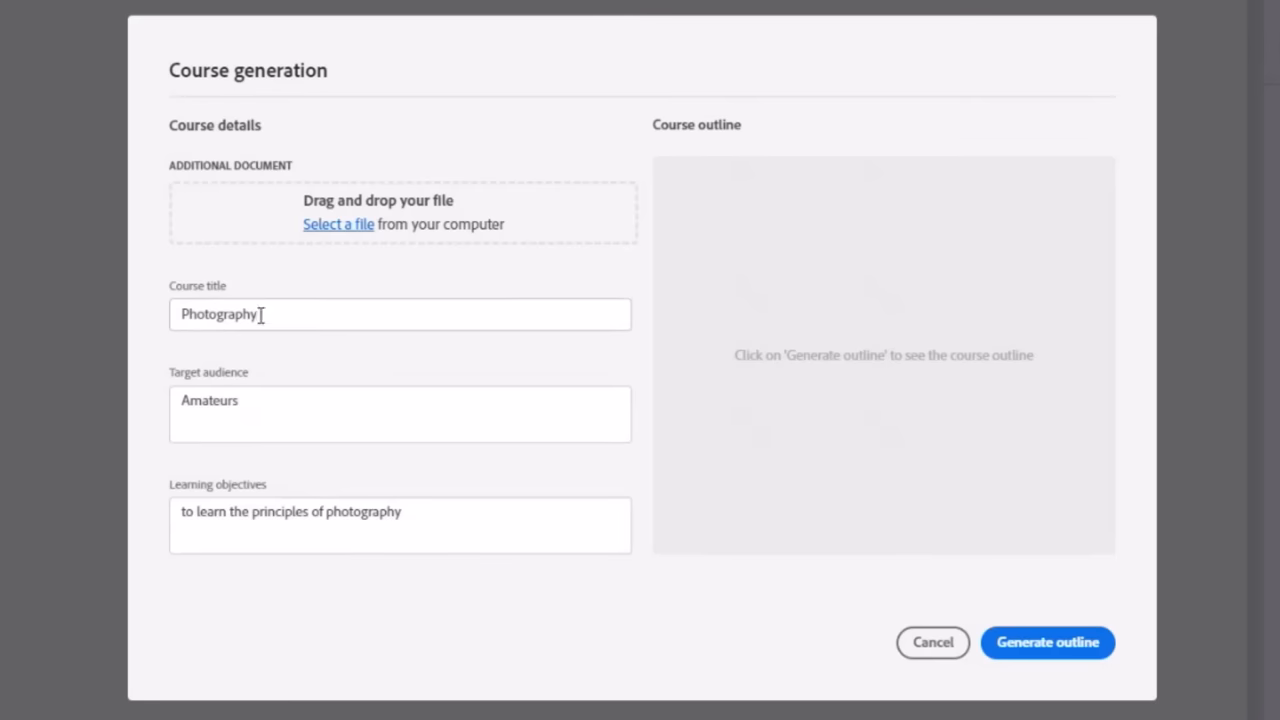
mouse_move(280, 478)
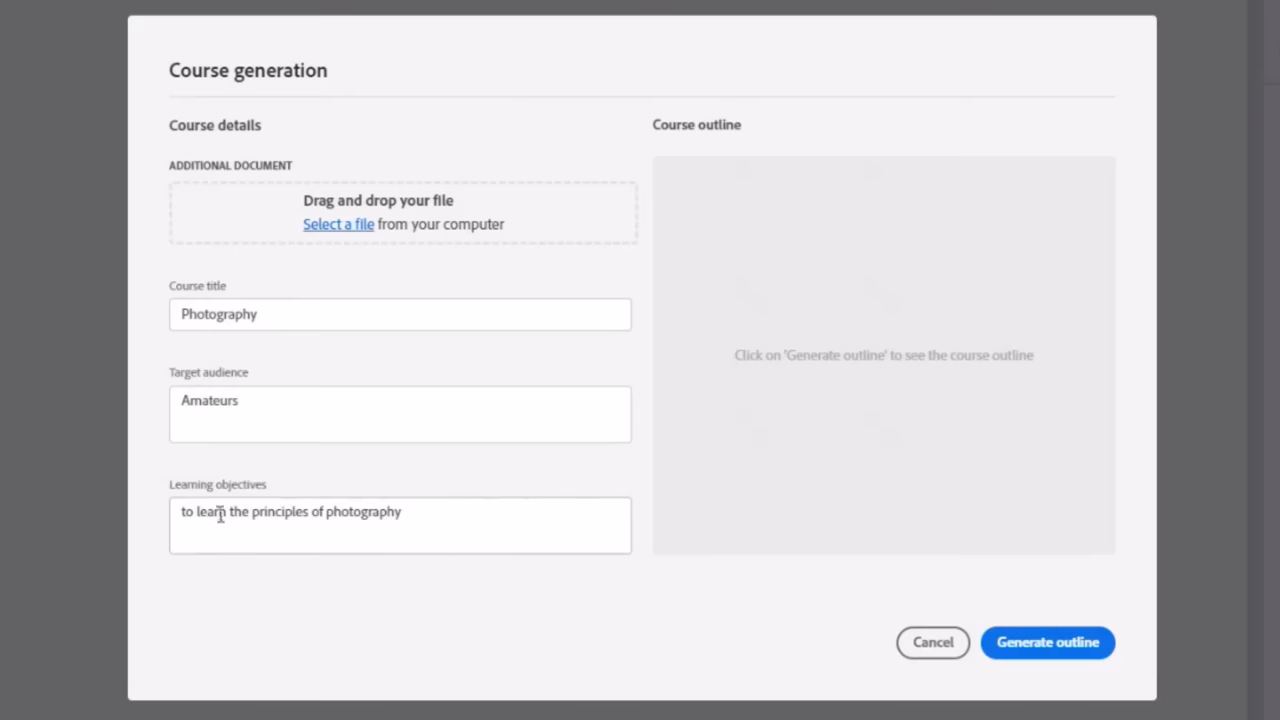
double_click(200, 512)
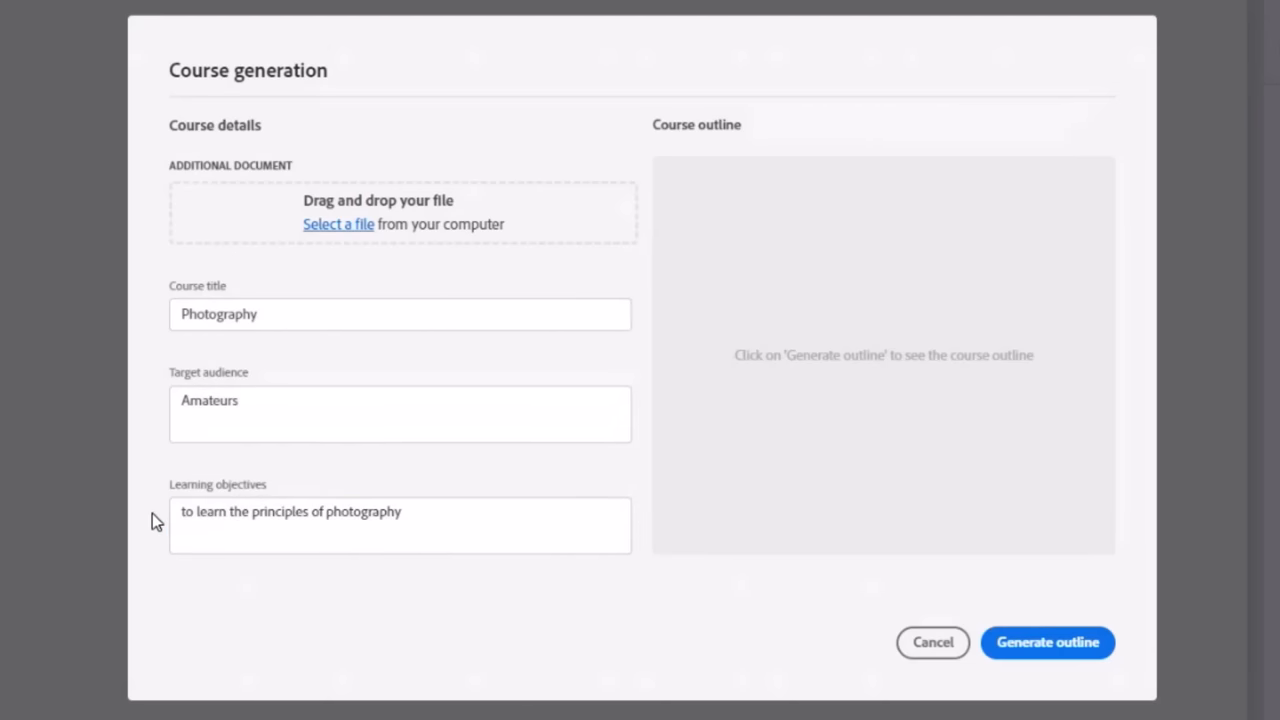
type("learn the basics of the principles of photography")
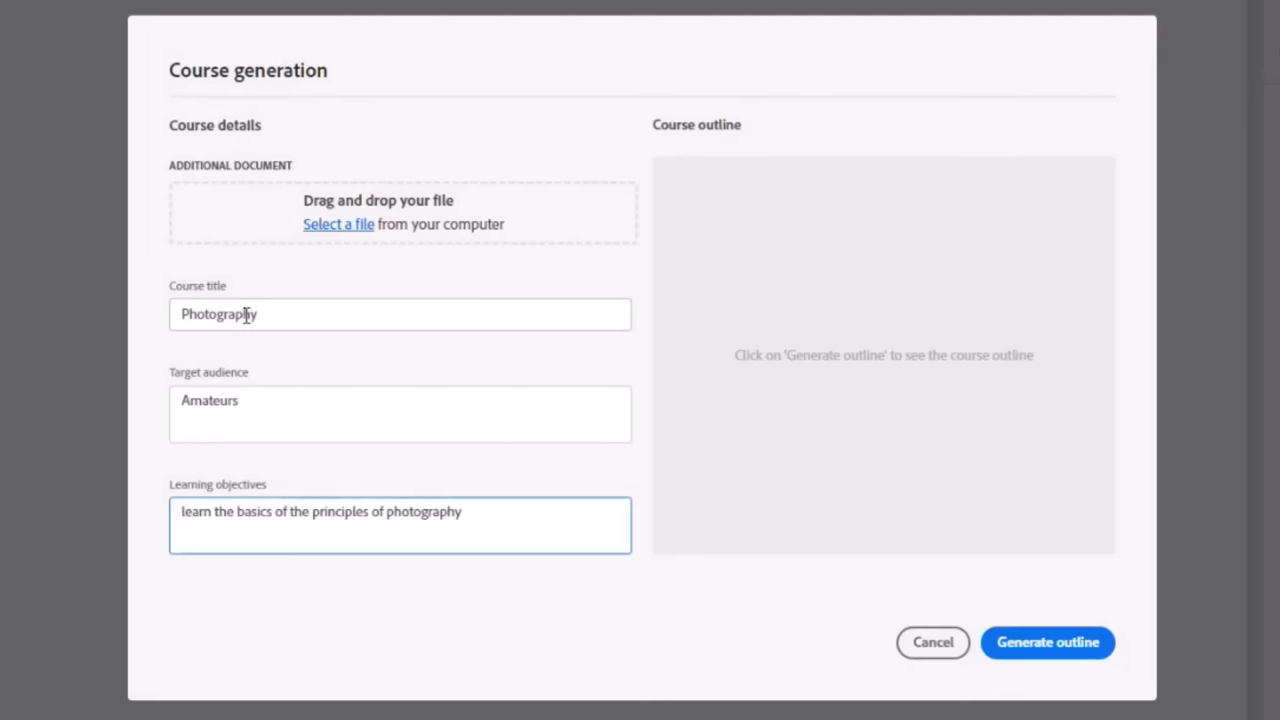
mouse_move(724, 596)
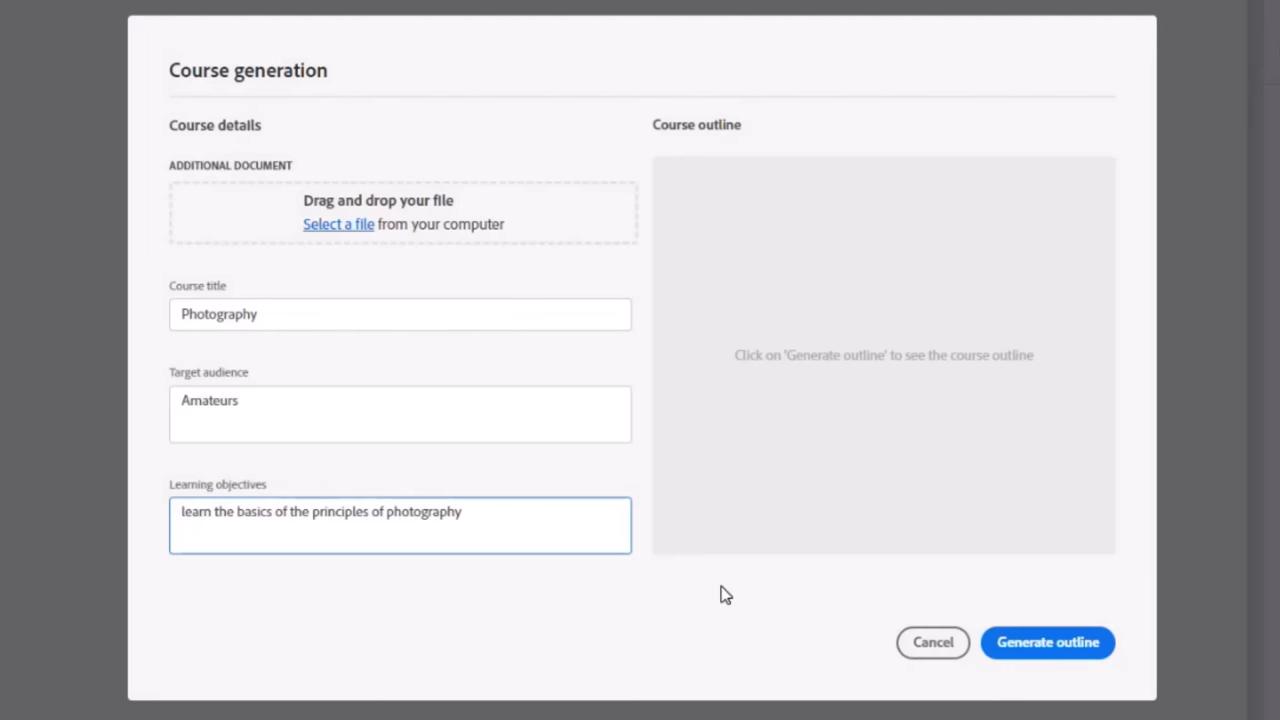
Step: Generate the ten-topic Photography outline, review it and create the project from it
left_click(1048, 642)
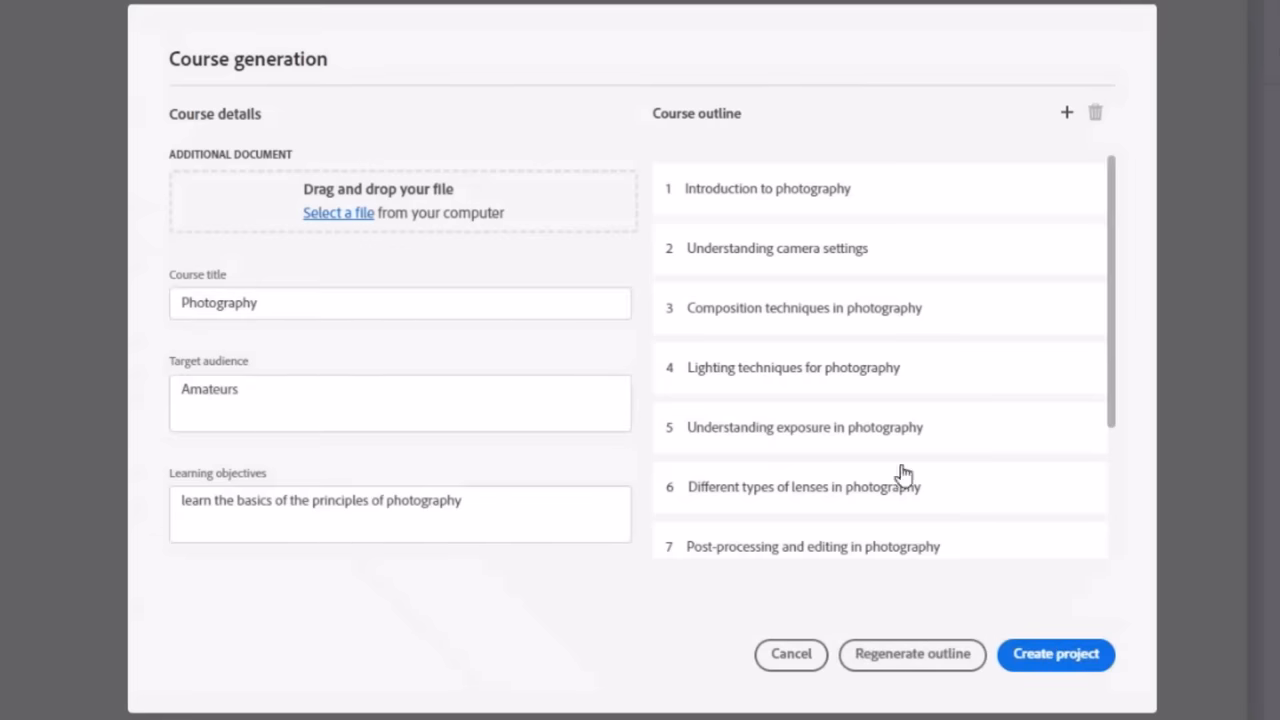
scroll("down", 3)
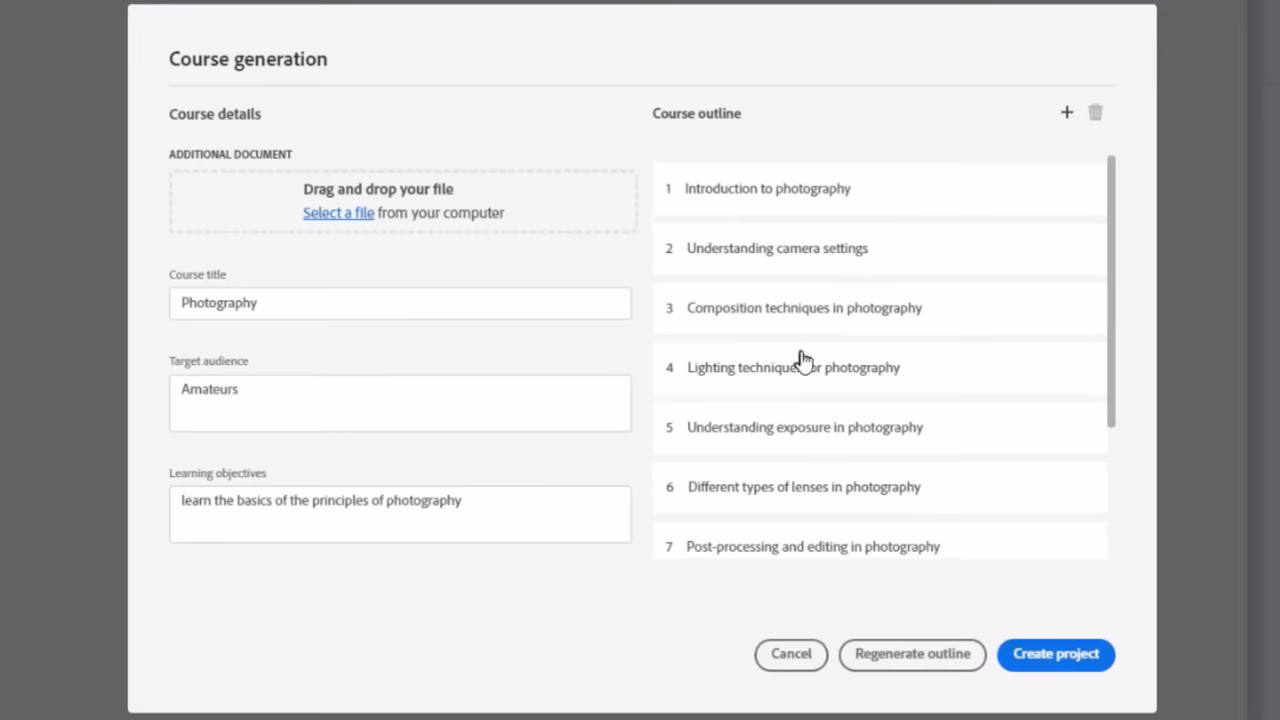
scroll("down", 3)
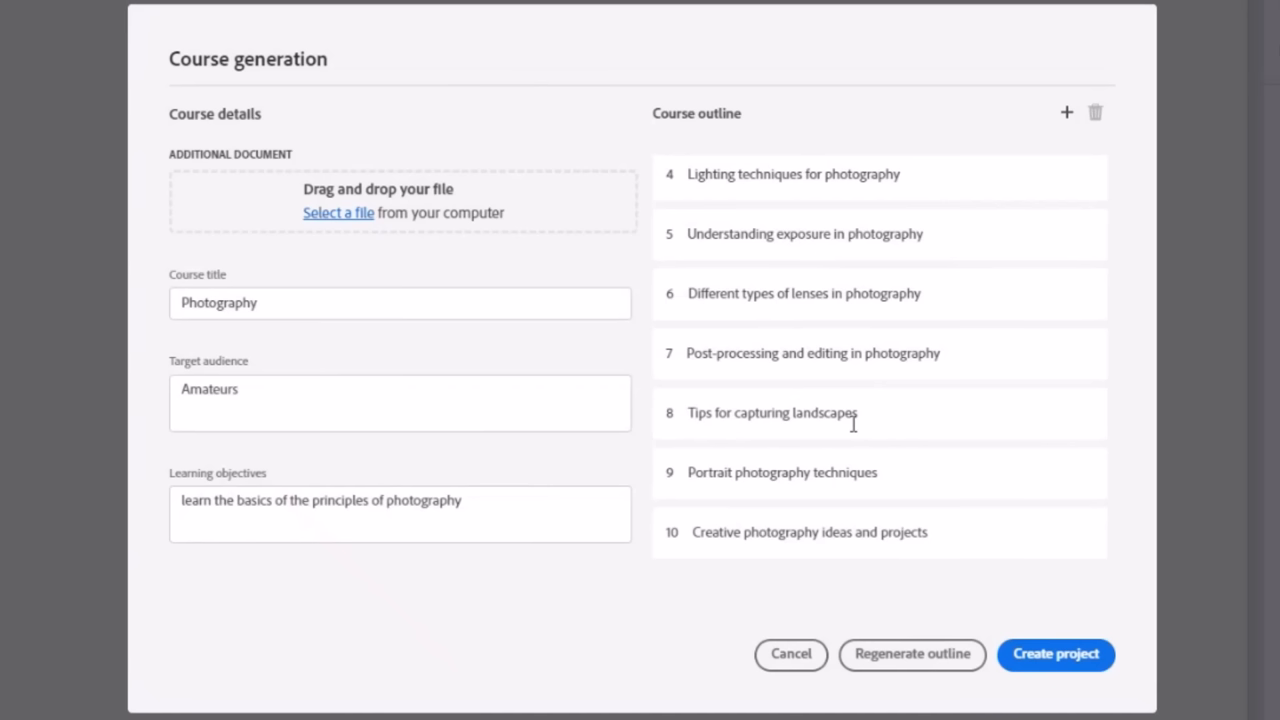
mouse_move(916, 280)
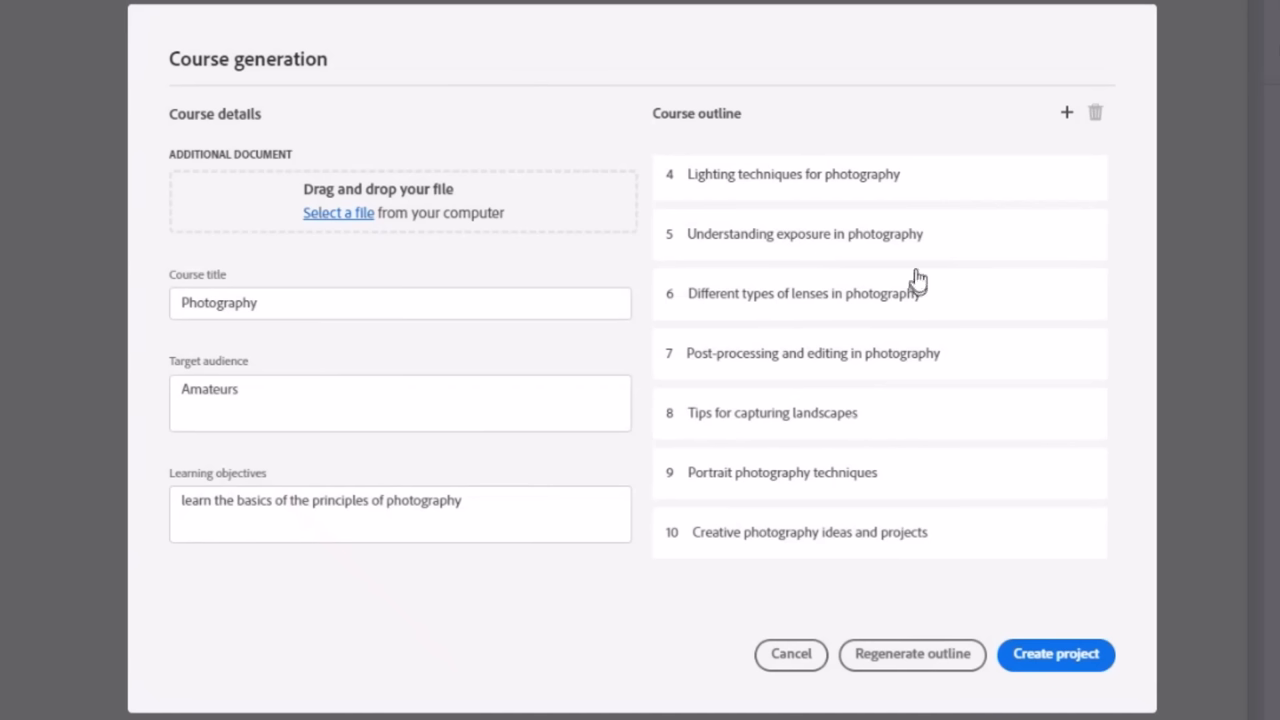
mouse_move(940, 344)
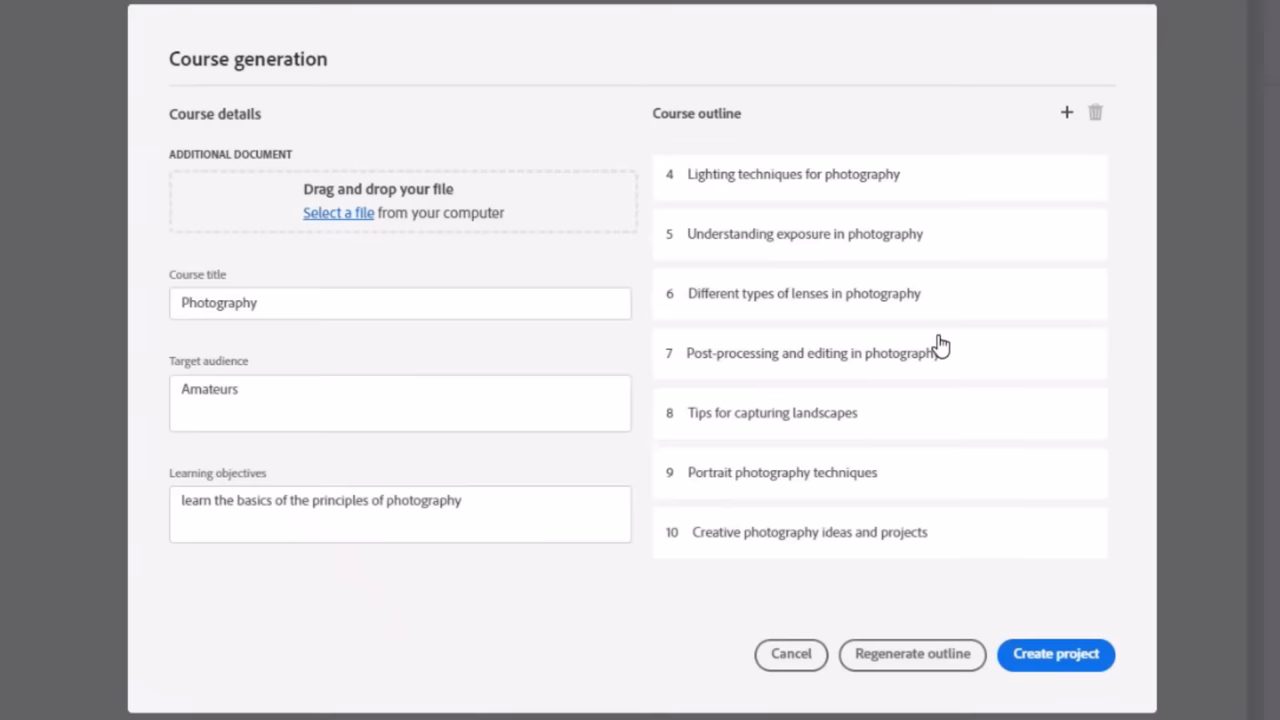
mouse_move(936, 486)
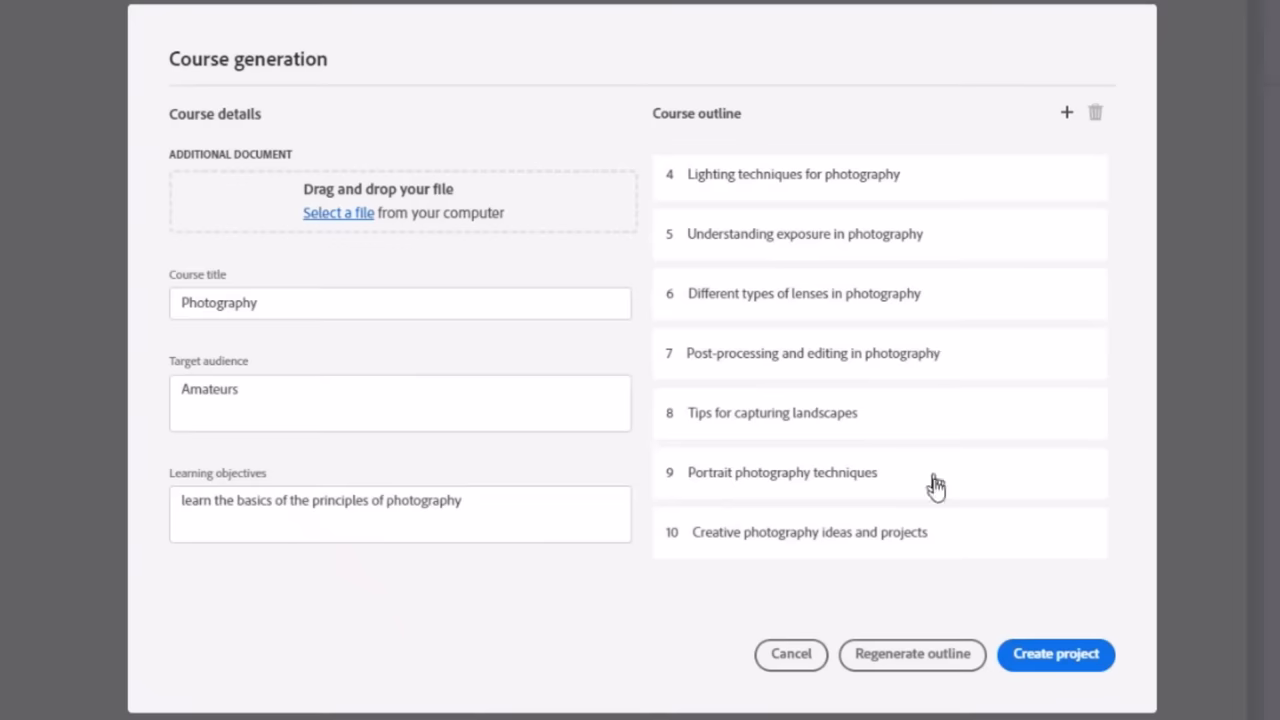
left_click(1056, 654)
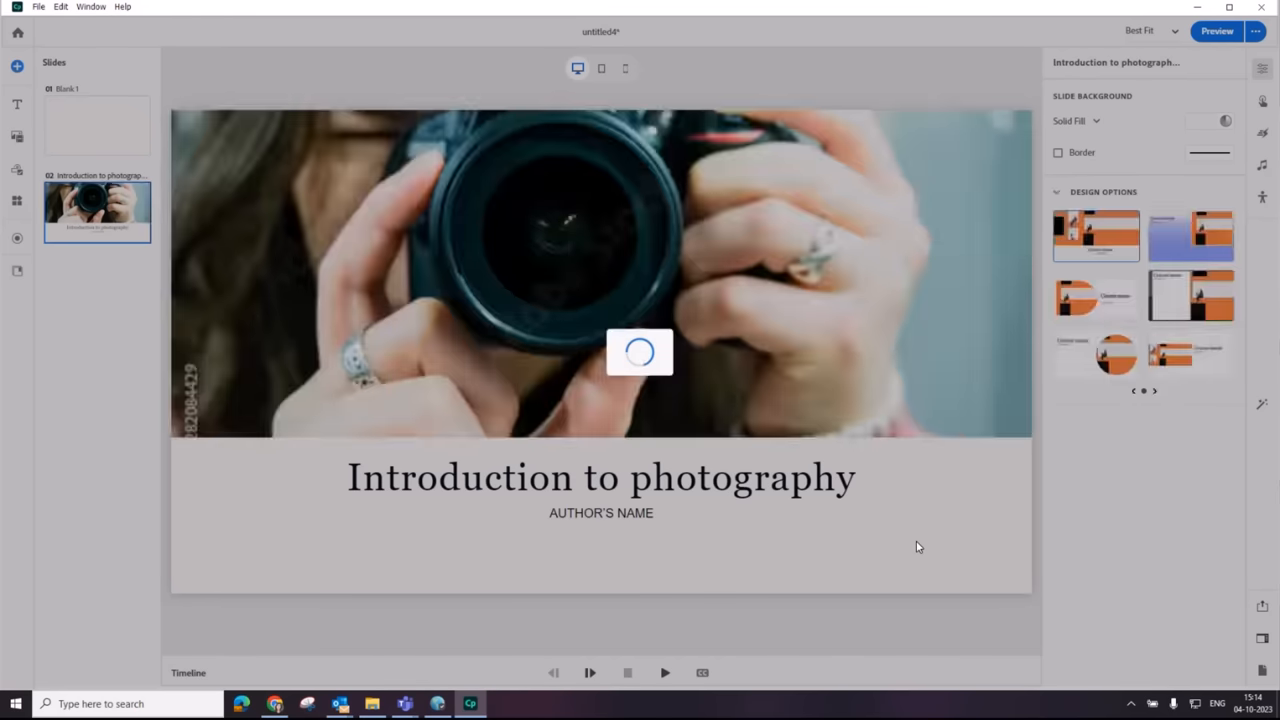
Step: Review the camera settings, composition techniques and exposure explained slides
left_click(96, 472)
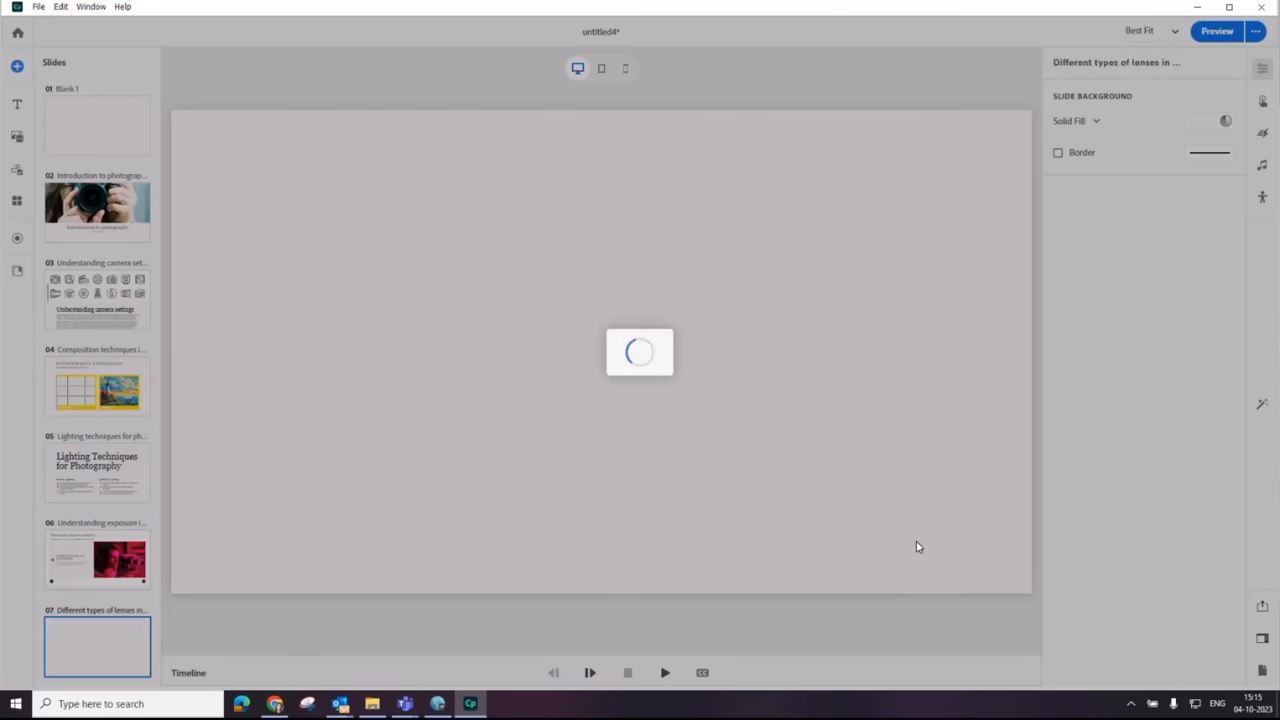
scroll("down", 3)
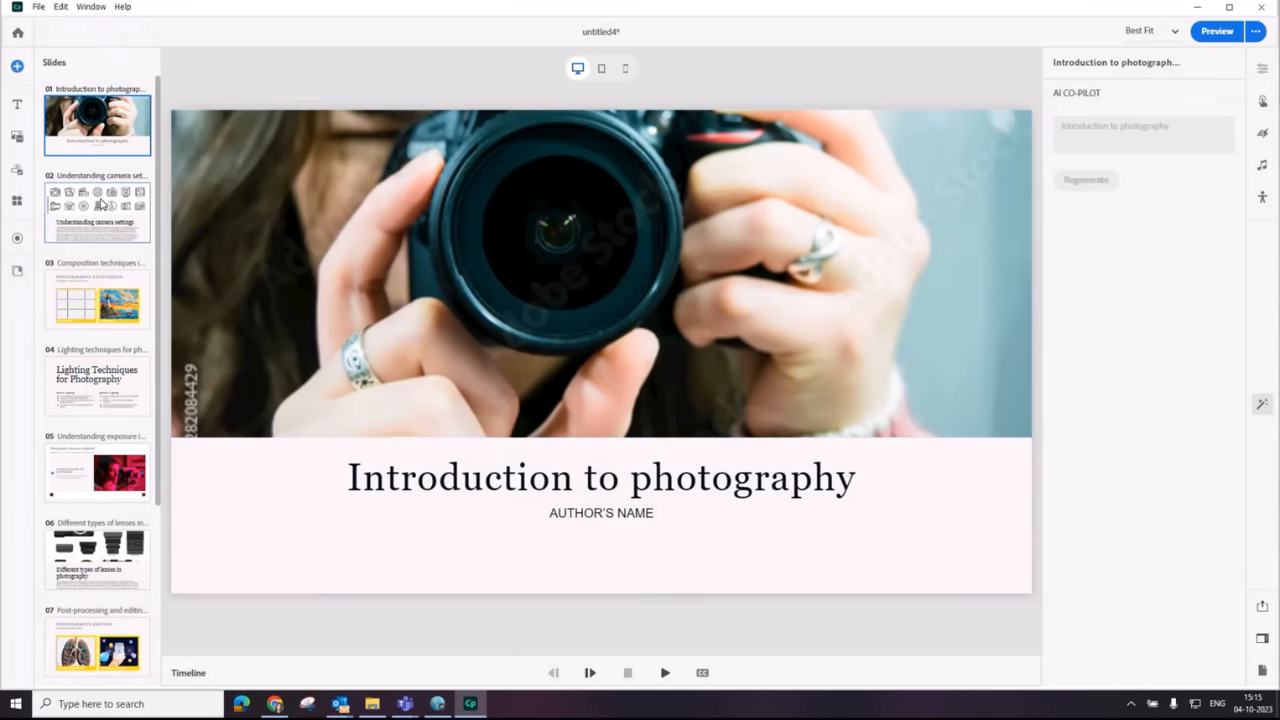
left_click(96, 210)
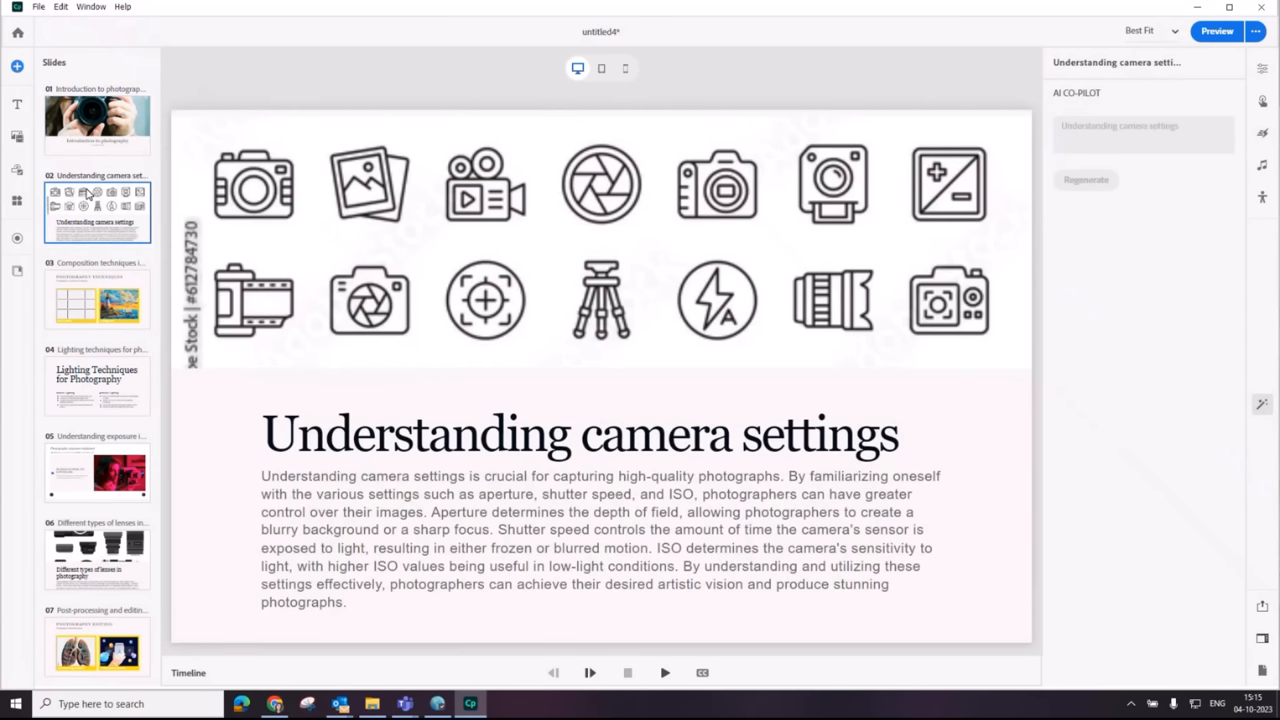
left_click(96, 300)
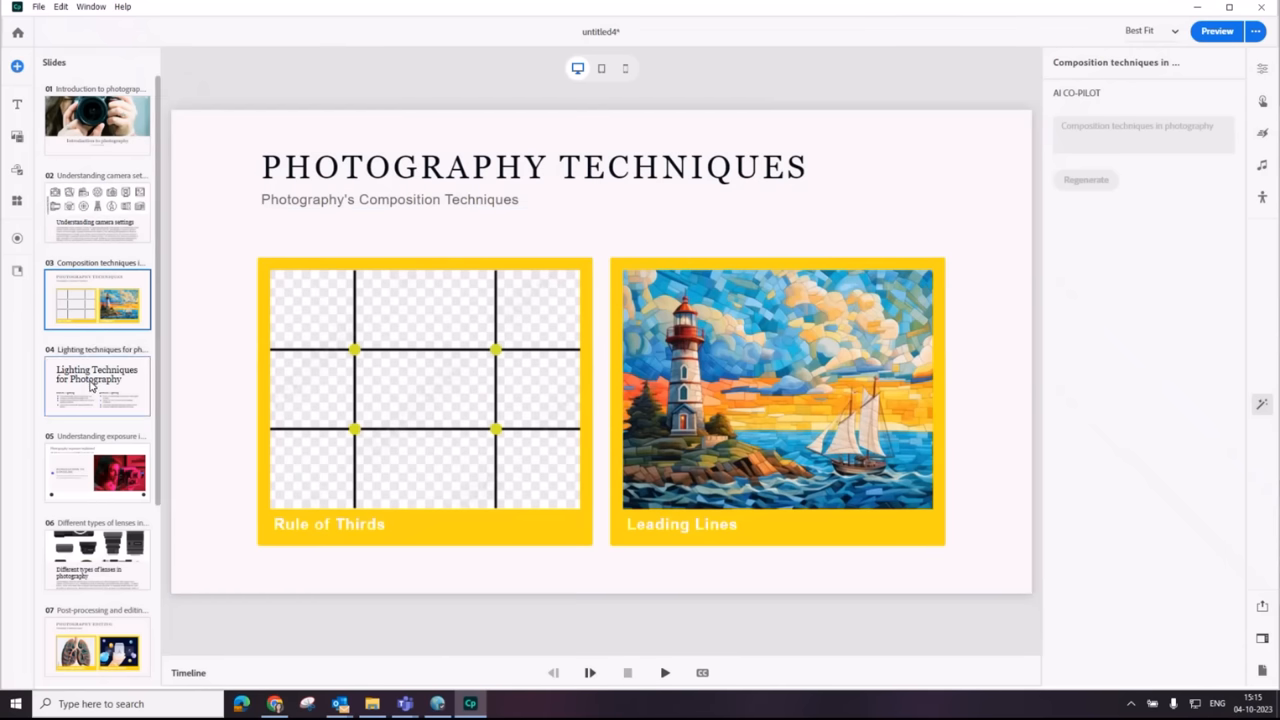
left_click(96, 472)
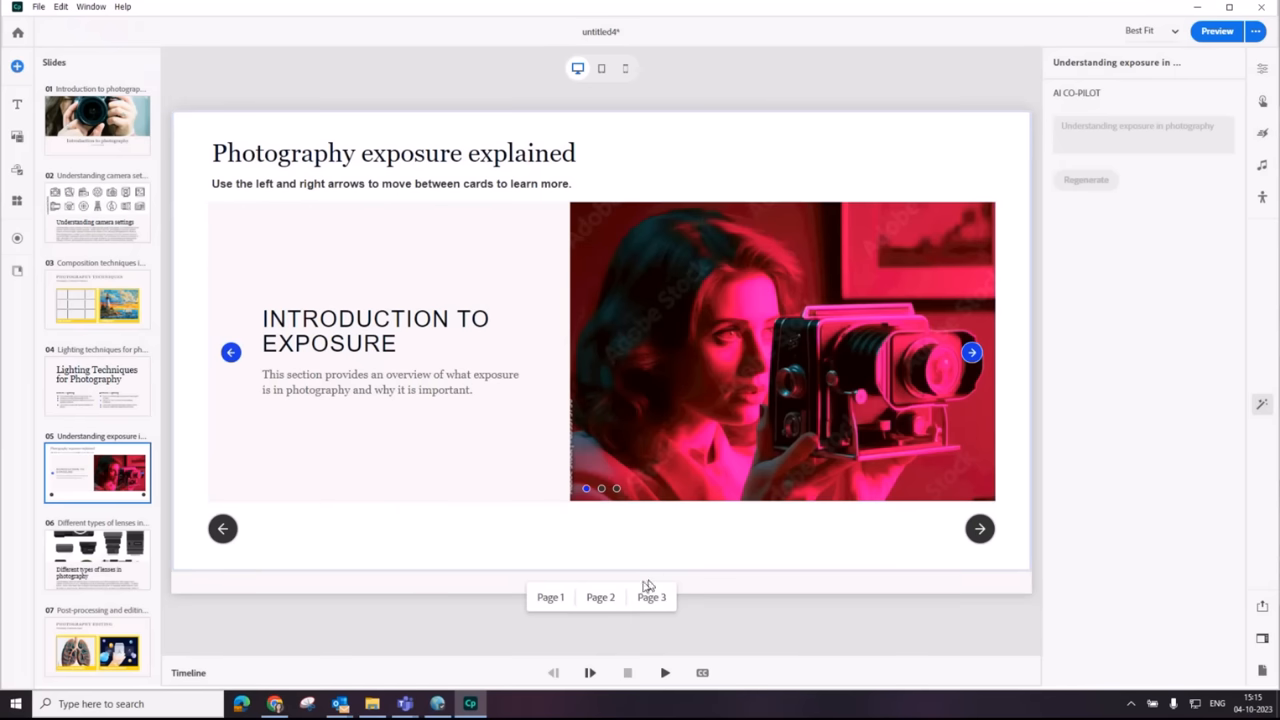
Step: Check the exposure carousel's third and first cards, then return to the Introduction title slide
left_click(652, 596)
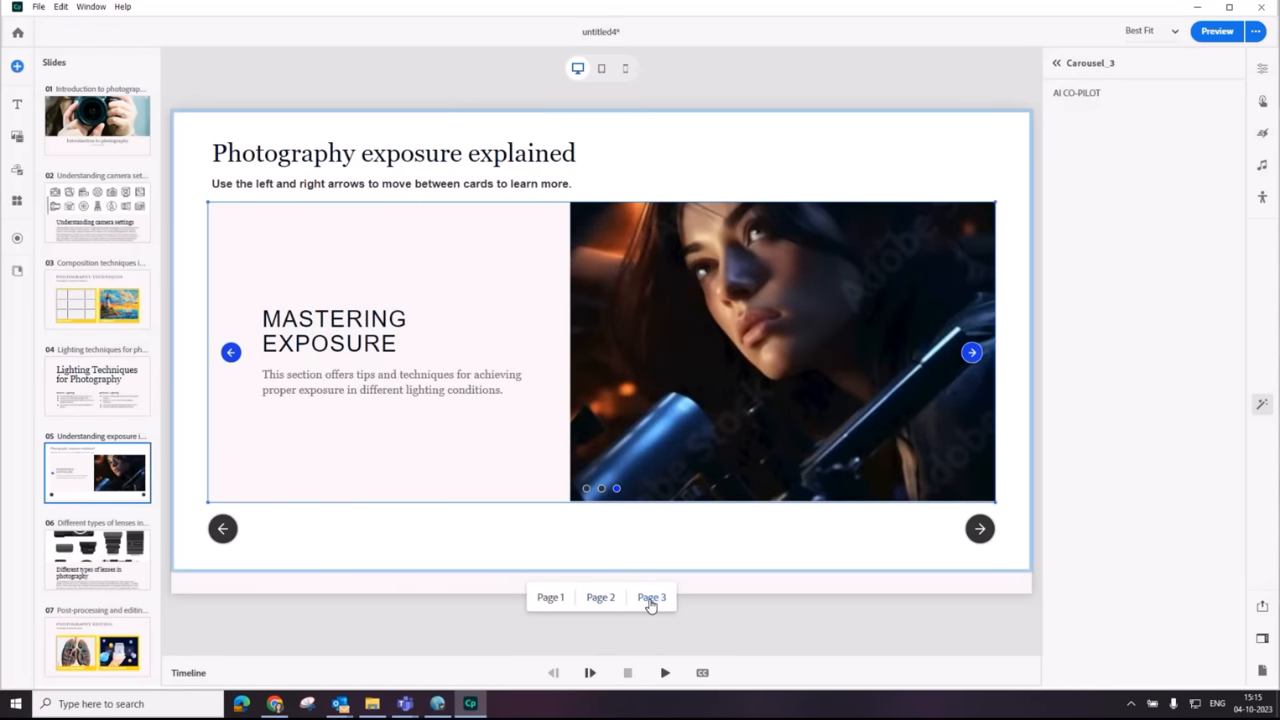
left_click(550, 596)
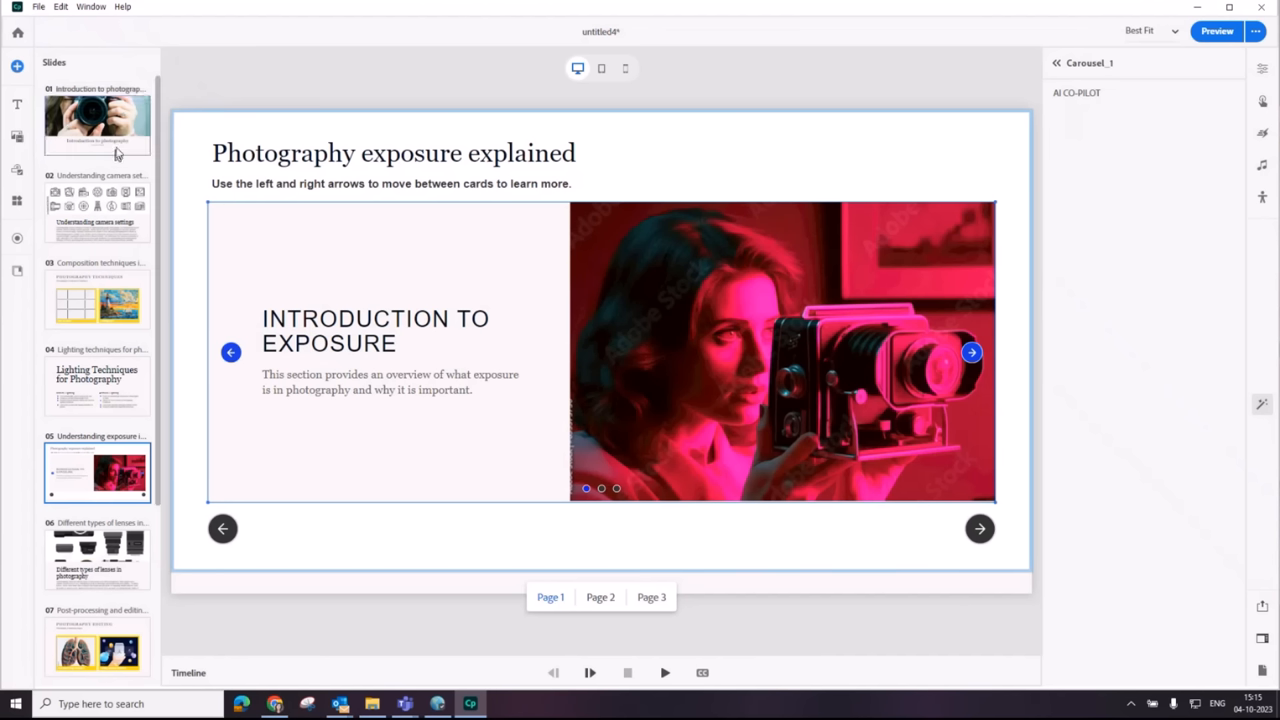
left_click(96, 124)
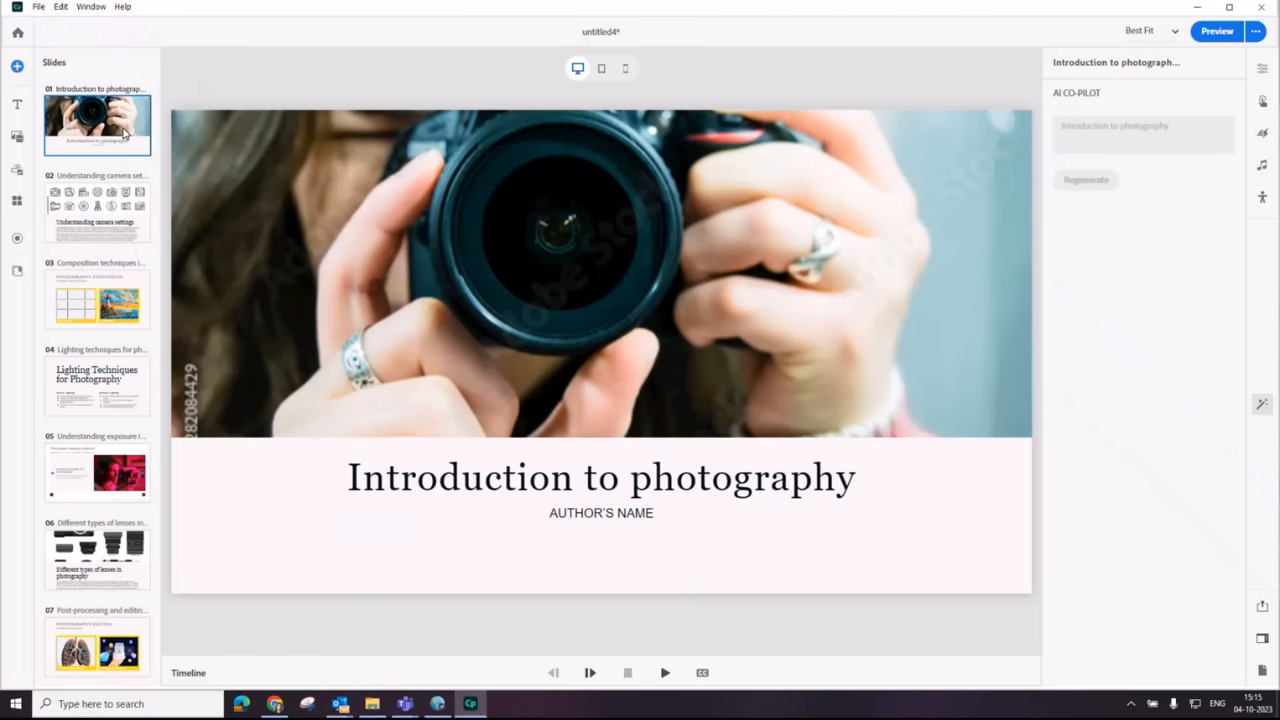
mouse_move(636, 300)
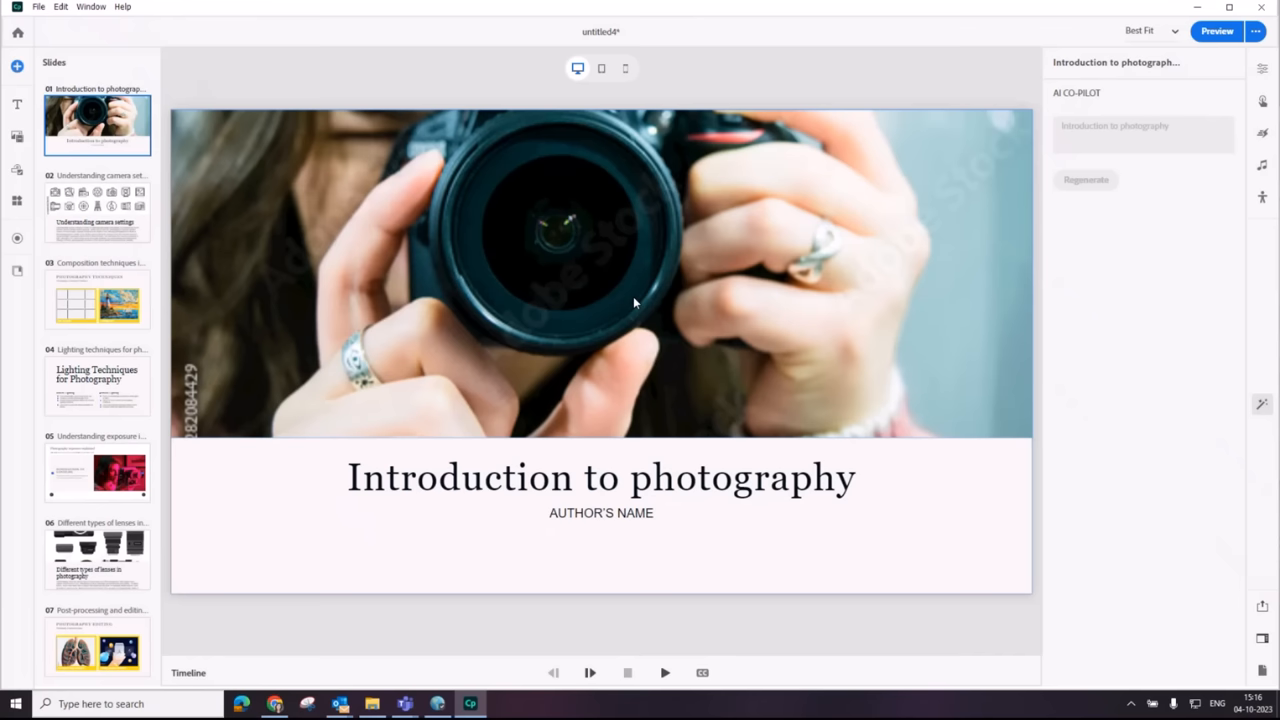
mouse_move(640, 256)
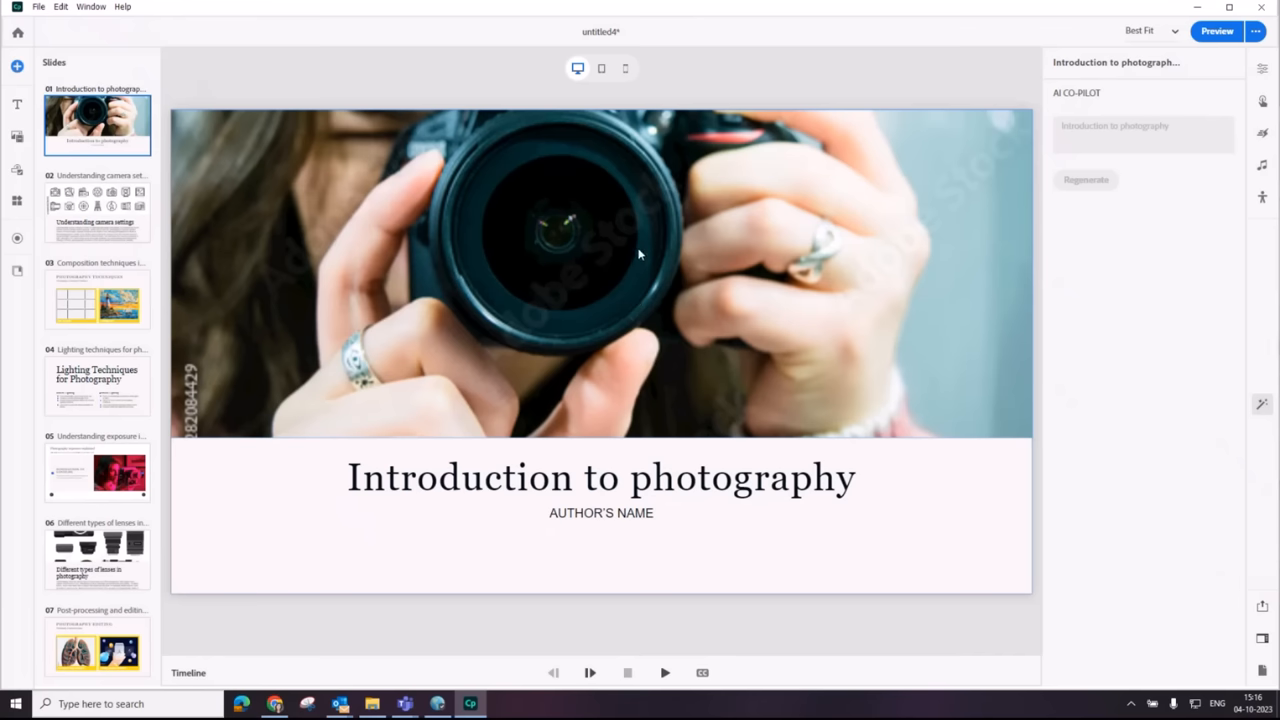
Step: Select the camera photo on the title slide to reveal its AI image generation options
left_click(600, 270)
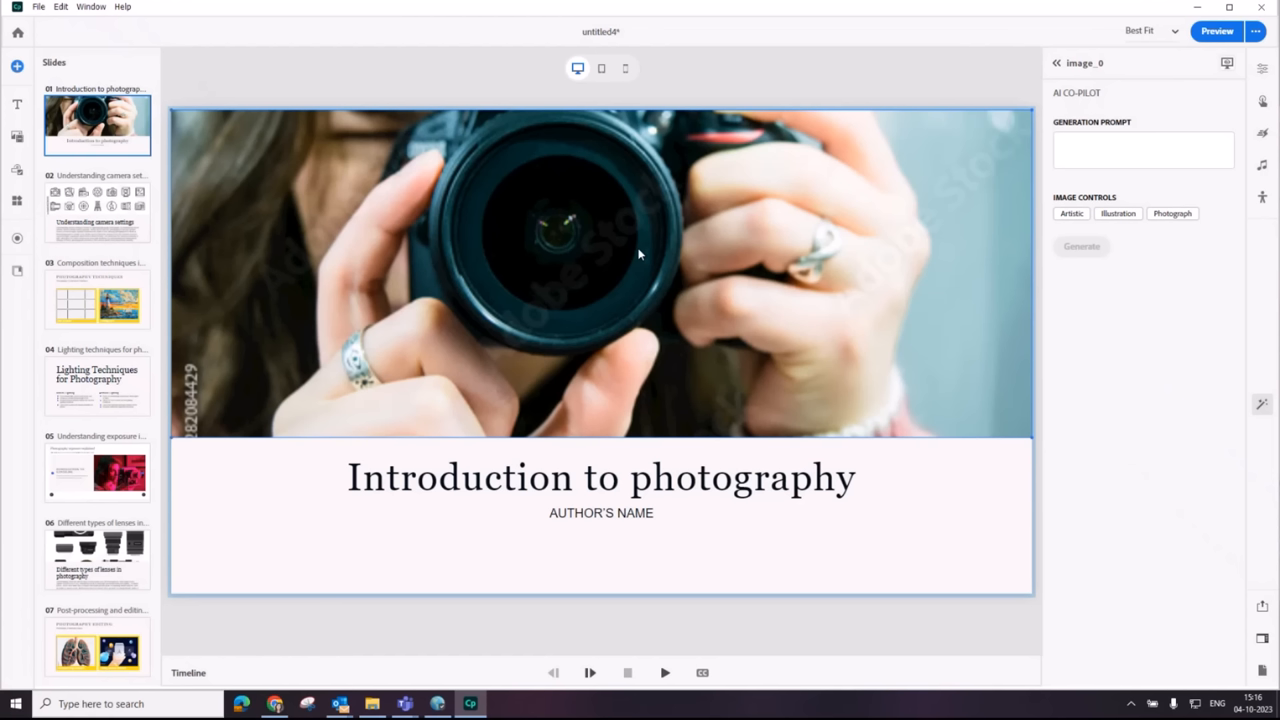
mouse_move(816, 312)
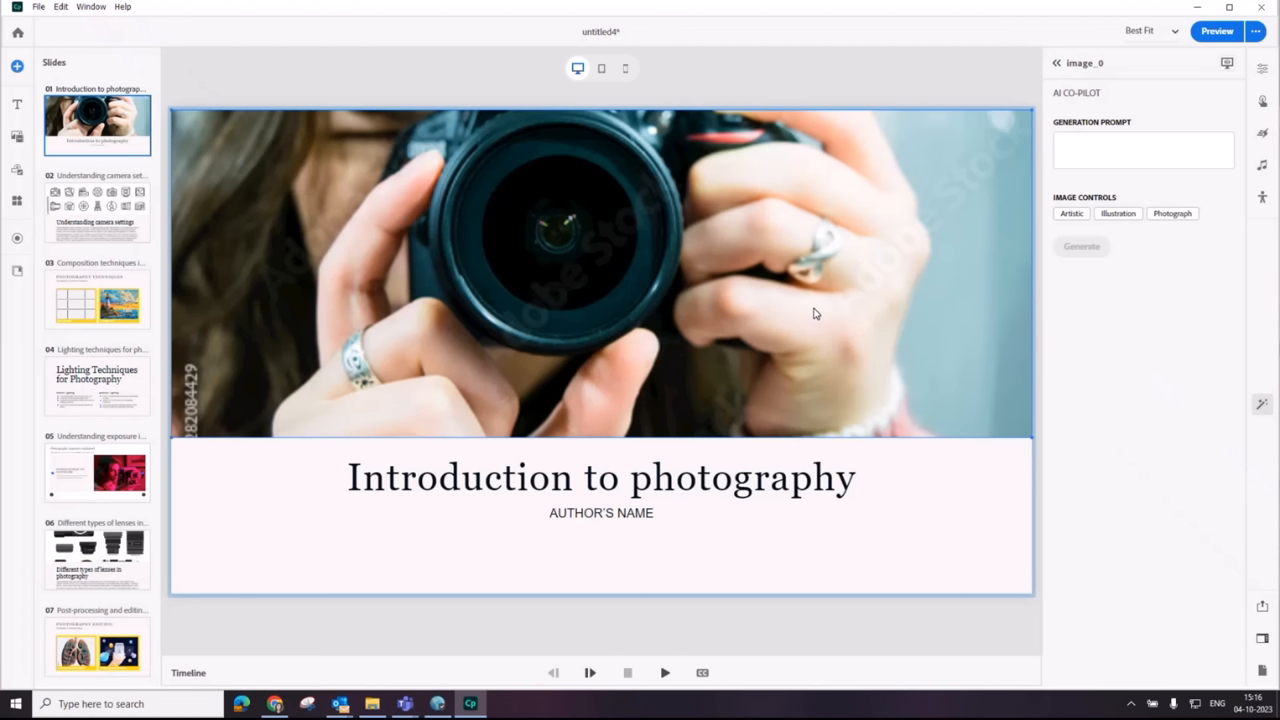
mouse_move(900, 212)
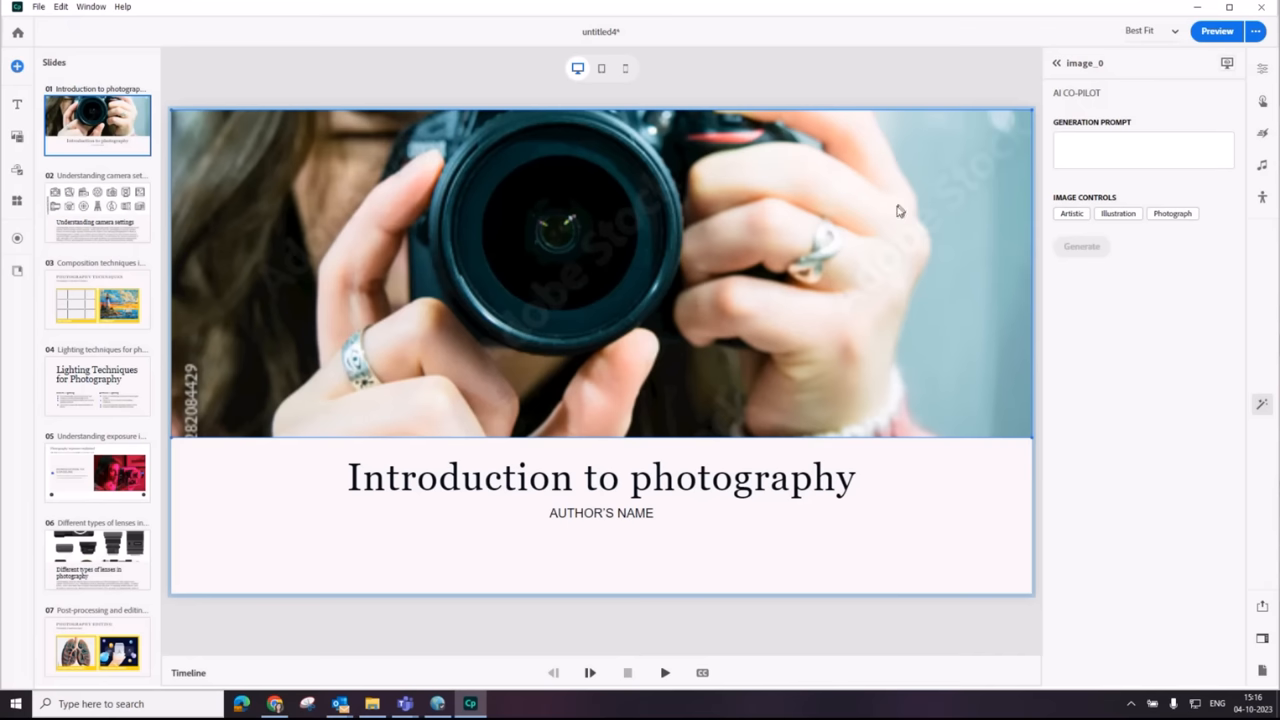
mouse_move(890, 288)
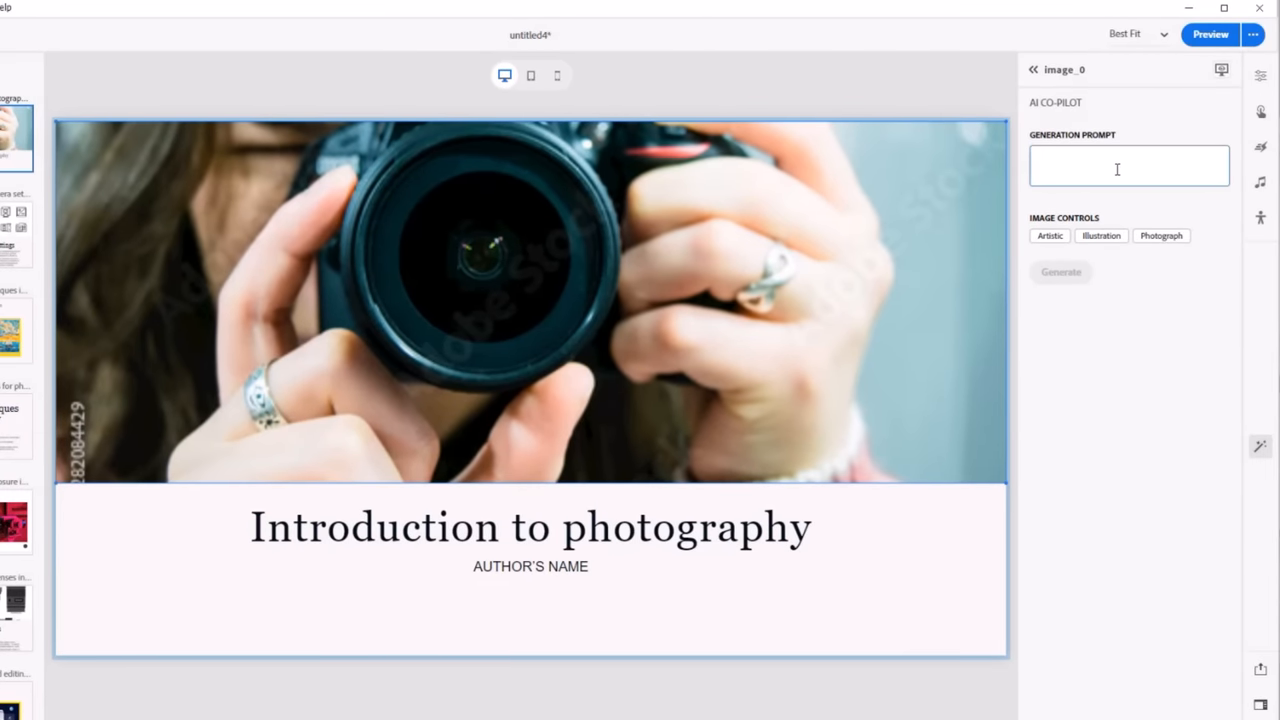
Step: Generate images from the prompt 'image of a dinosaur with a camera'
left_click(1128, 164)
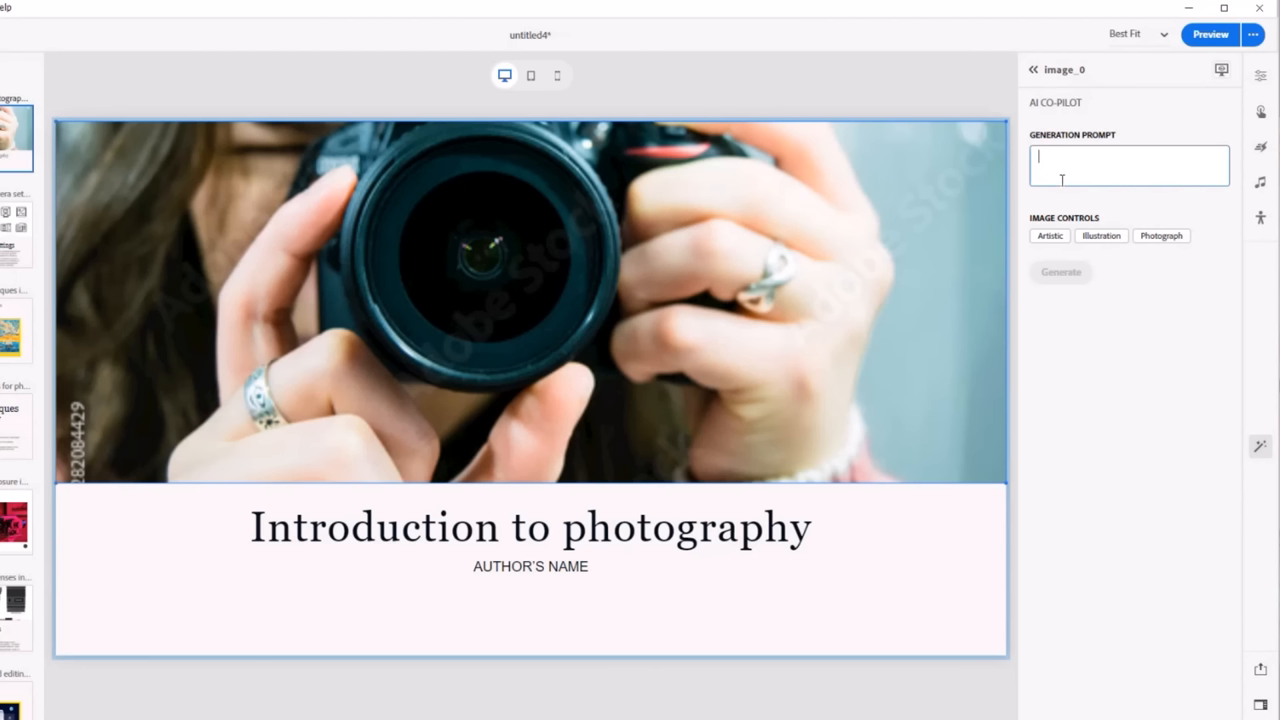
type("image of a")
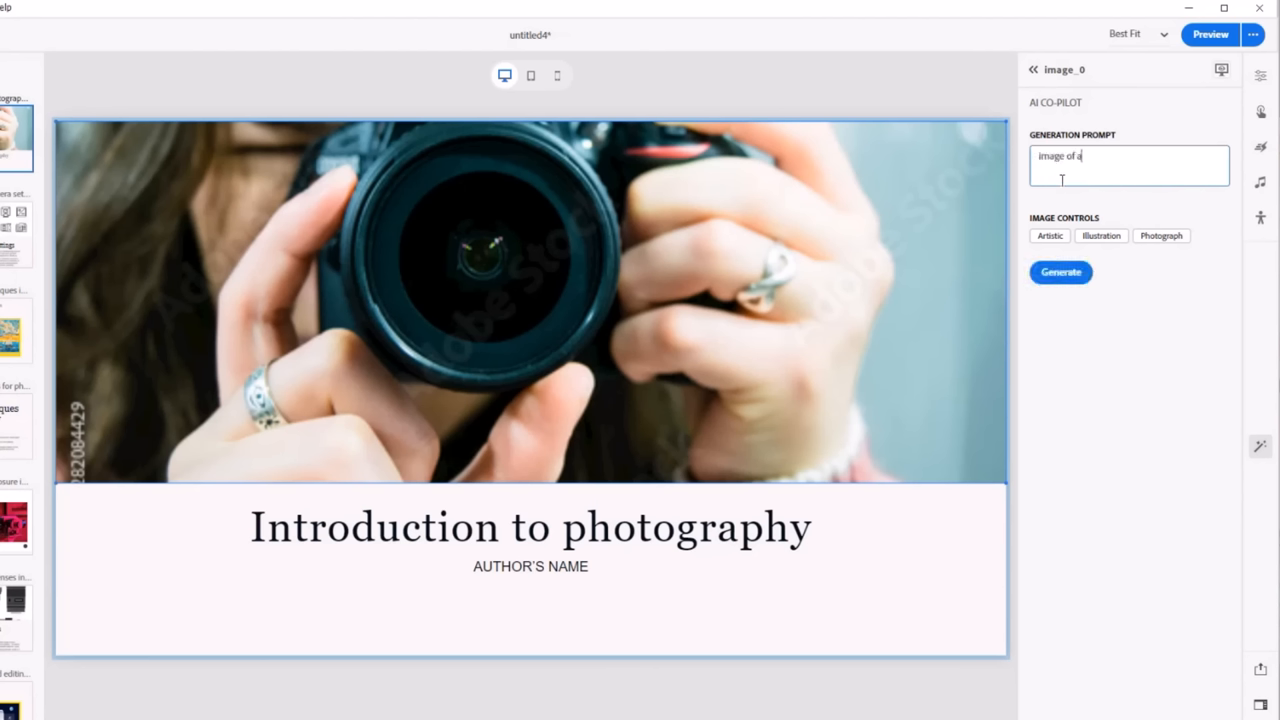
type("dinosaur with a c")
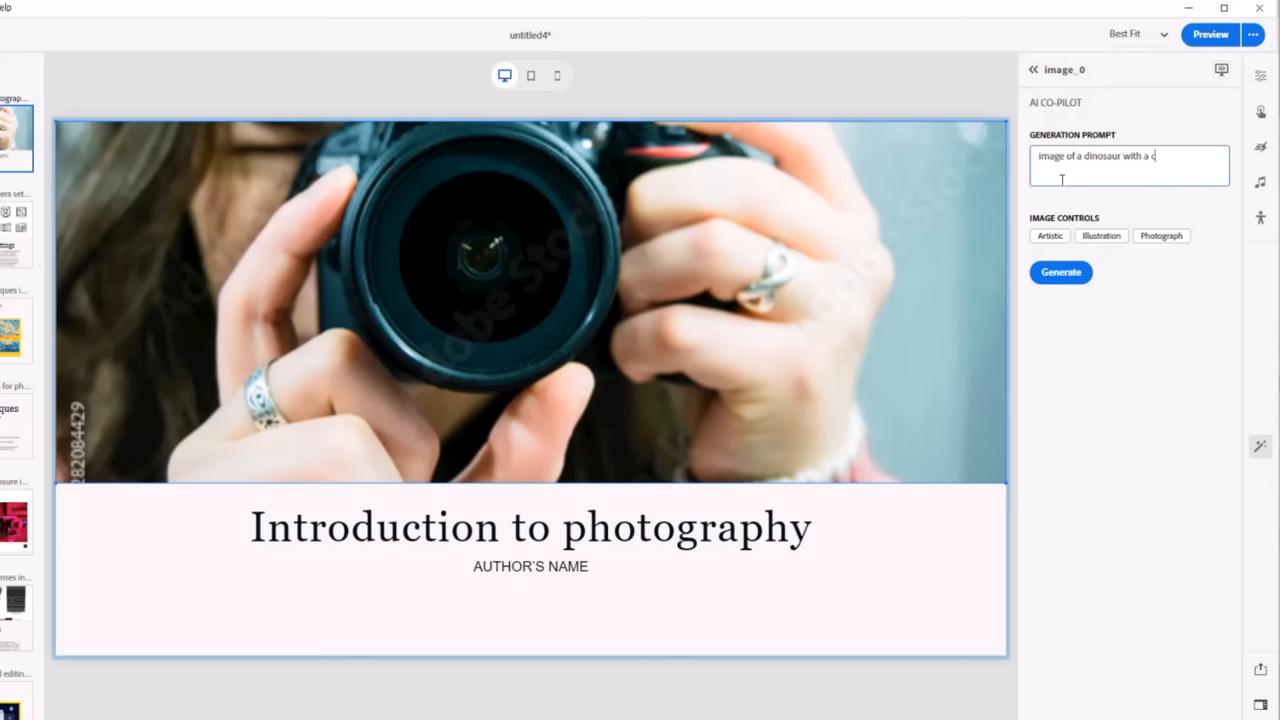
type("amera")
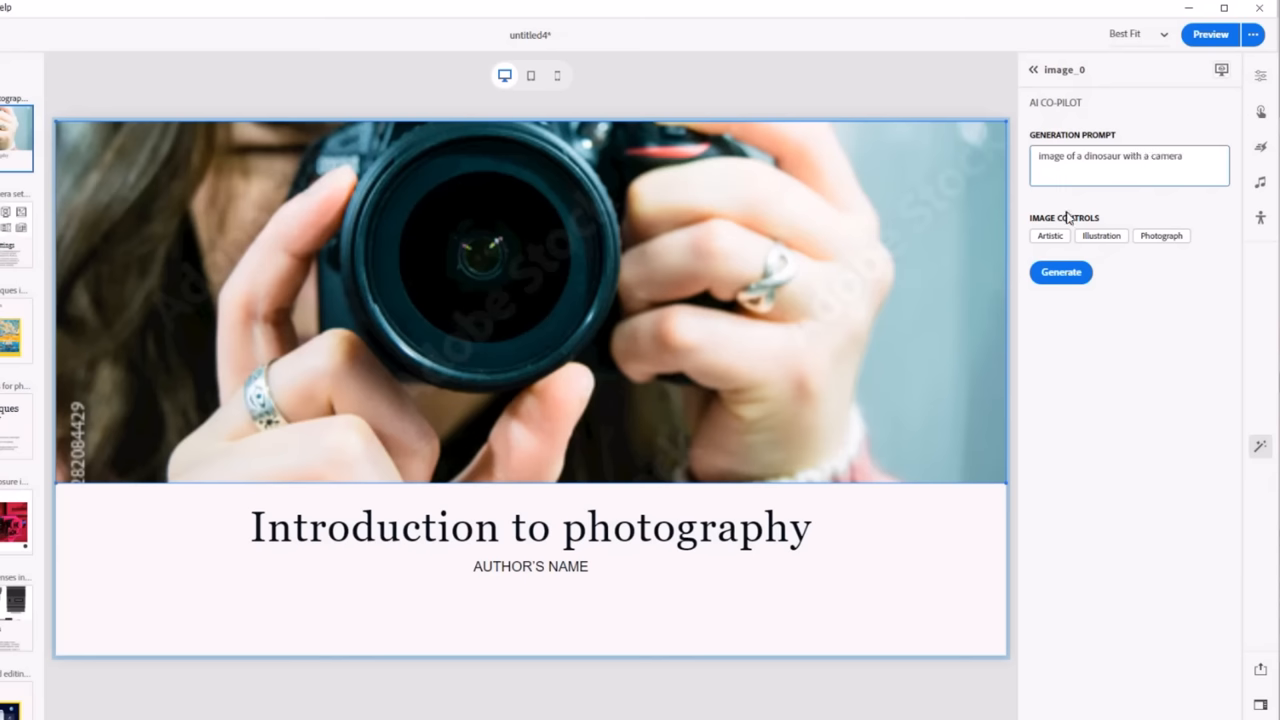
left_click(1060, 272)
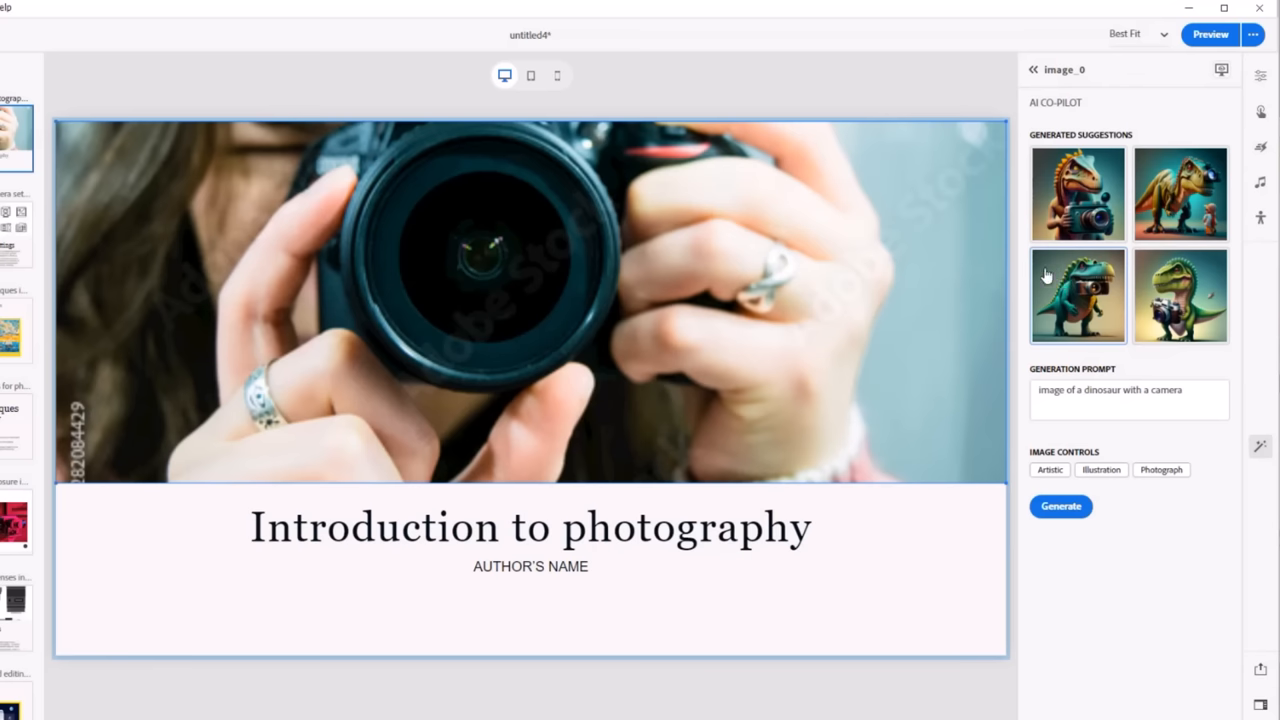
Step: Place the first dinosaur suggestion on the slide, dismiss the framing editor, and move to the camera settings slide
left_click(1078, 192)
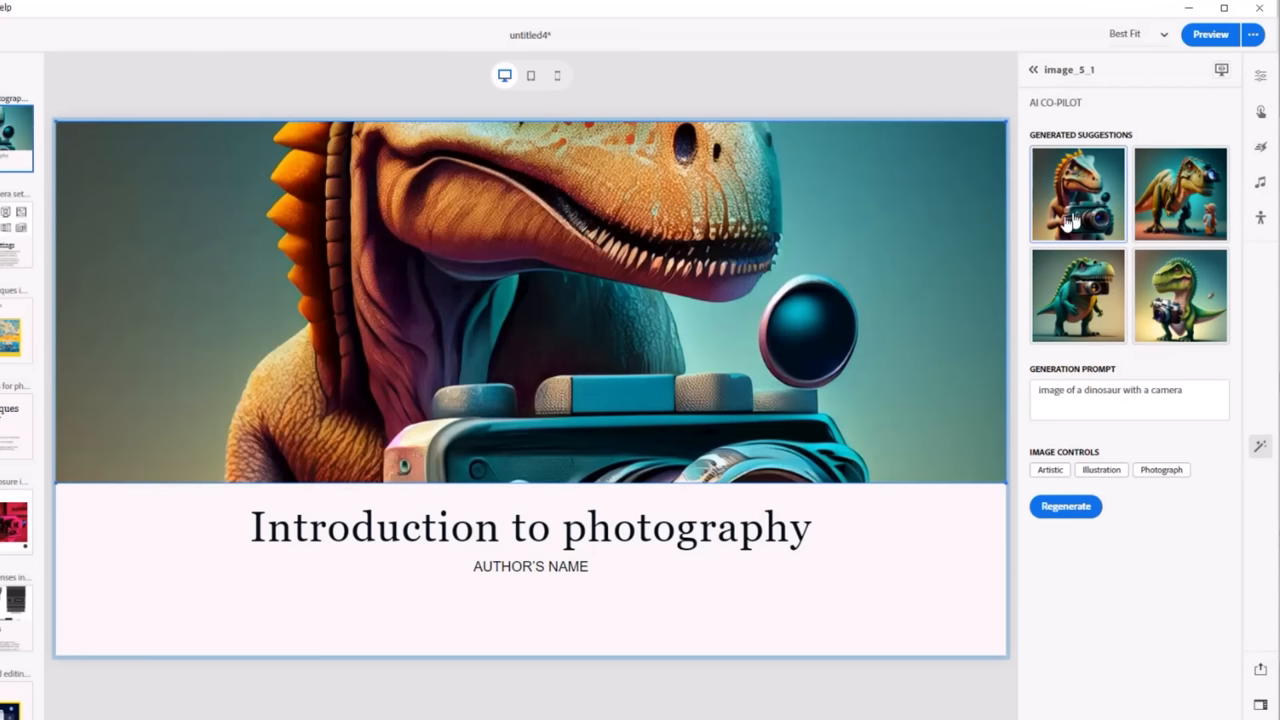
left_click(1076, 194)
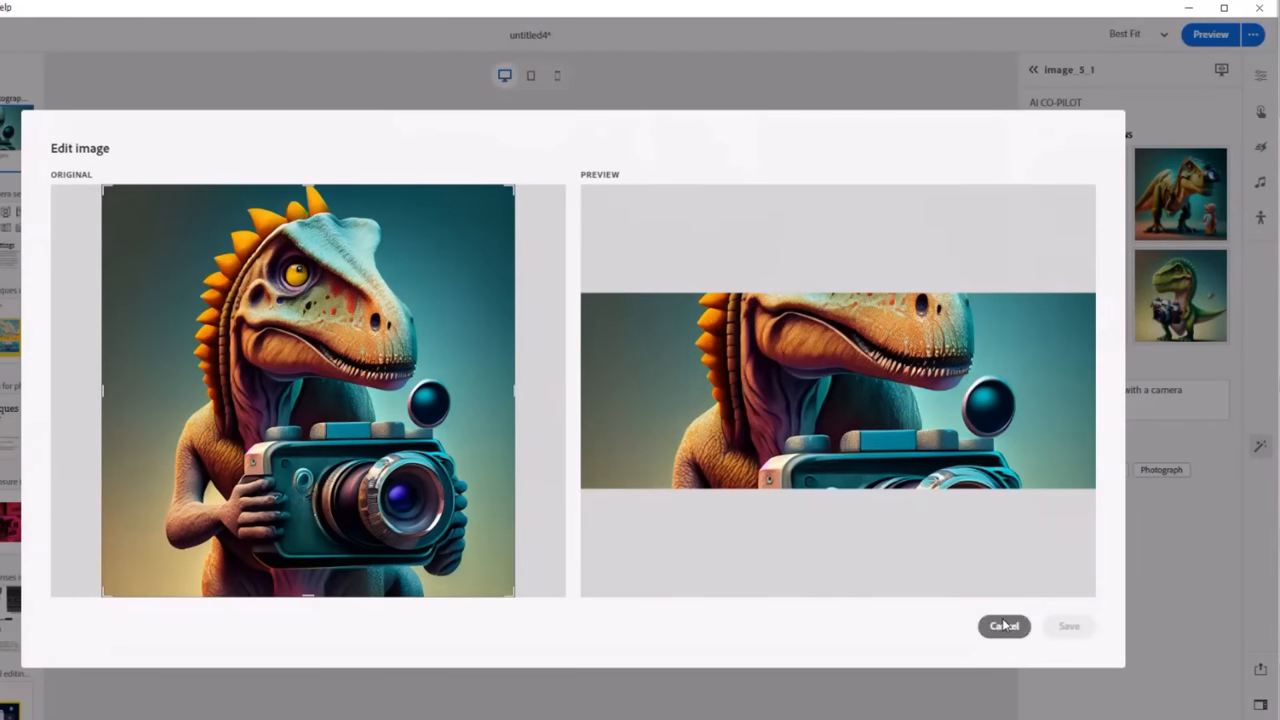
left_click(1004, 626)
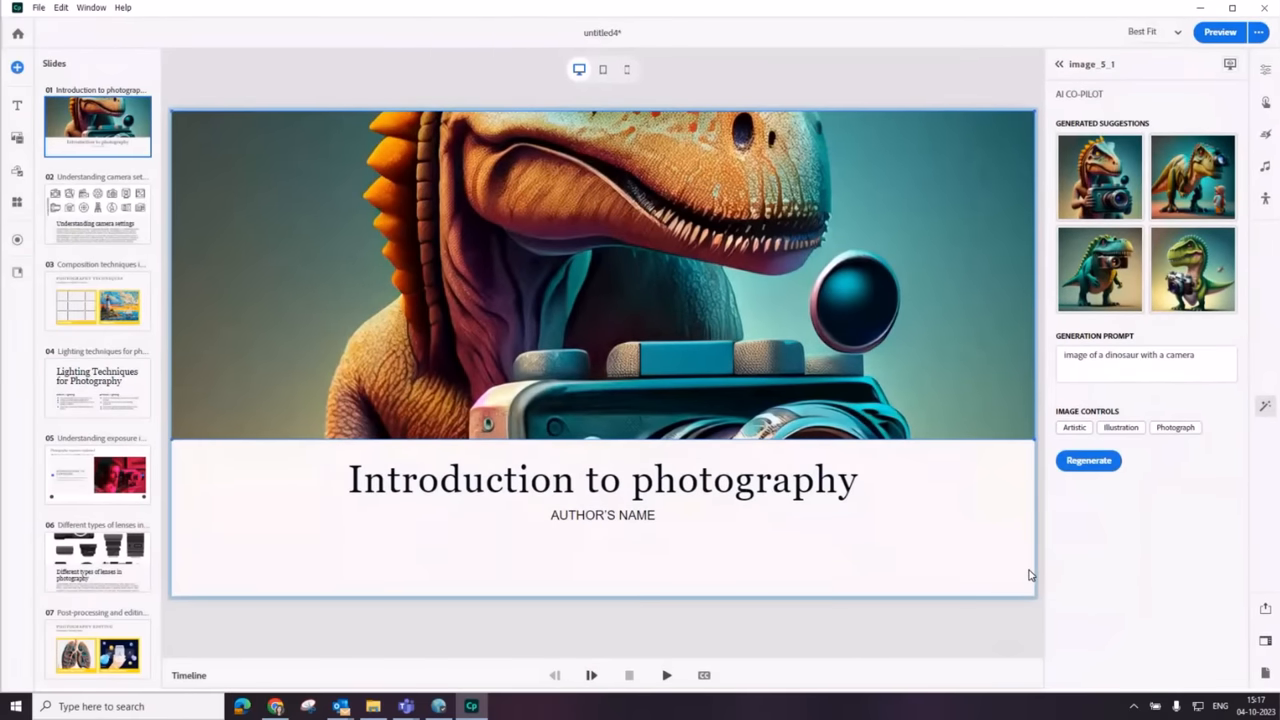
left_click(96, 212)
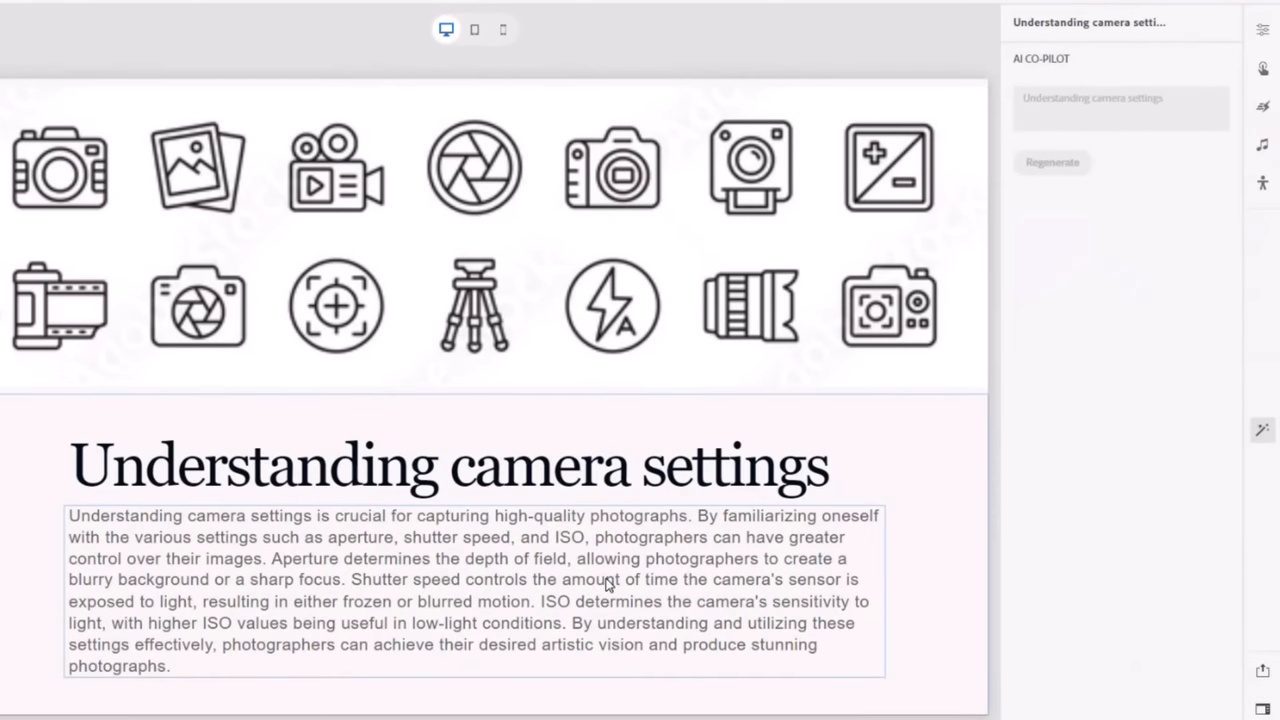
Step: Rewrite the camera settings paragraph in a conversational tone
left_click(470, 590)
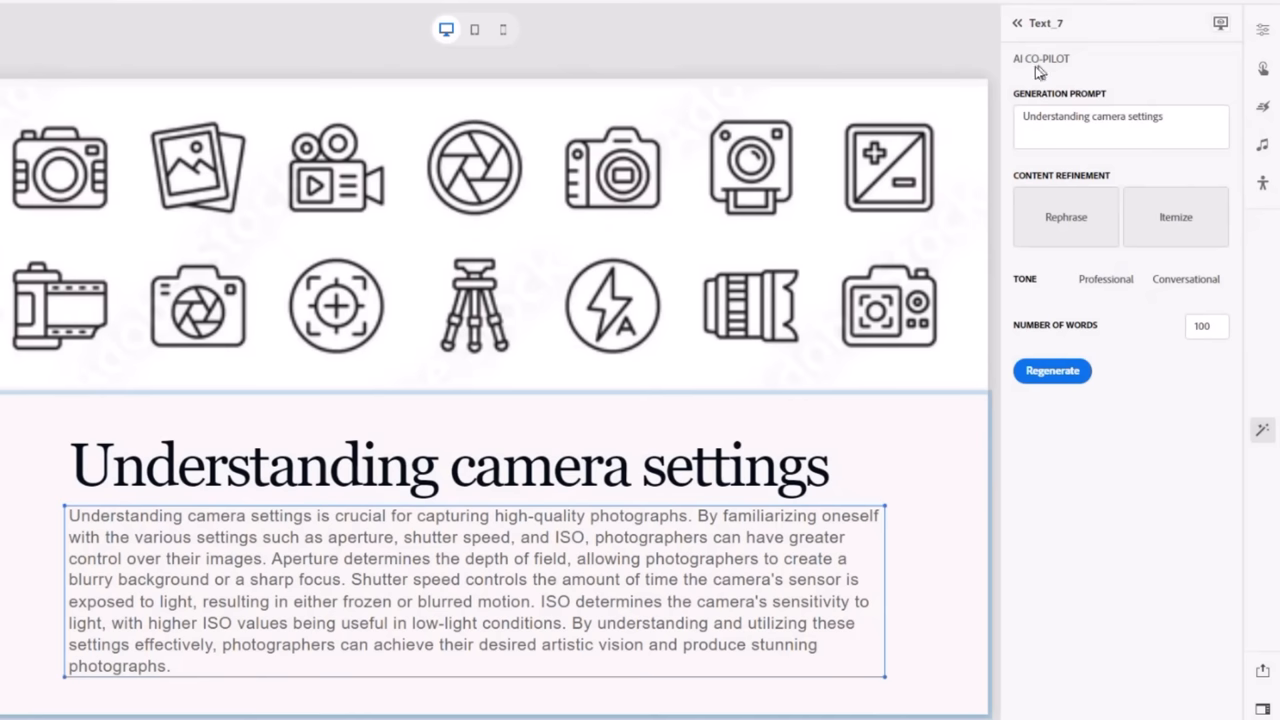
mouse_move(1188, 396)
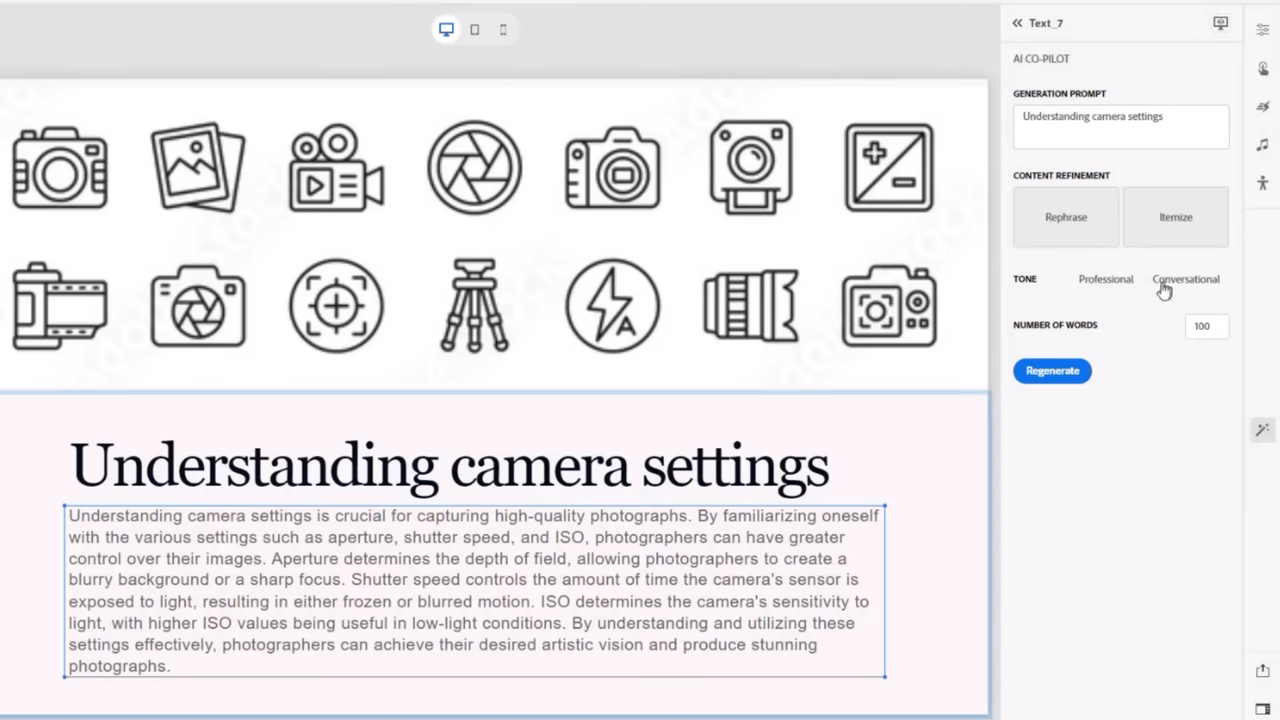
left_click(1184, 280)
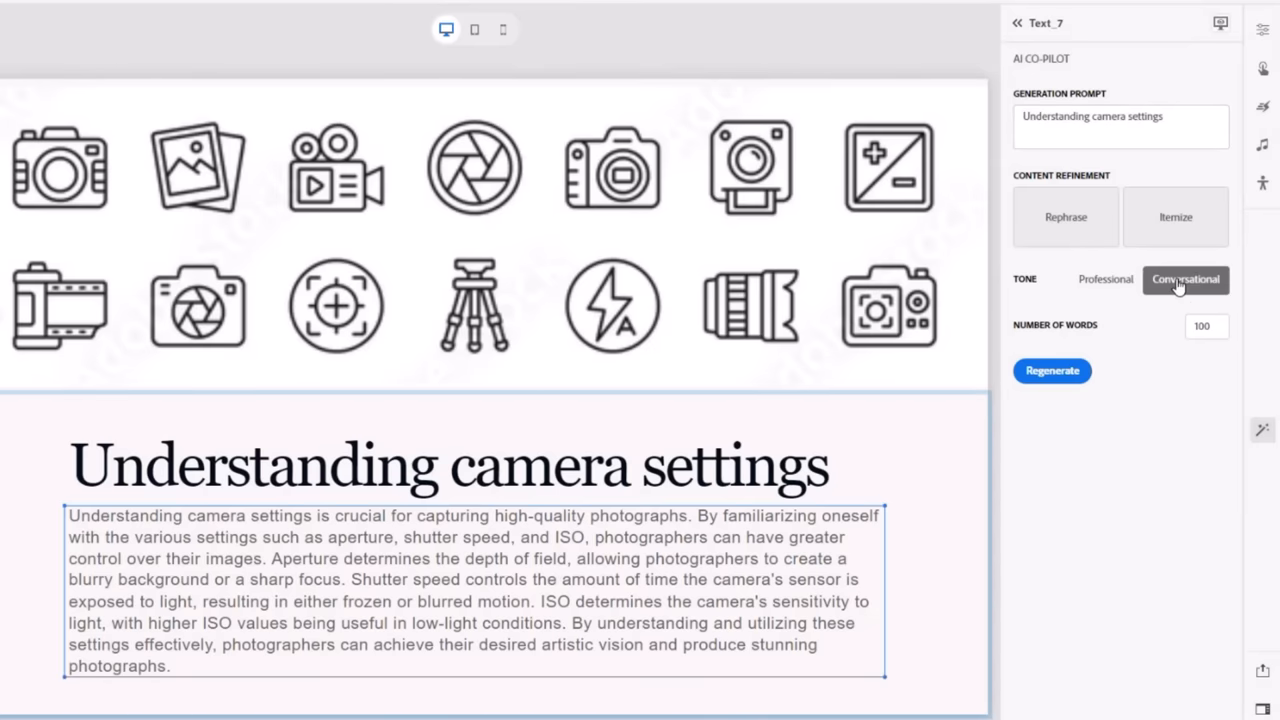
left_click(1052, 370)
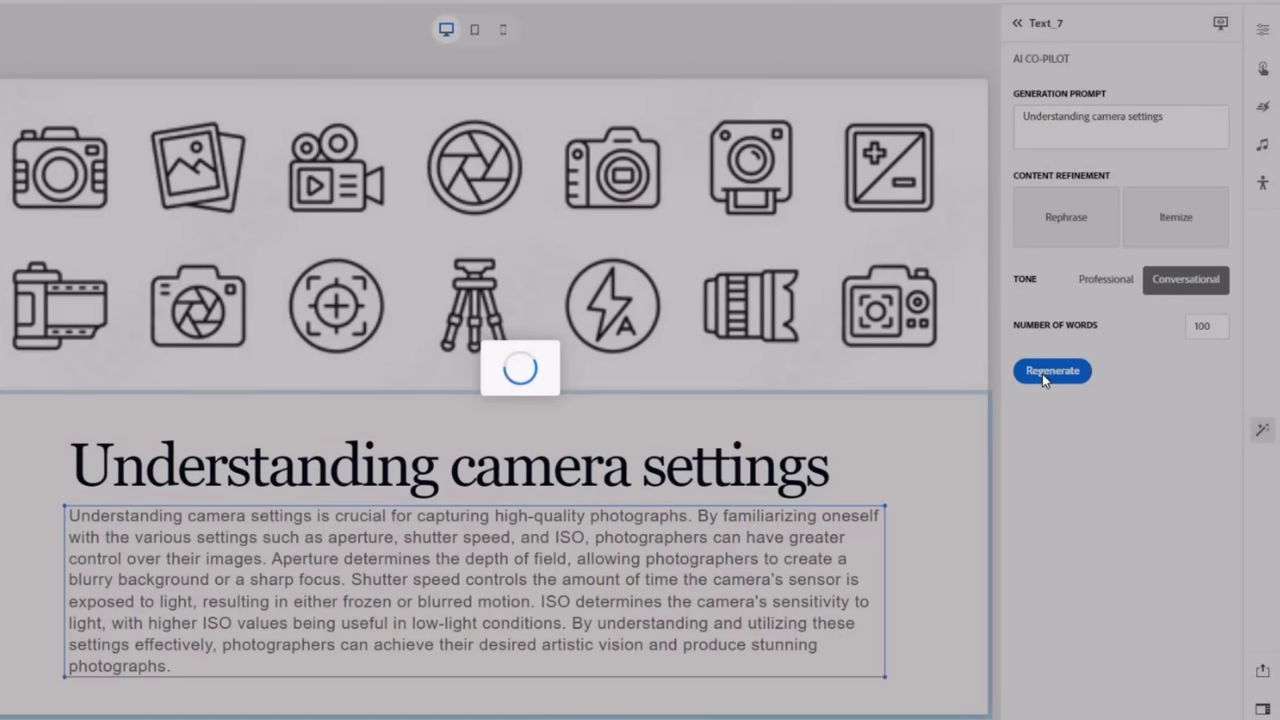
left_click(1052, 370)
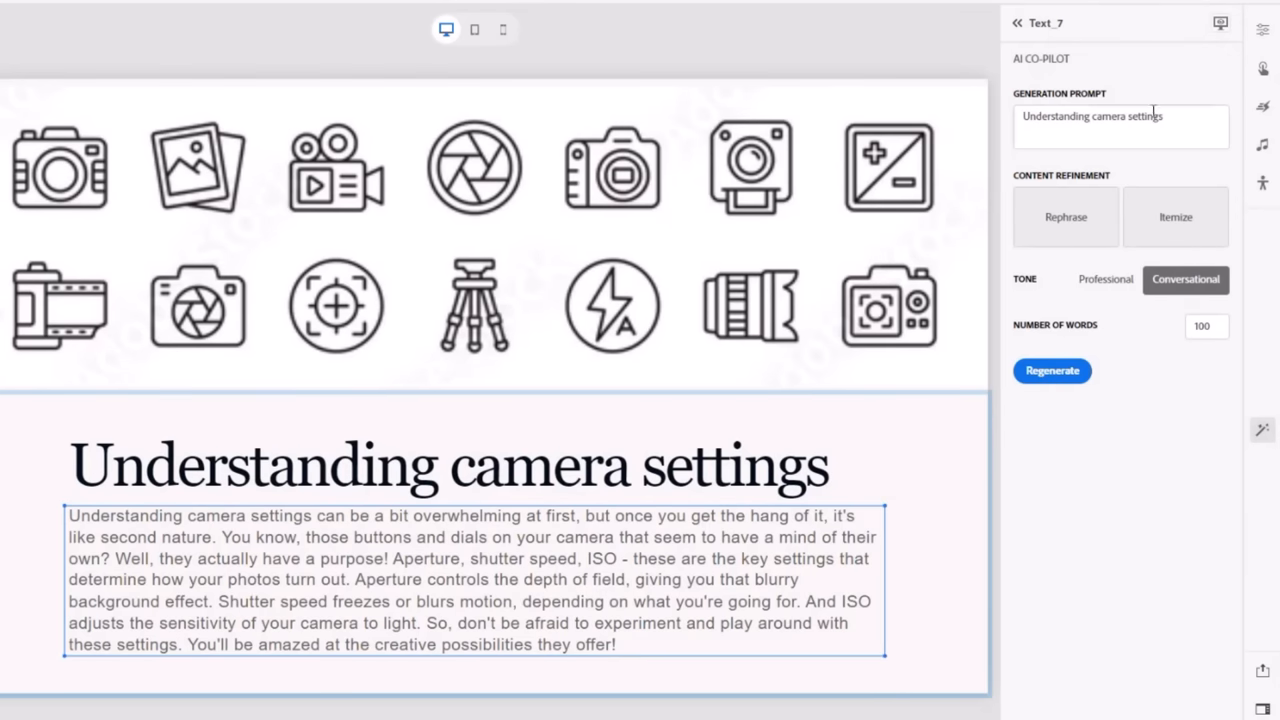
Step: Regenerate the paragraph using the hip-tone prompt
double_click(1092, 116)
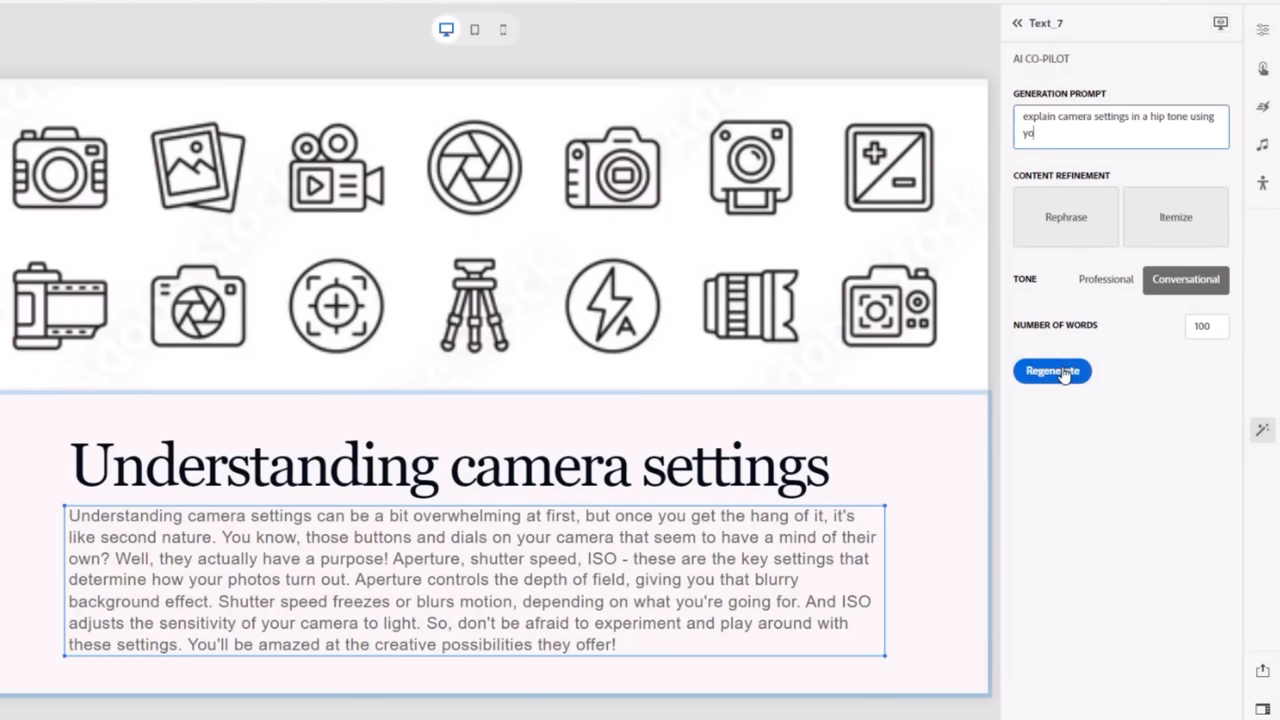
left_click(1052, 370)
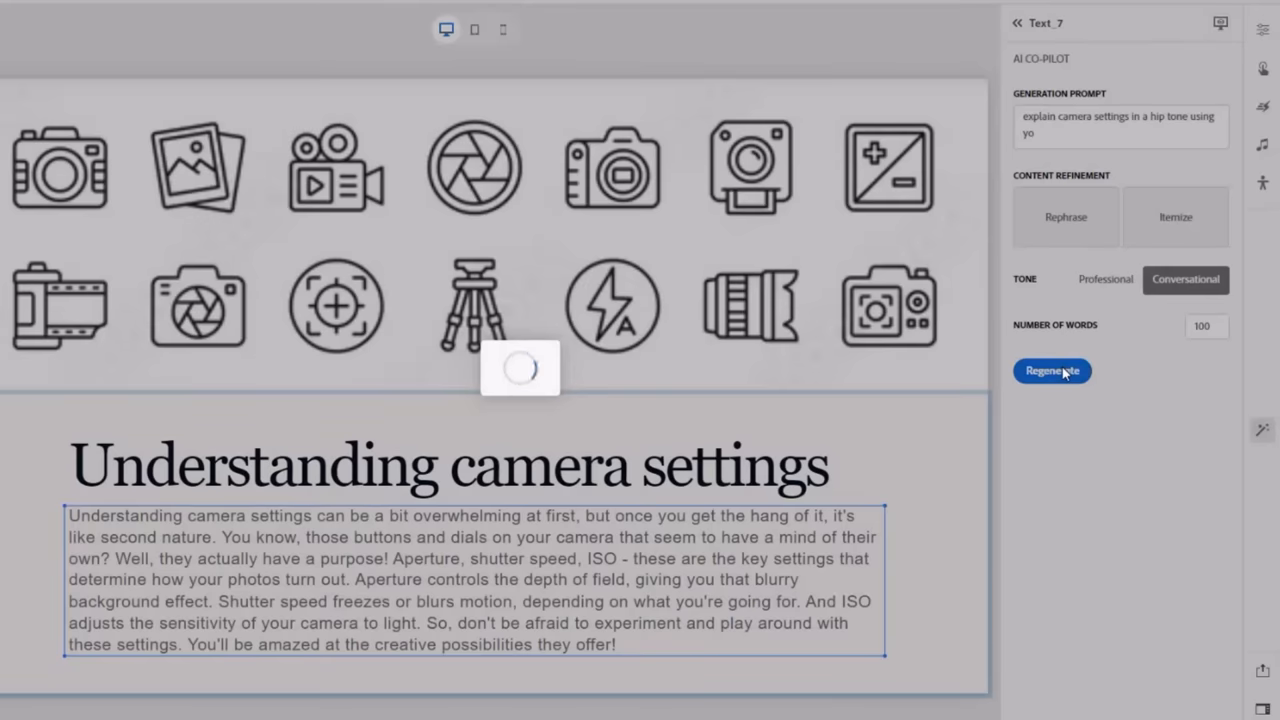
left_click(1052, 370)
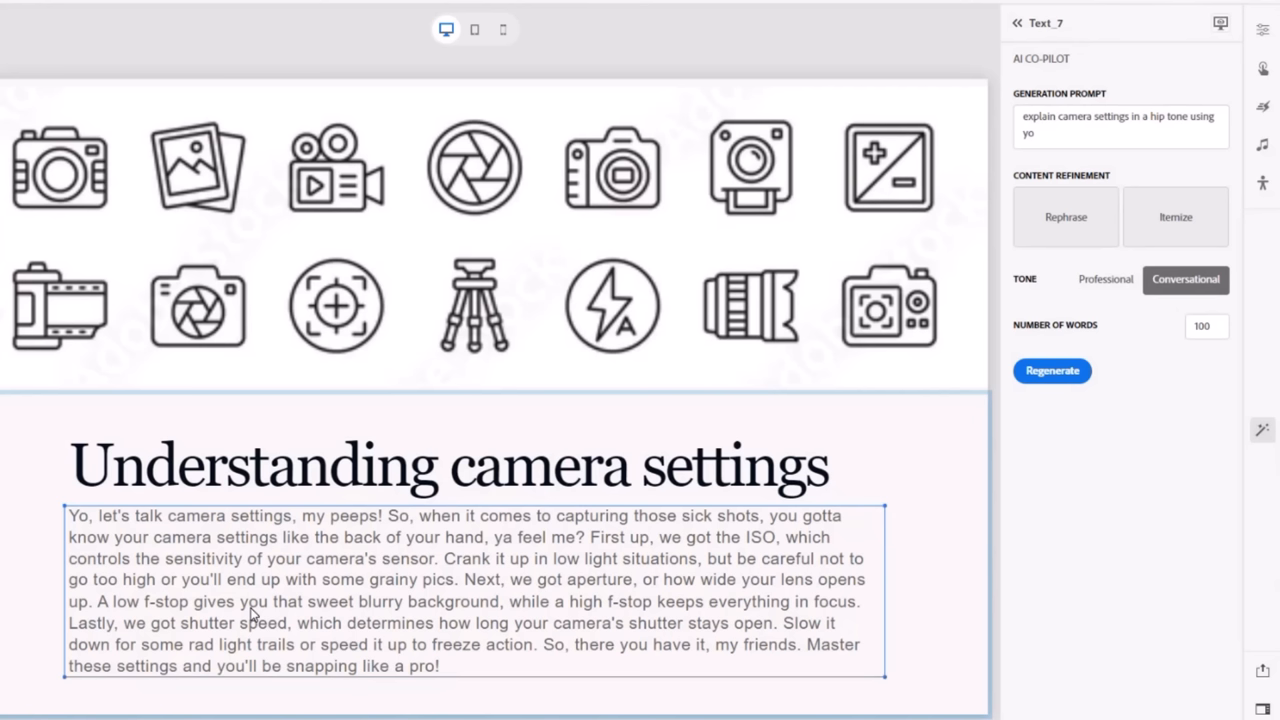
mouse_move(84, 518)
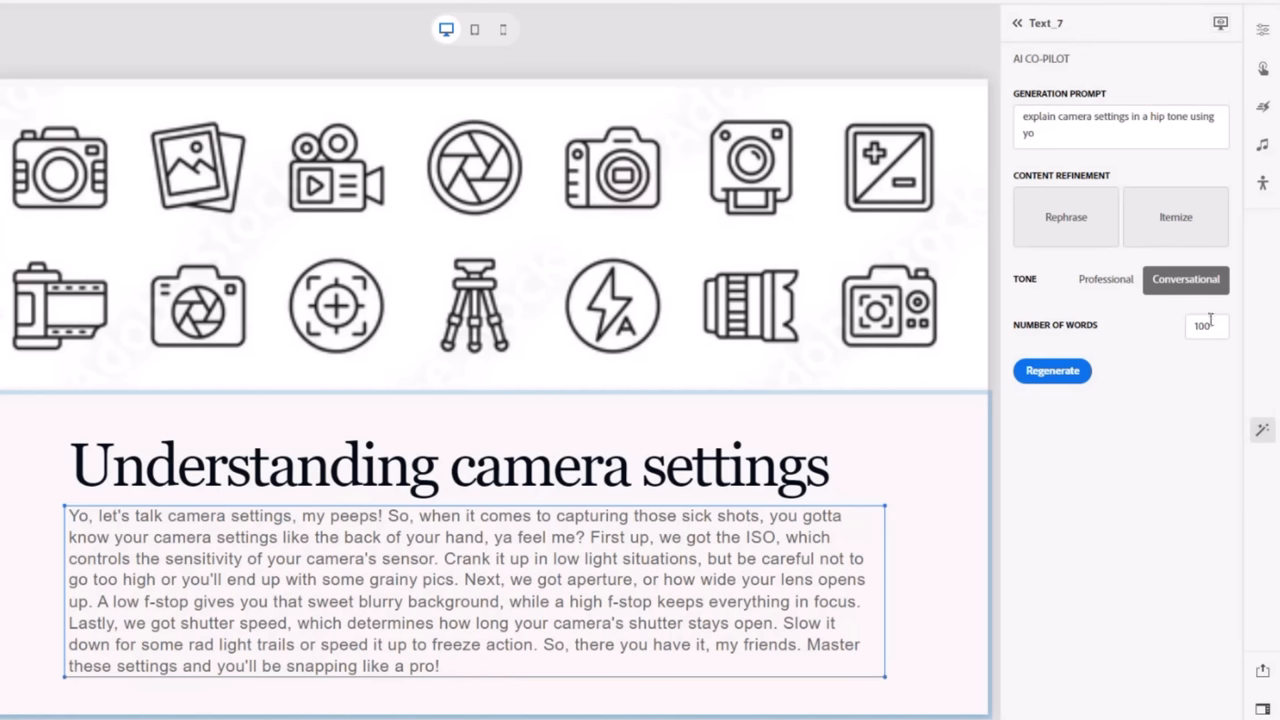
Step: Shorten the text to about 50 words, then regenerate it as a bulleted list
left_click(1206, 326)
type("50")
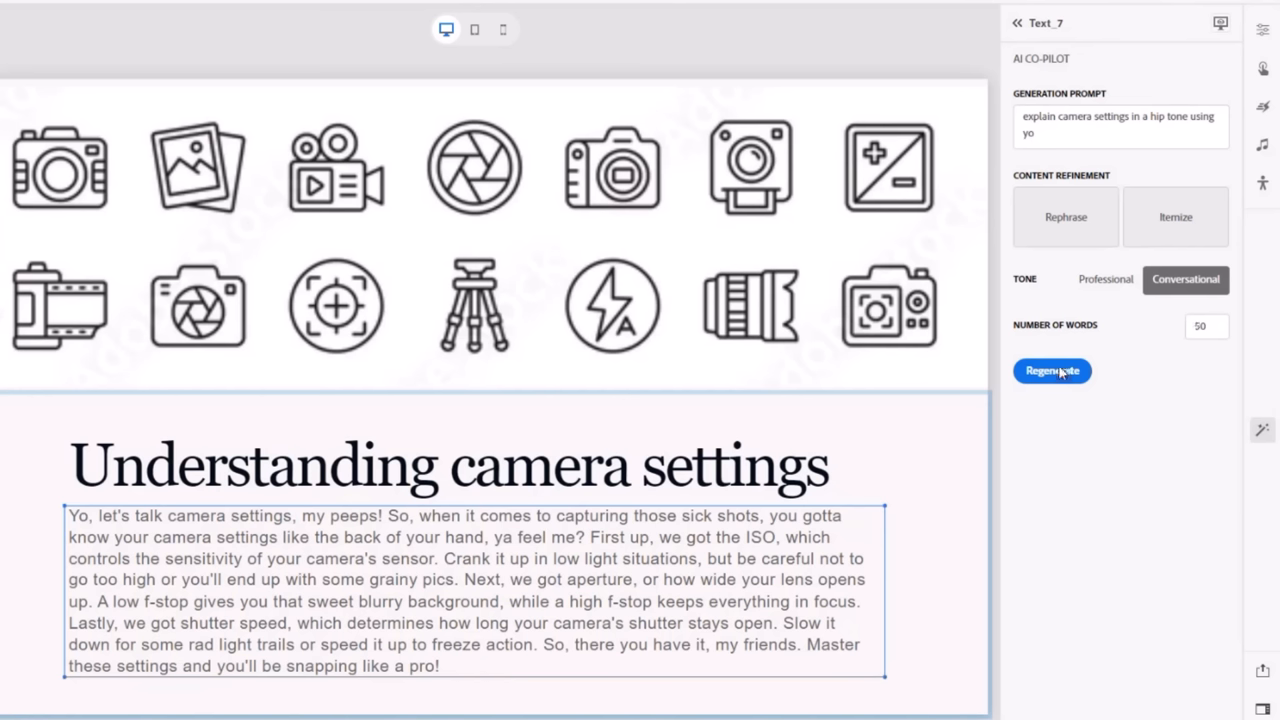
left_click(1052, 370)
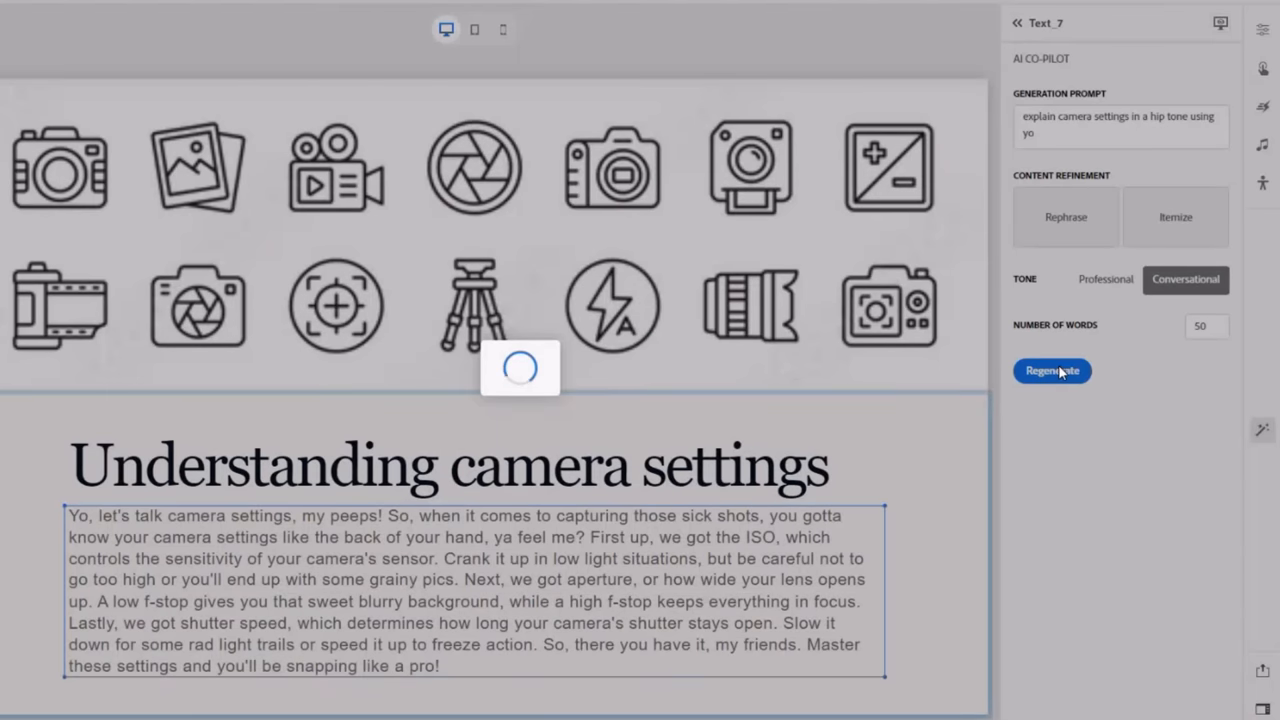
left_click(1052, 370)
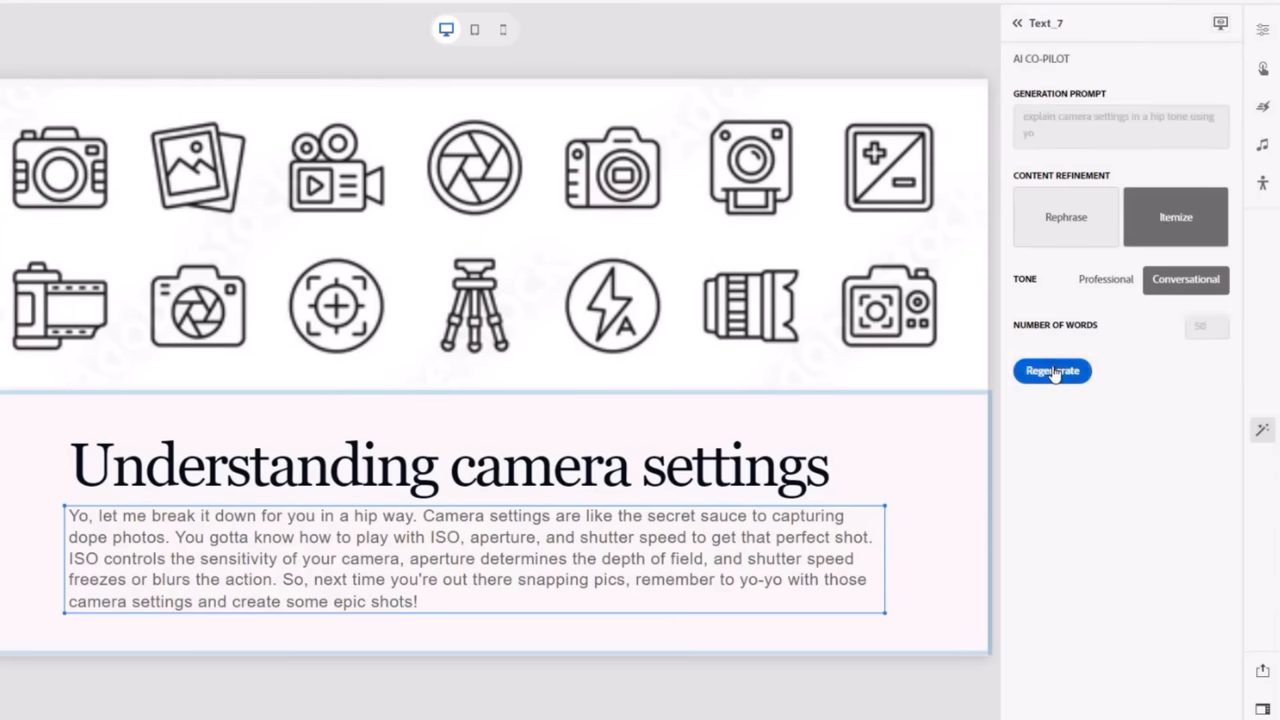
left_click(1052, 370)
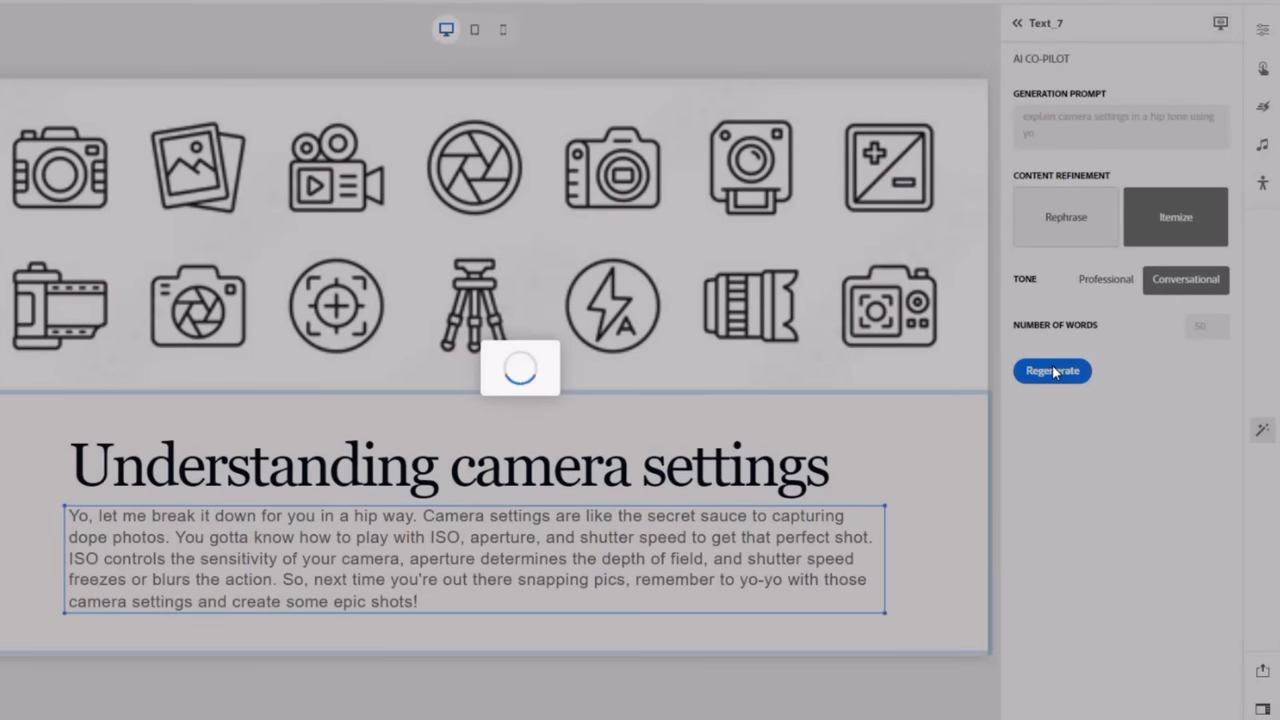
left_click(1052, 370)
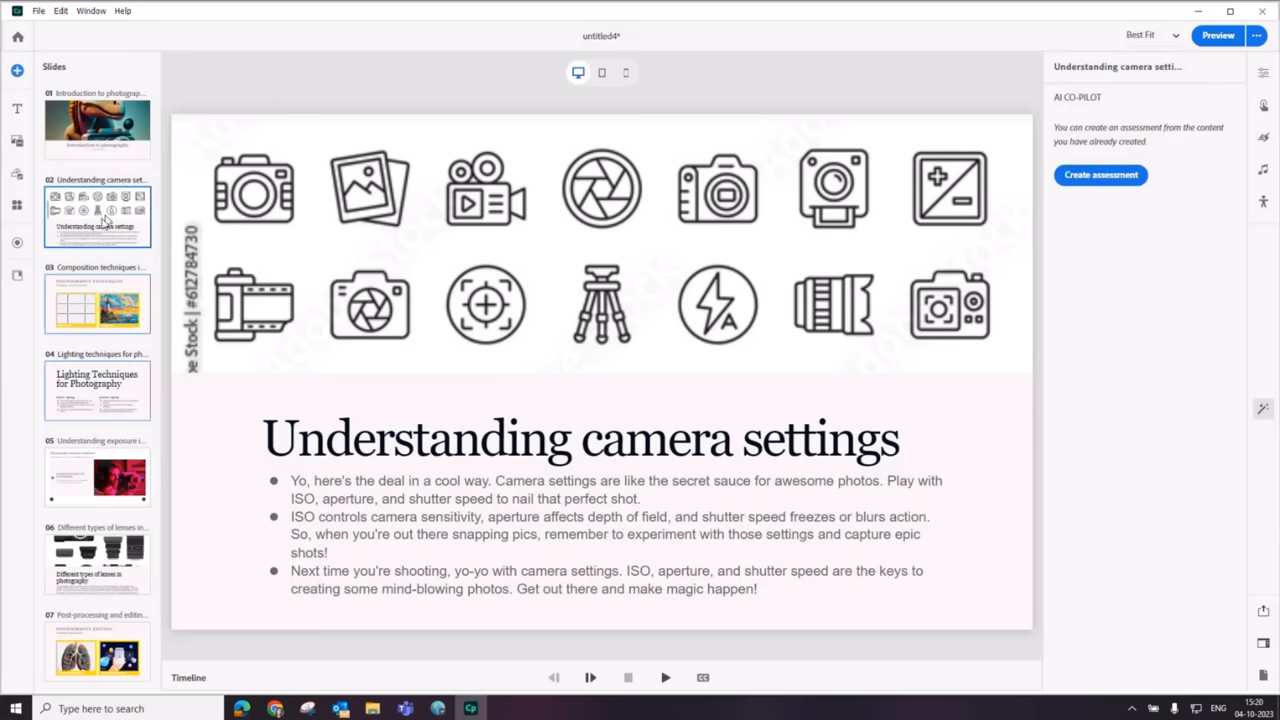
mouse_move(100, 432)
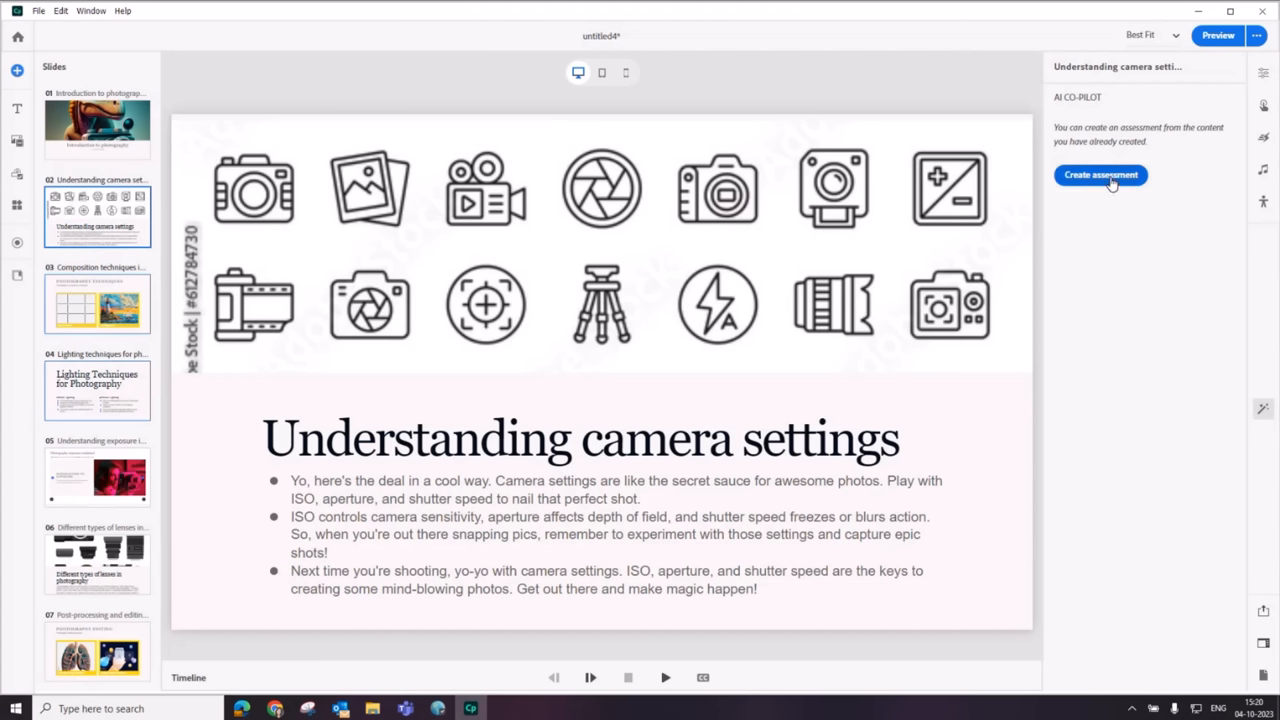
mouse_move(1104, 182)
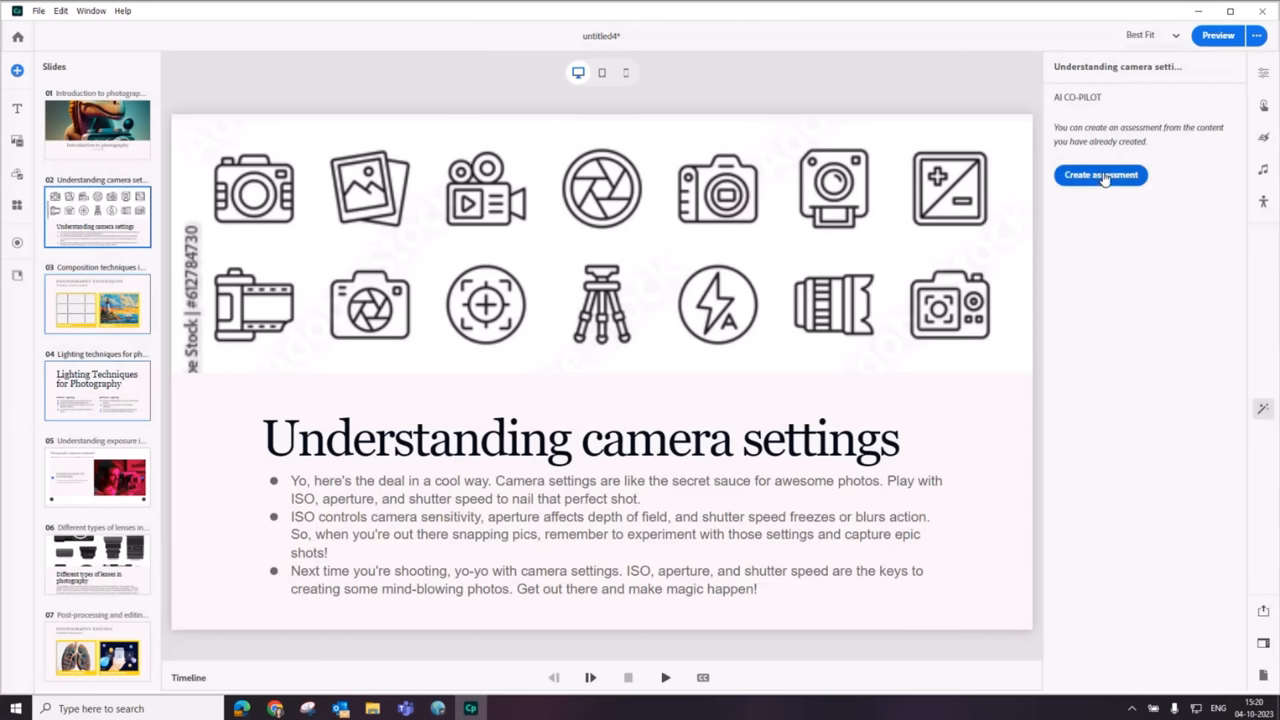
Step: Create a five-question assessment from the slide content with AI Co-Pilot
left_click(1100, 174)
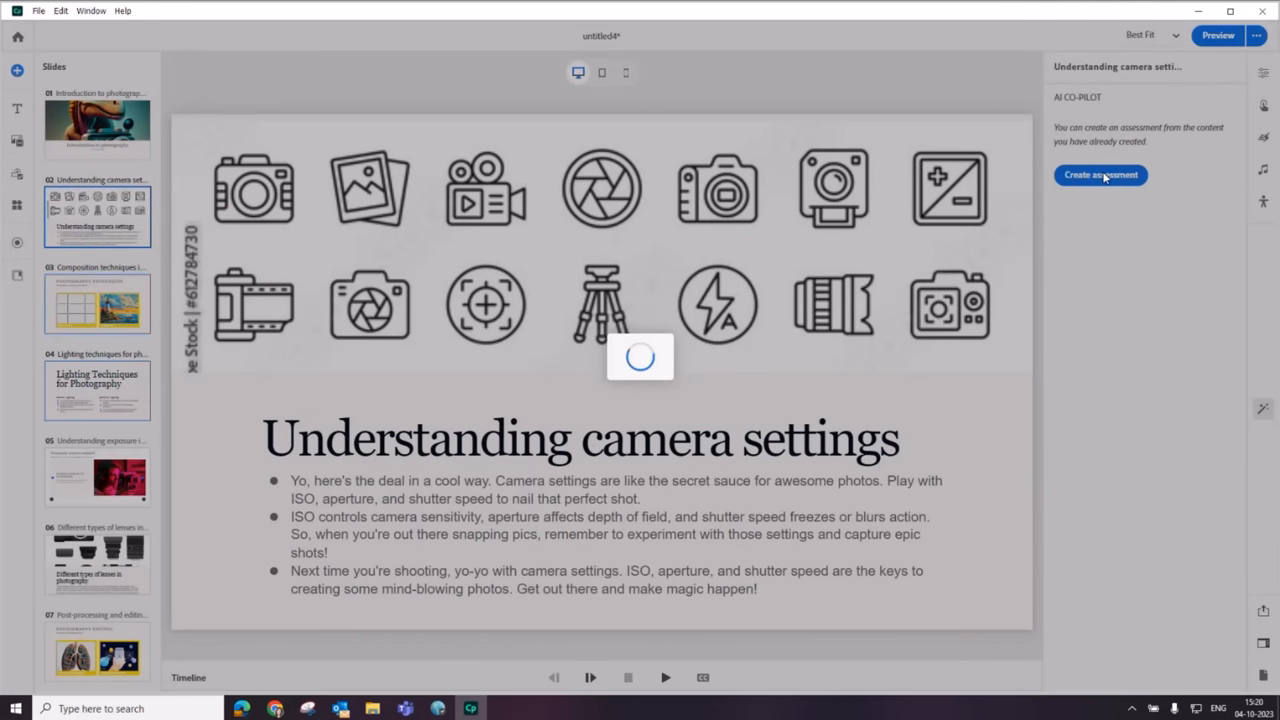
left_click(1100, 176)
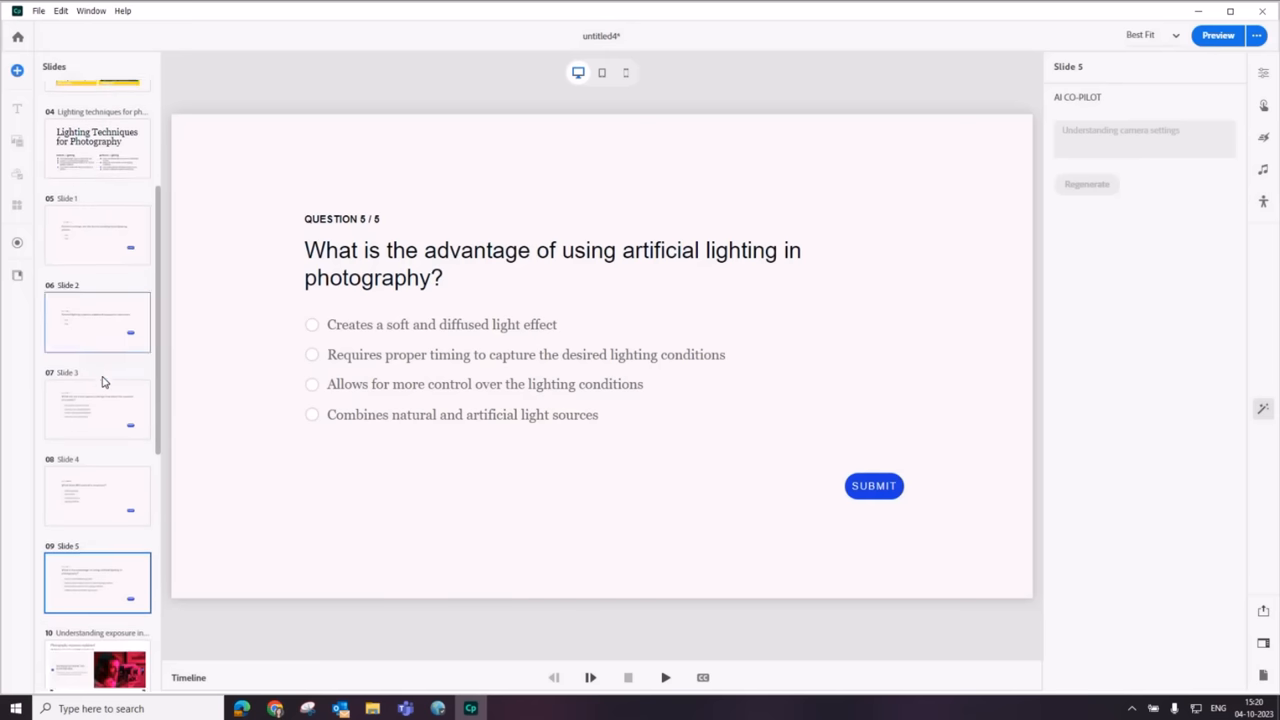
Step: Inspect a generated quiz slide's question properties and its marked correct answer
scroll("down", 3)
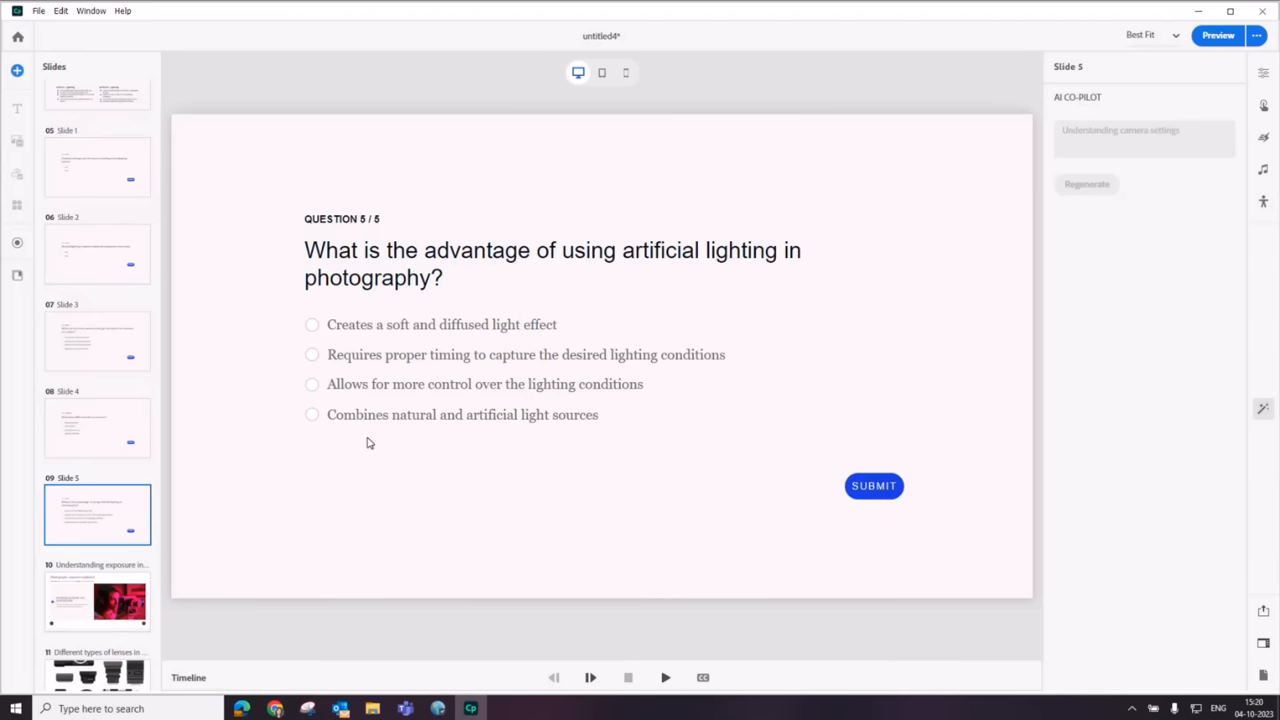
mouse_move(954, 198)
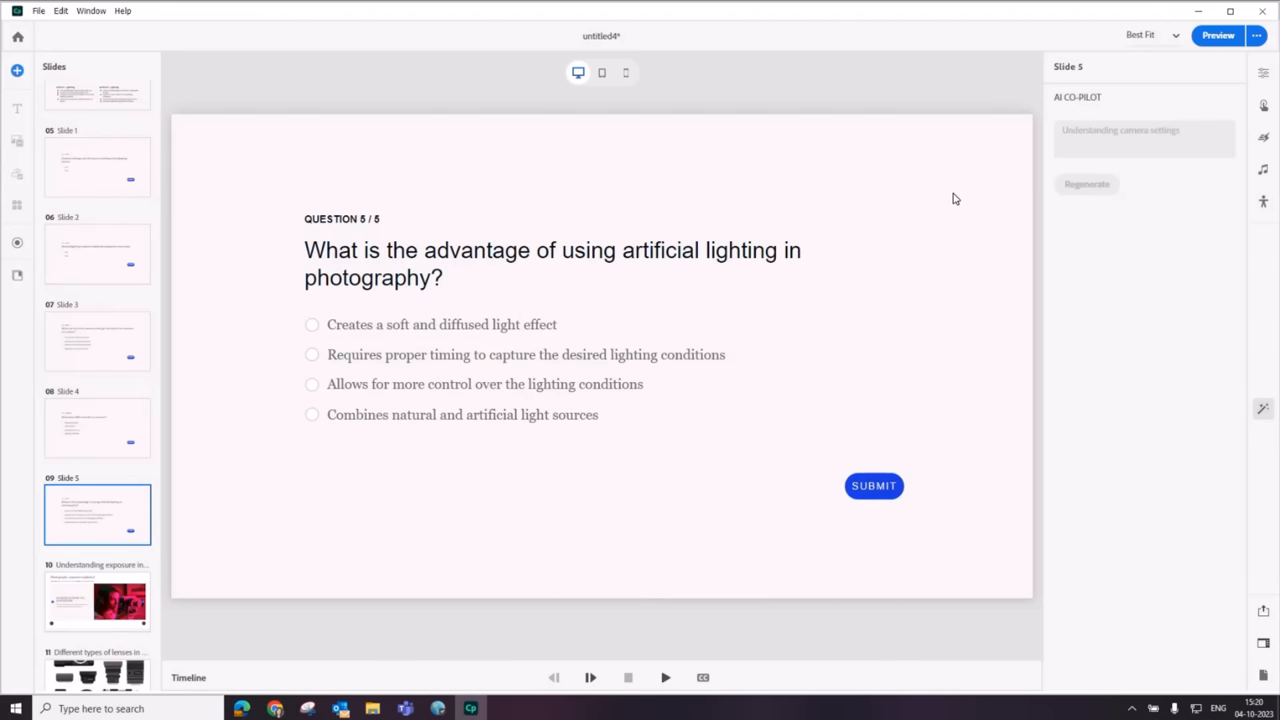
left_click(1264, 88)
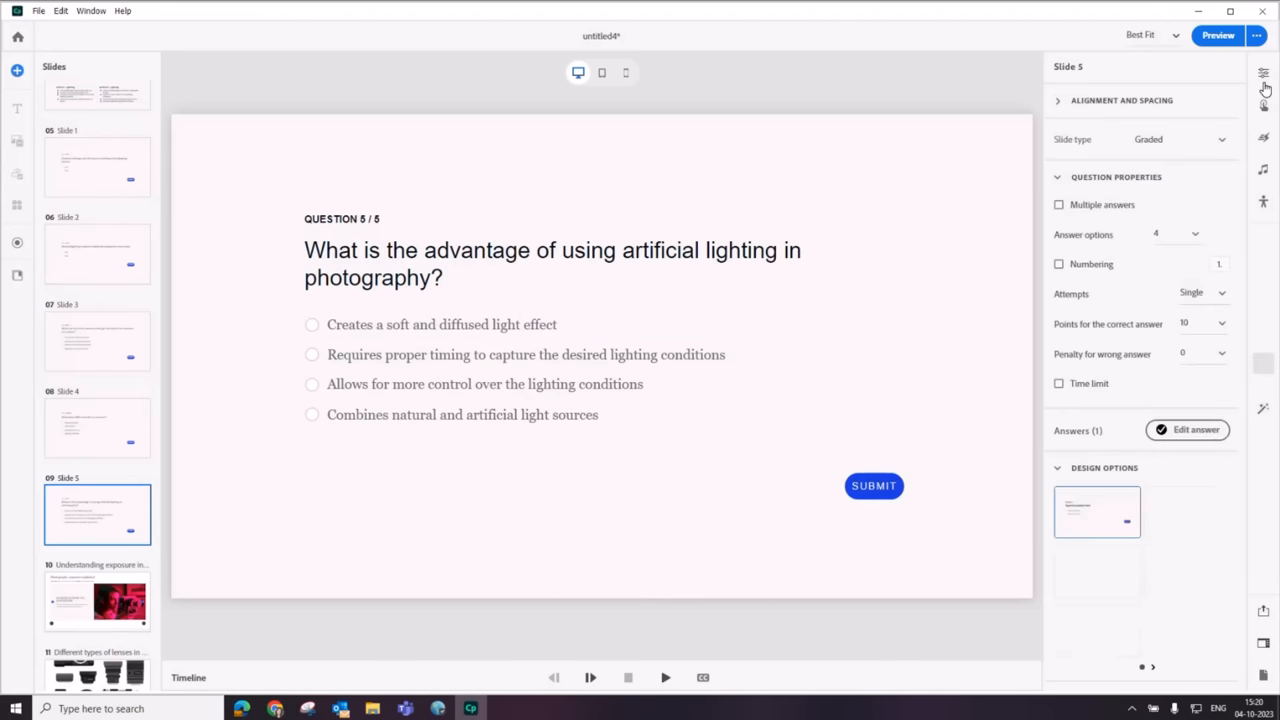
left_click(1188, 428)
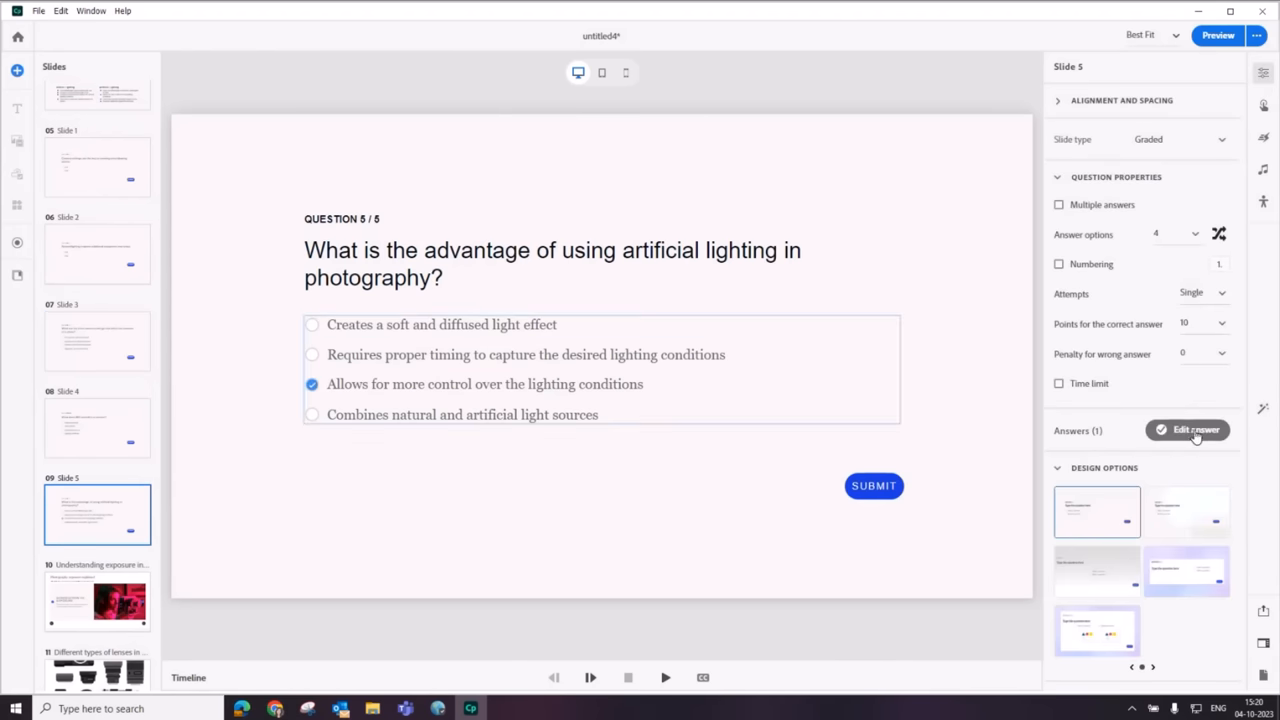
left_click(1188, 430)
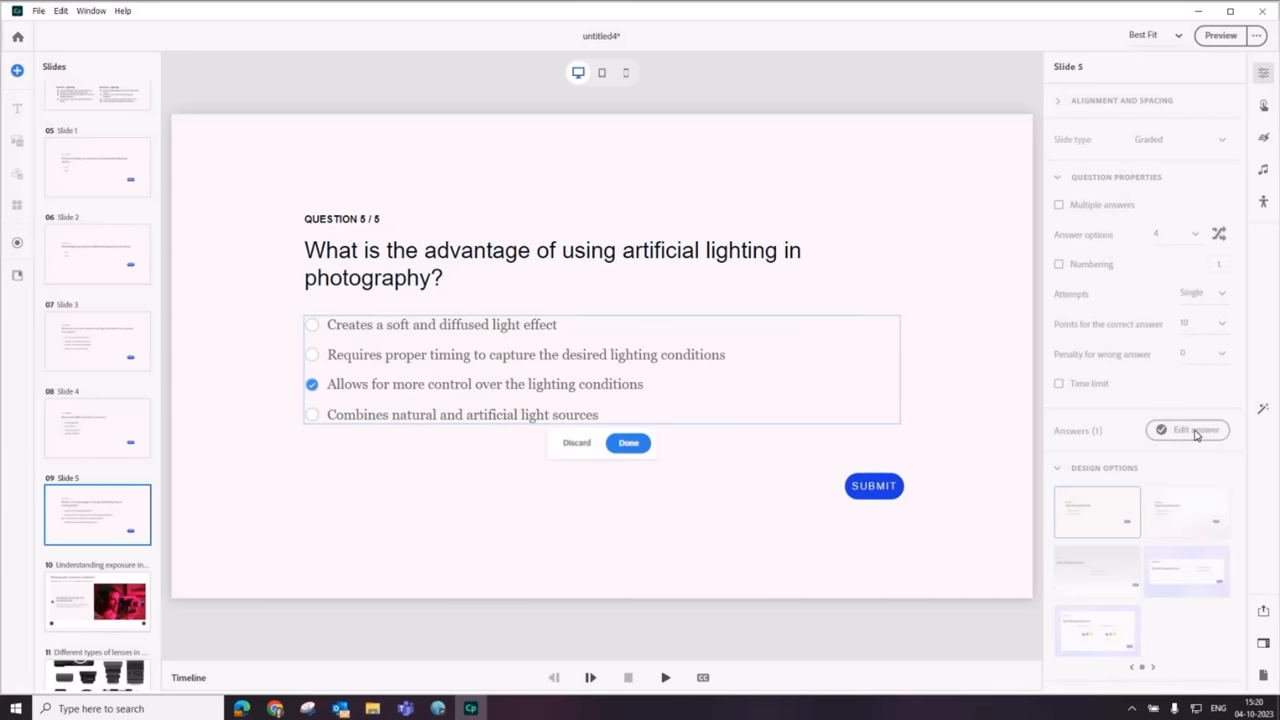
mouse_move(194, 556)
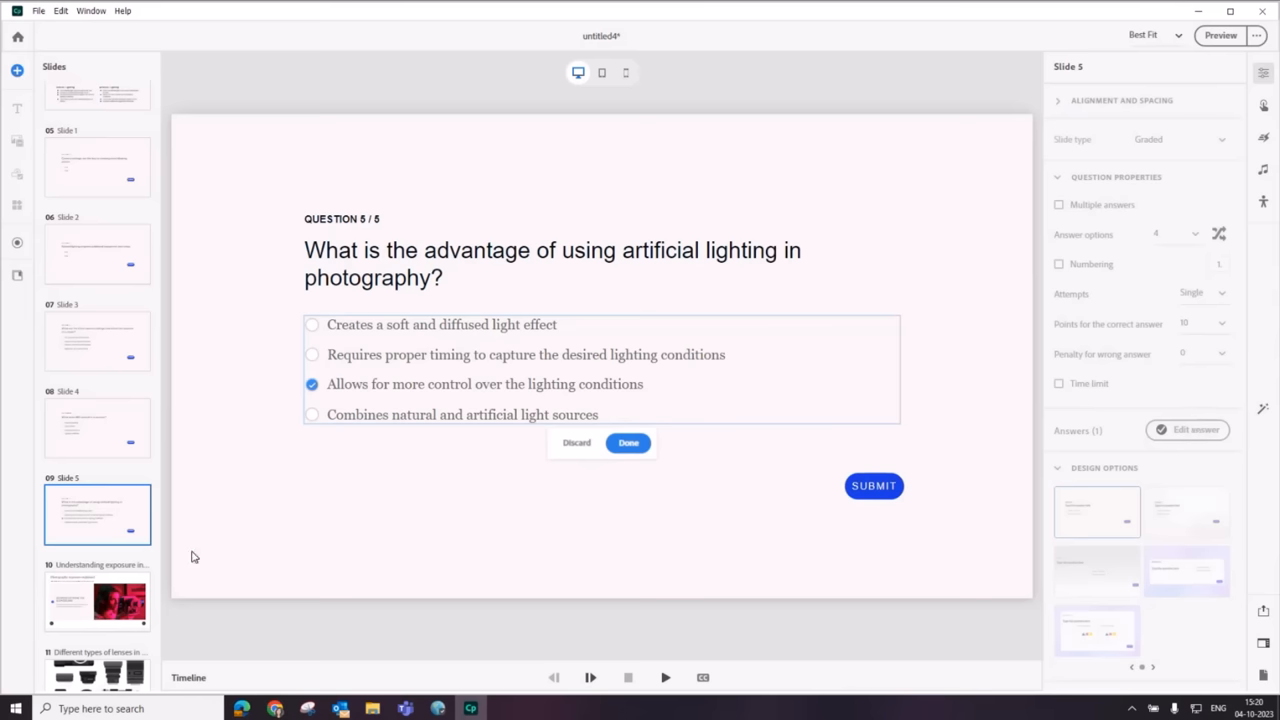
Step: Browse quiz questions 4, 3 and 1, then return to the Introduction to photography slide
left_click(96, 428)
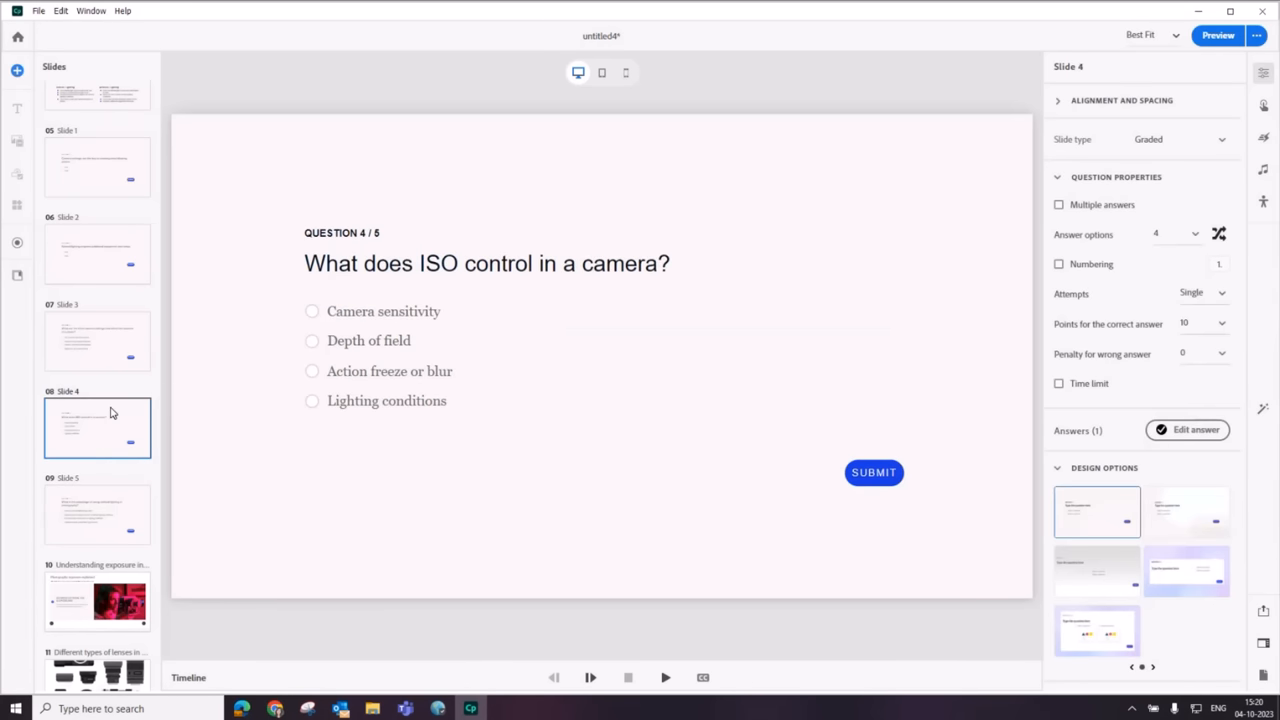
left_click(96, 340)
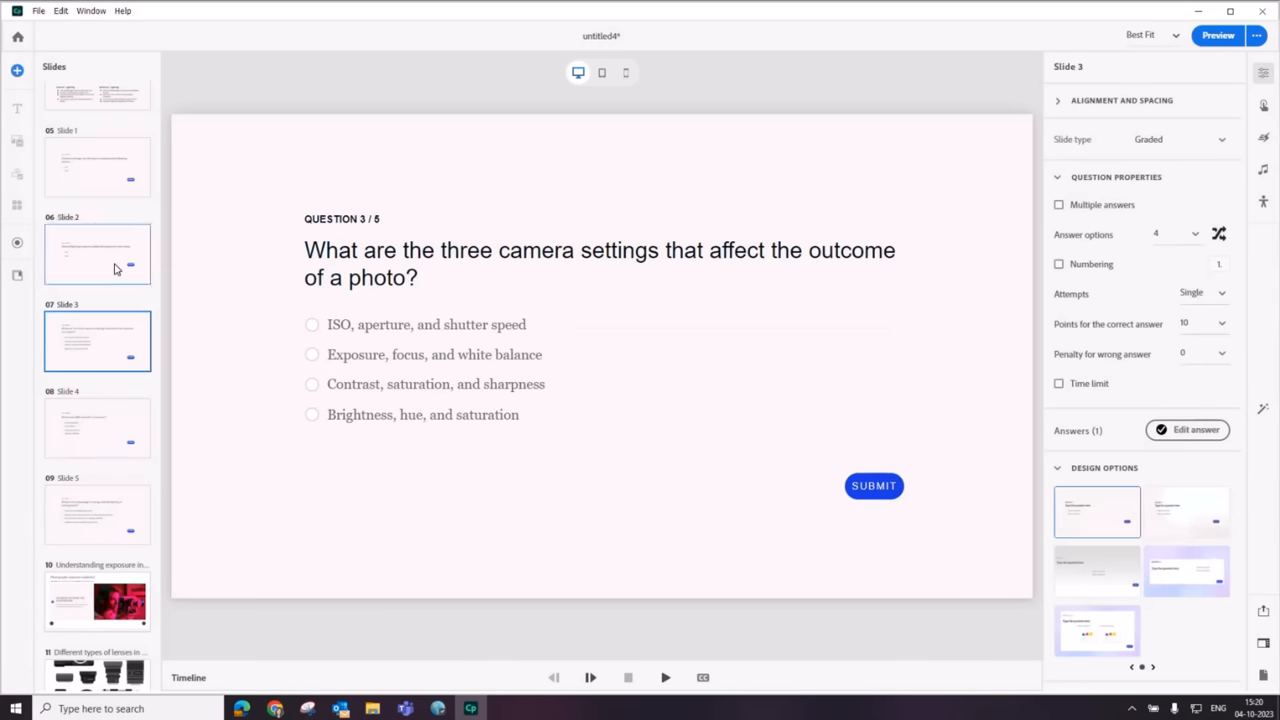
left_click(96, 168)
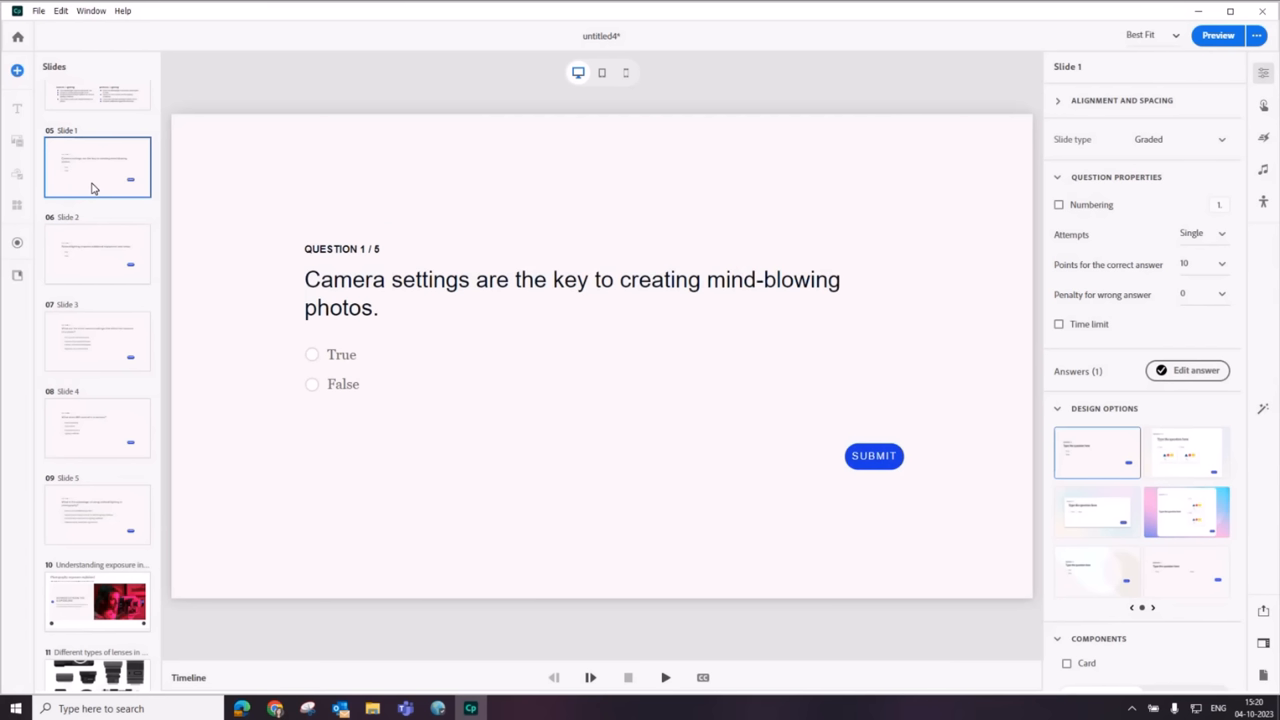
mouse_move(224, 112)
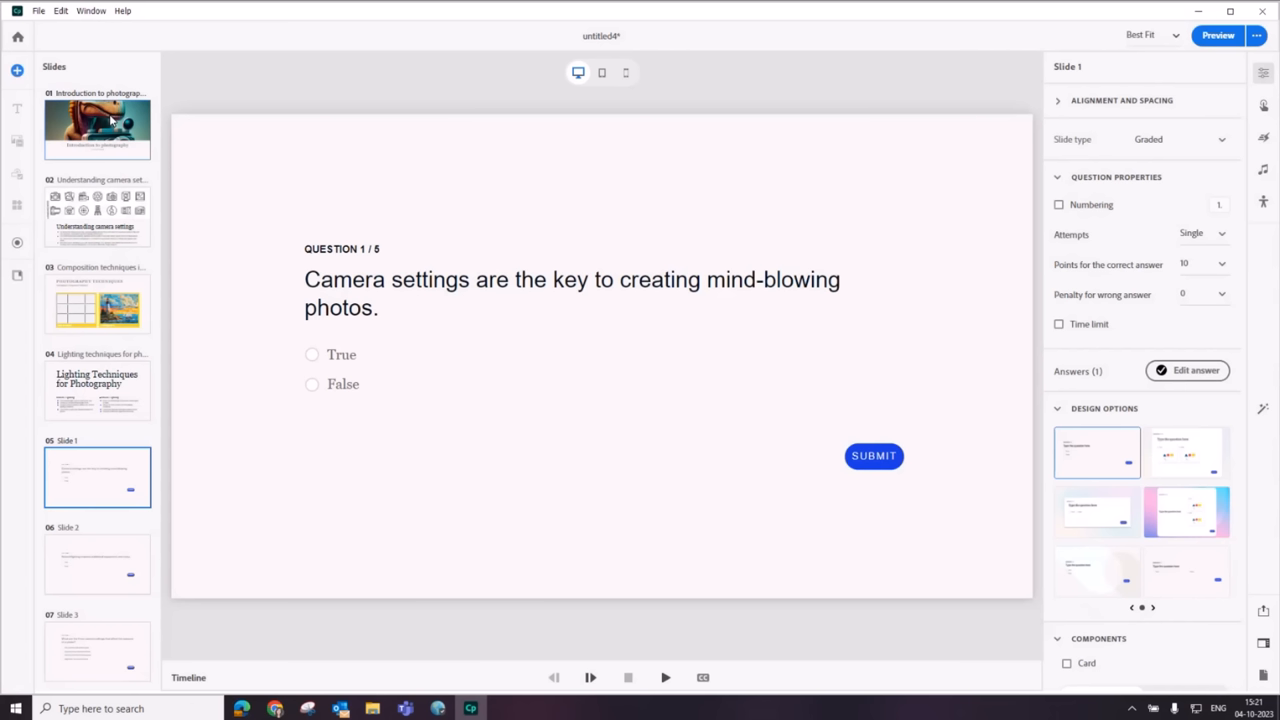
left_click(96, 128)
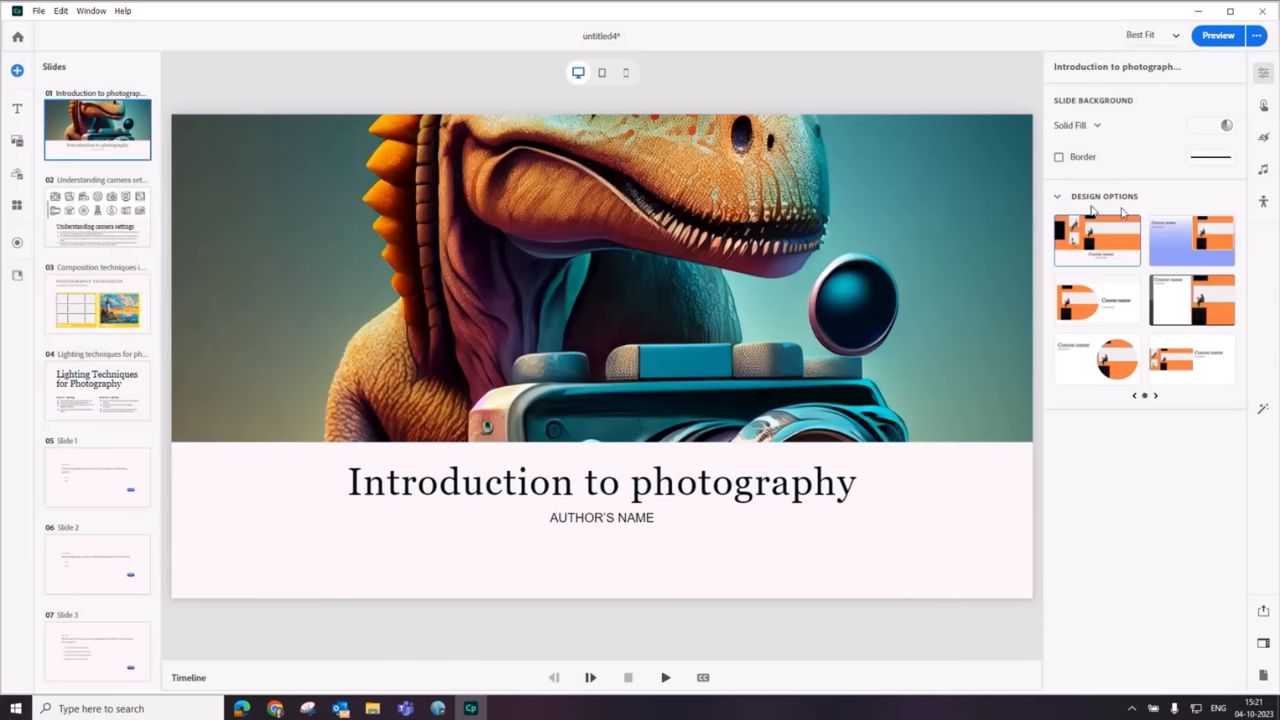
Step: Import the Photoshop layers tips MP3 onto the slide and extend the slide time to fit it
left_click(1264, 172)
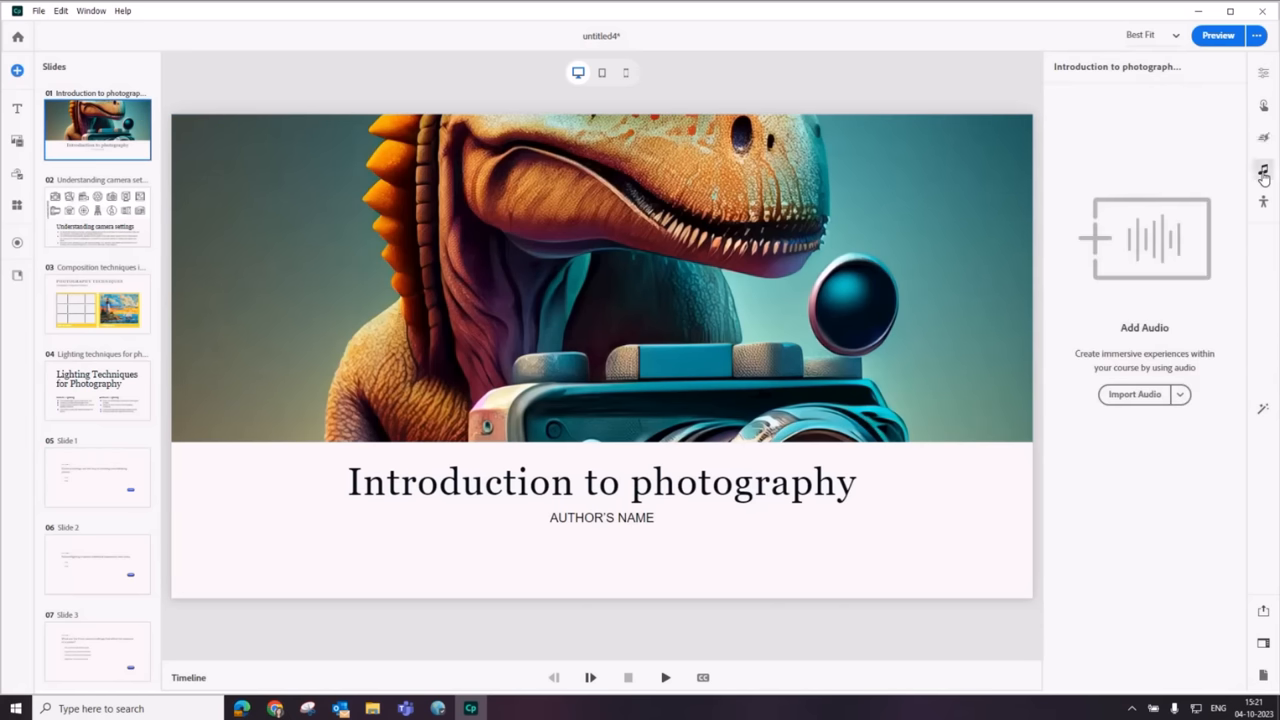
left_click(1180, 394)
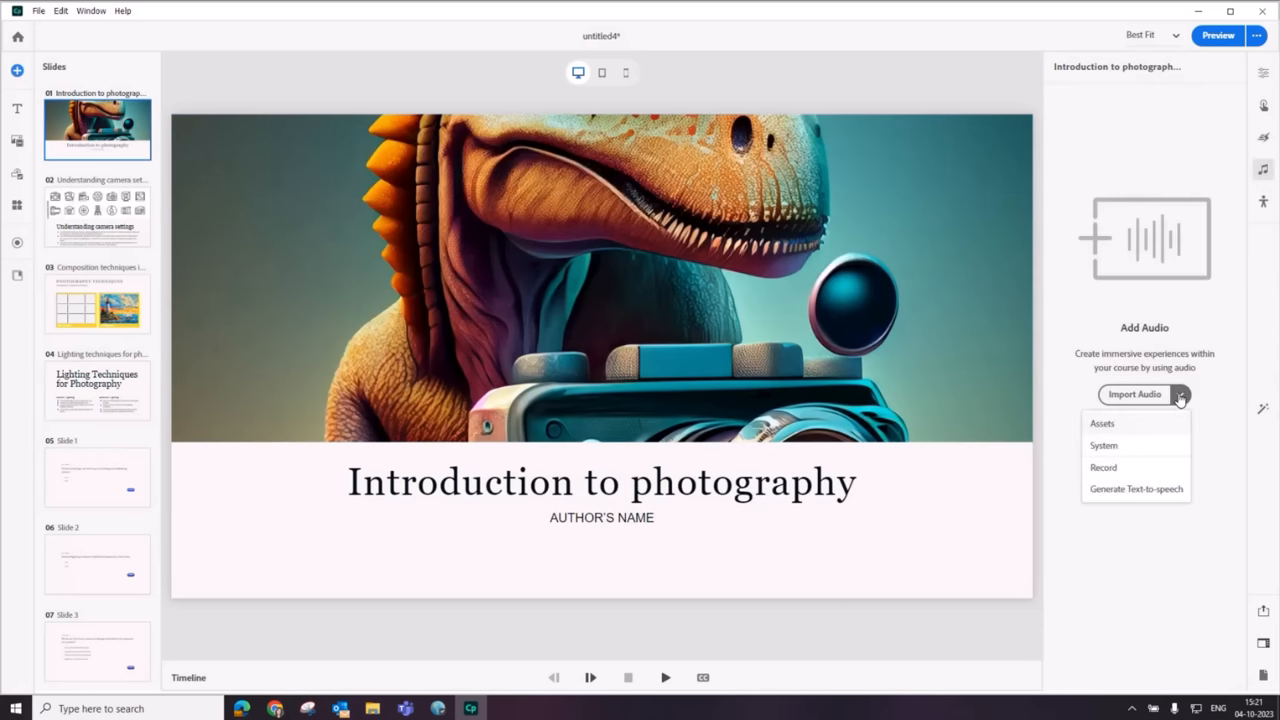
mouse_move(1126, 468)
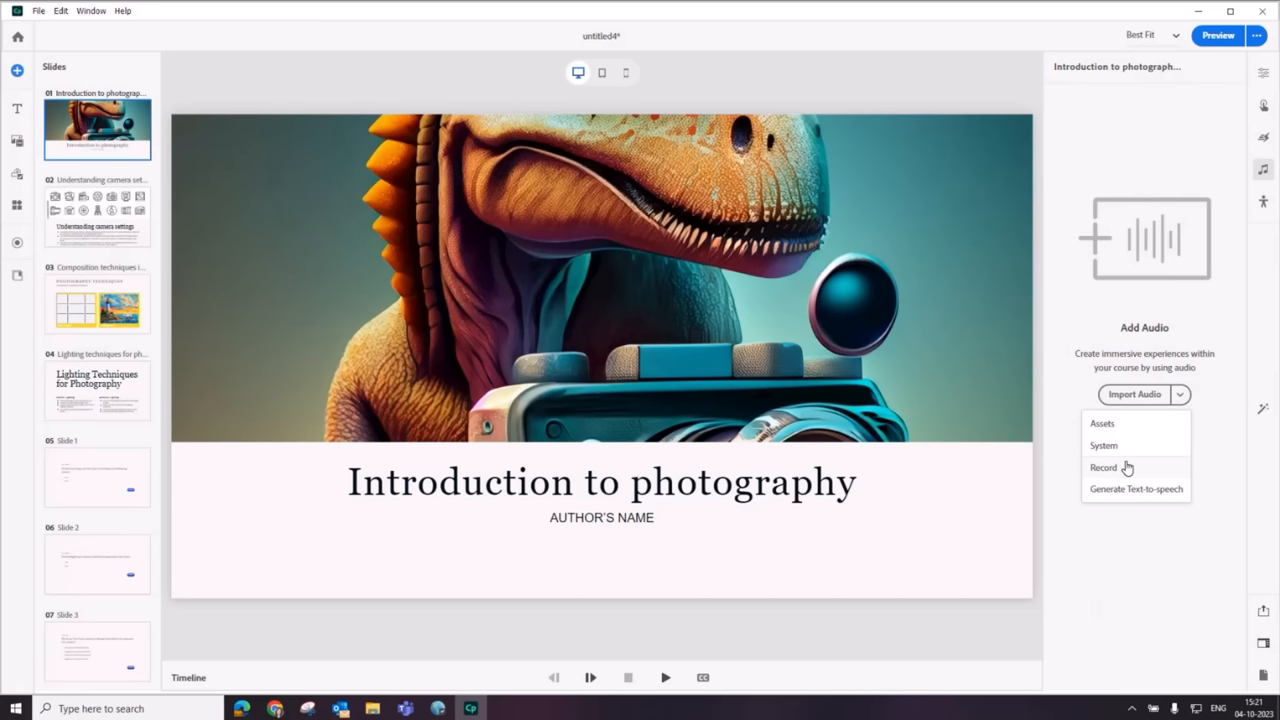
left_click(1104, 444)
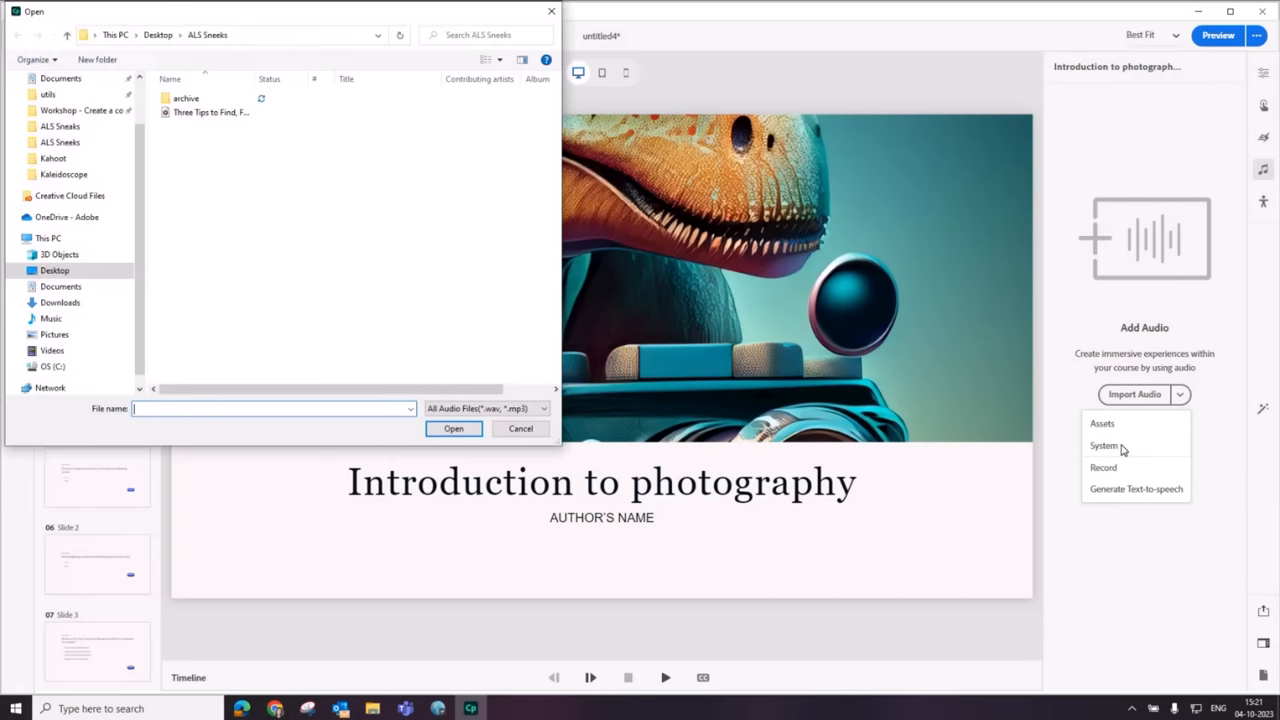
left_click(210, 112)
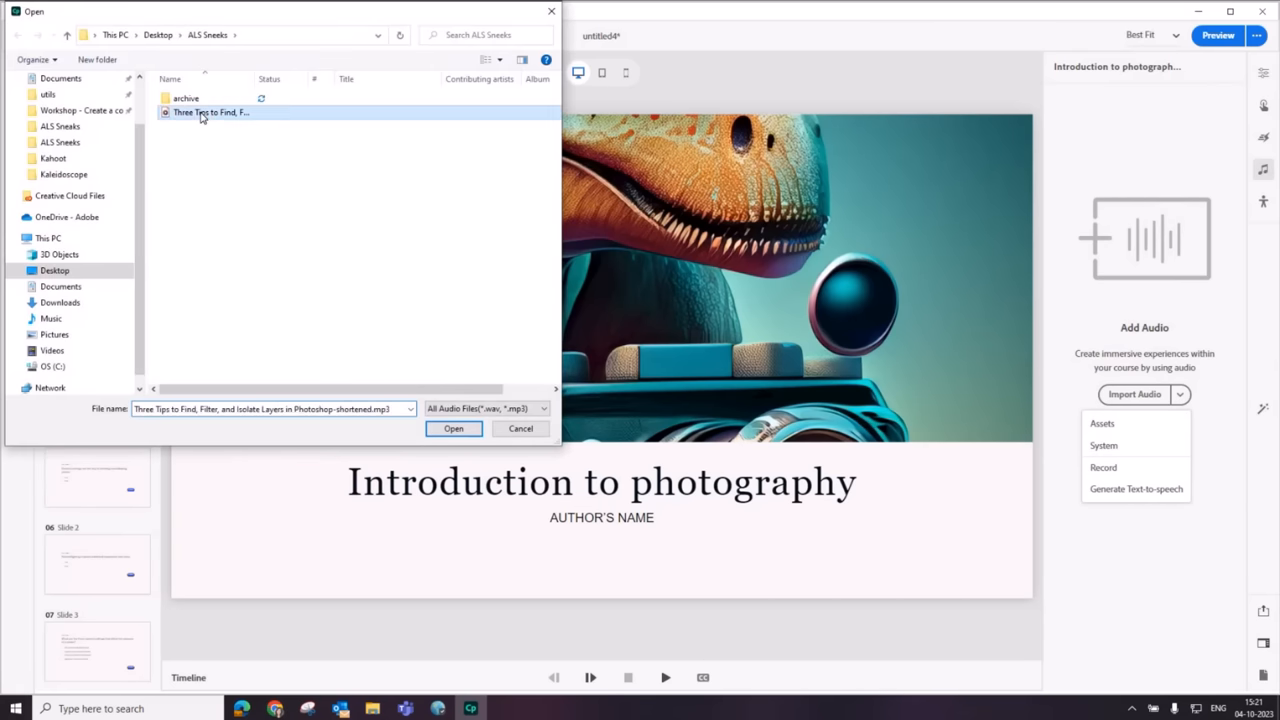
left_click(452, 428)
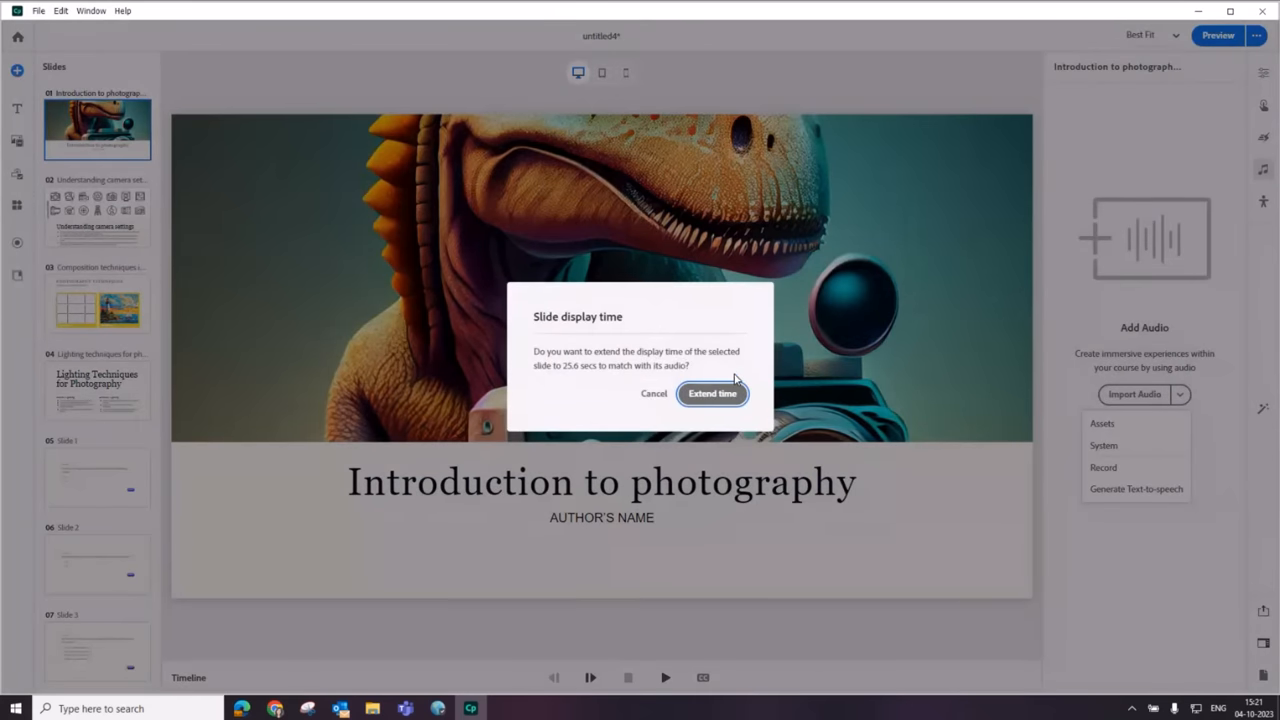
left_click(712, 392)
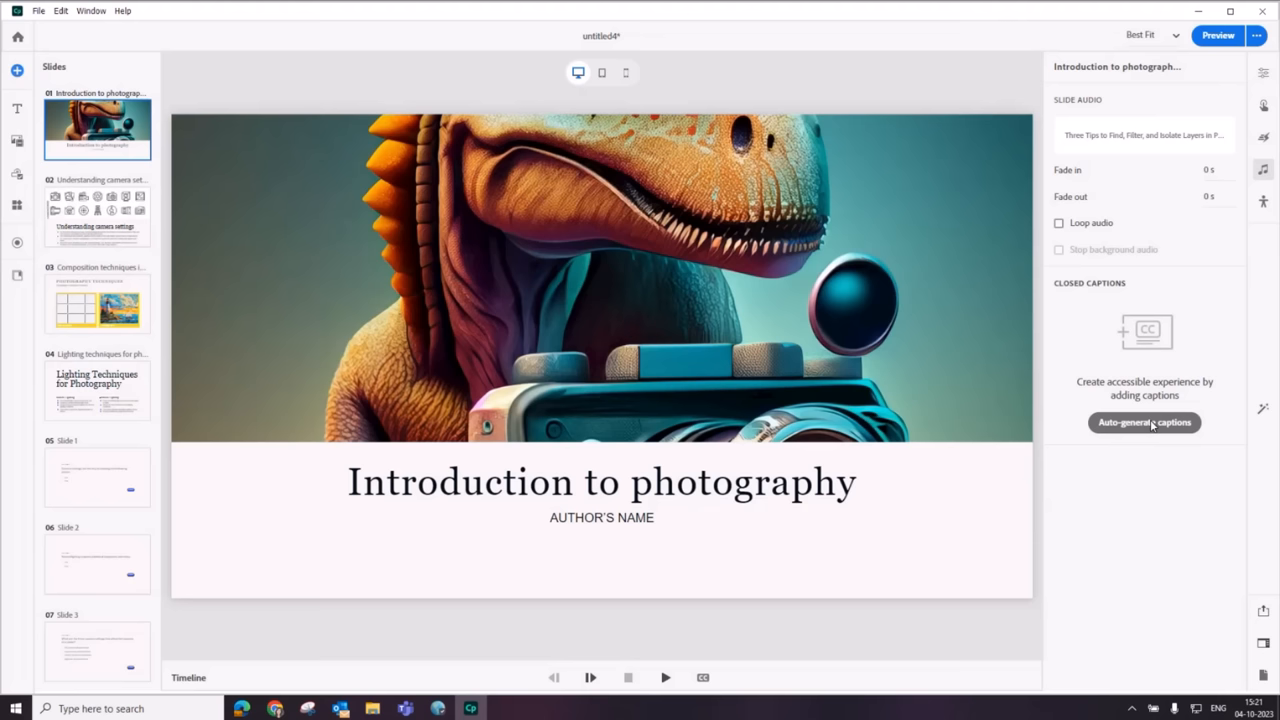
Step: Auto-generate closed captions from the slide audio and scan the caption timeline
left_click(1144, 422)
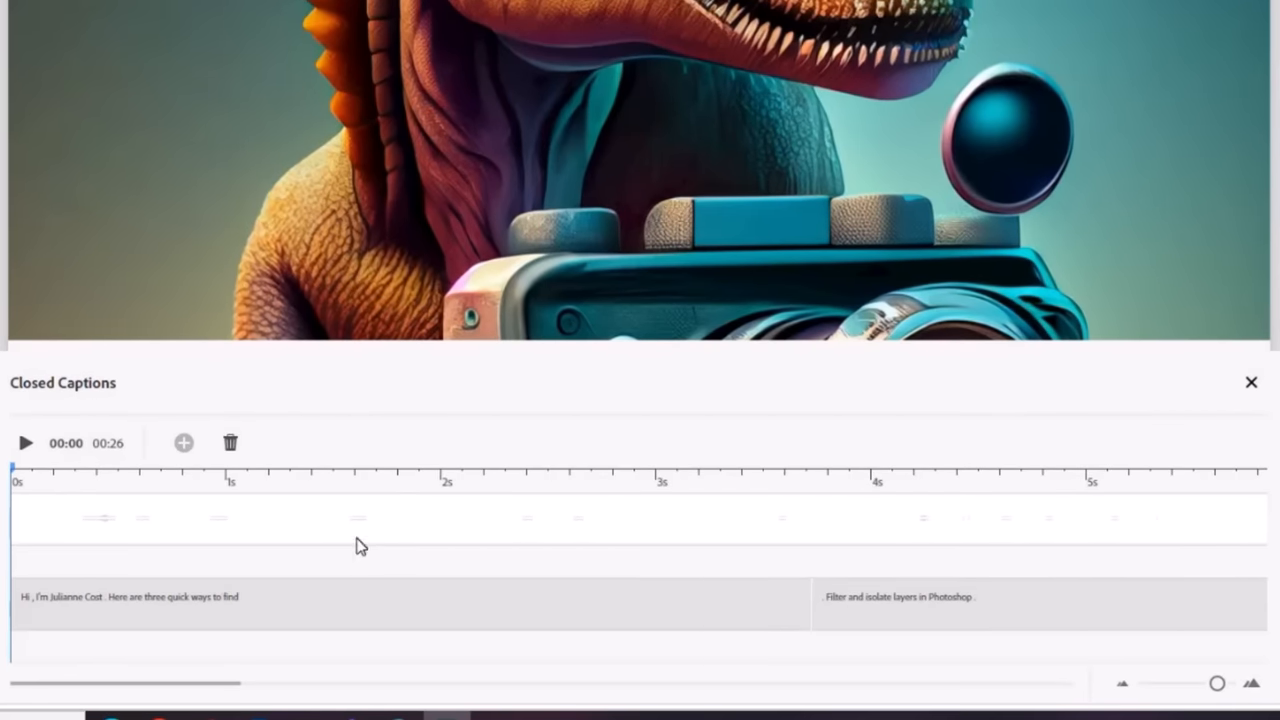
mouse_move(210, 618)
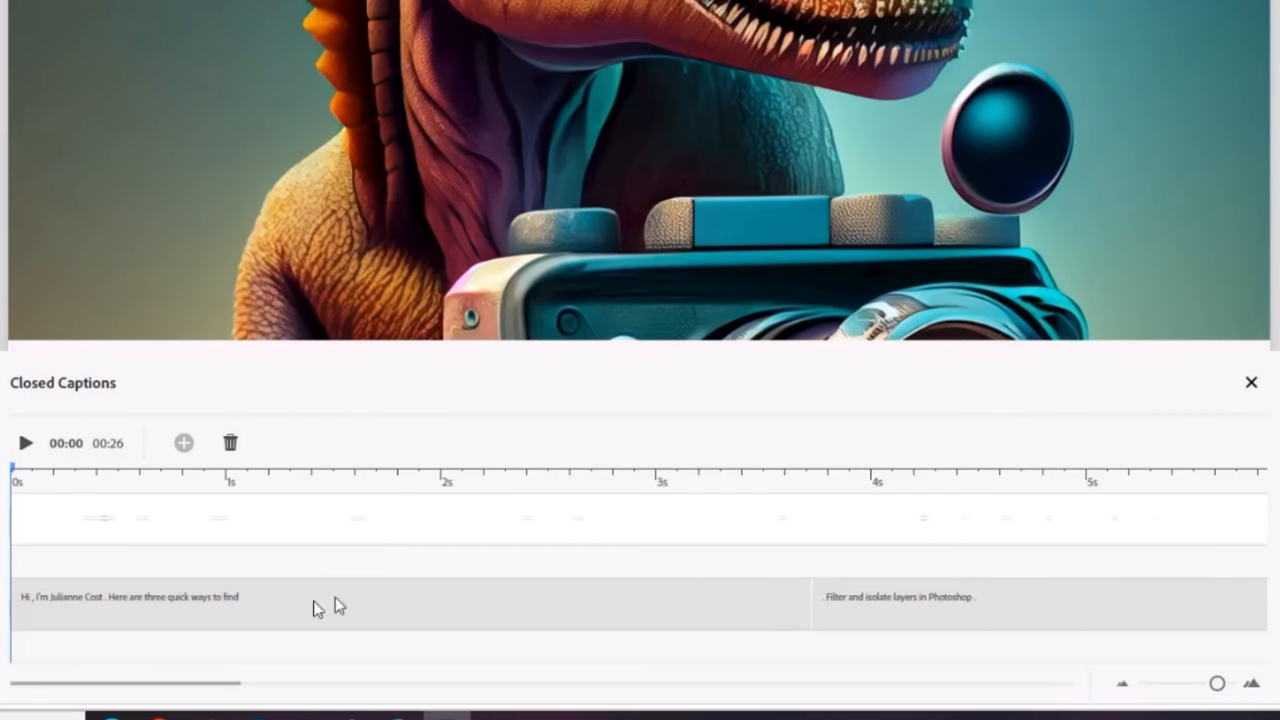
scroll("right", 3)
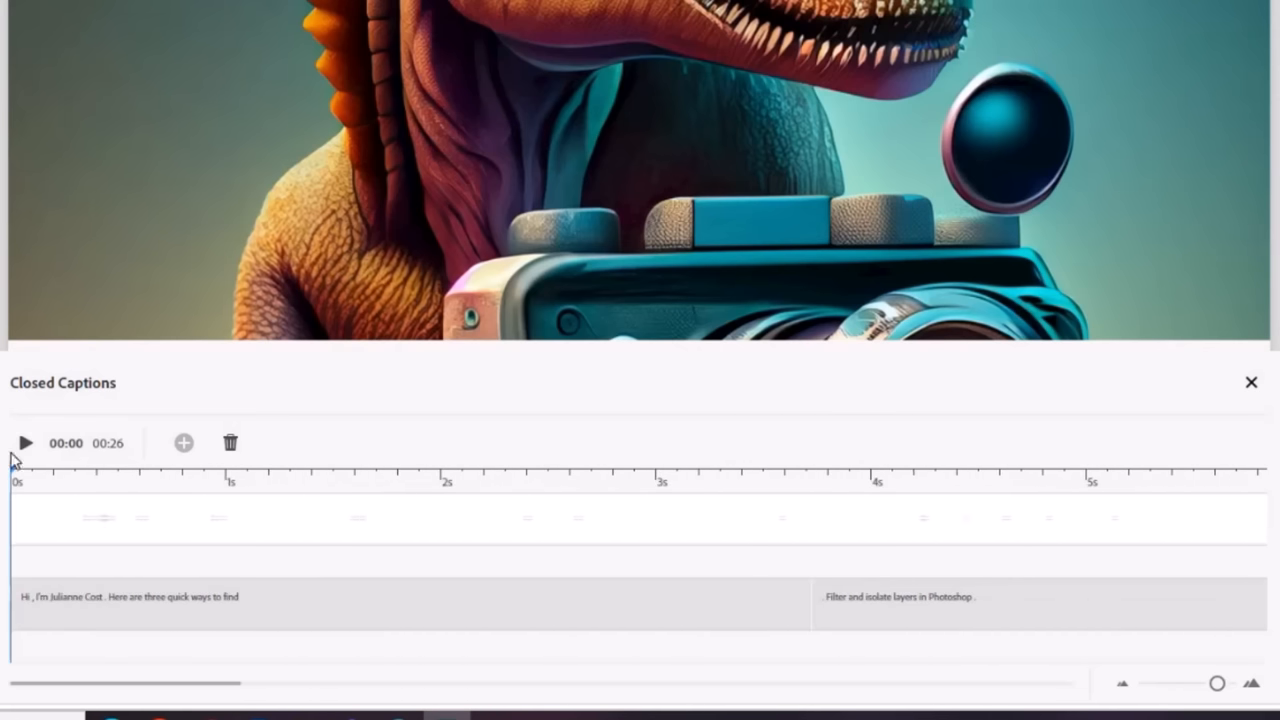
Step: Play the audio to check the captions, then close the closed captions editor
left_click(26, 444)
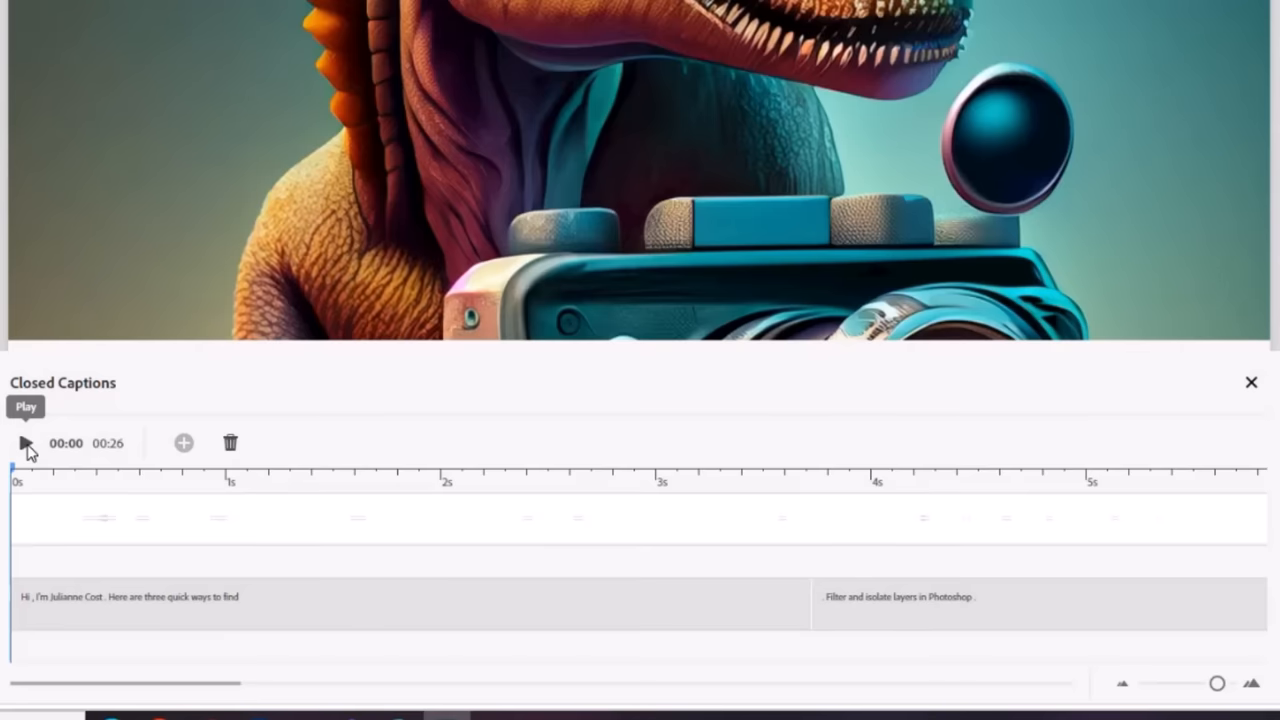
mouse_move(56, 436)
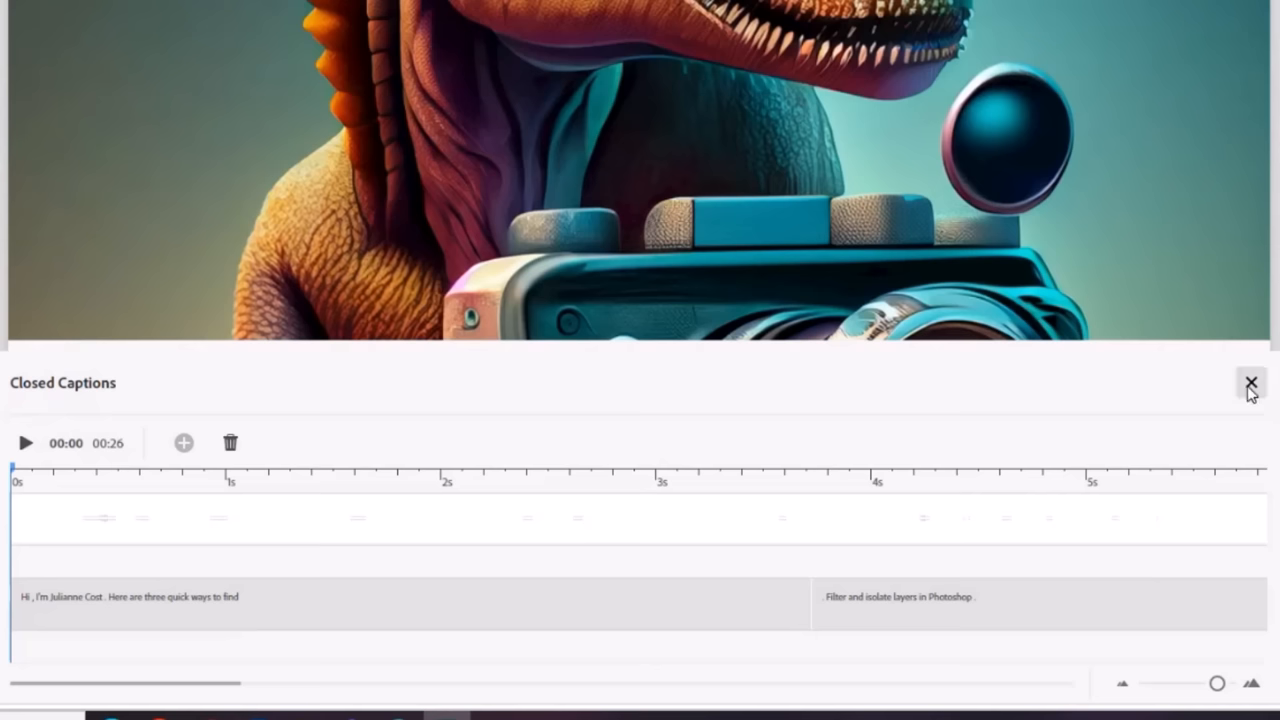
left_click(1252, 384)
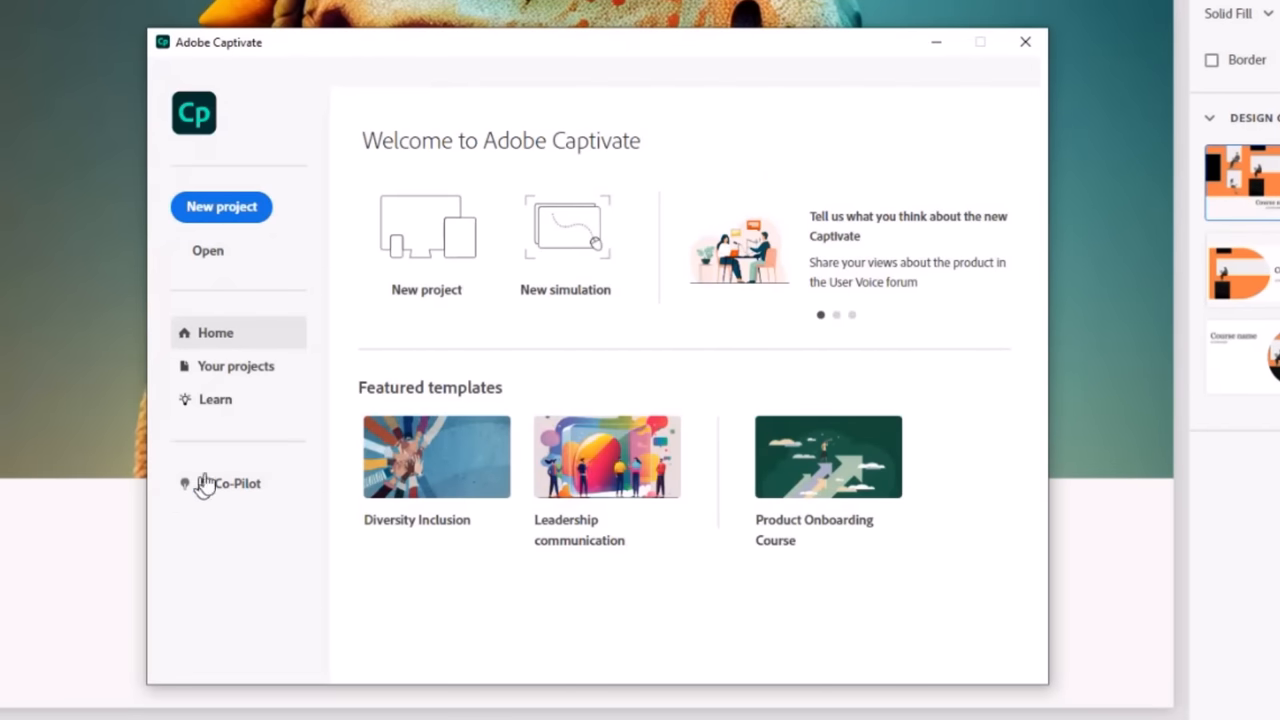
Step: Begin AI course generation and load the How to play American Football PDF as source
left_click(228, 482)
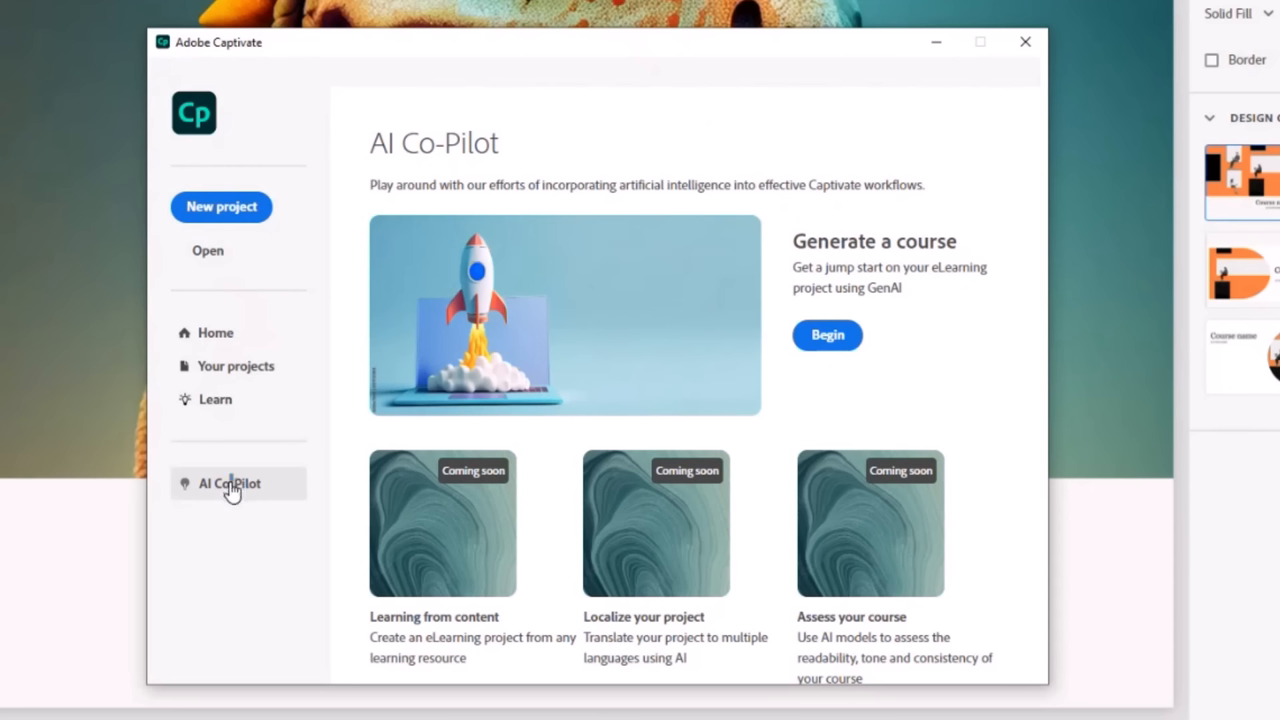
left_click(828, 336)
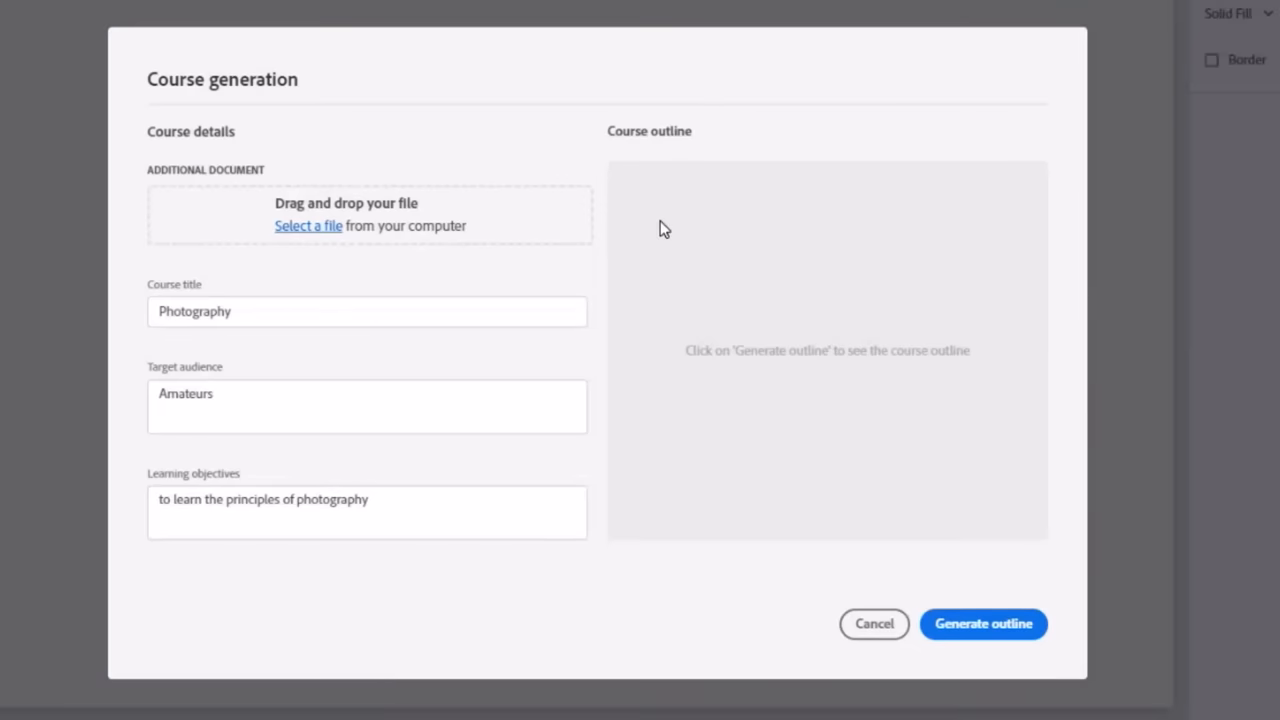
left_click(982, 624)
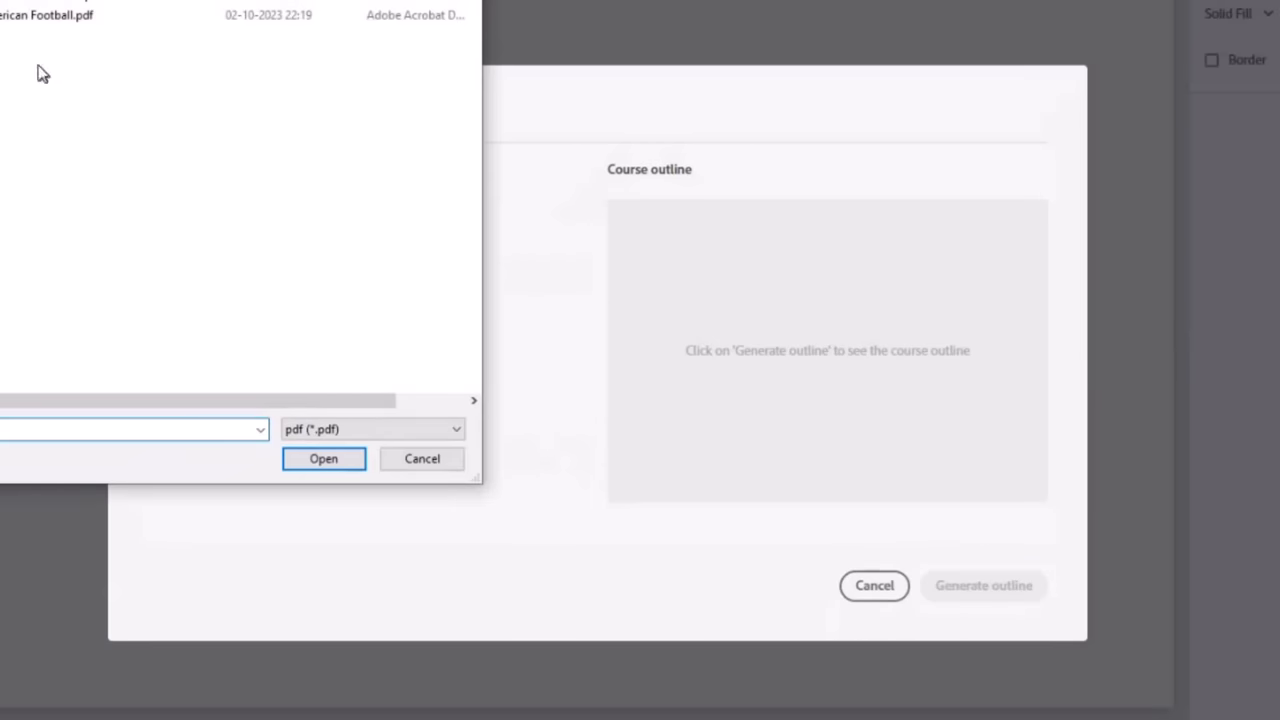
mouse_move(40, 20)
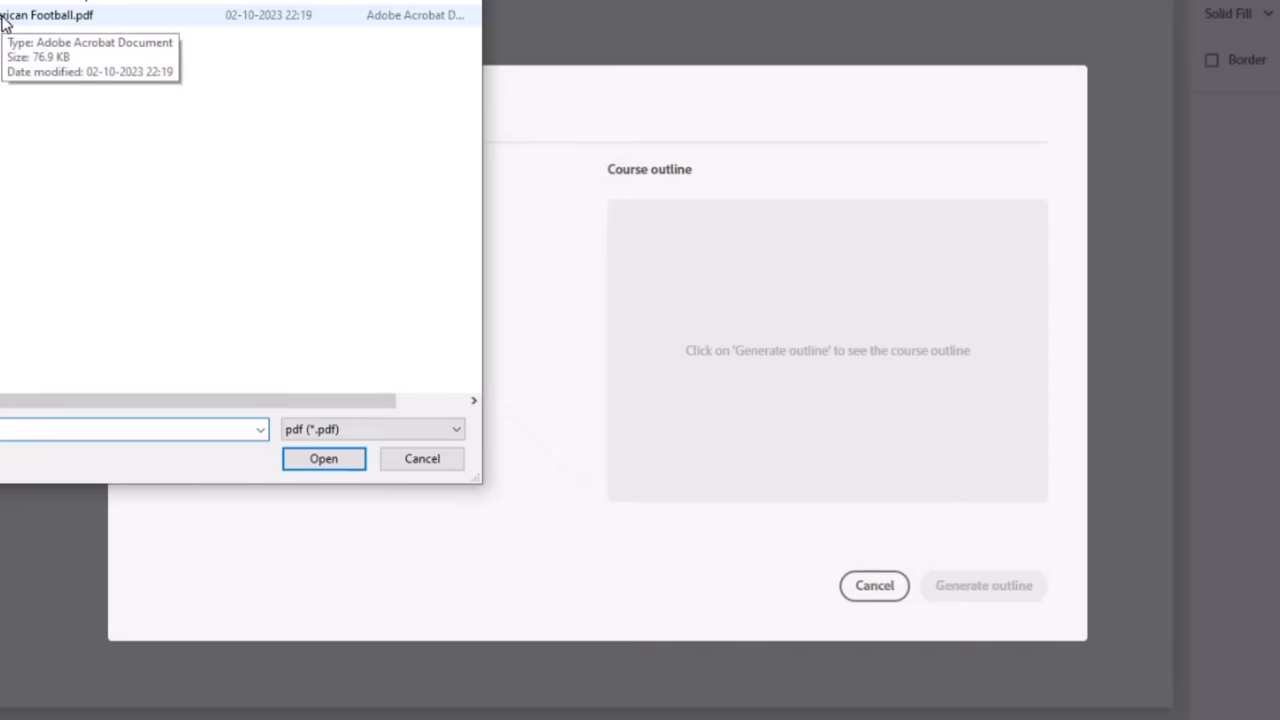
left_click(324, 458)
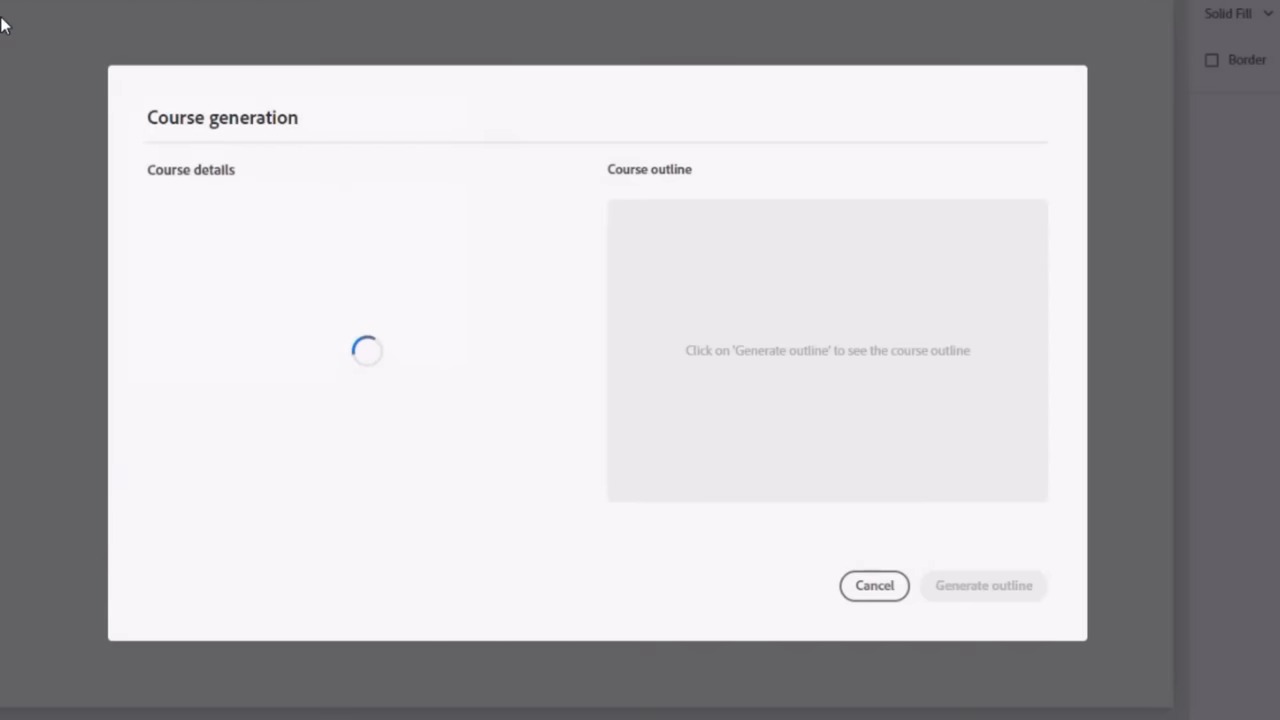
mouse_move(248, 434)
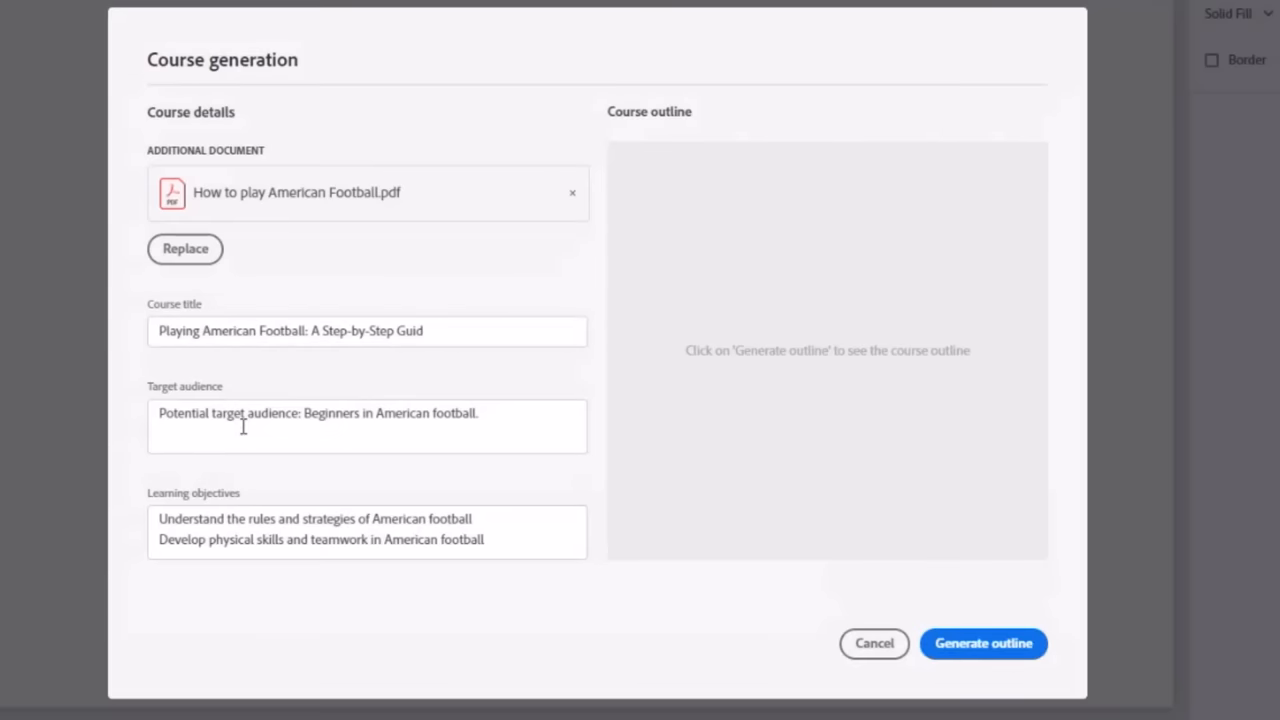
mouse_move(344, 206)
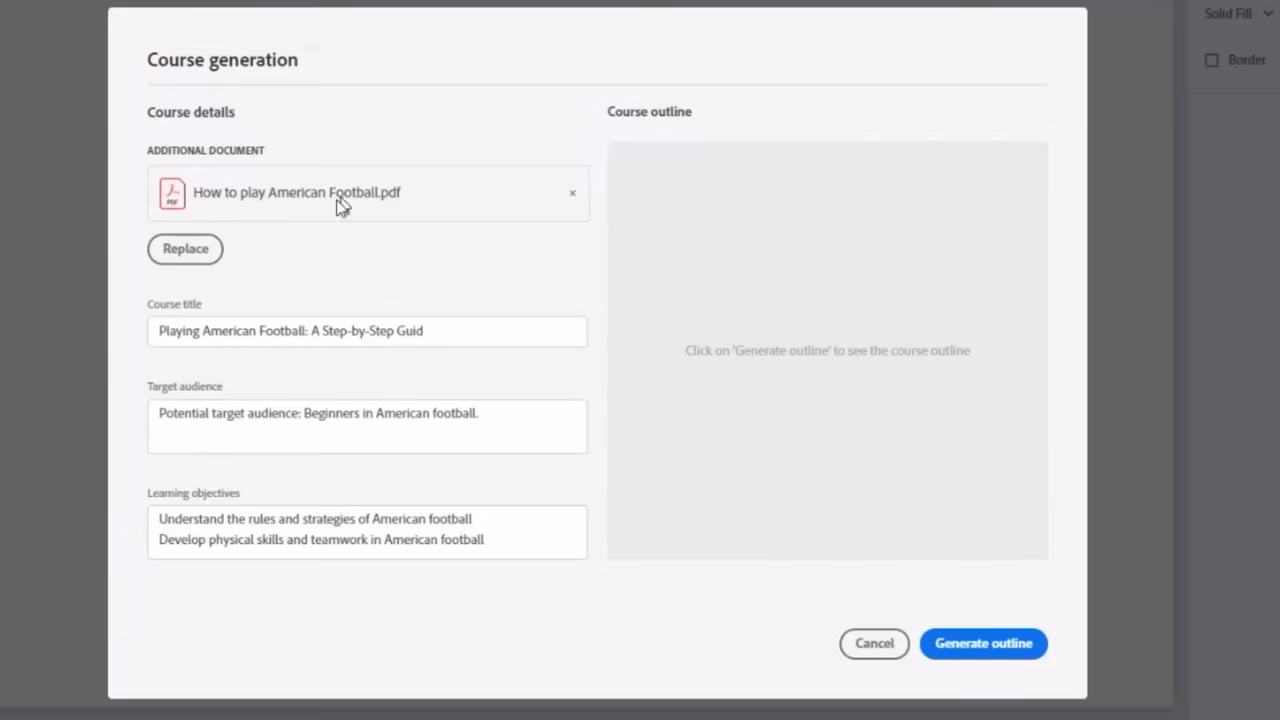
mouse_move(268, 238)
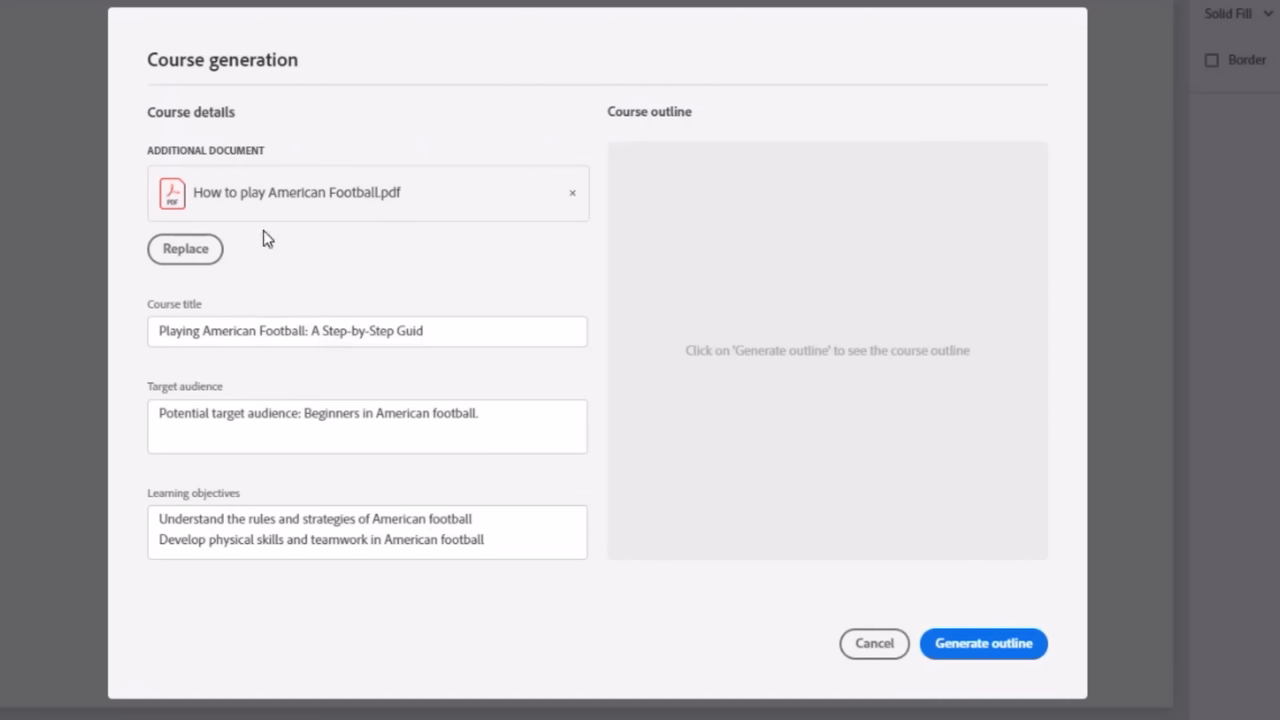
mouse_move(296, 212)
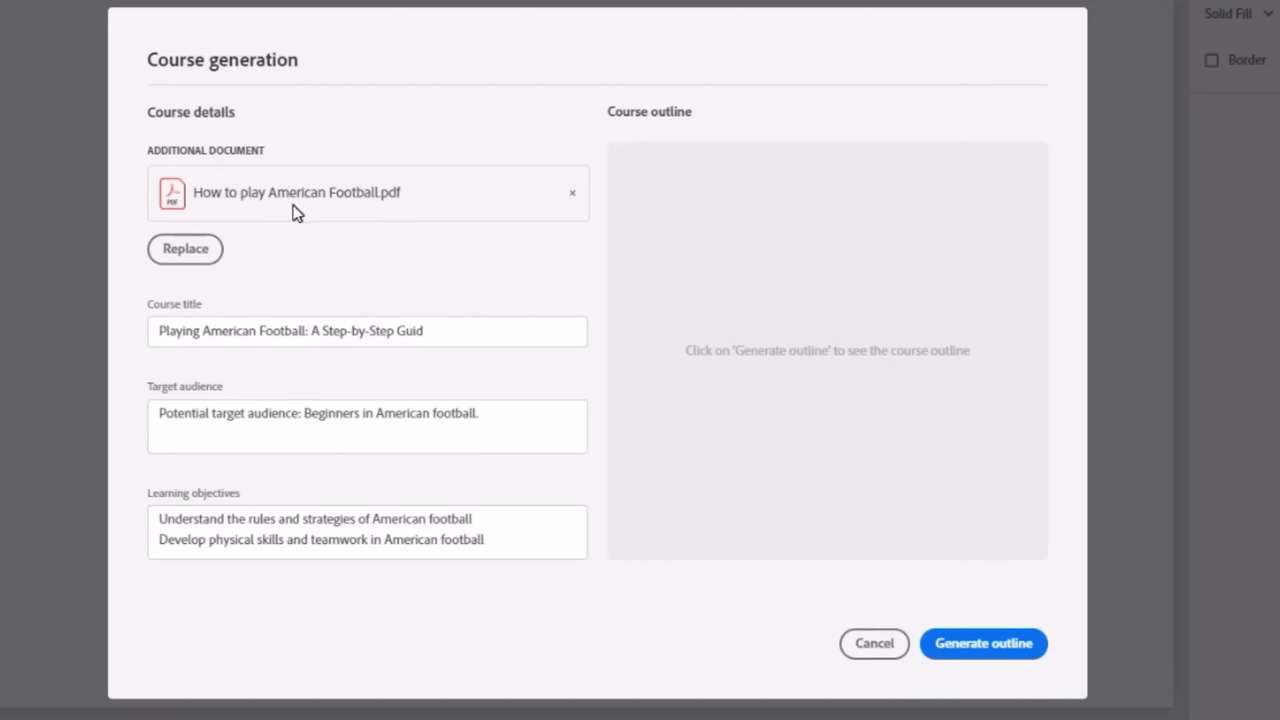
mouse_move(388, 294)
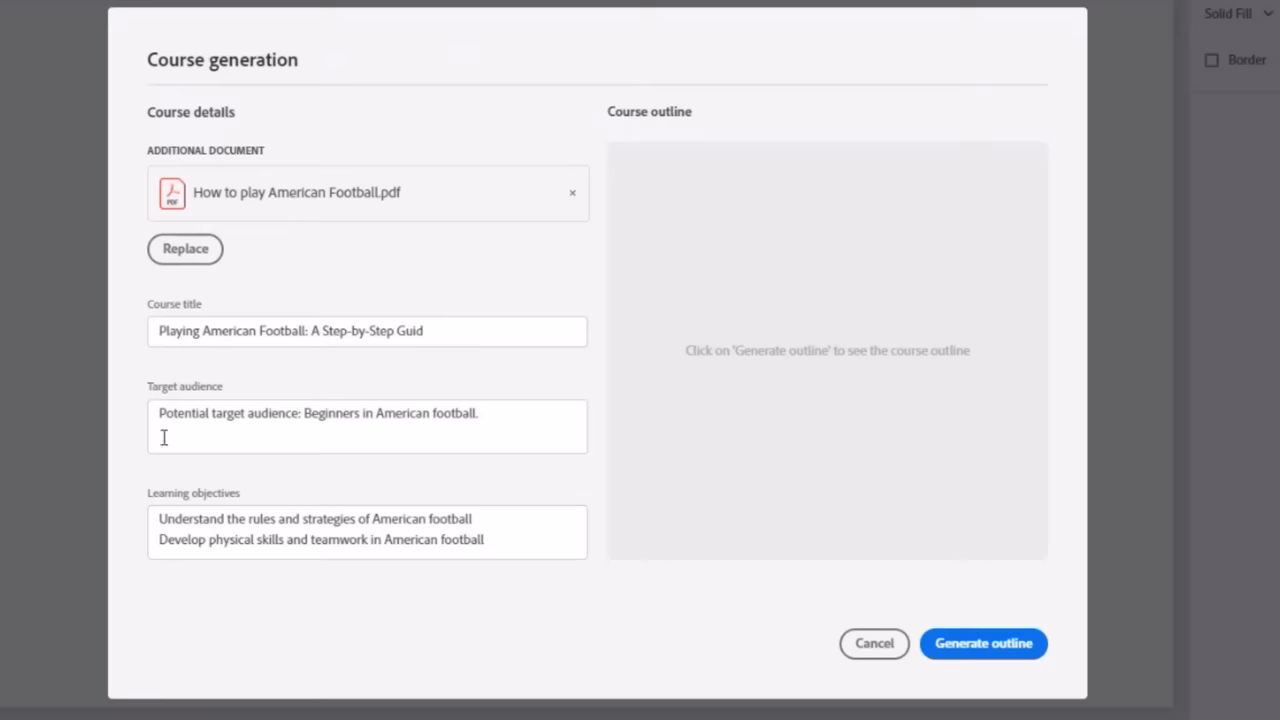
mouse_move(380, 364)
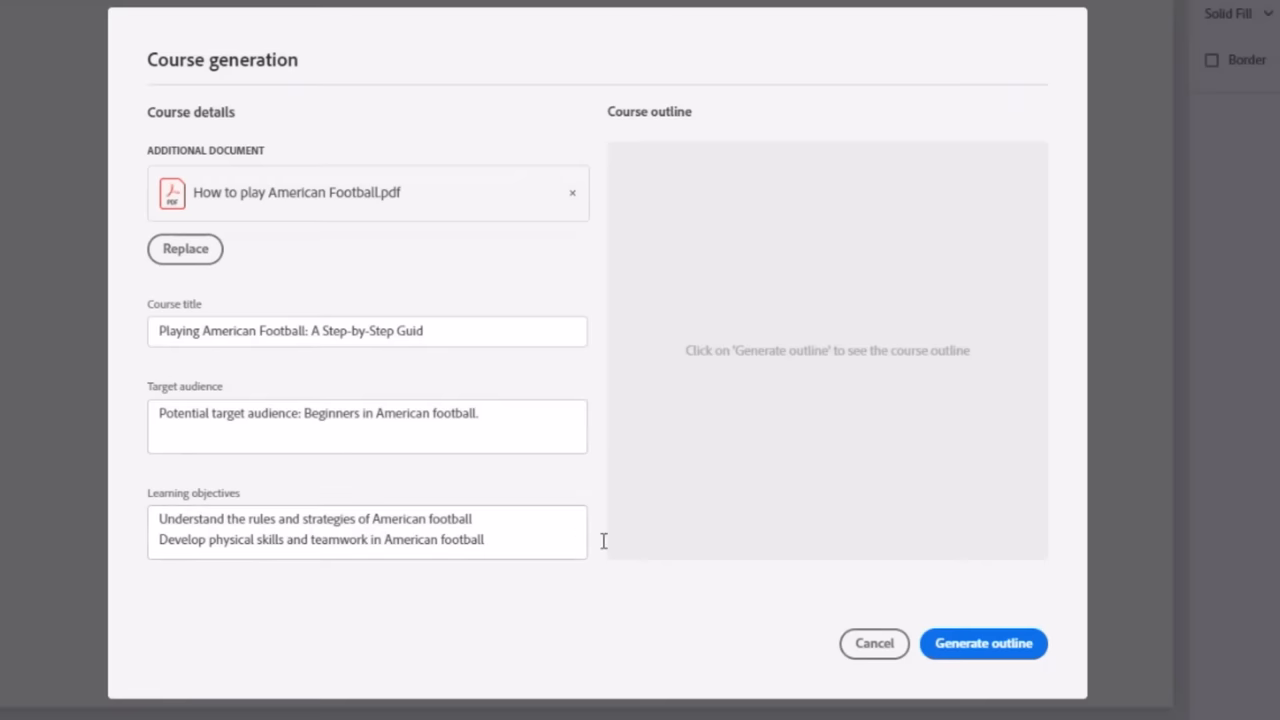
Step: Generate the American football course outline, review it, and create the project from it
left_click(982, 644)
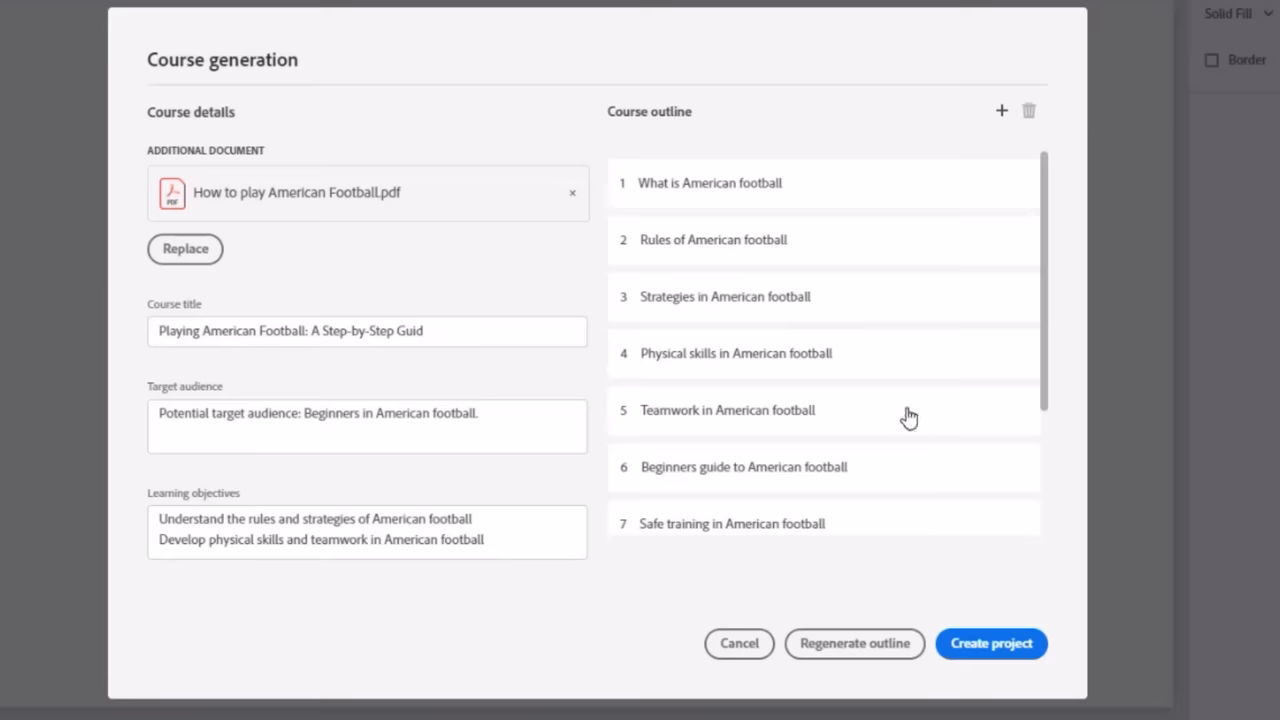
scroll("down", 3)
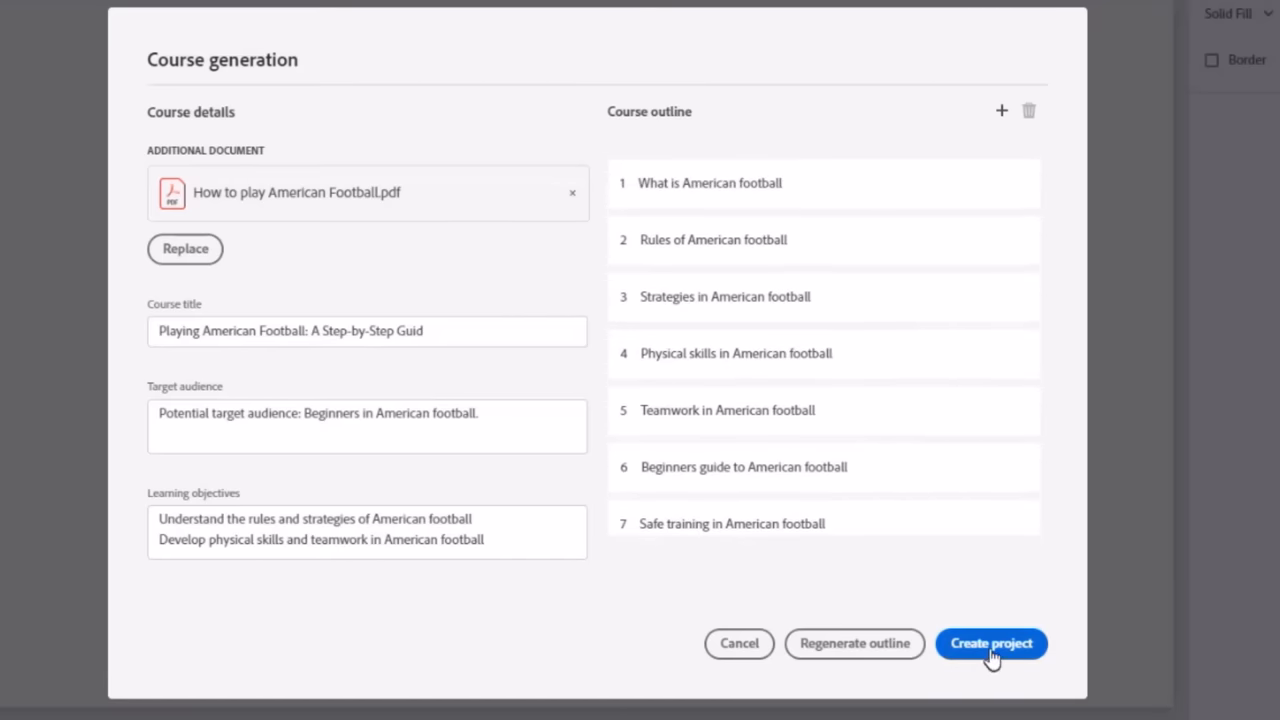
left_click(992, 644)
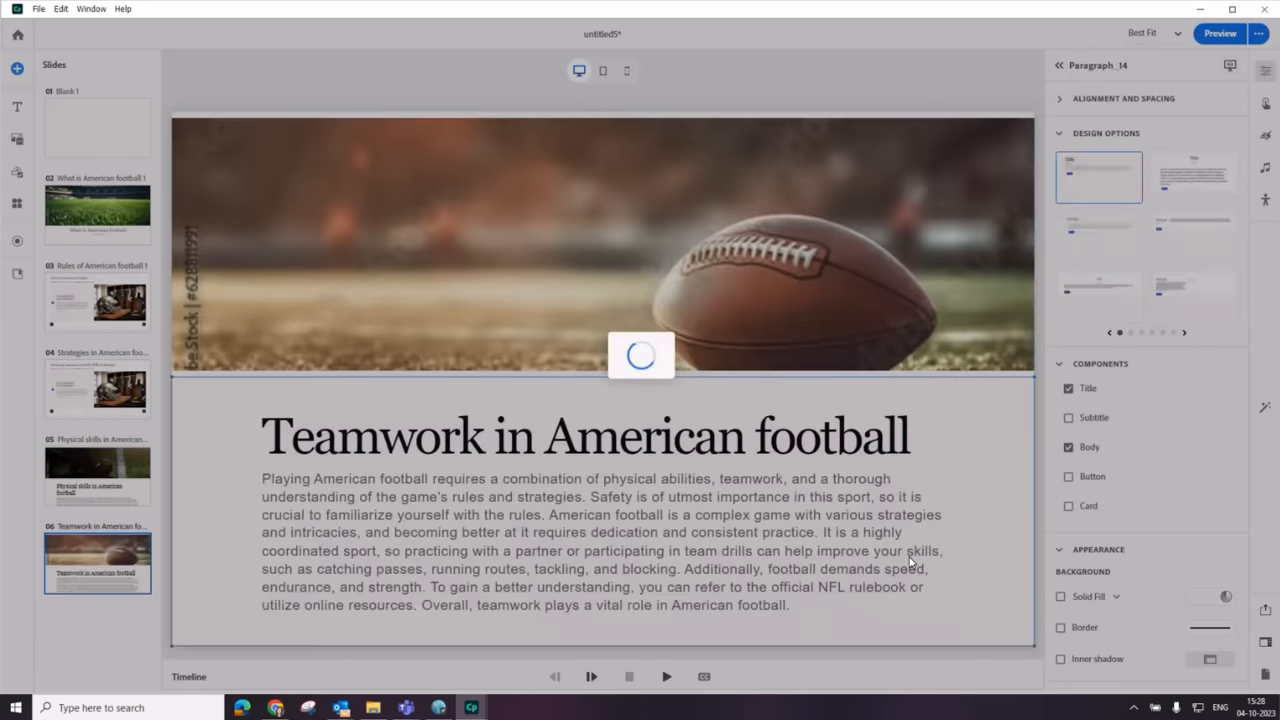
Step: Bring up the new-slide layout choices after the American football title slide
left_click(96, 648)
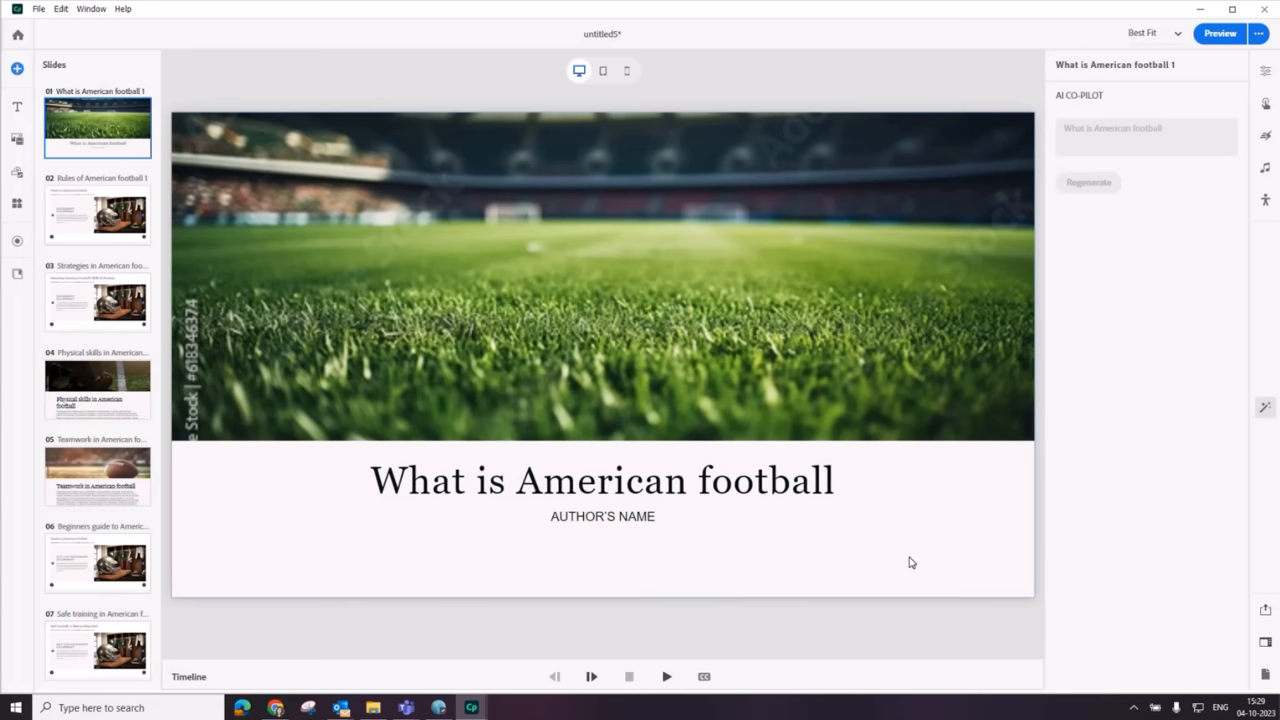
left_click(602, 480)
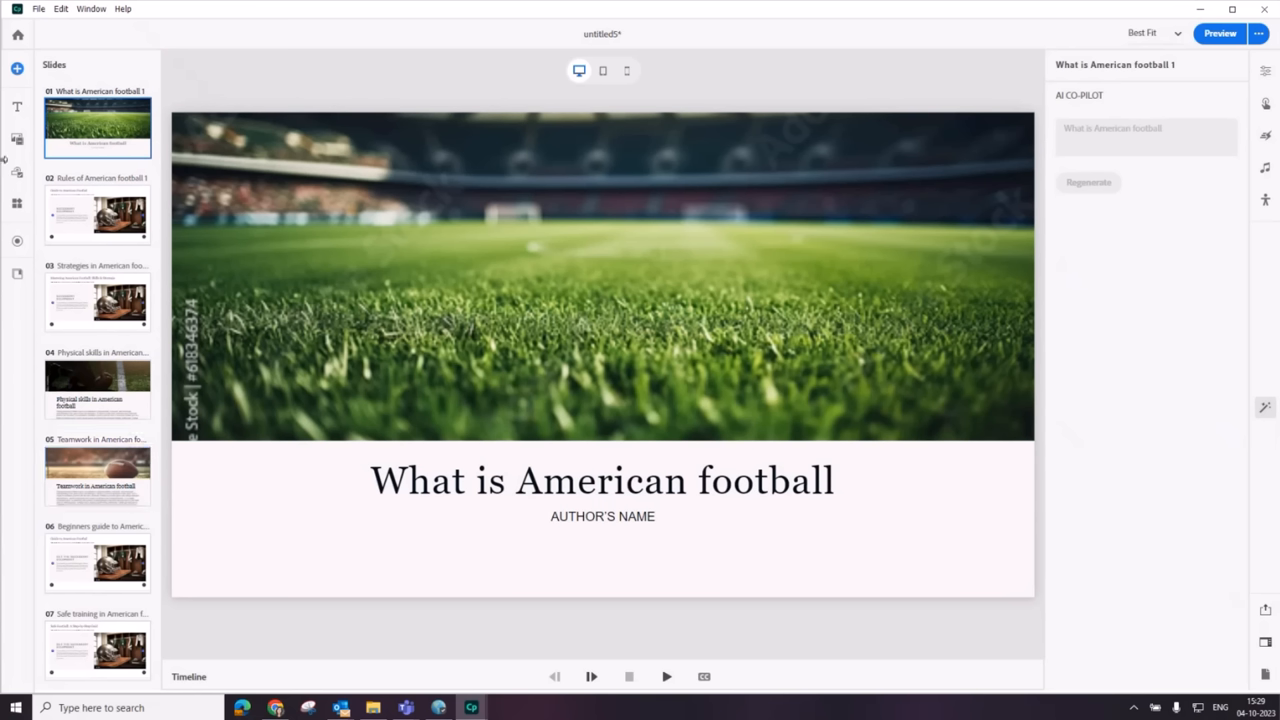
left_click(16, 68)
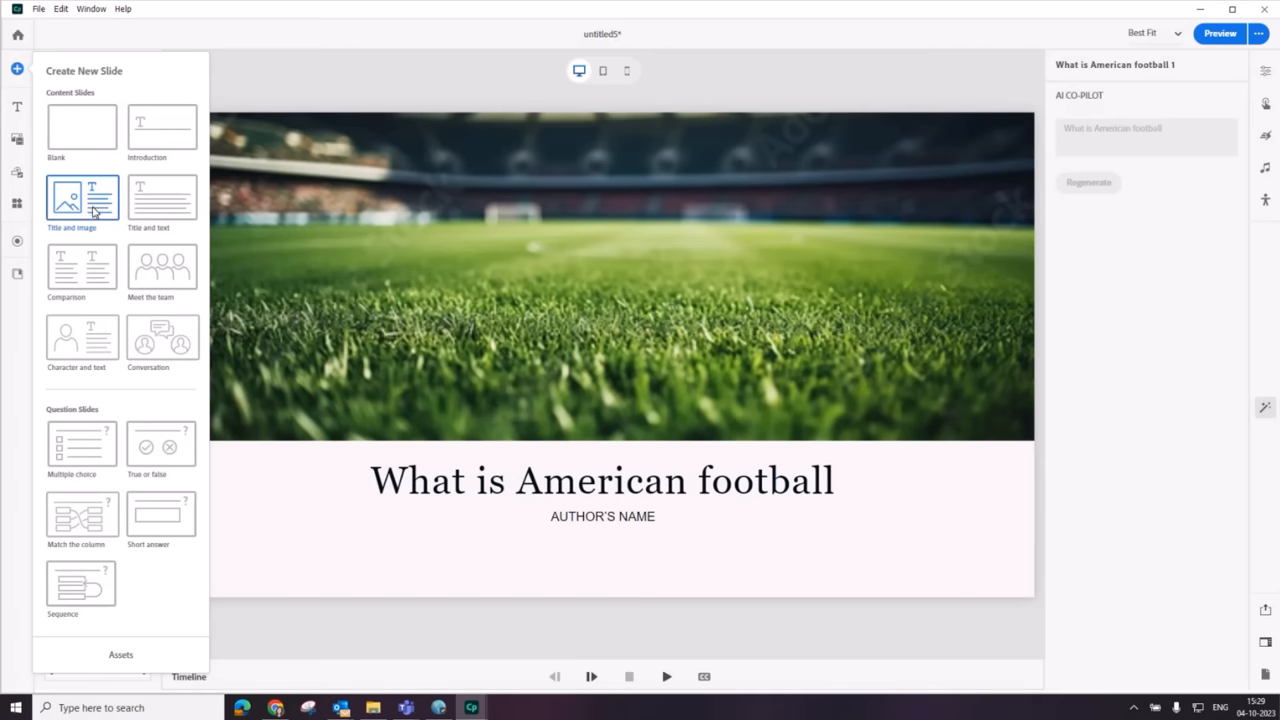
Step: Add a Title and image slide and return Home to start a new blank project
left_click(82, 198)
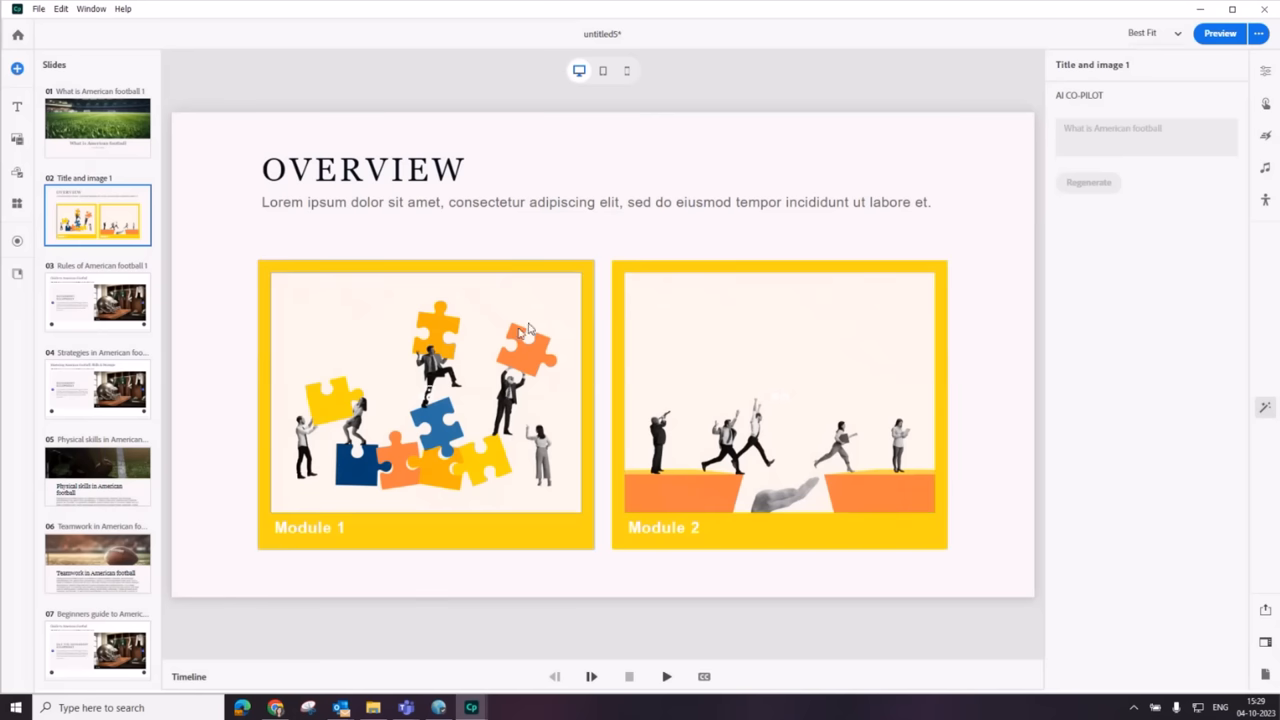
mouse_move(490, 380)
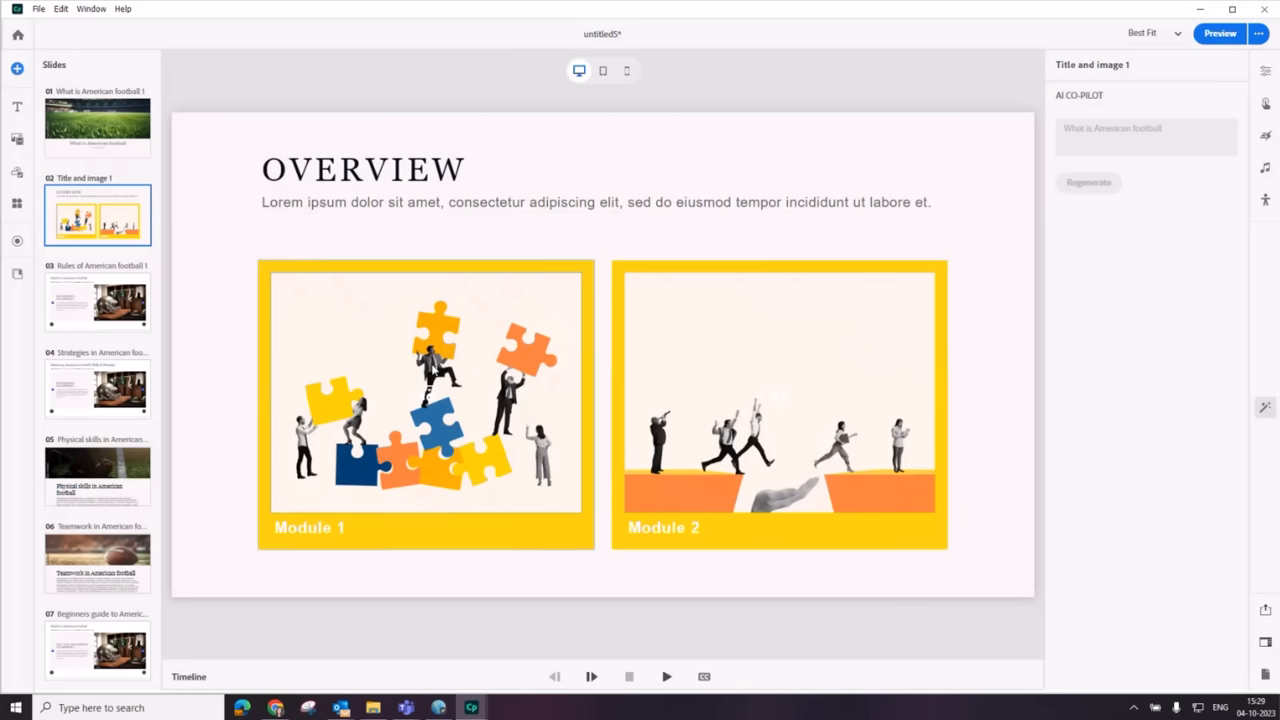
left_click(424, 400)
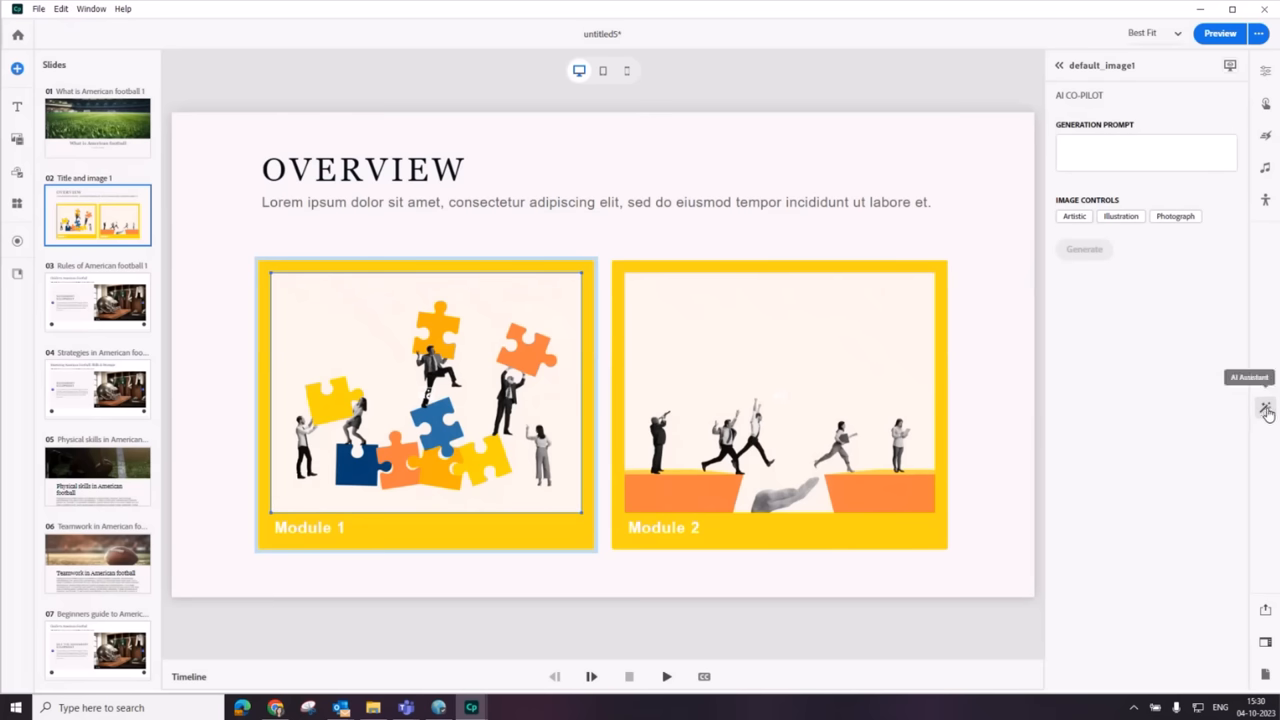
mouse_move(1134, 352)
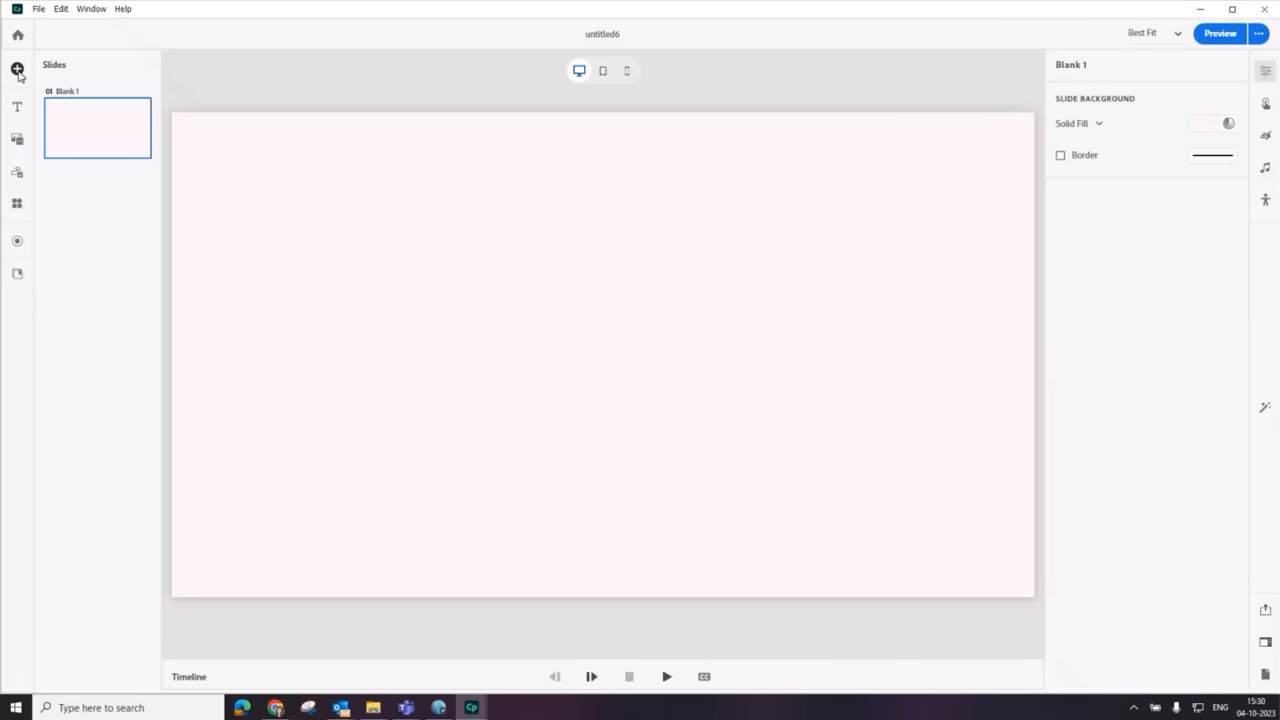
Step: Add an Introduction layout slide with Course name title and placeholder collage
left_click(16, 68)
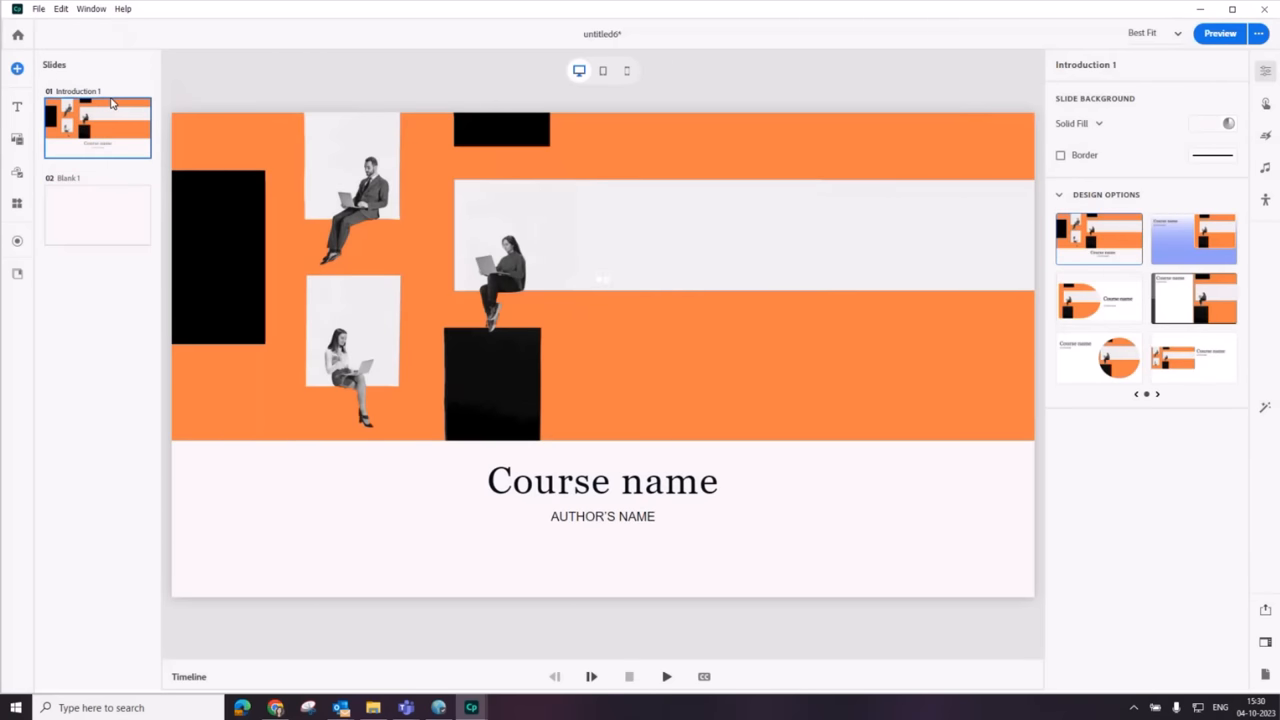
mouse_move(432, 216)
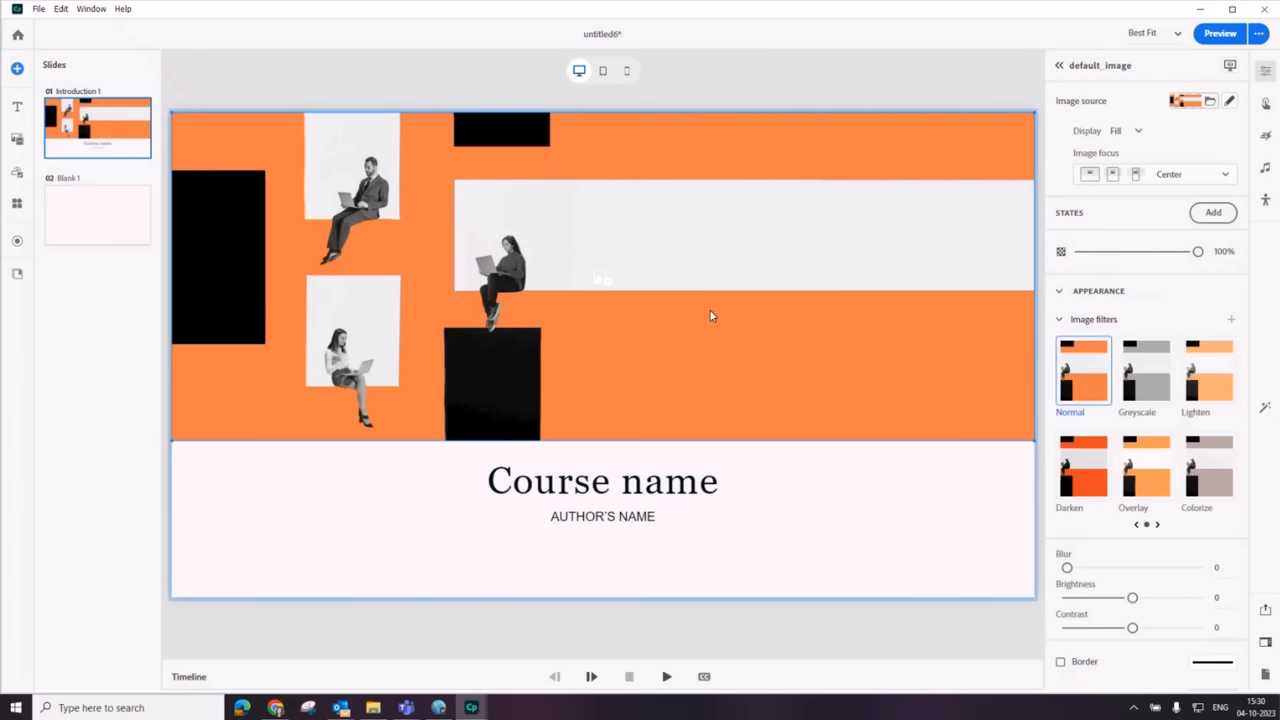
mouse_move(1264, 400)
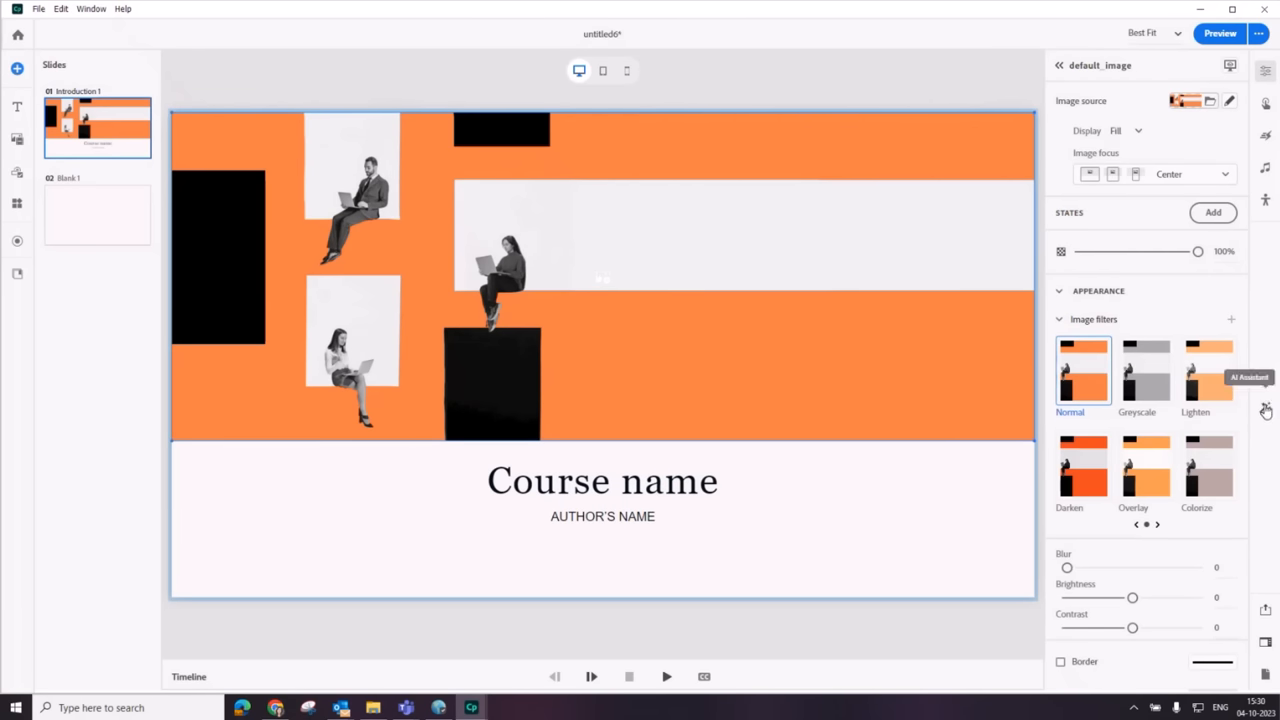
Step: Generate AI images from 'Constitution of the united states' and place the Capitol dome image
left_click(1264, 410)
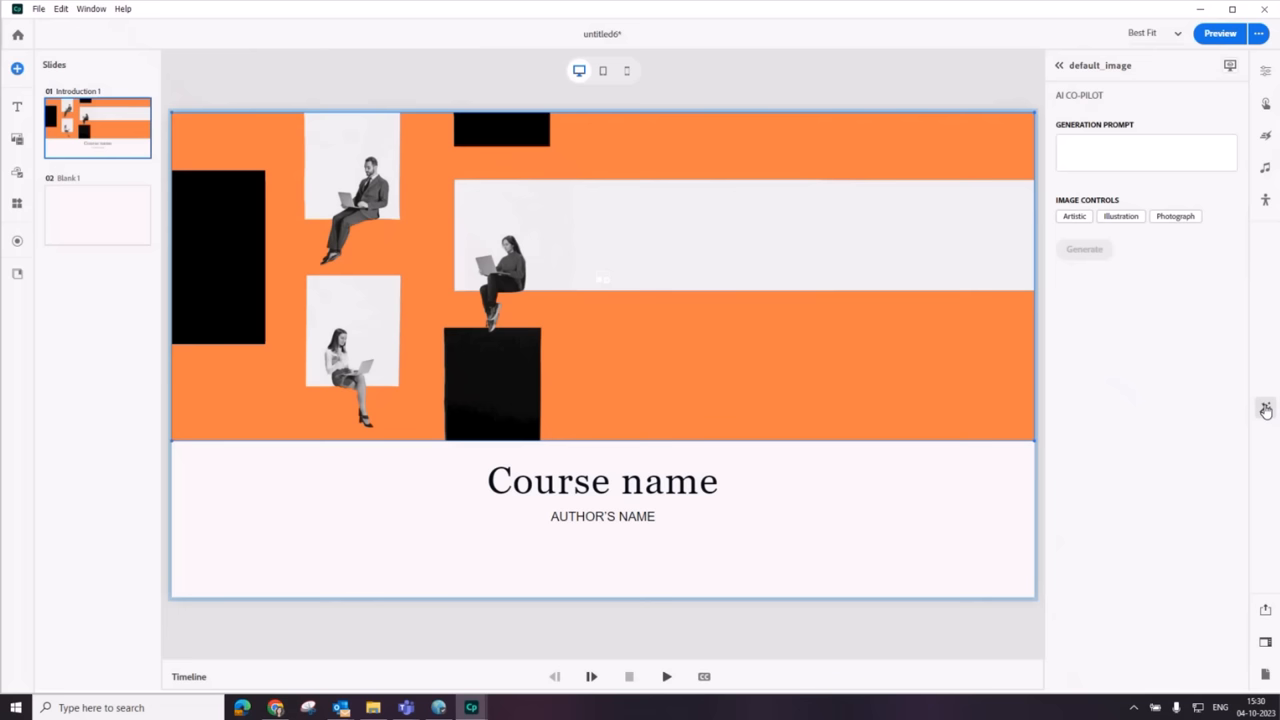
mouse_move(744, 268)
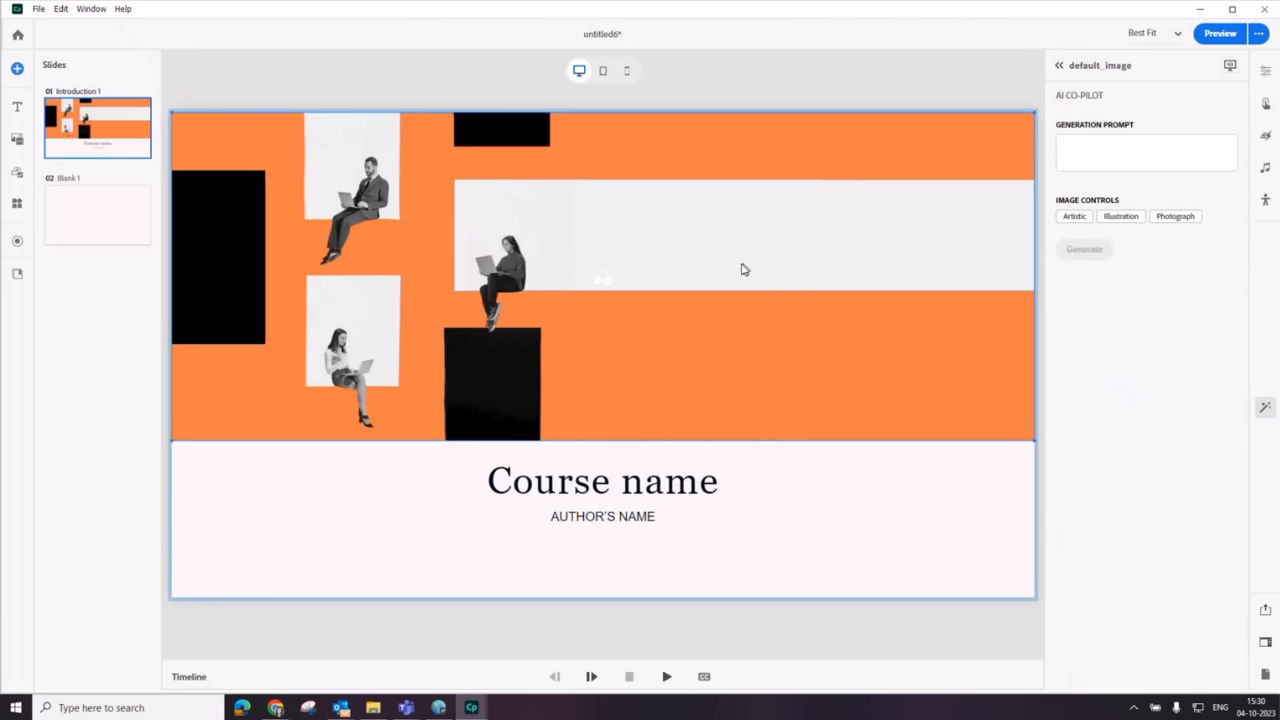
left_click(1144, 152)
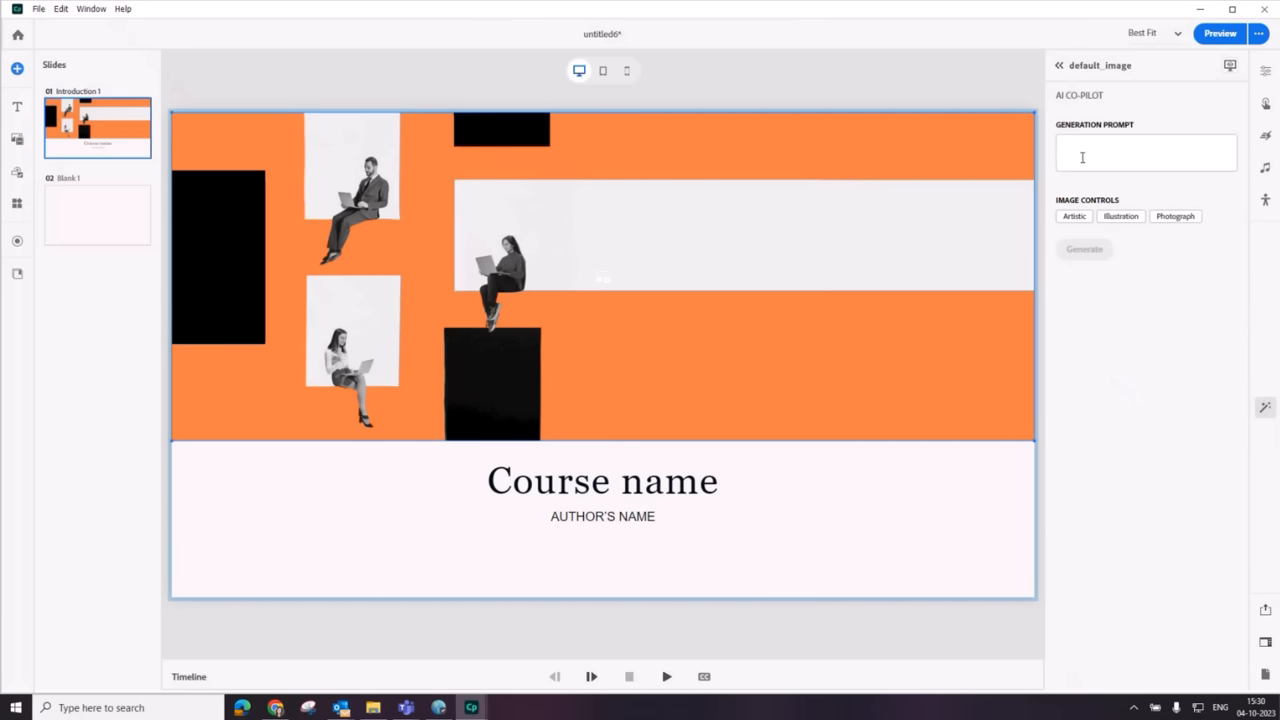
left_click(1144, 152)
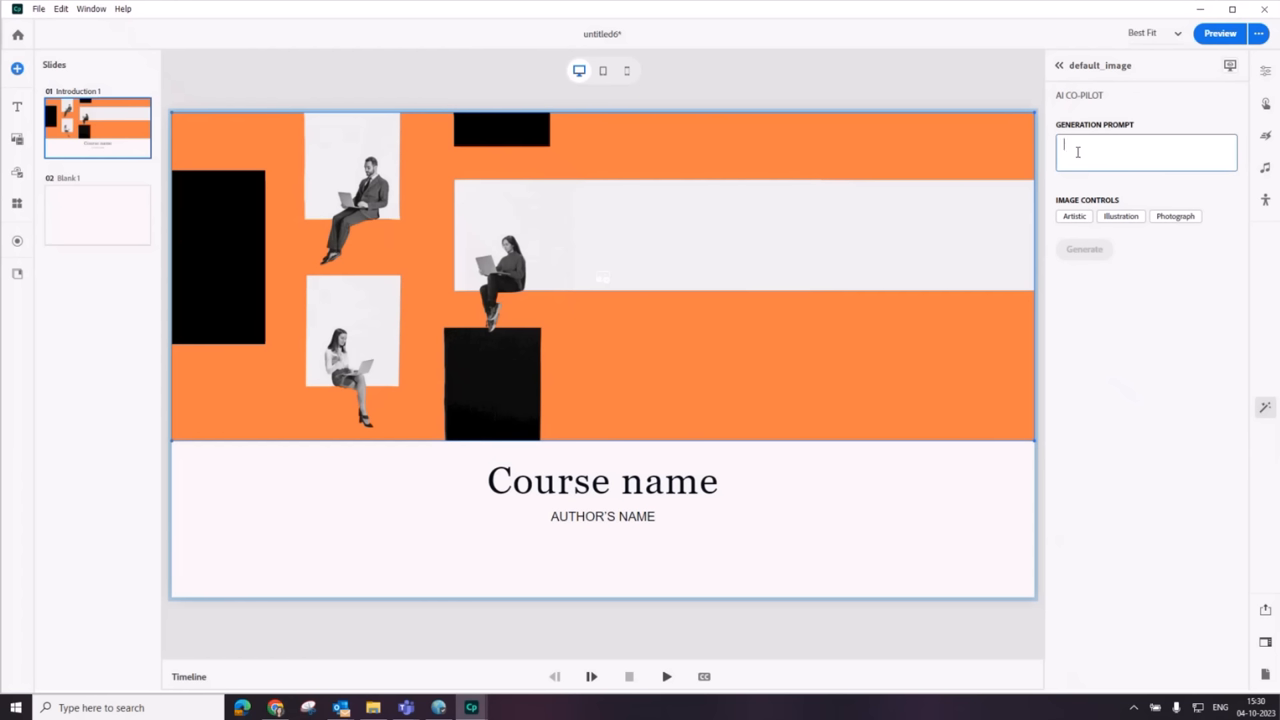
type("Constitution of the")
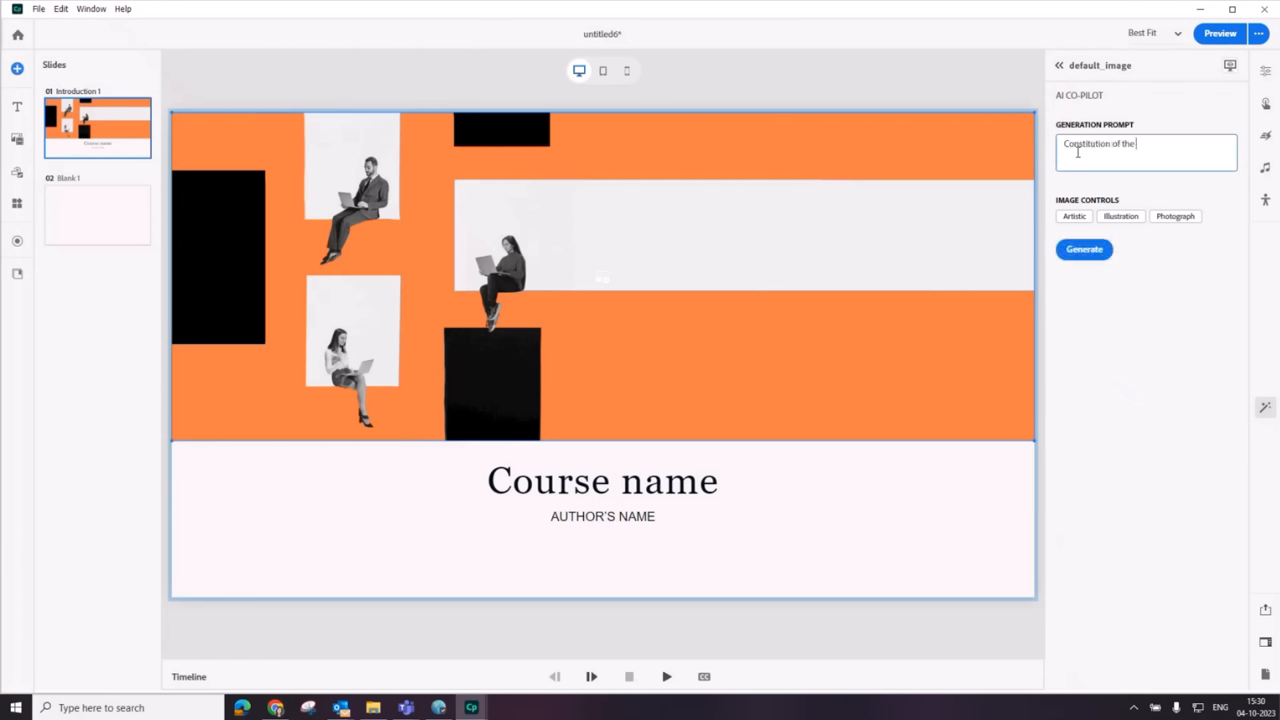
type("united states")
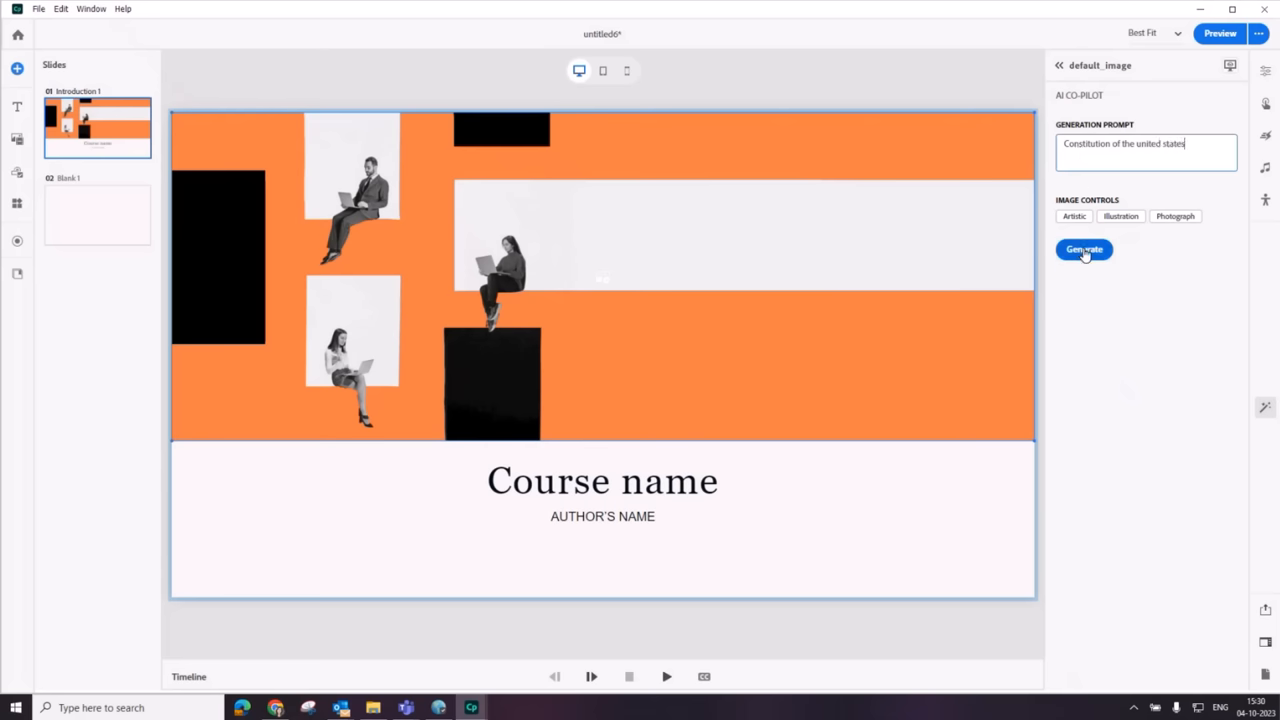
left_click(1084, 248)
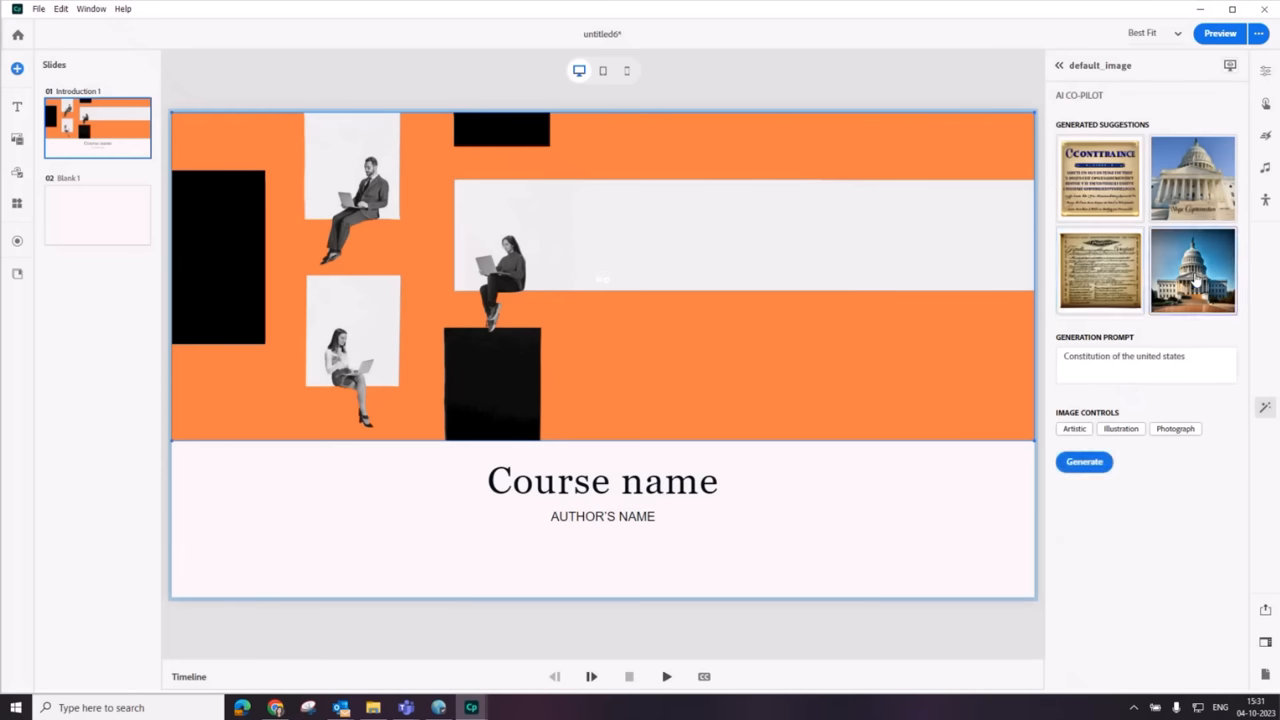
left_click(1192, 272)
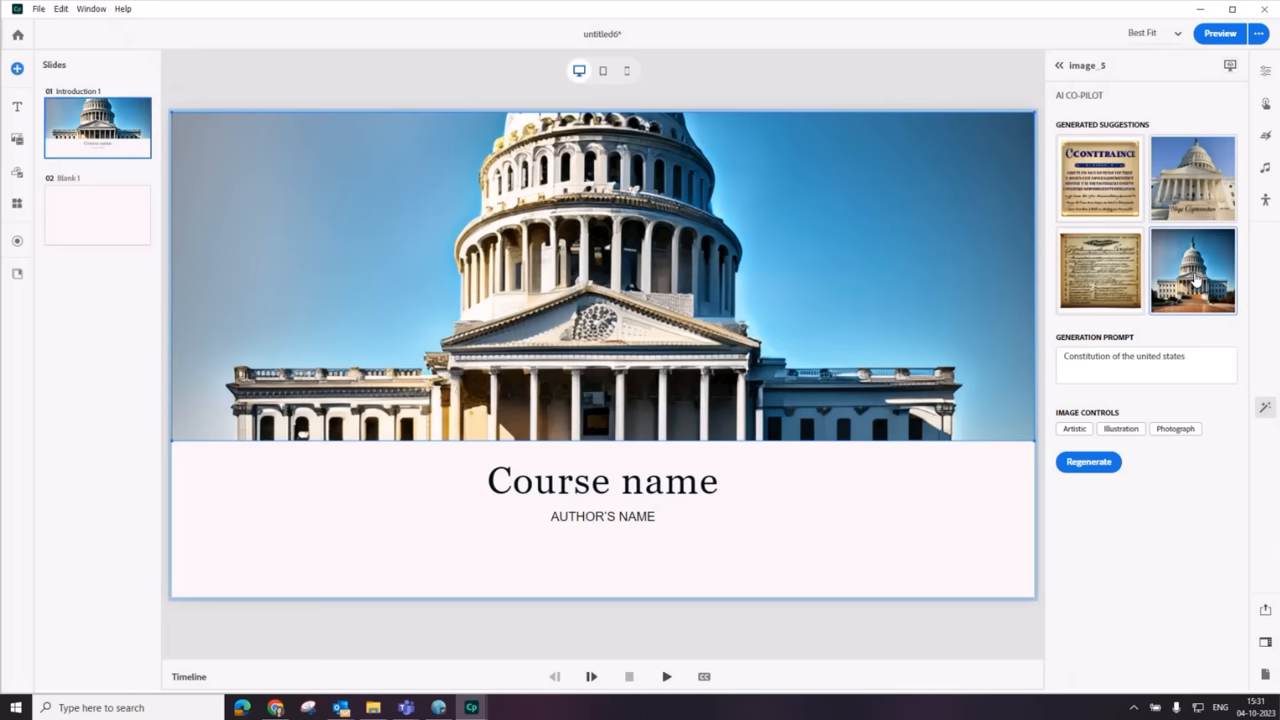
mouse_move(870, 442)
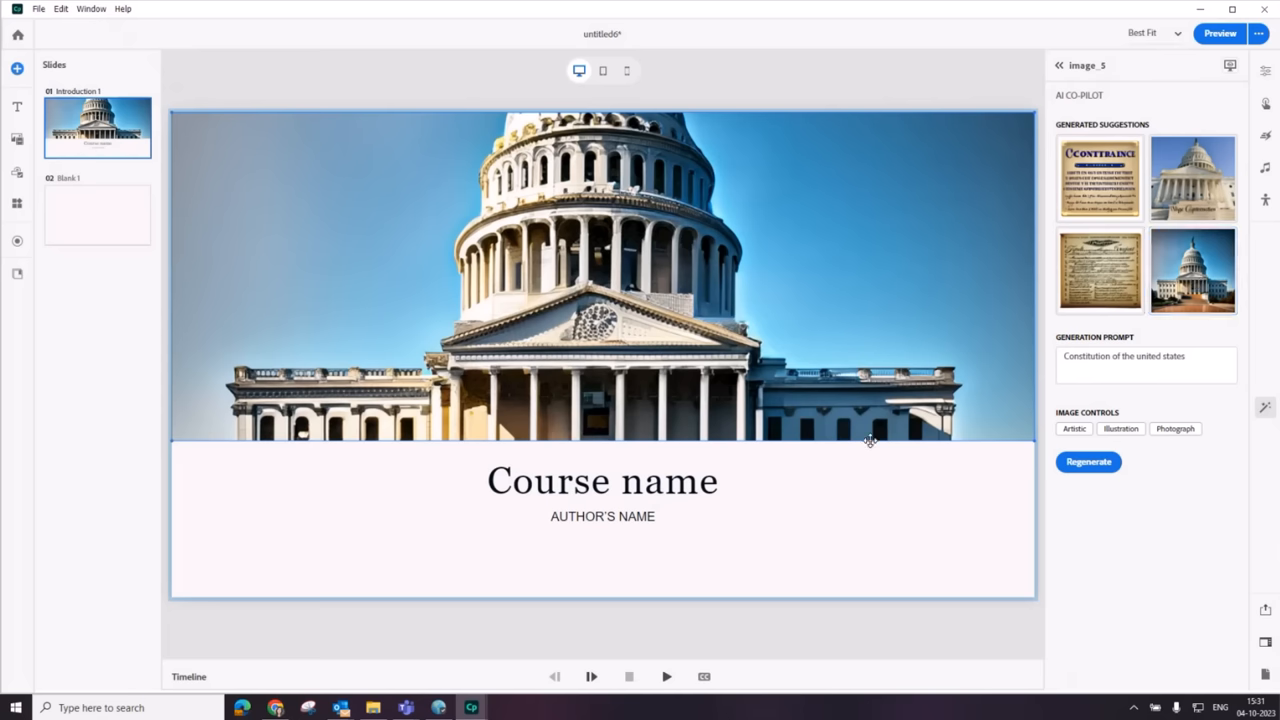
Step: Select the Course name heading and enter the prompt 'title for course us constitution'
left_click(600, 480)
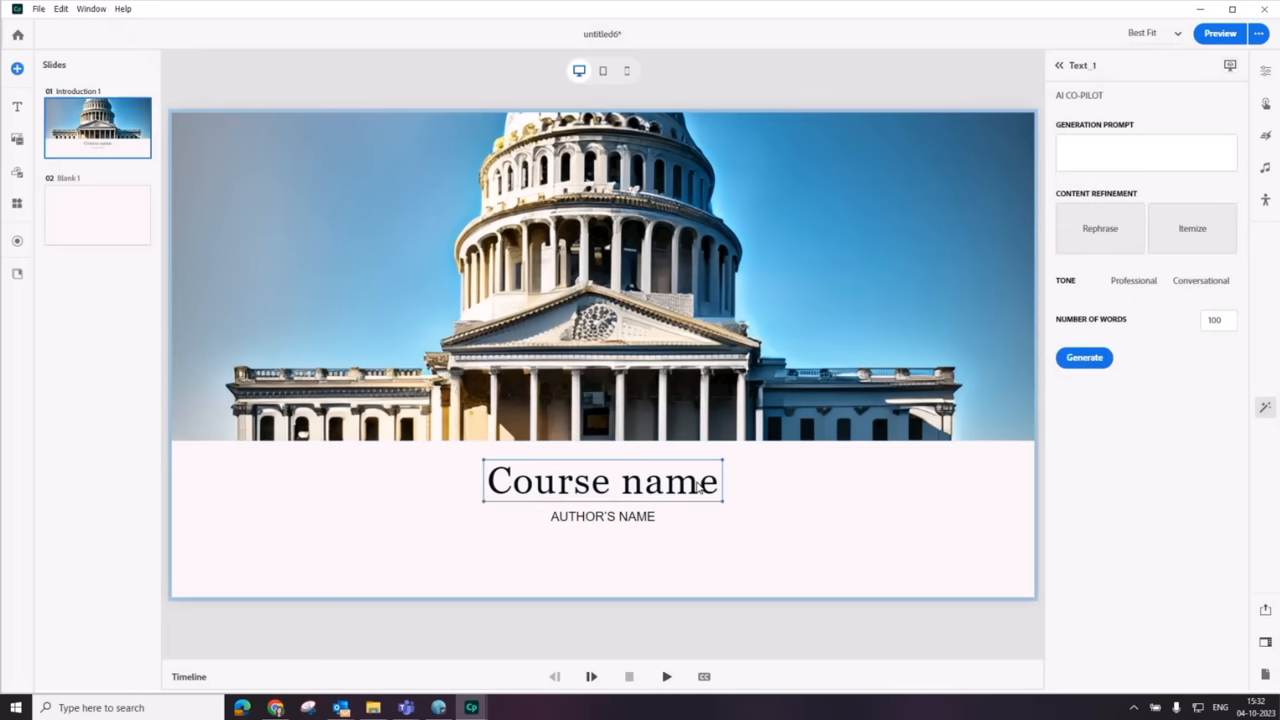
mouse_move(1080, 308)
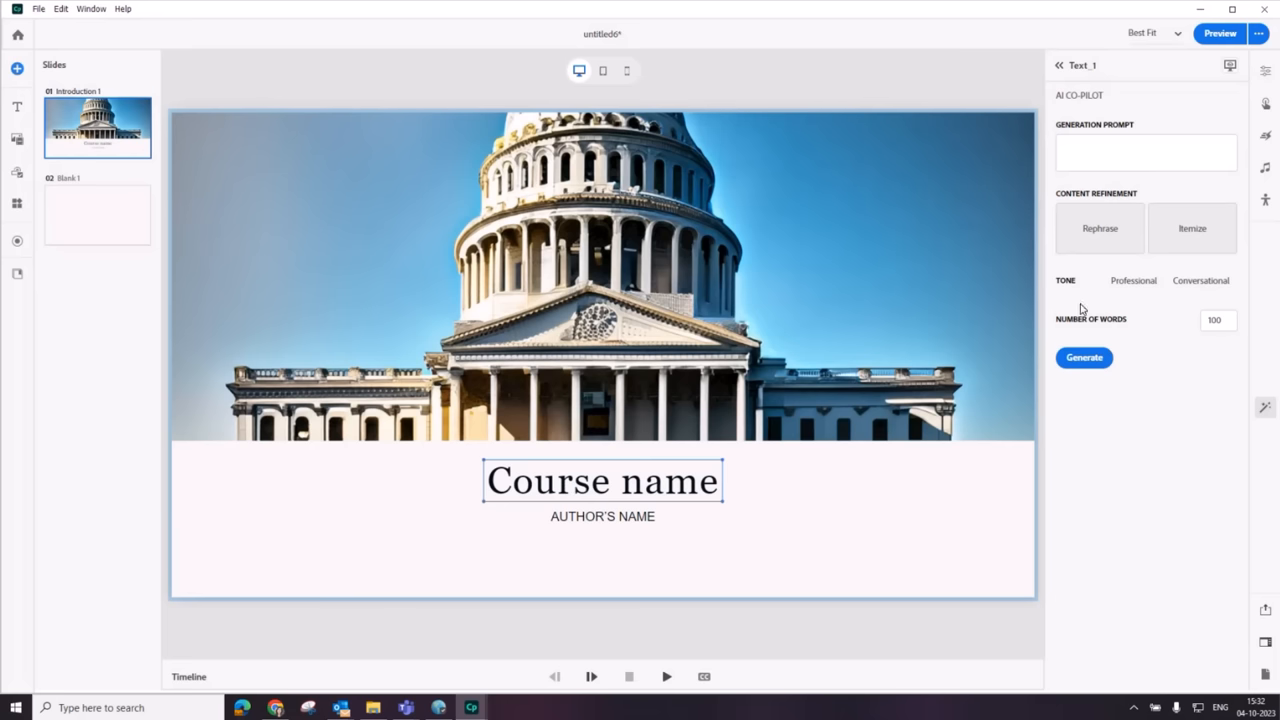
left_click(1144, 152)
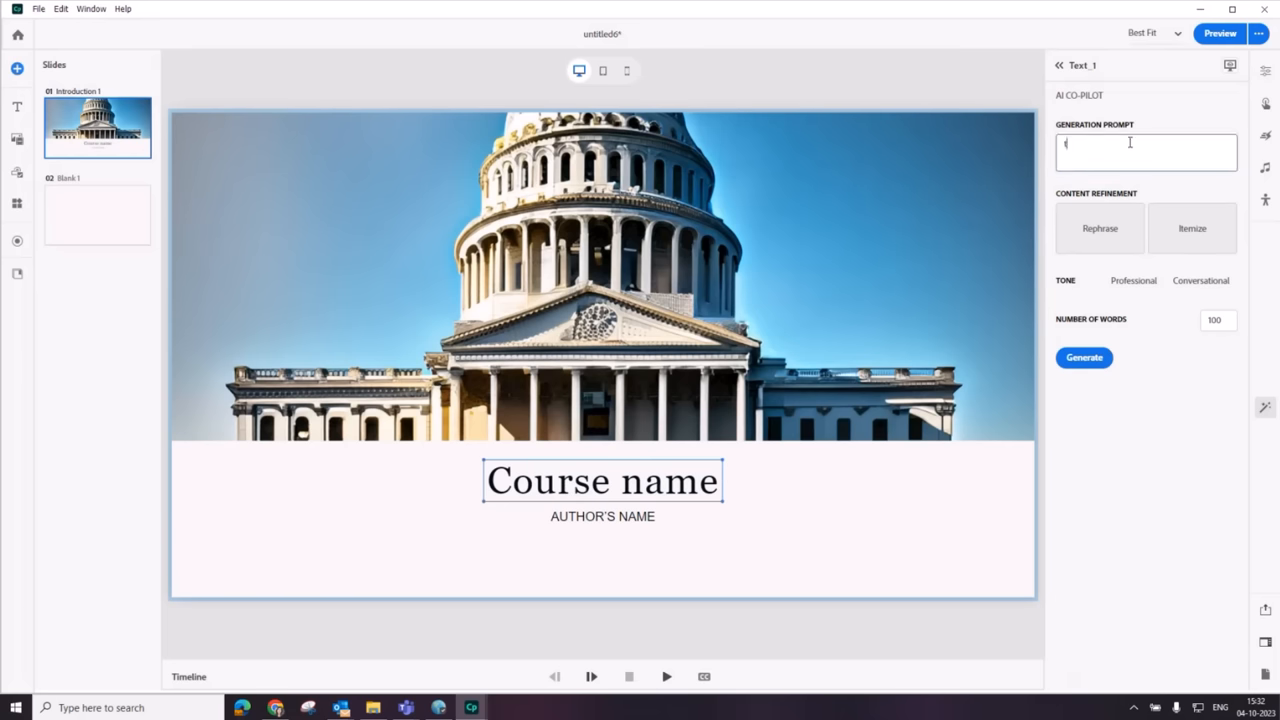
type("title for")
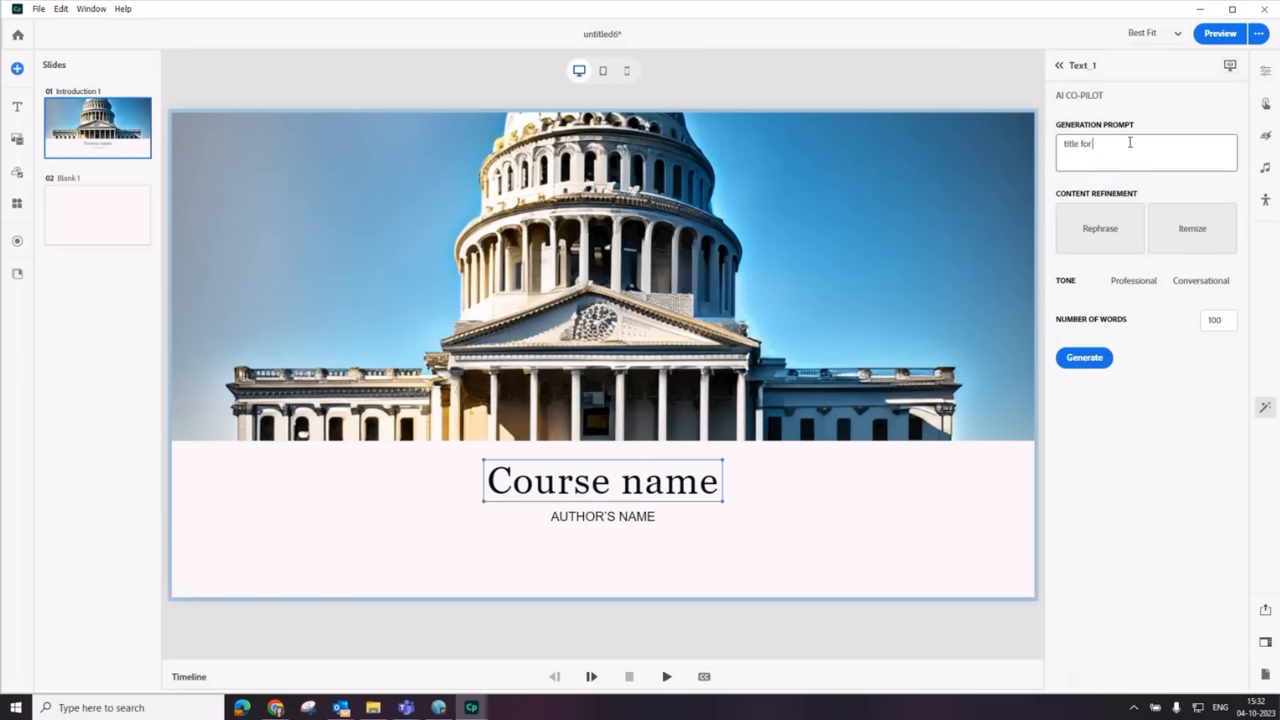
type("course on li")
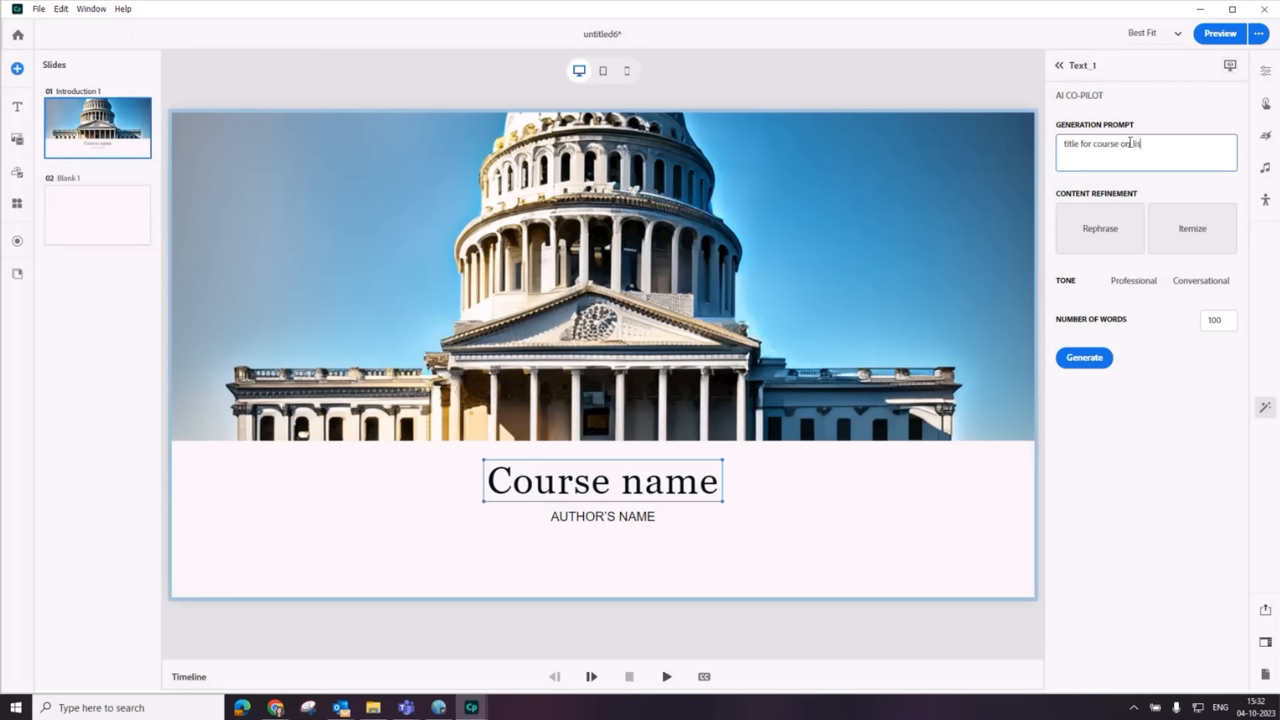
key("Backspace")
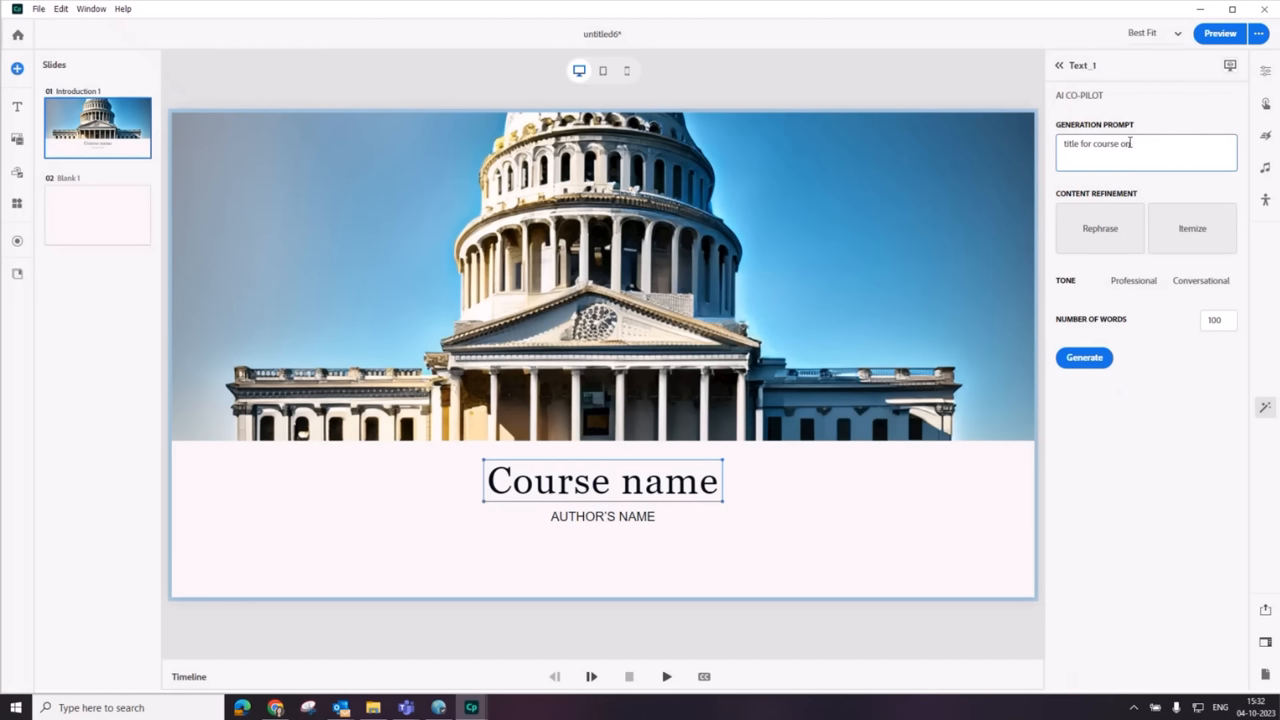
key("Backspace")
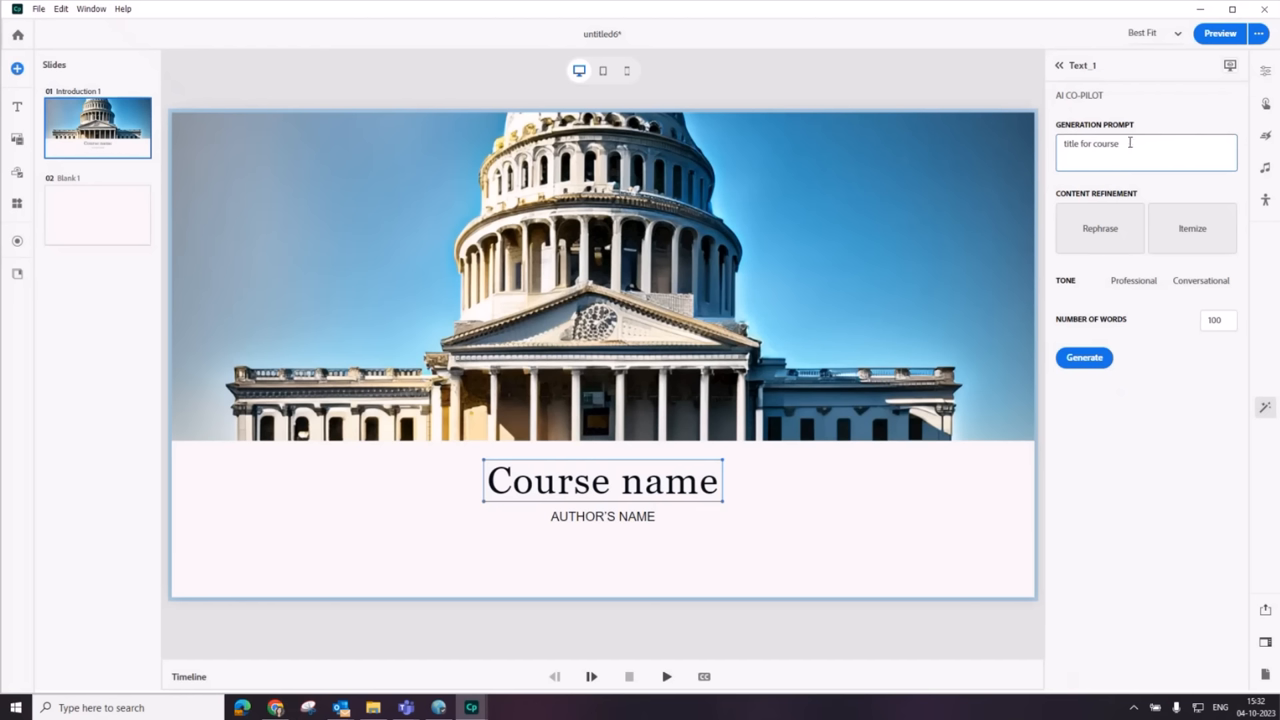
type("us constitution")
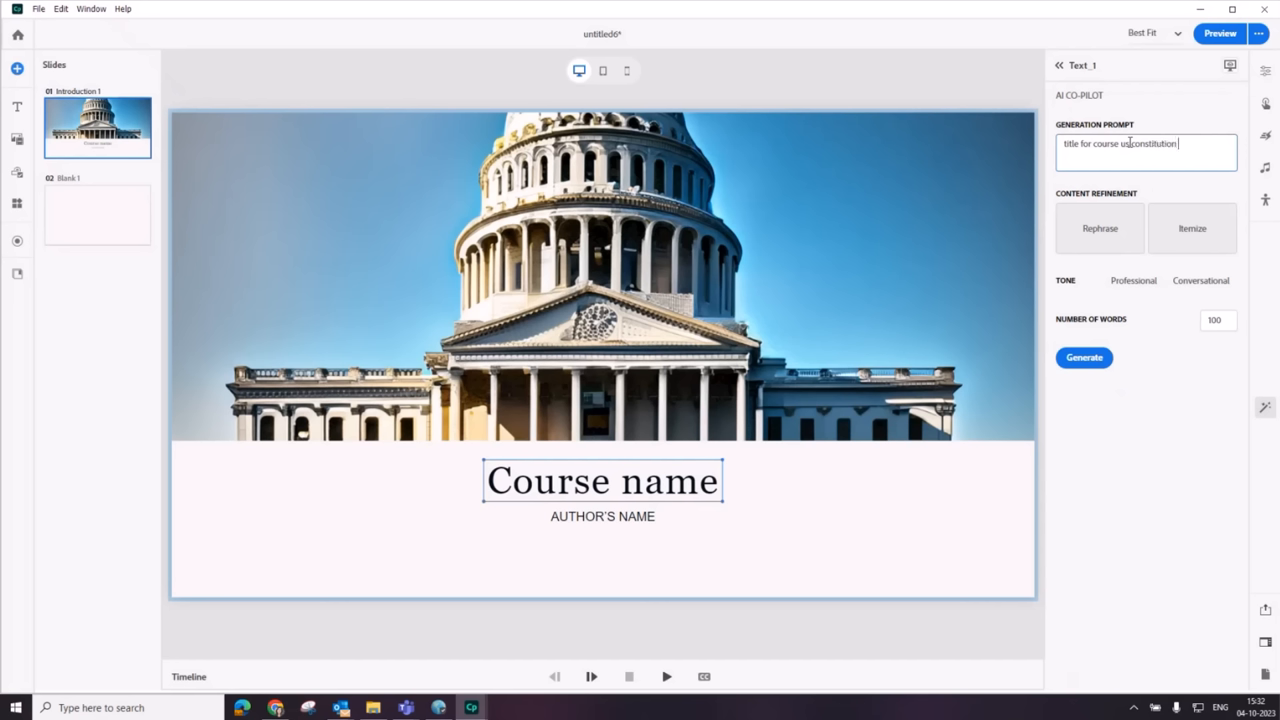
Step: Set Number of words to 5 and generate the course title
left_click(1216, 320)
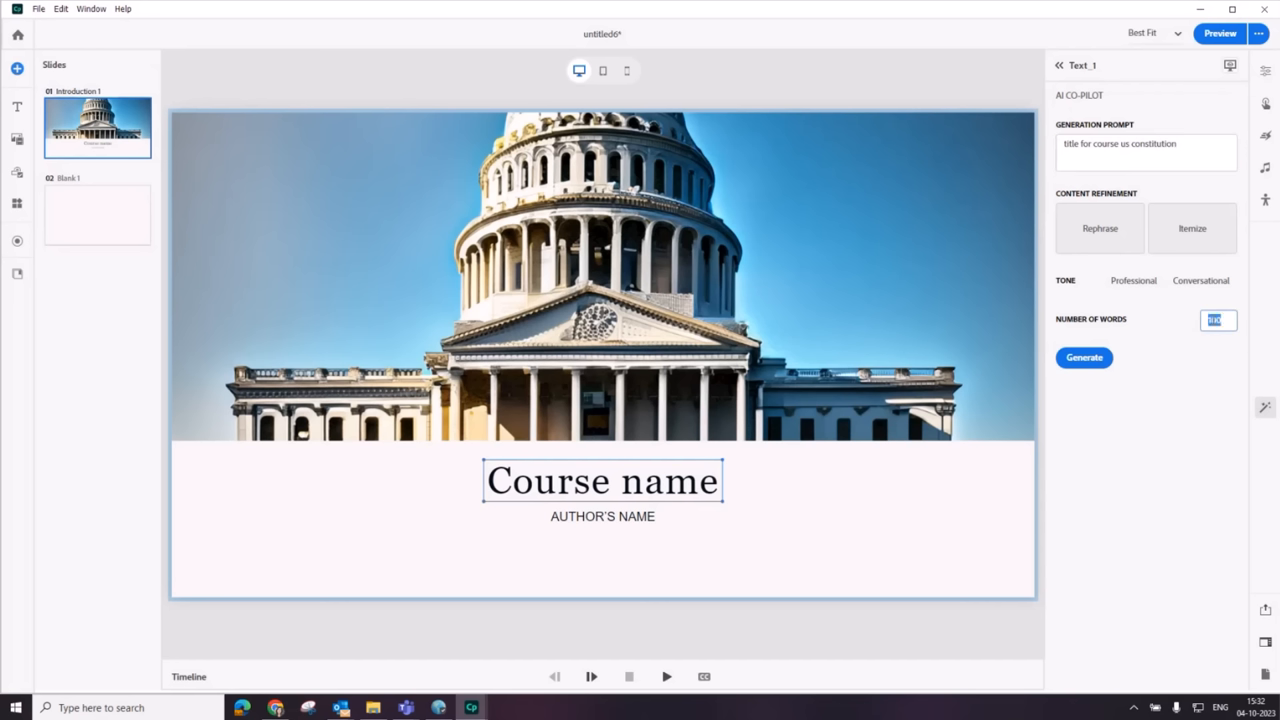
left_click(1084, 358)
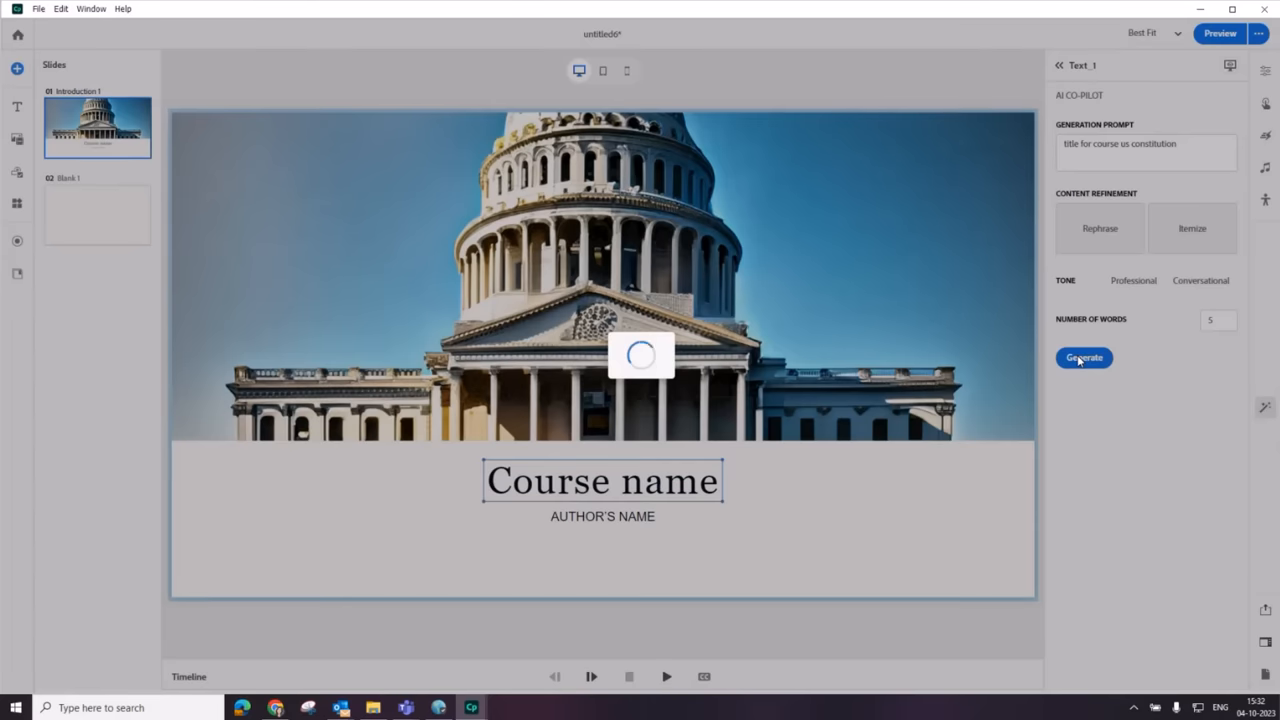
left_click(1084, 358)
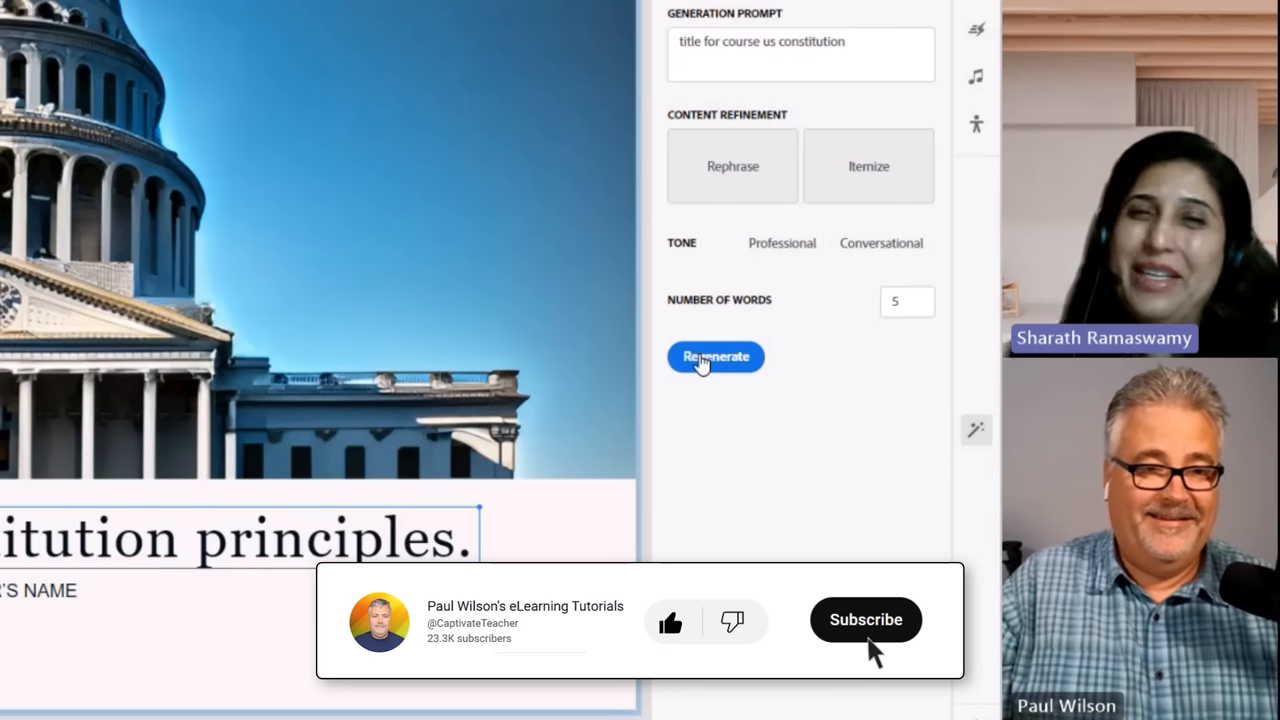
Step: Regenerate another version of the constitution course title
left_click(864, 620)
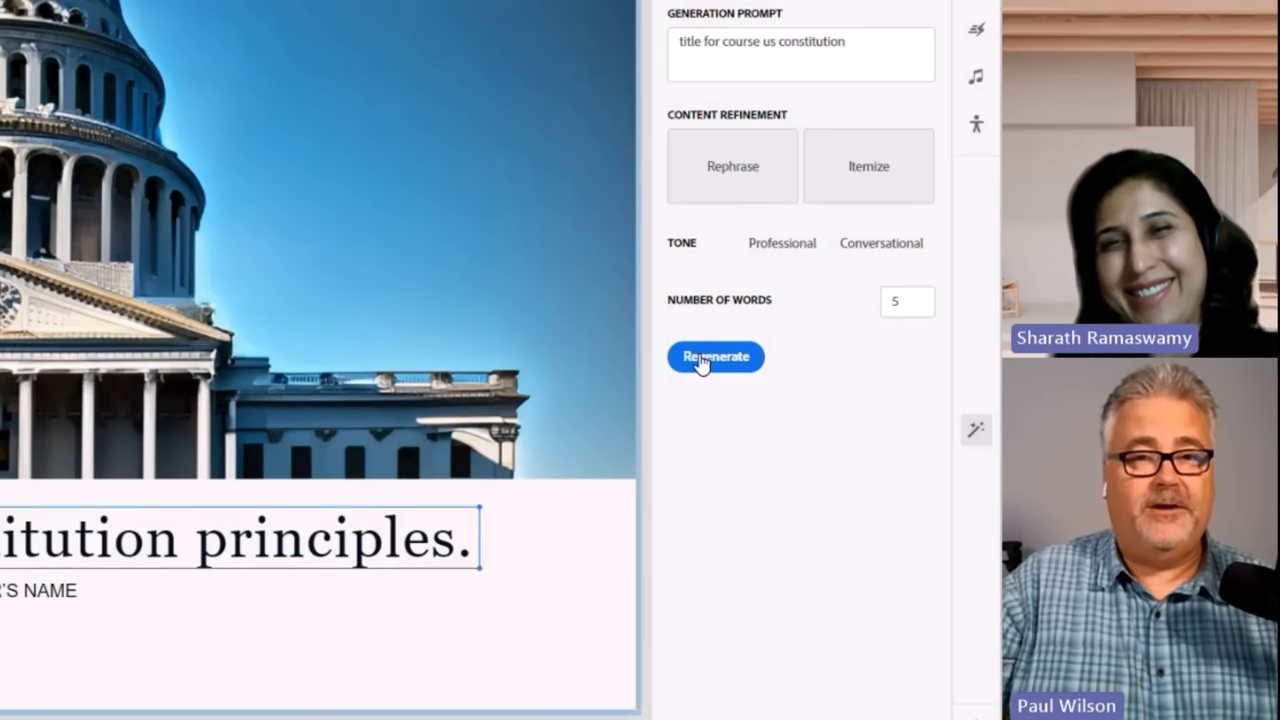
mouse_move(664, 216)
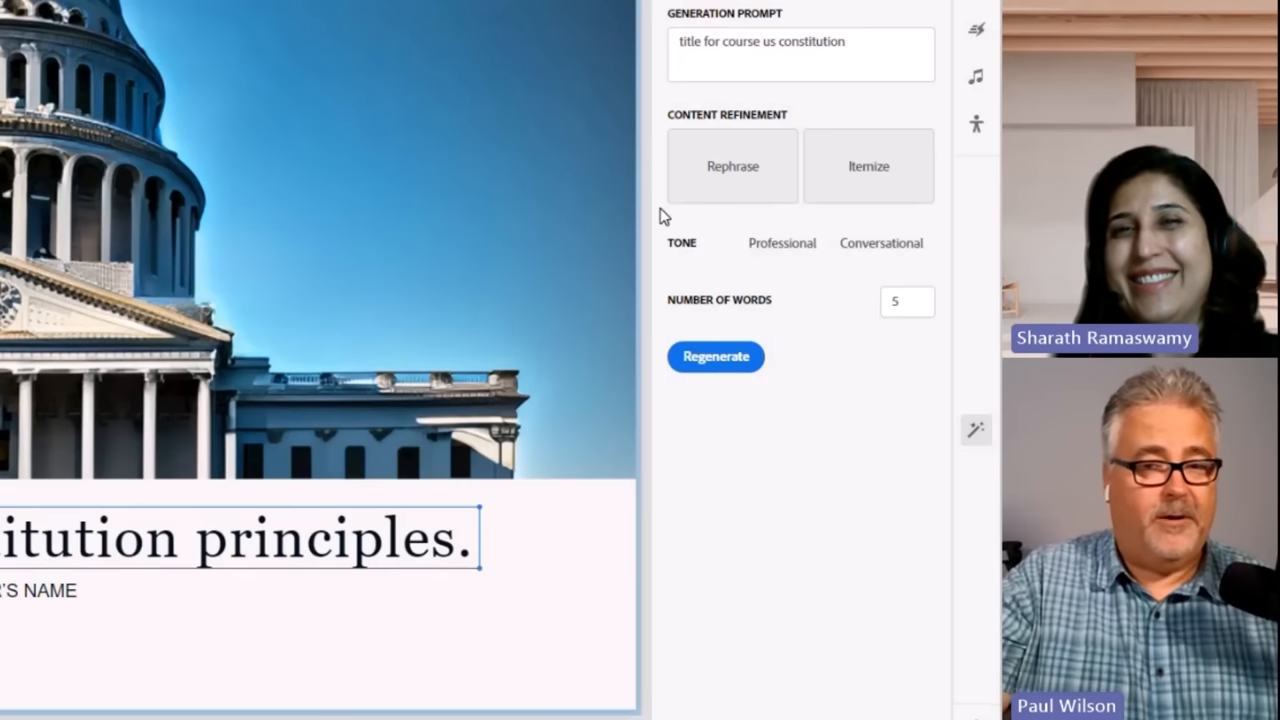